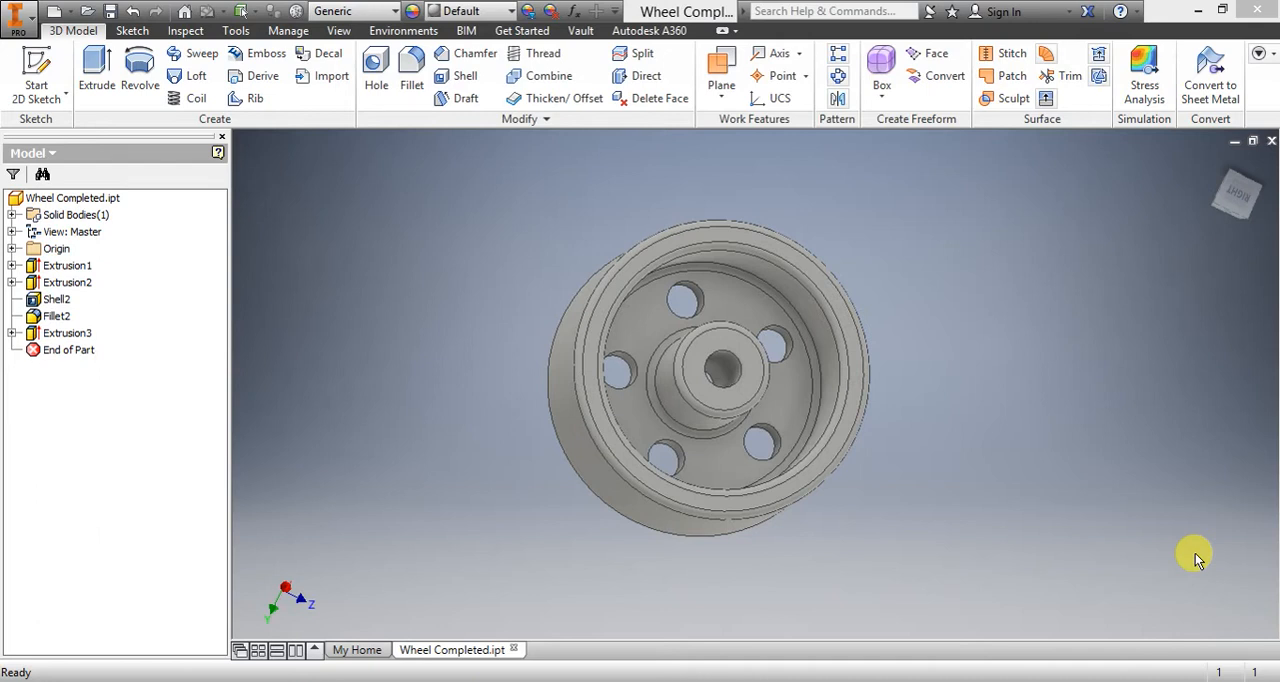
mouse_move(996, 348)
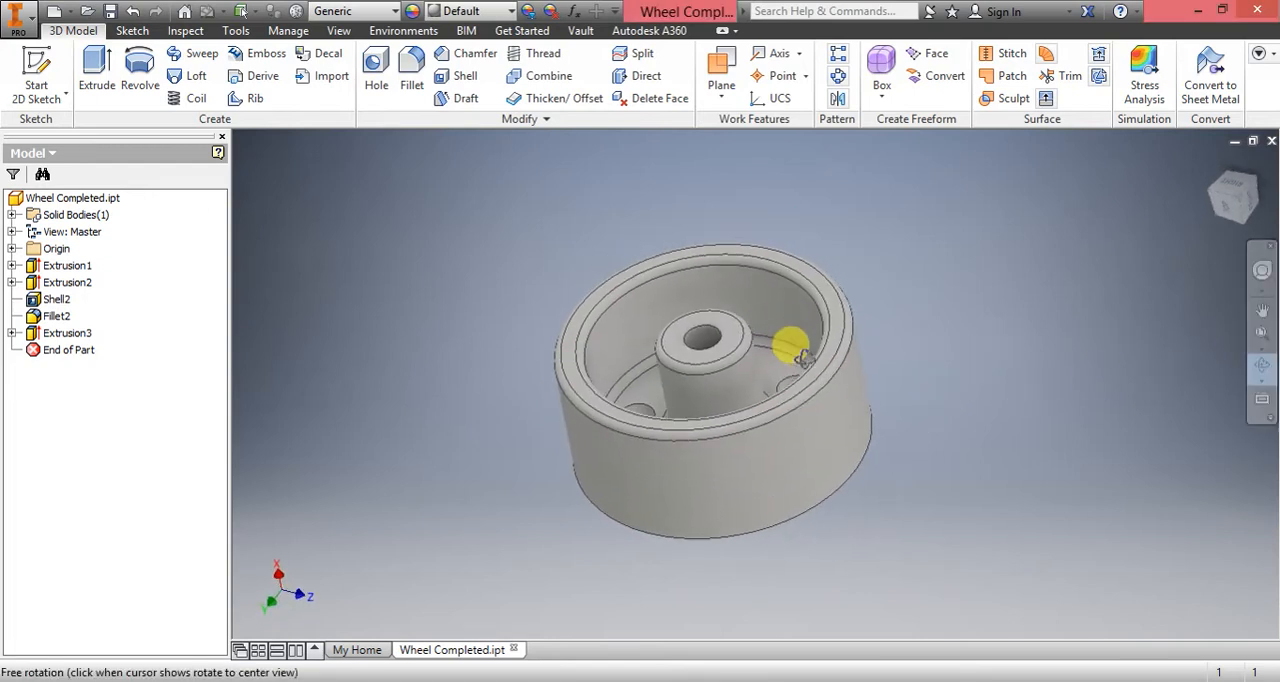
- Orbit the wheel to inspect its rim, hub and front face, then switch to the CAD Evidence presentation
left_click_drag(800, 356, 790, 410)
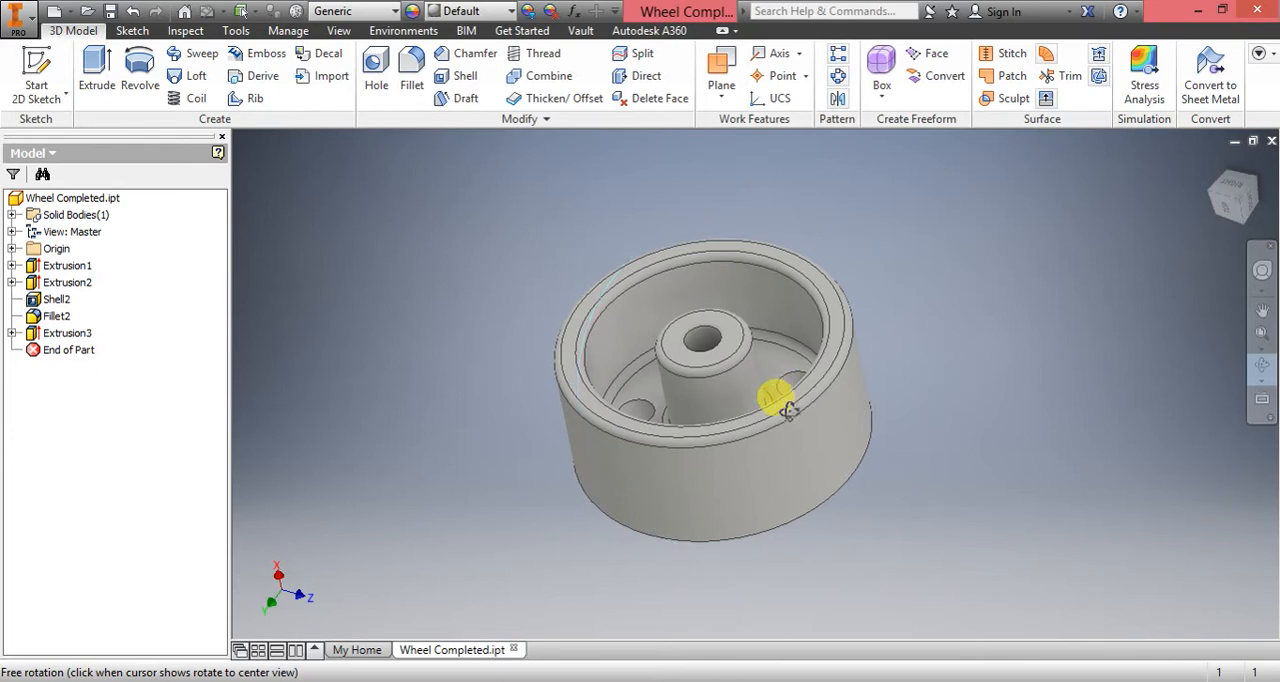
left_click_drag(784, 404, 810, 464)
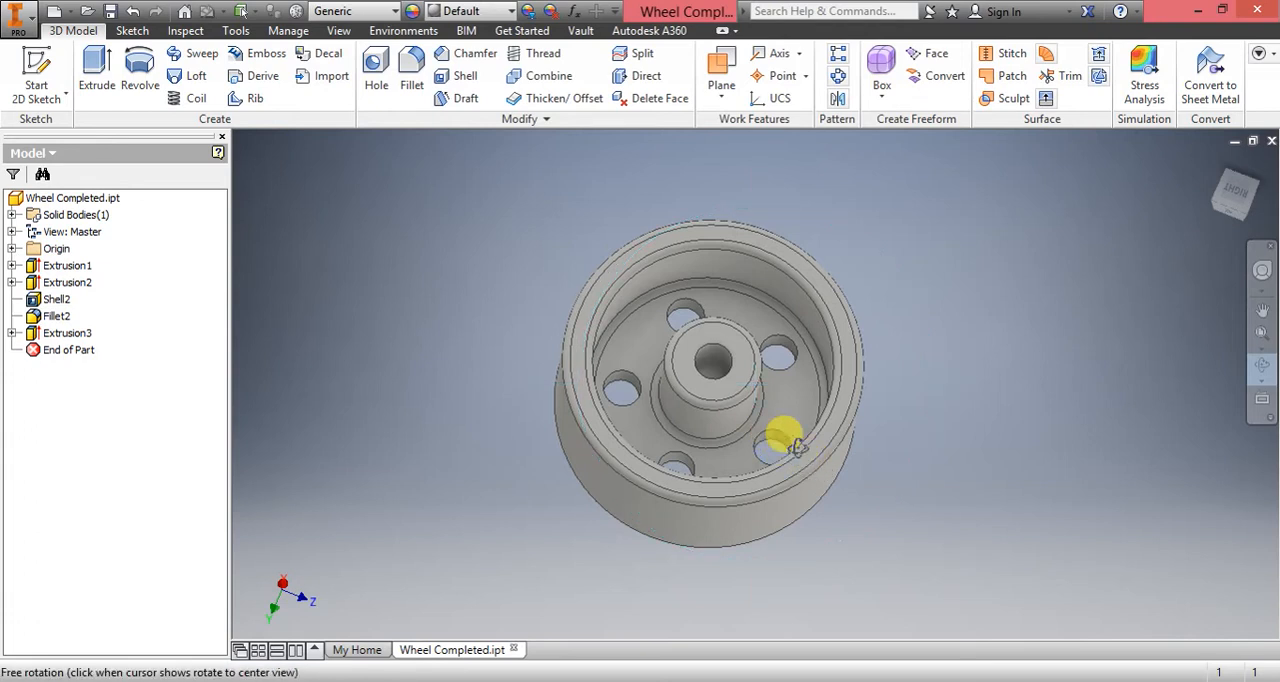
left_click_drag(790, 440, 800, 436)
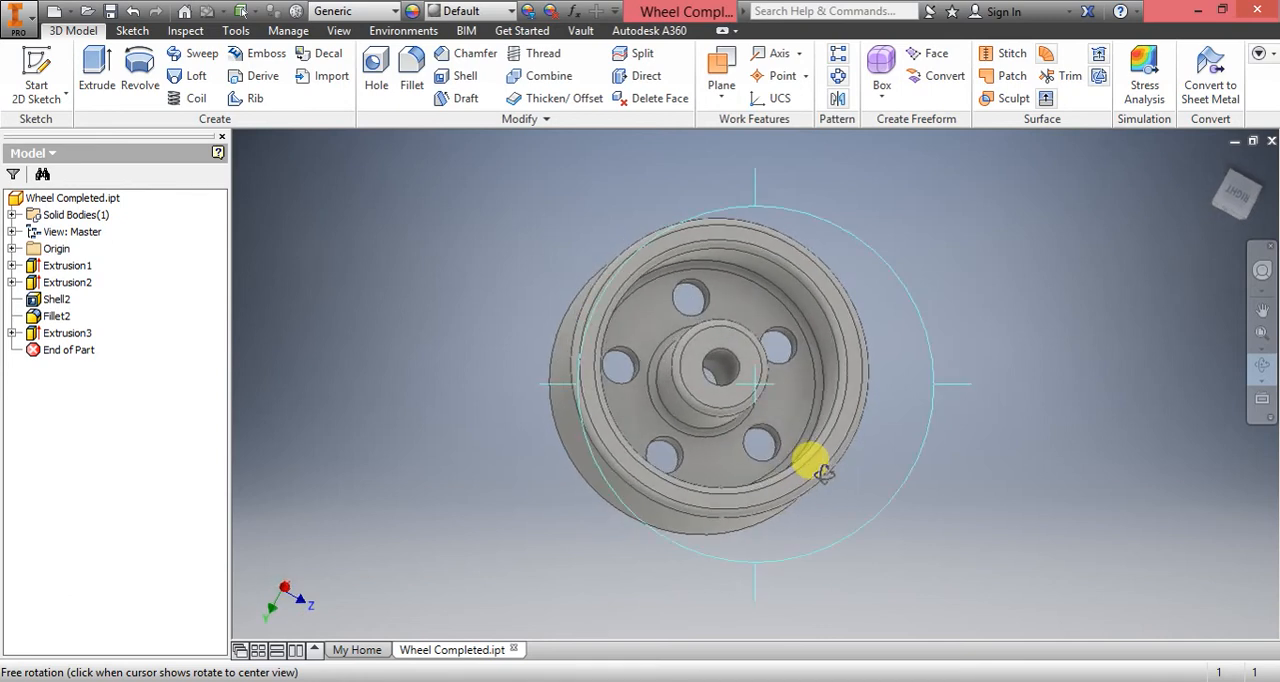
left_click_drag(810, 464, 810, 484)
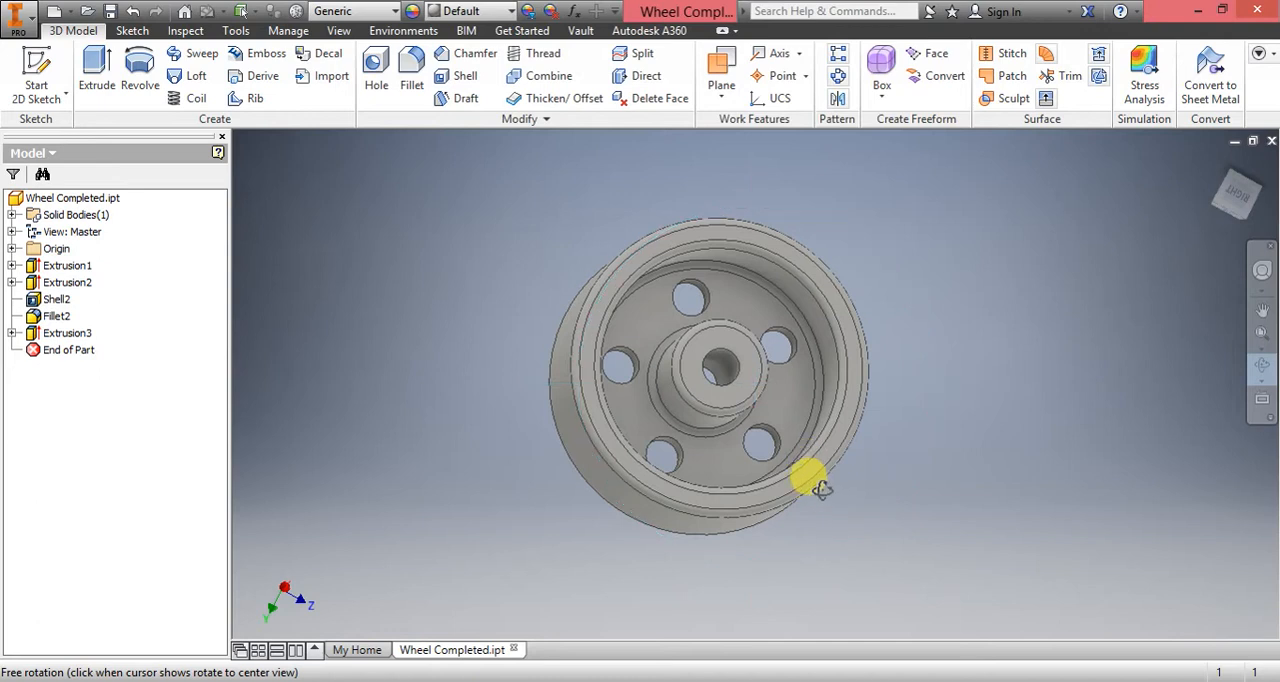
left_click_drag(810, 480, 690, 490)
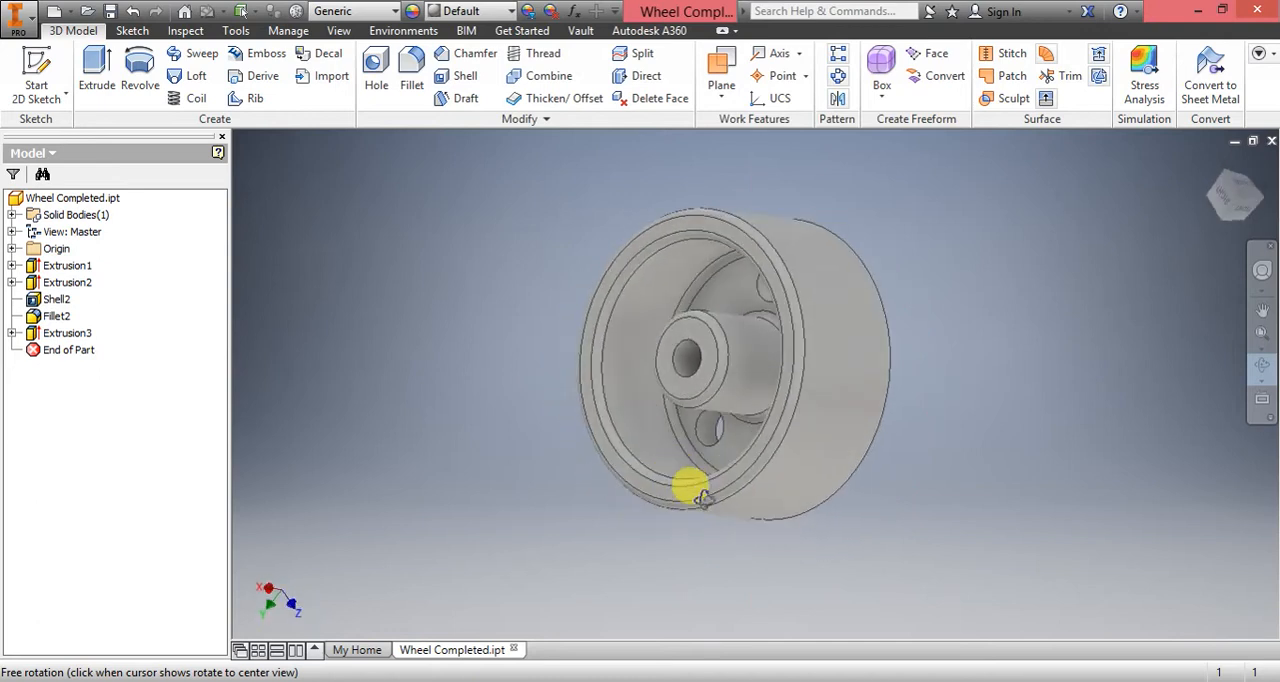
left_click_drag(692, 488, 756, 424)
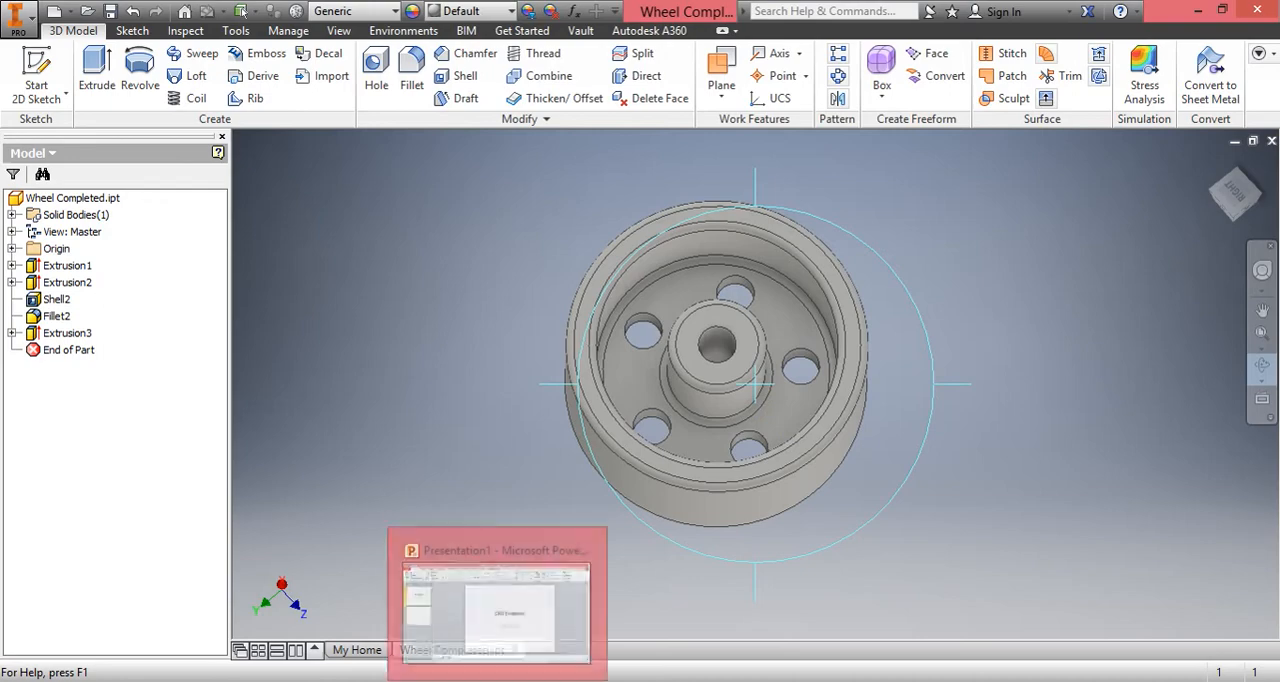
left_click(496, 600)
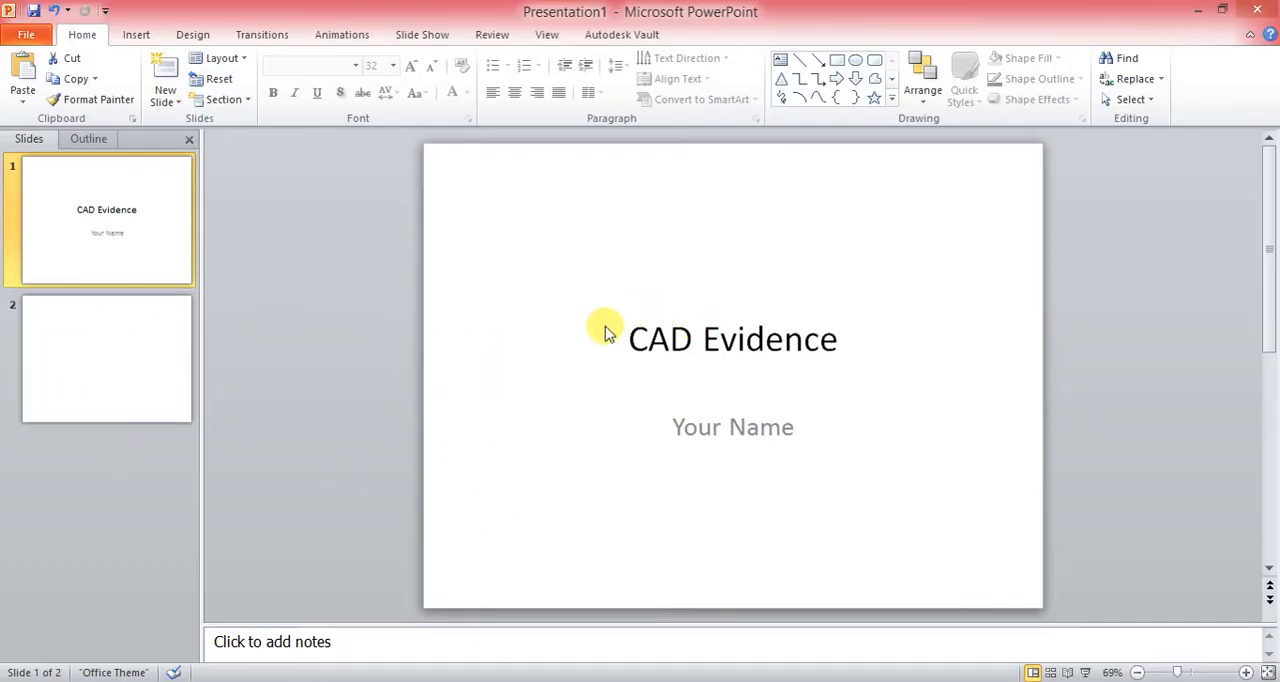
mouse_move(692, 430)
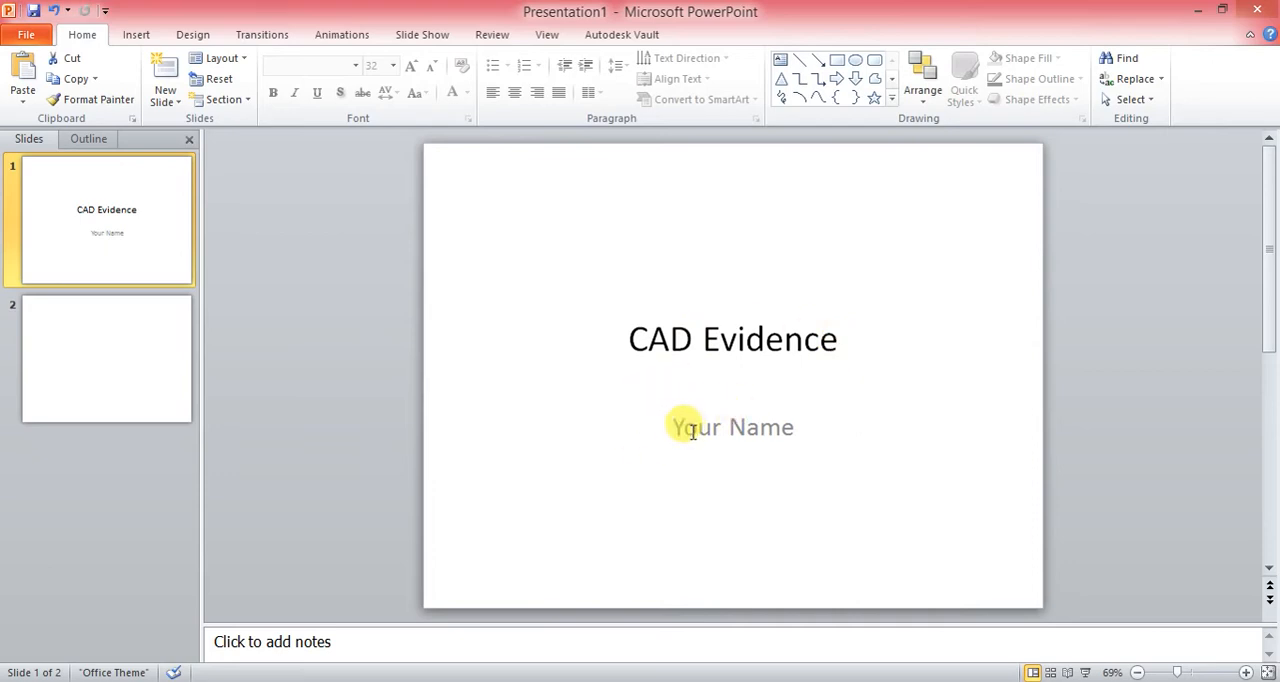
mouse_move(480, 504)
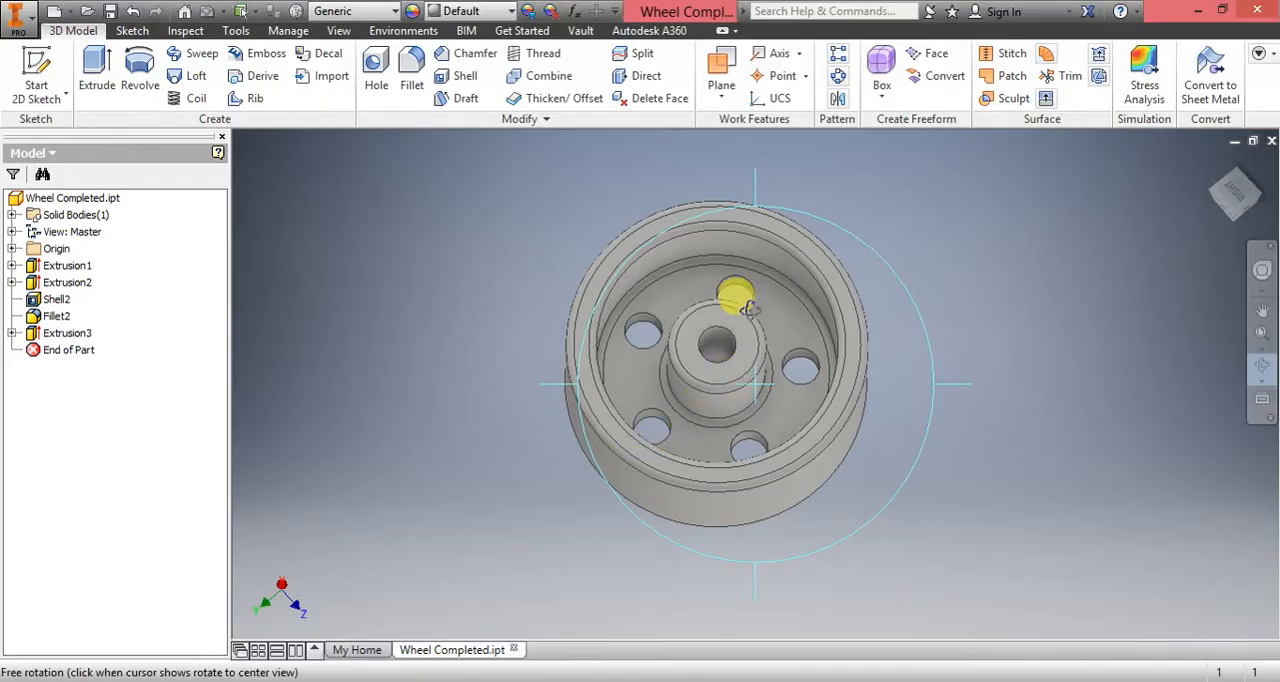
left_click_drag(744, 310, 820, 304)
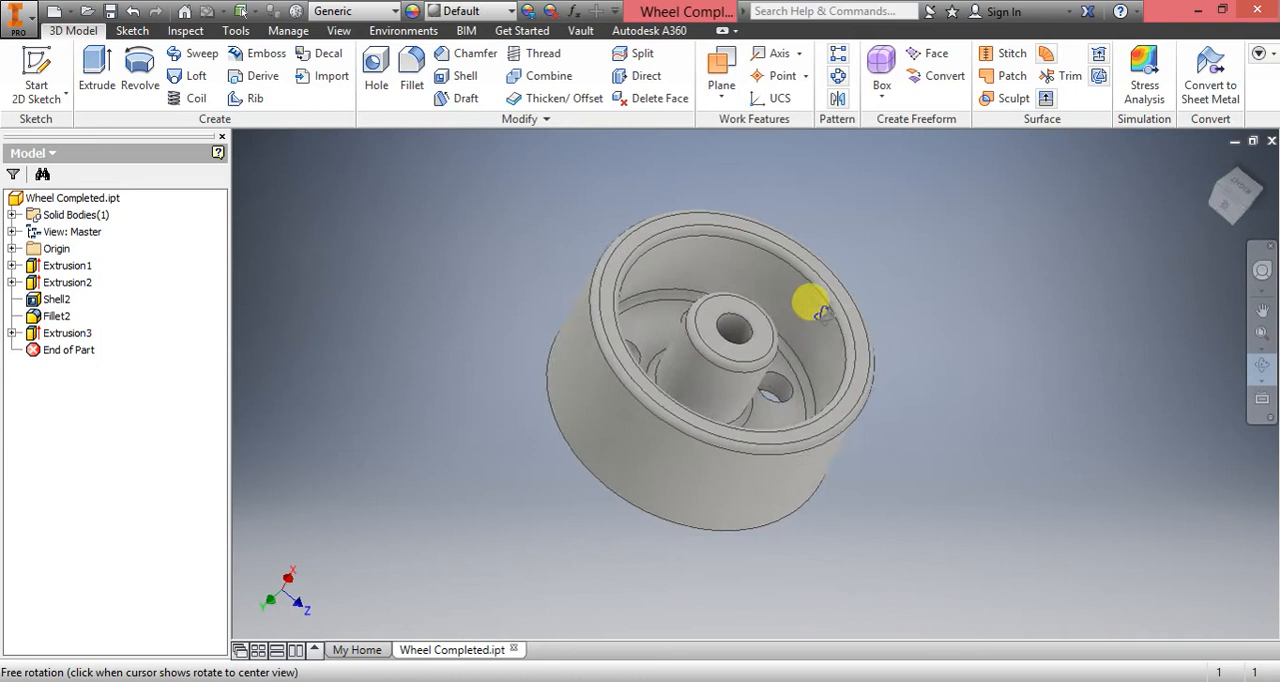
left_click_drag(810, 304, 824, 210)
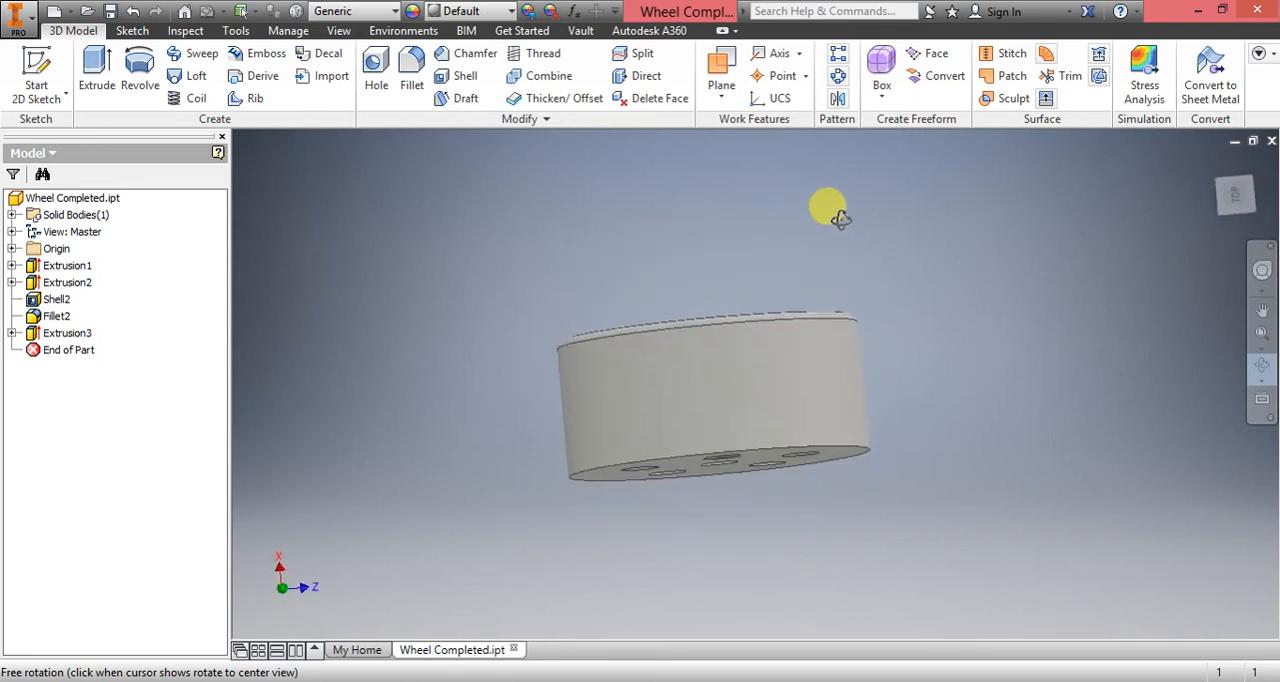
left_click_drag(828, 204, 816, 144)
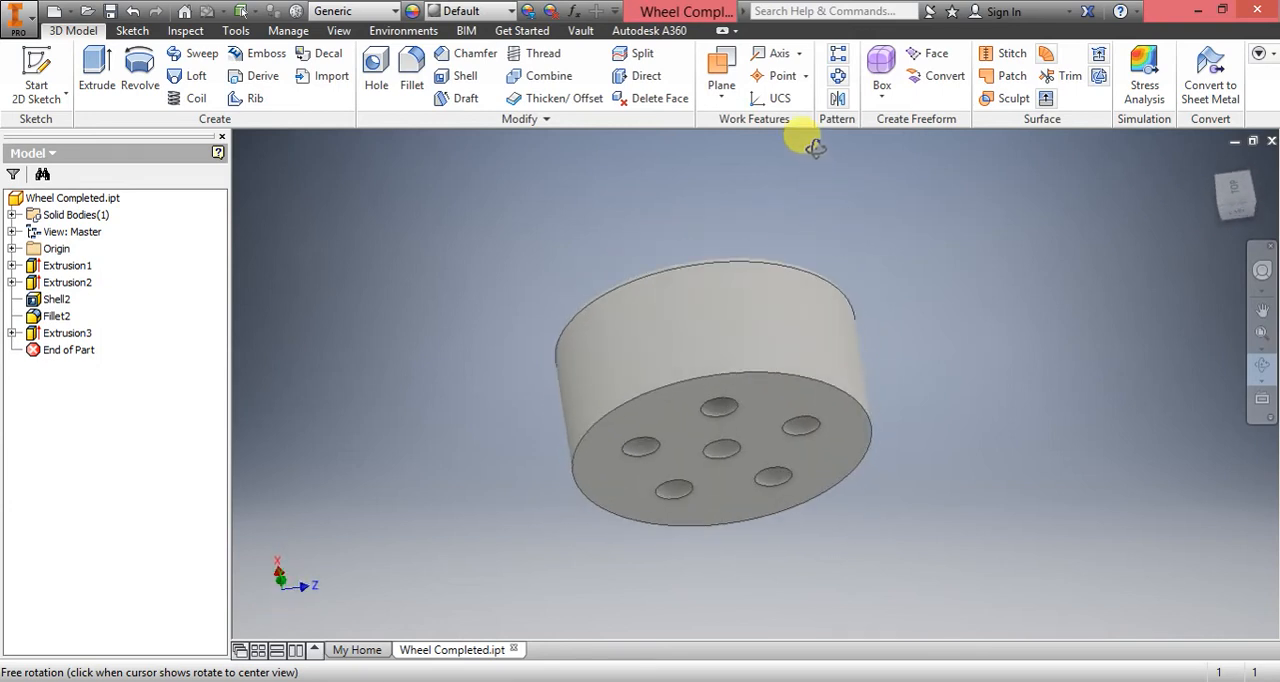
left_click_drag(810, 144, 716, 400)
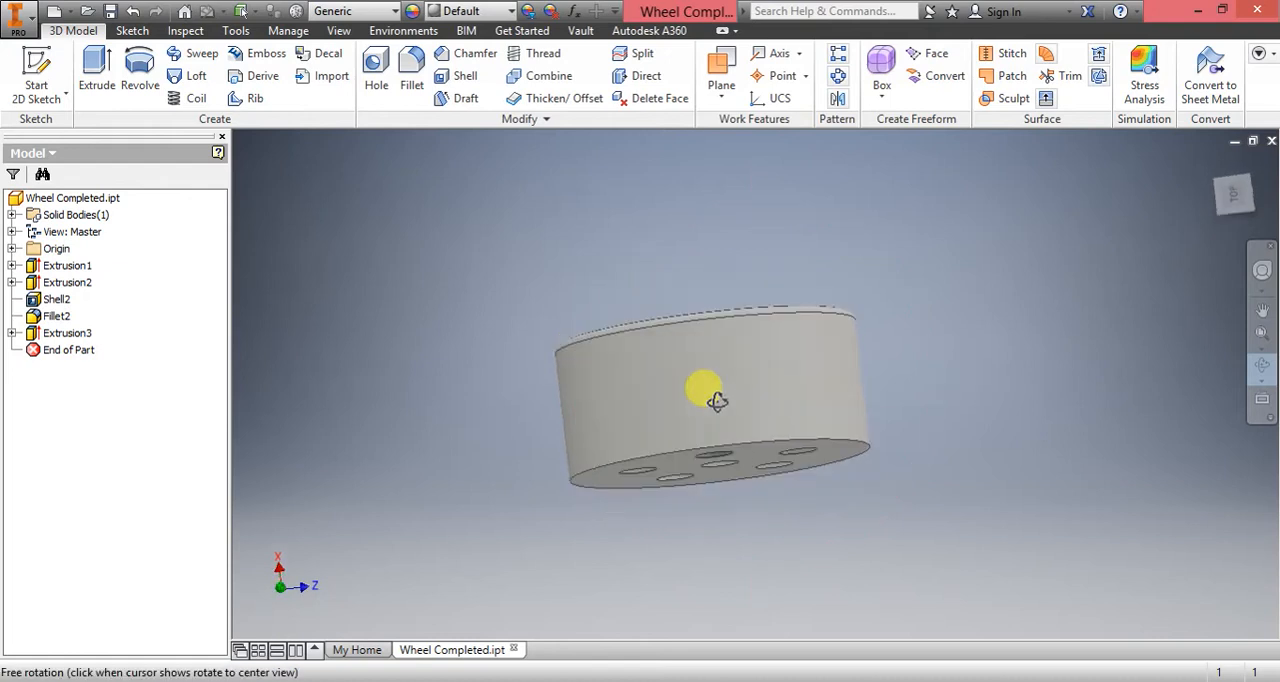
left_click_drag(704, 390, 624, 440)
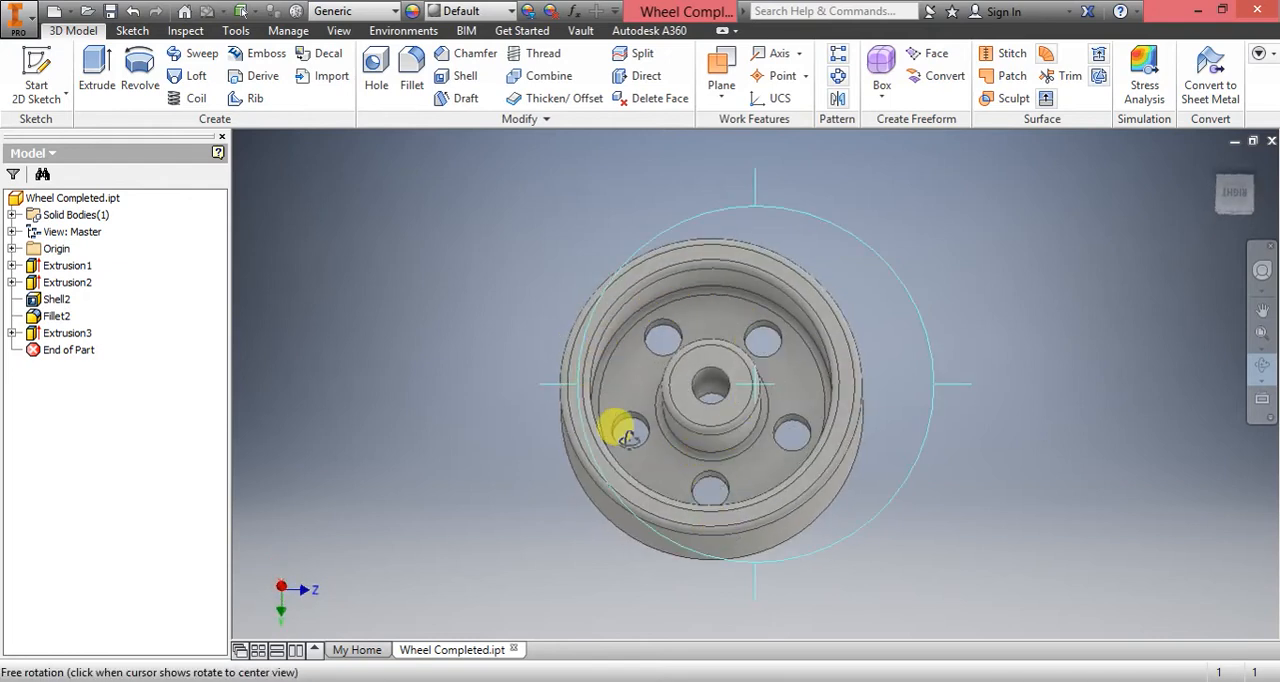
left_click_drag(624, 436, 616, 256)
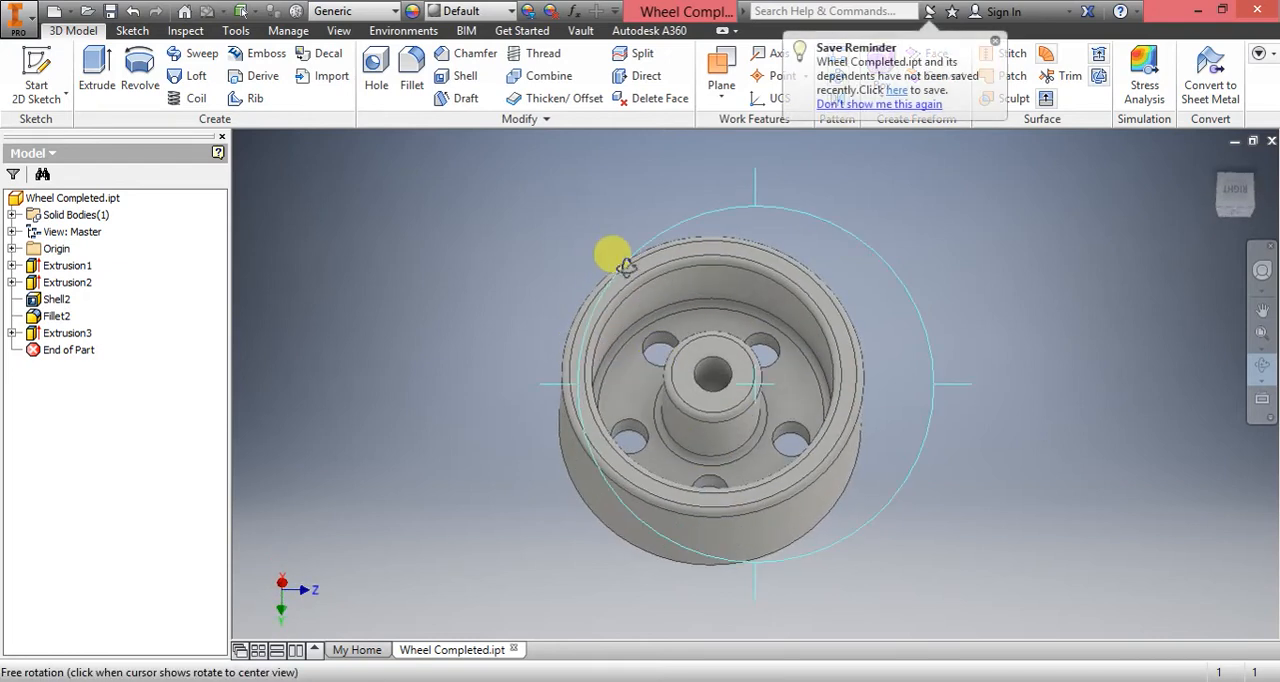
left_click_drag(612, 256, 728, 388)
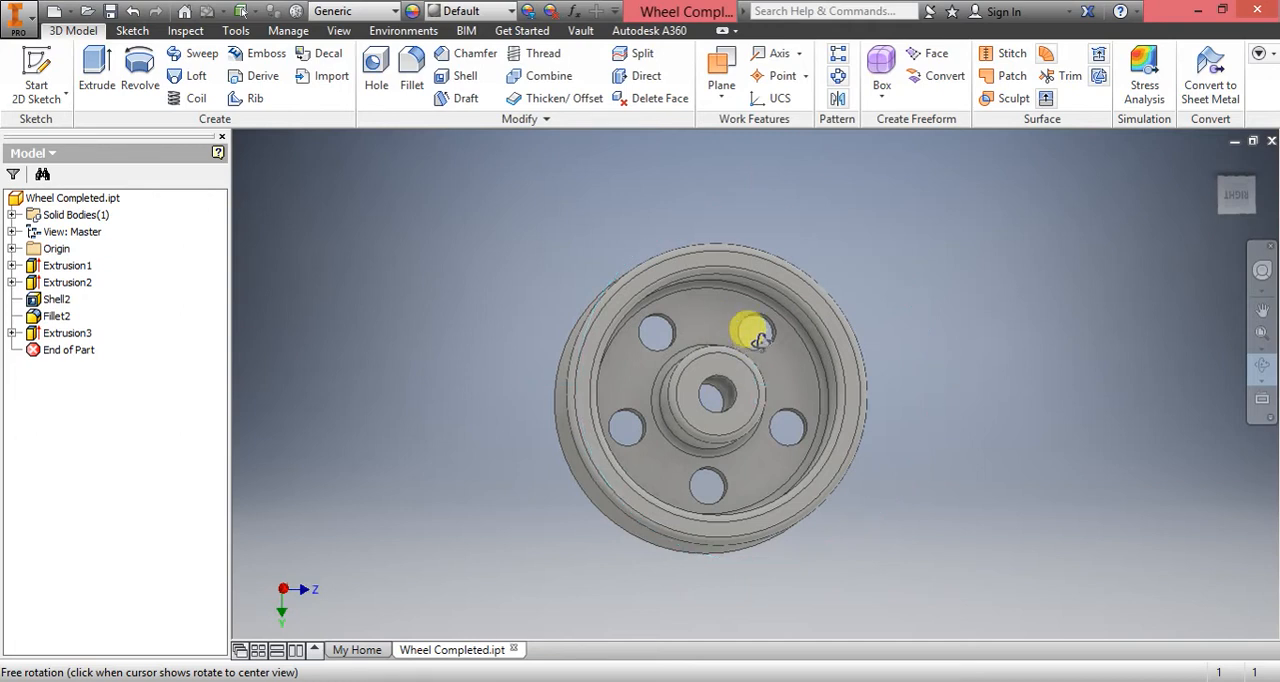
left_click_drag(756, 336, 576, 624)
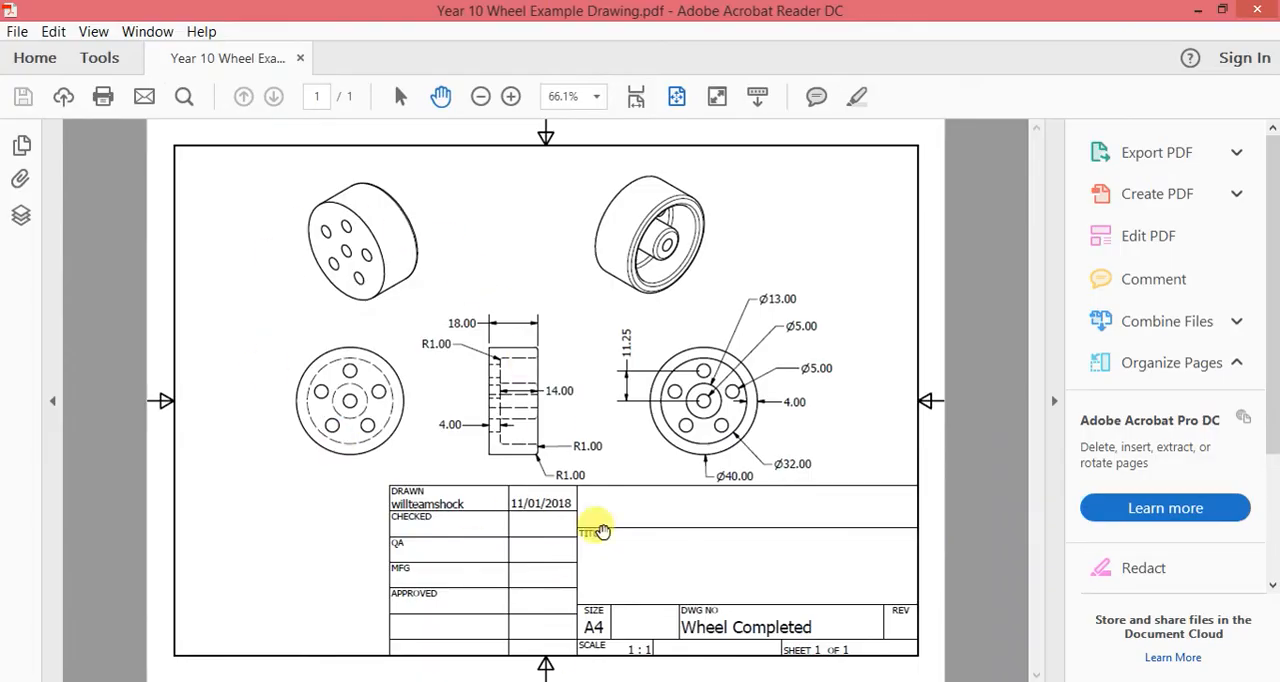
mouse_move(364, 430)
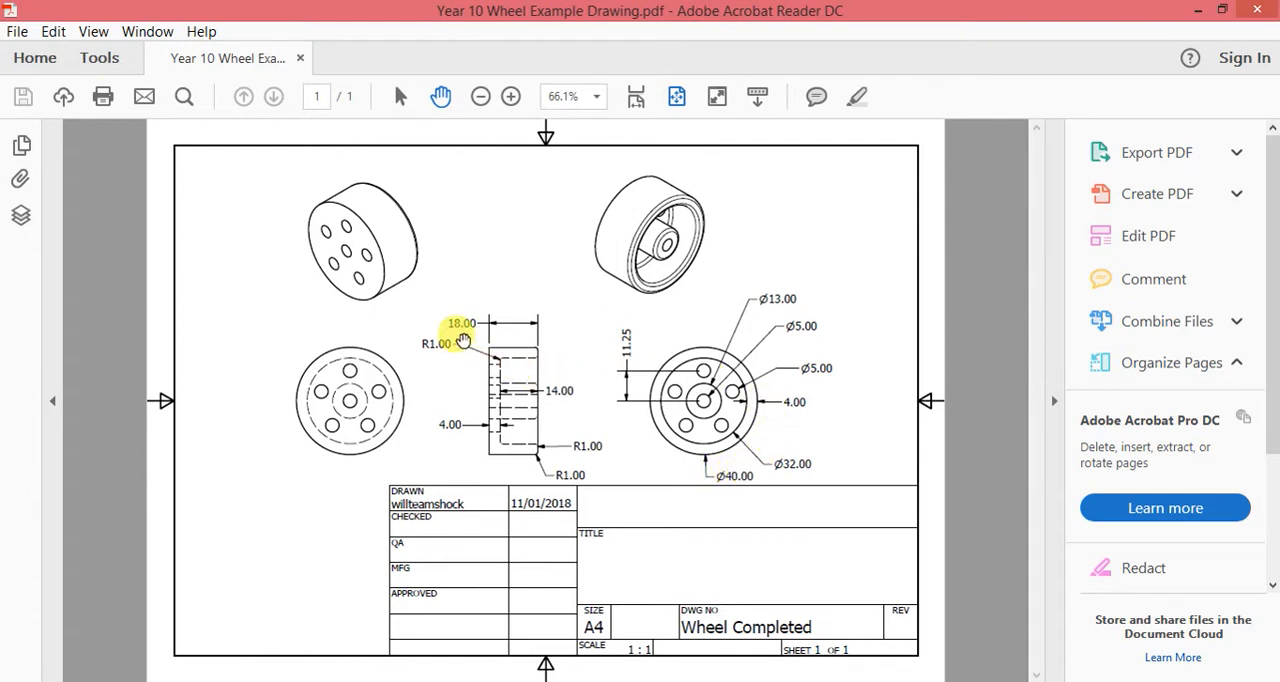
mouse_move(552, 324)
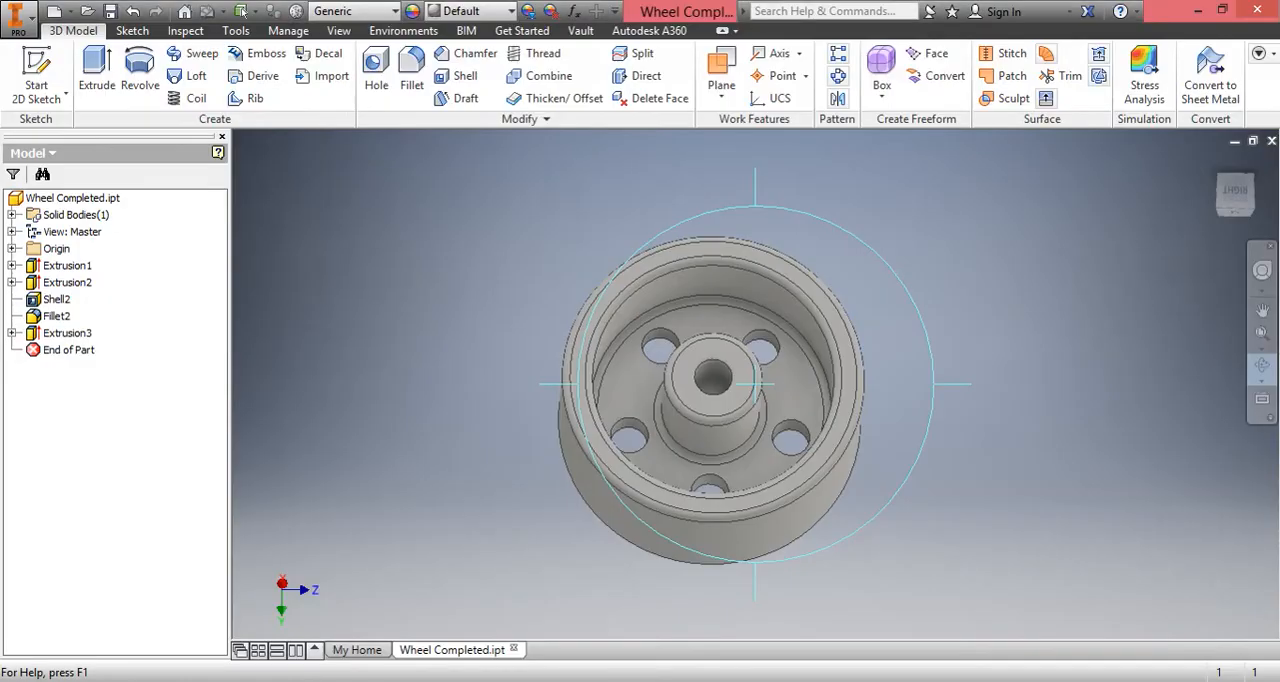
mouse_move(476, 420)
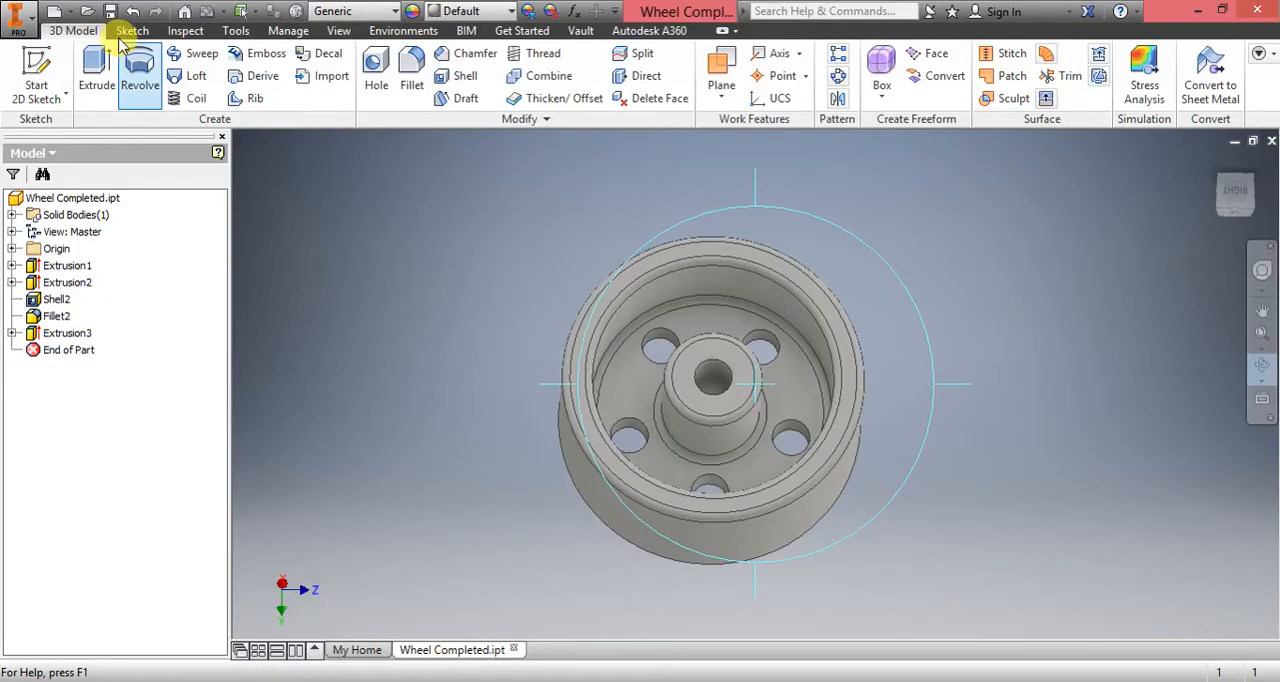
- Start a new file and pick the Standard.ipt part template
left_click(38, 12)
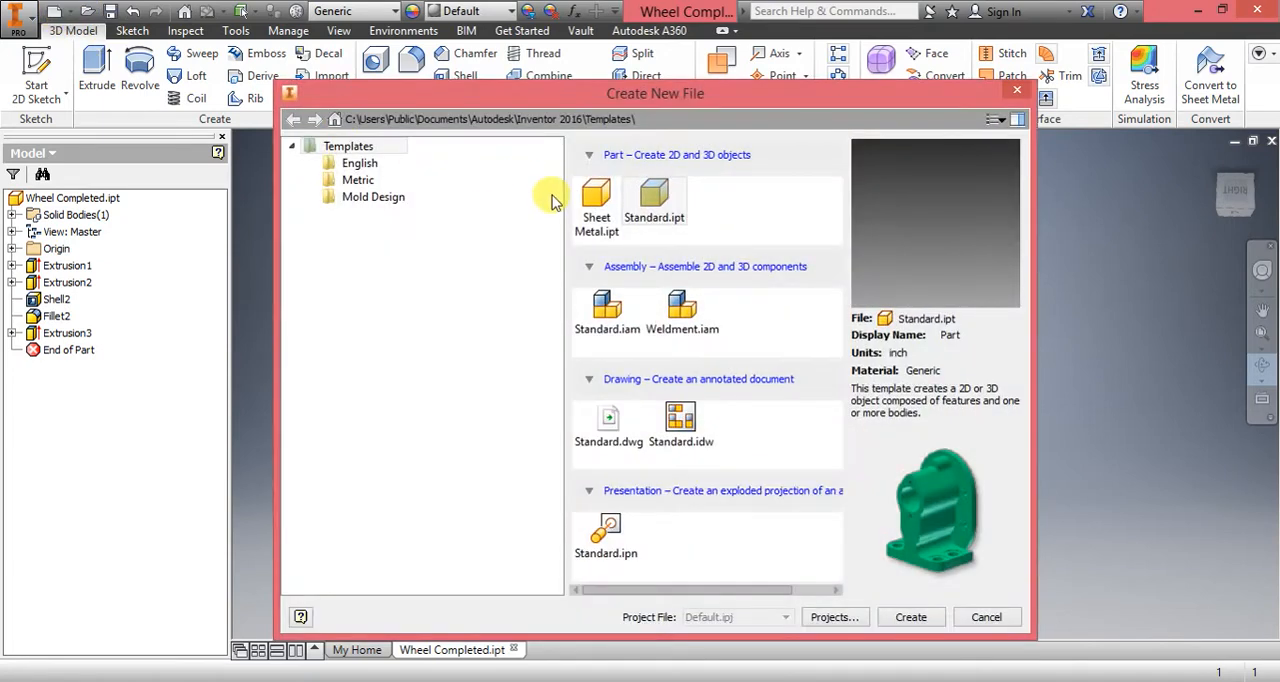
left_click(654, 198)
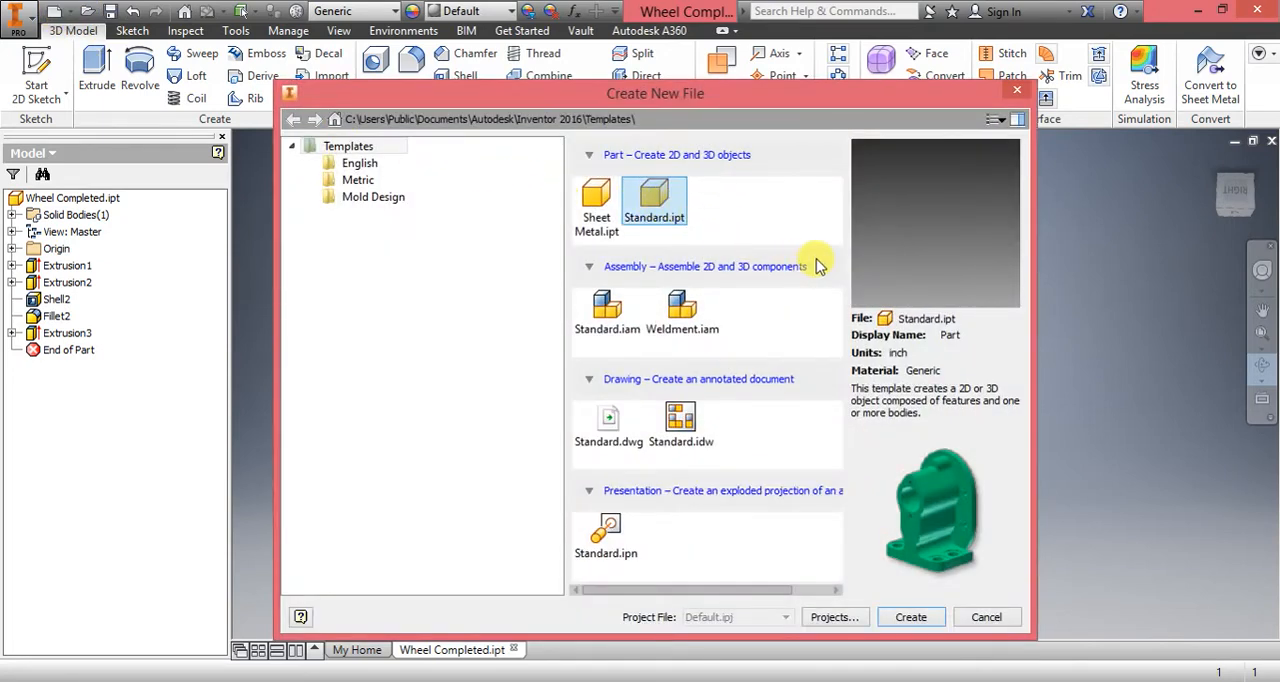
mouse_move(1060, 288)
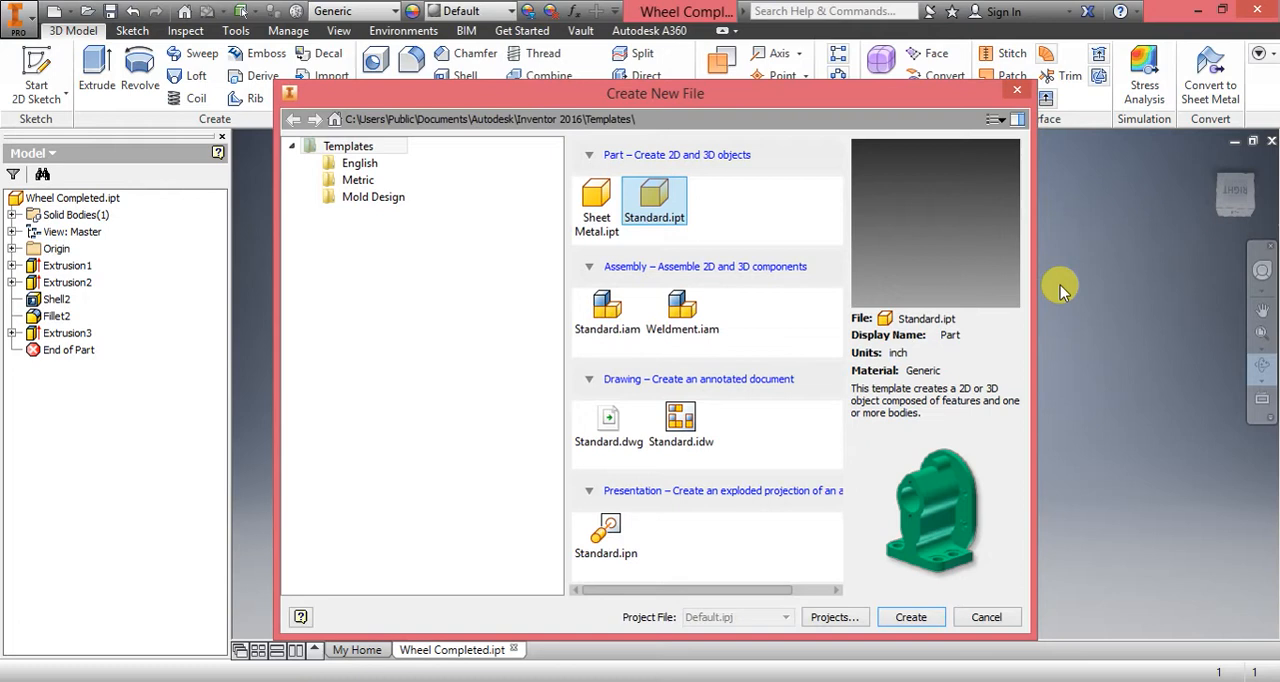
mouse_move(610, 656)
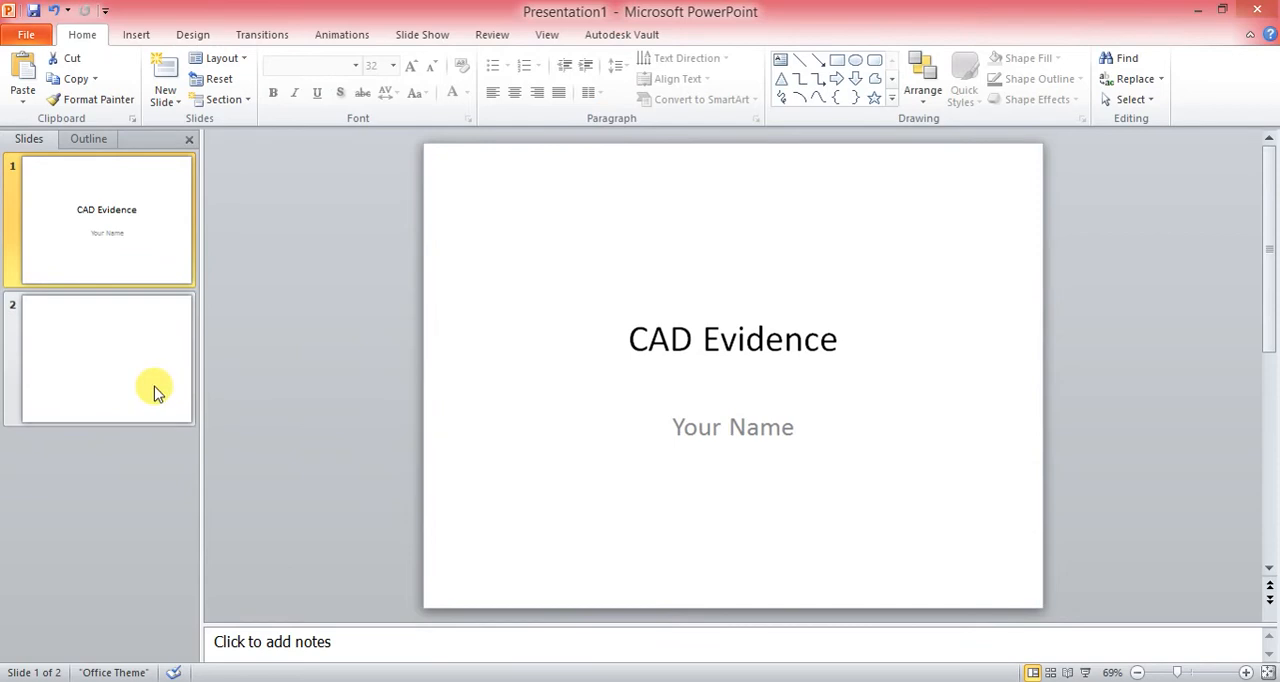
- Paste the Create New File screenshot onto the empty second slide
left_click(104, 358)
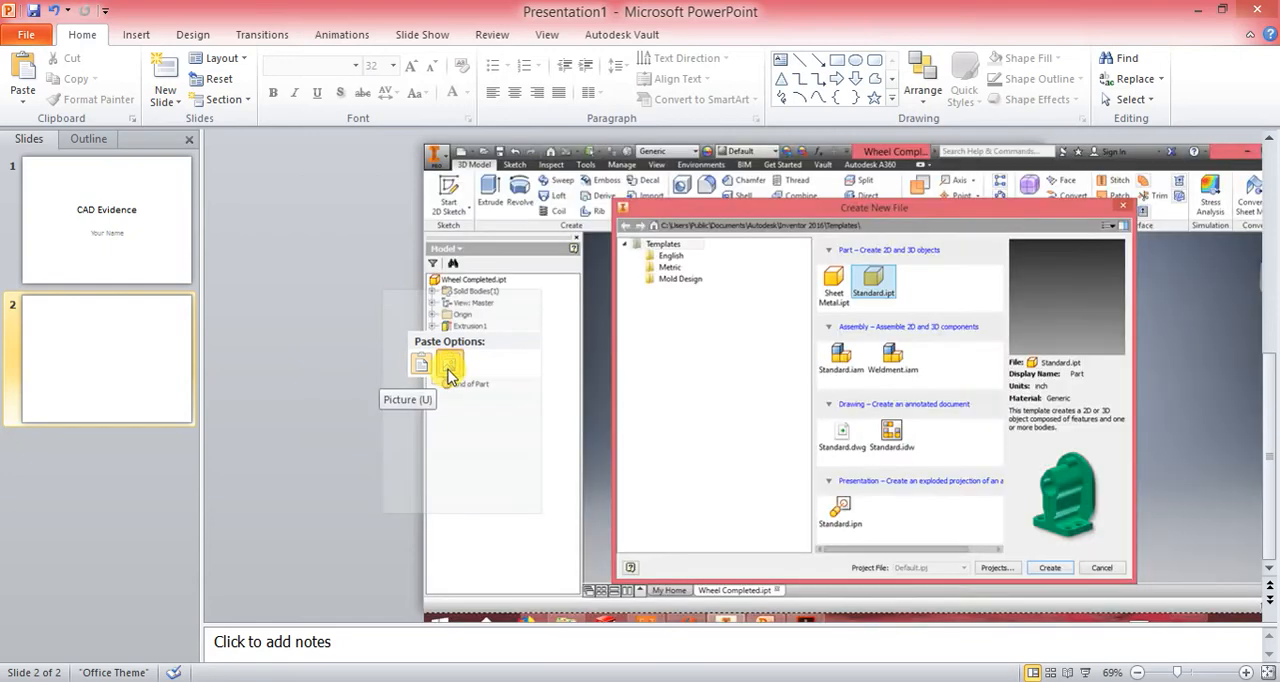
left_click(448, 364)
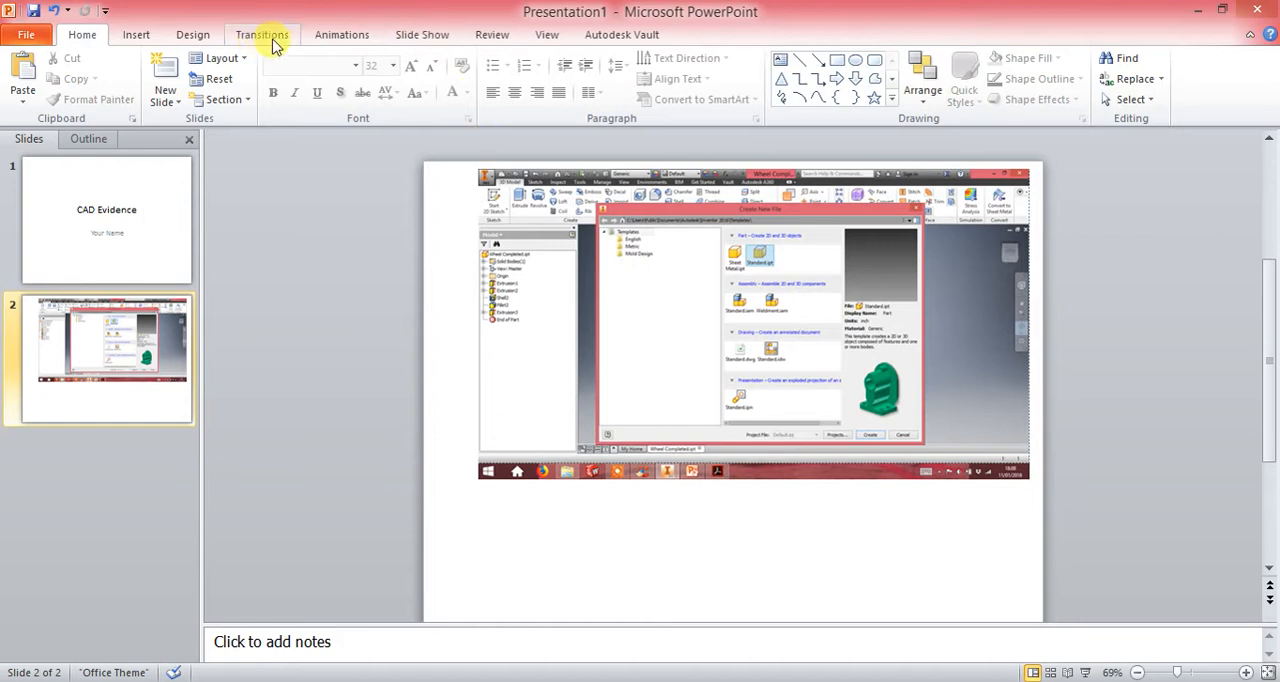
mouse_move(136, 34)
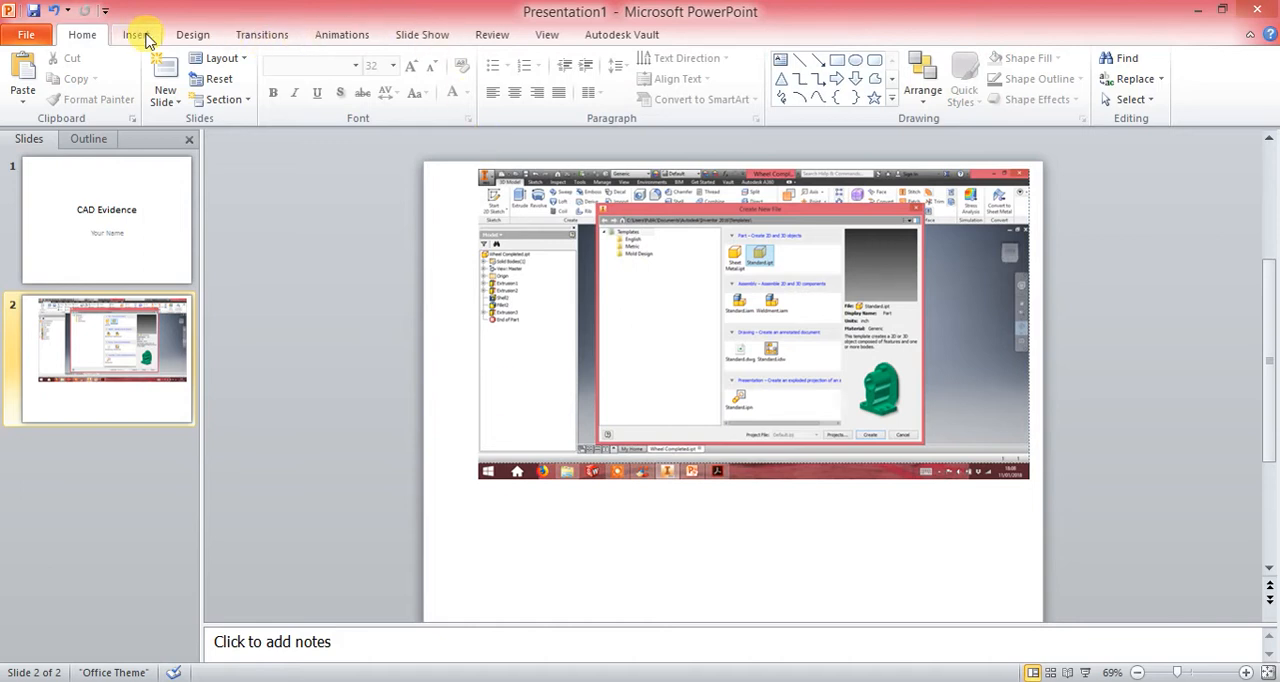
left_click(136, 34)
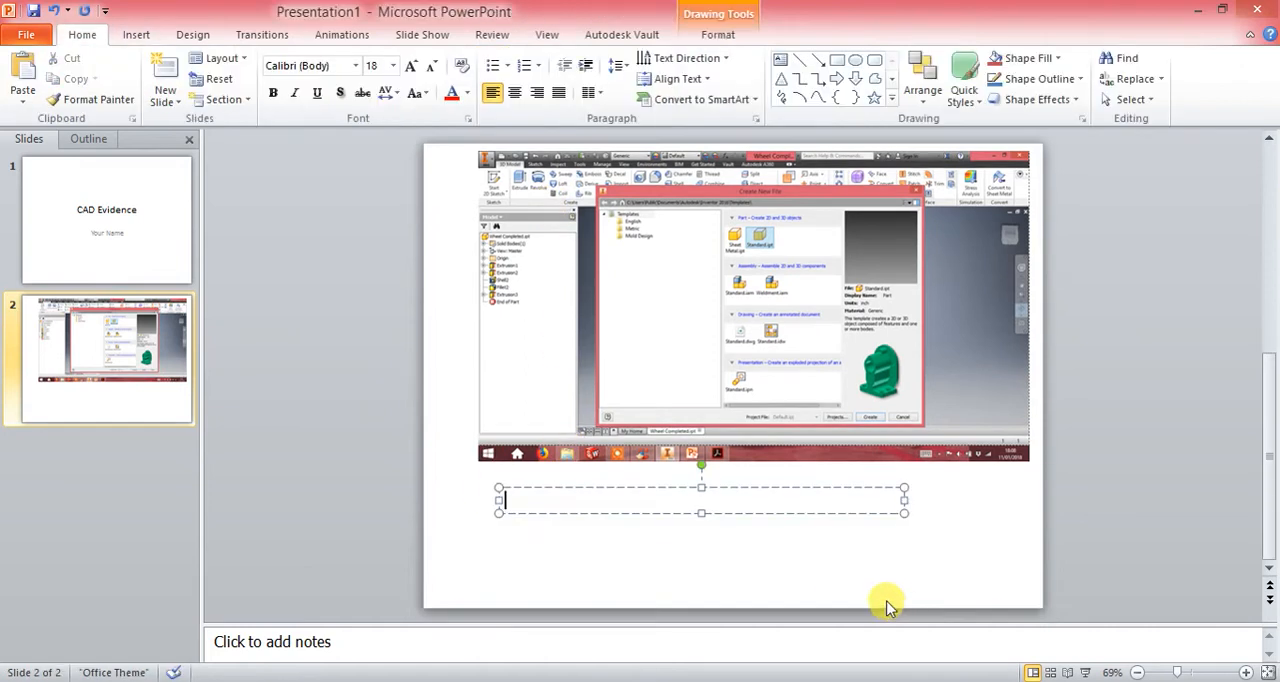
mouse_move(840, 584)
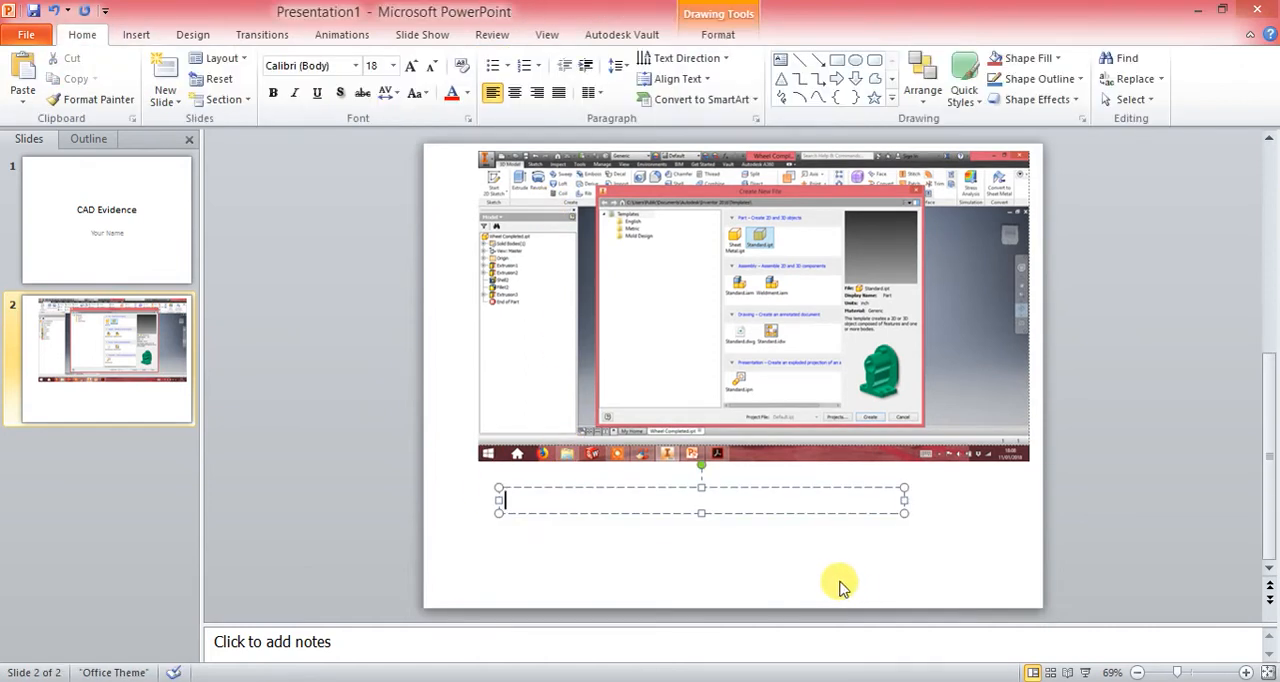
- Caption the screenshot 'Starting a new part file in Autodesk Inventor.'
type("Star")
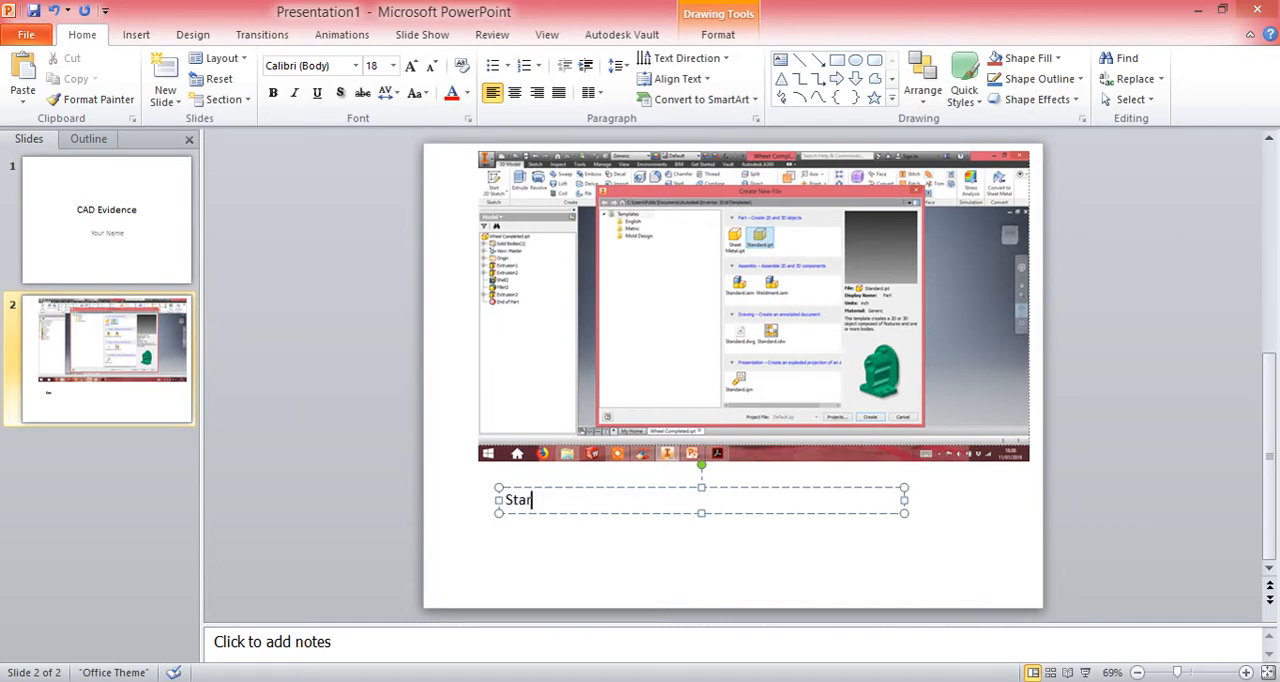
type("ting a new")
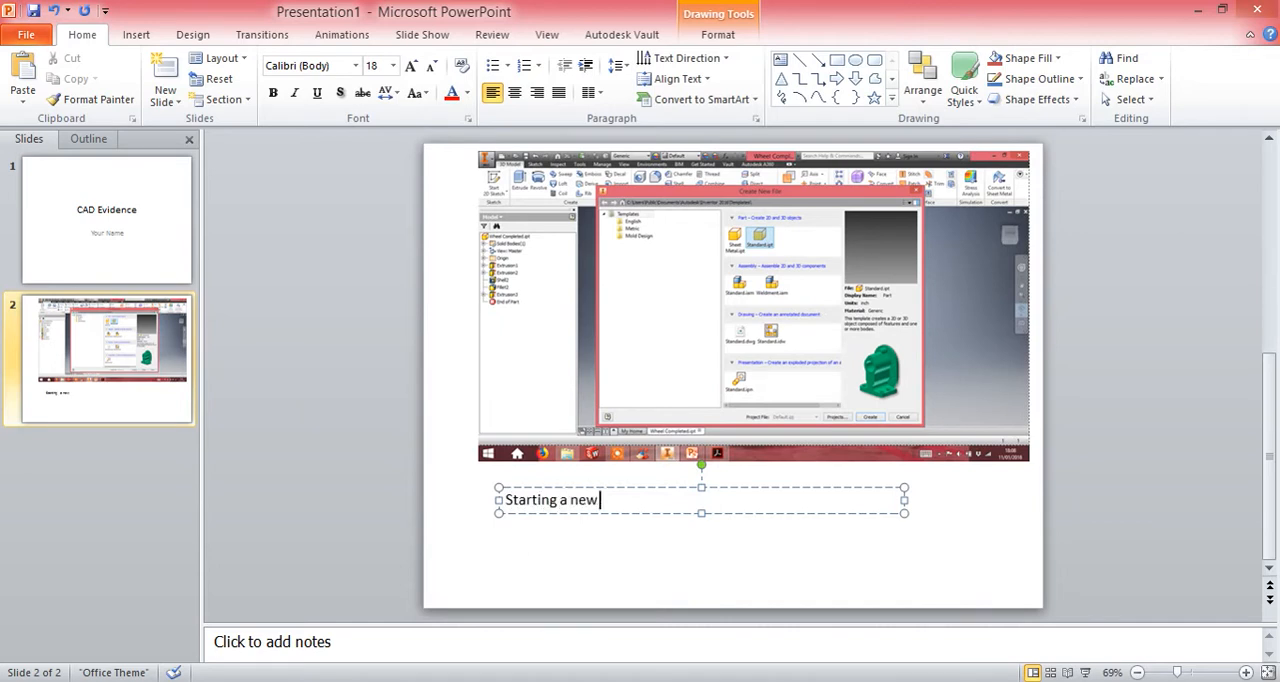
type("part do")
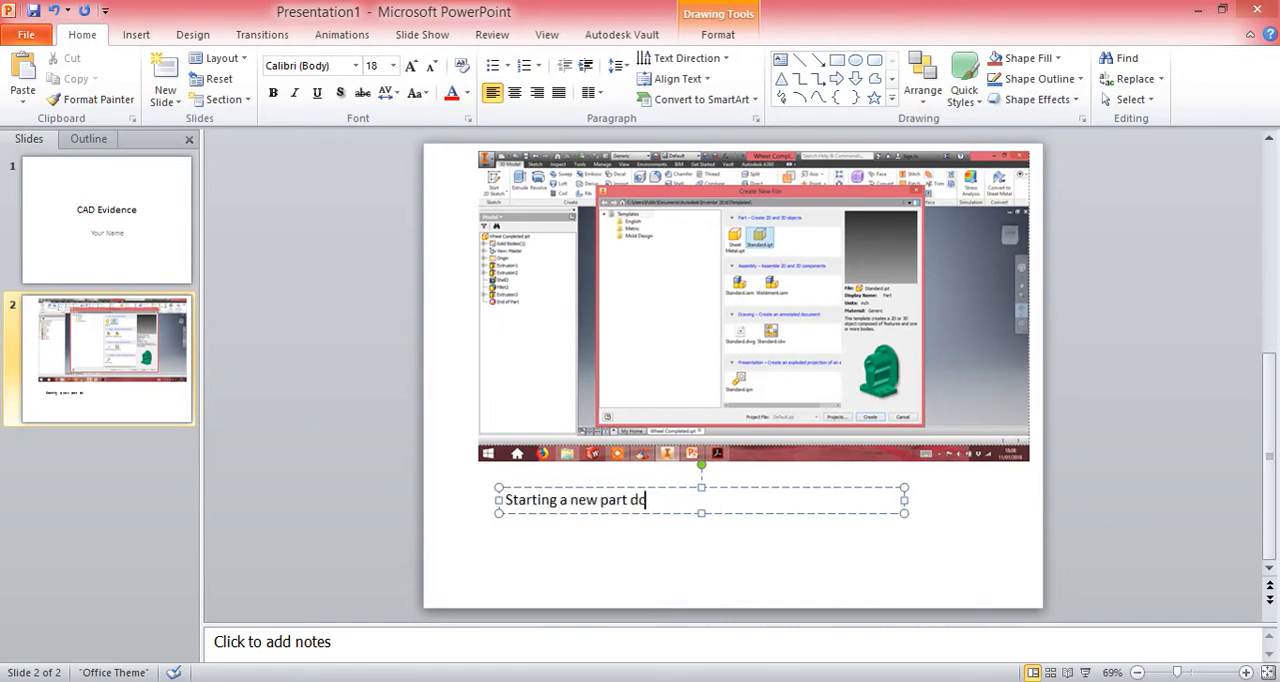
type("fi")
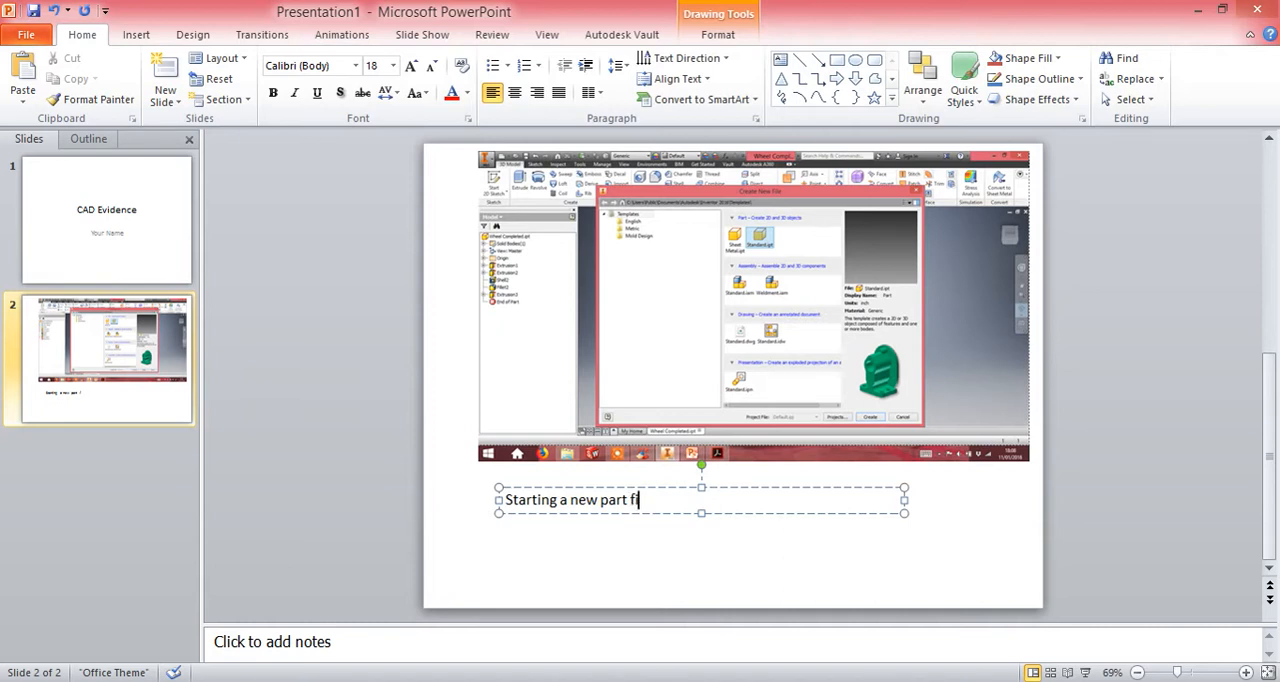
type("le in A")
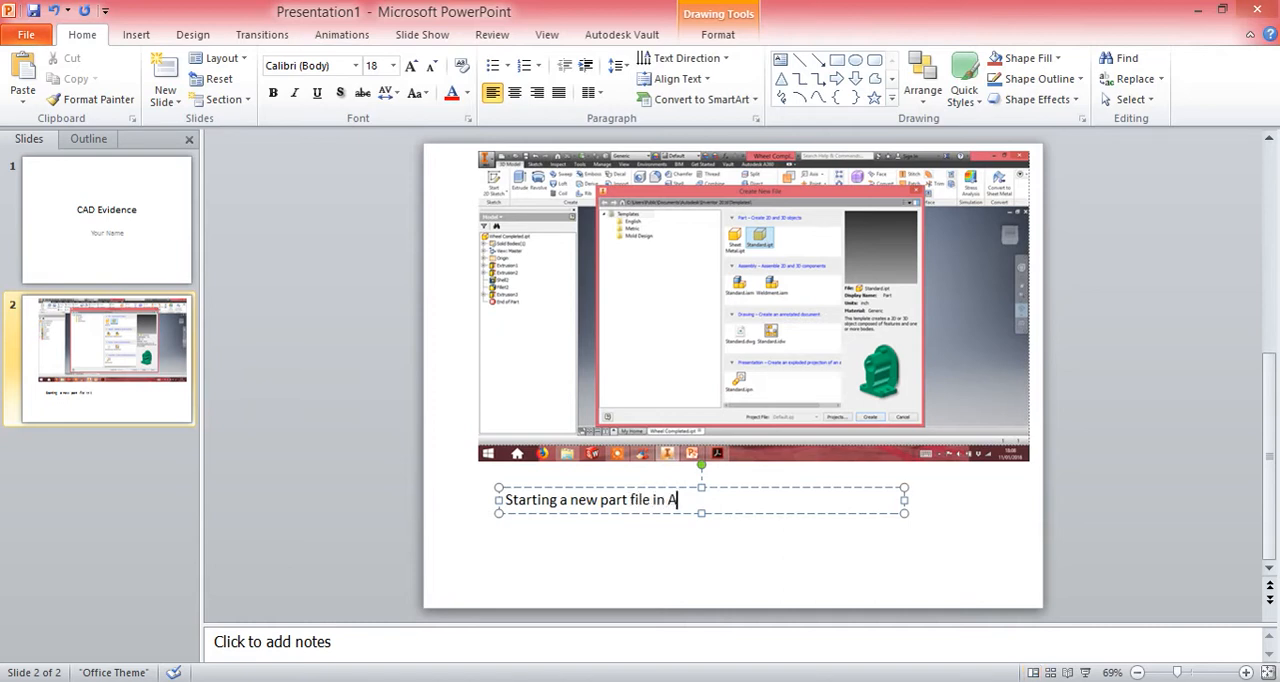
type("utodesk")
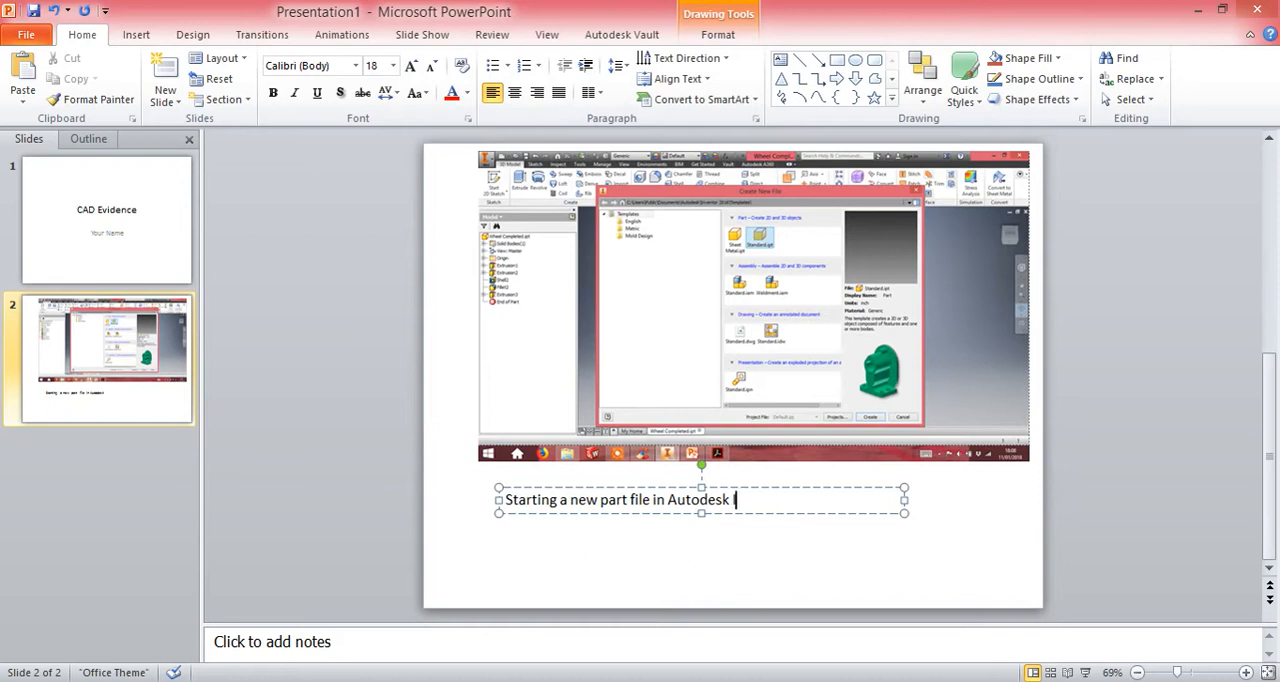
type("Inventor")
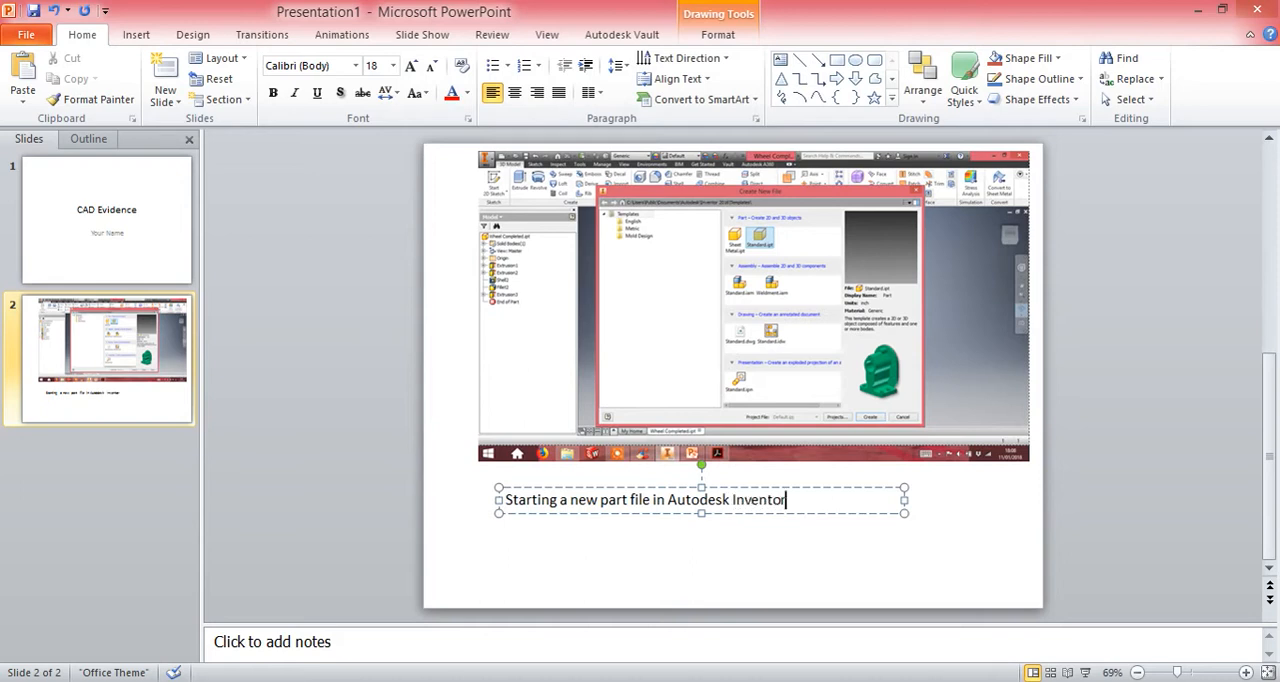
type(".")
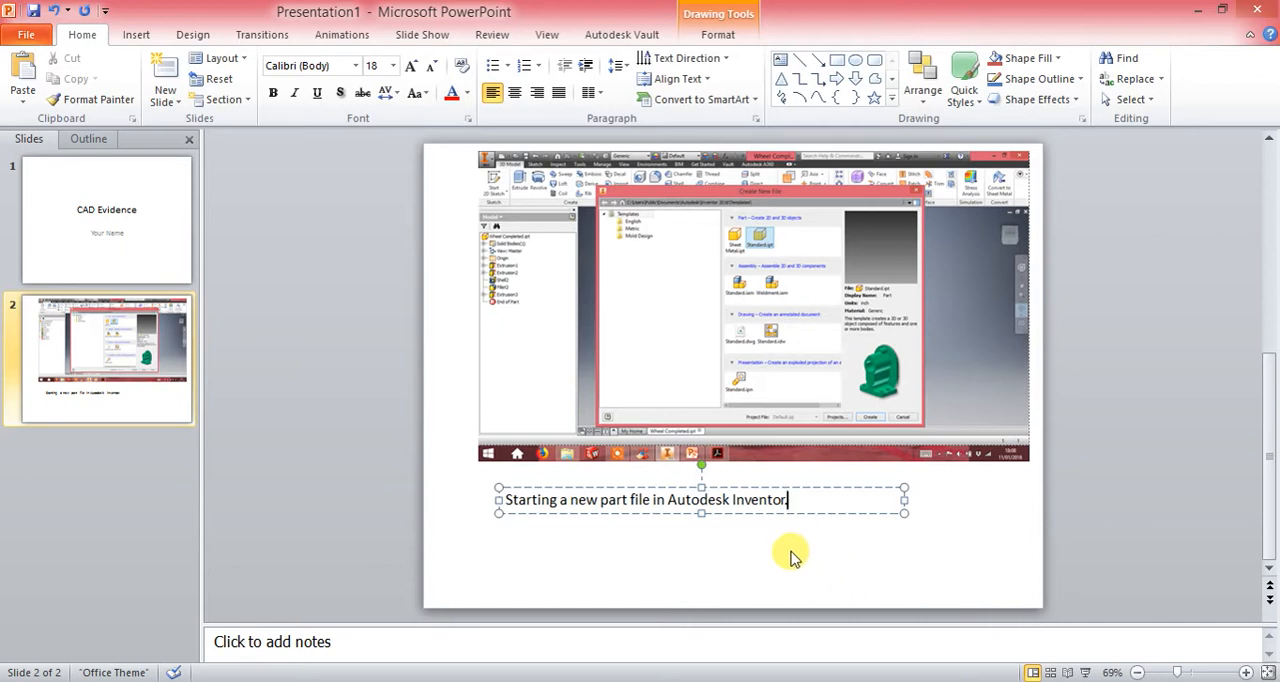
left_click(664, 576)
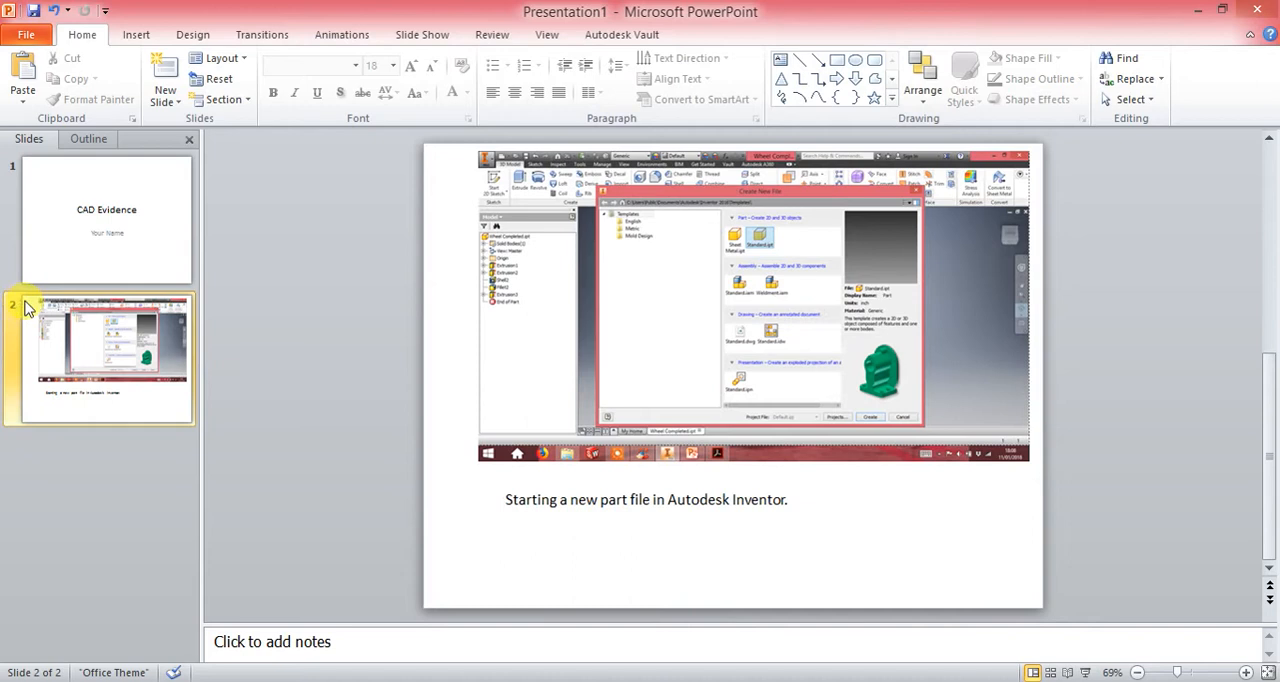
- Add a new blank slide to the deck
left_click(164, 94)
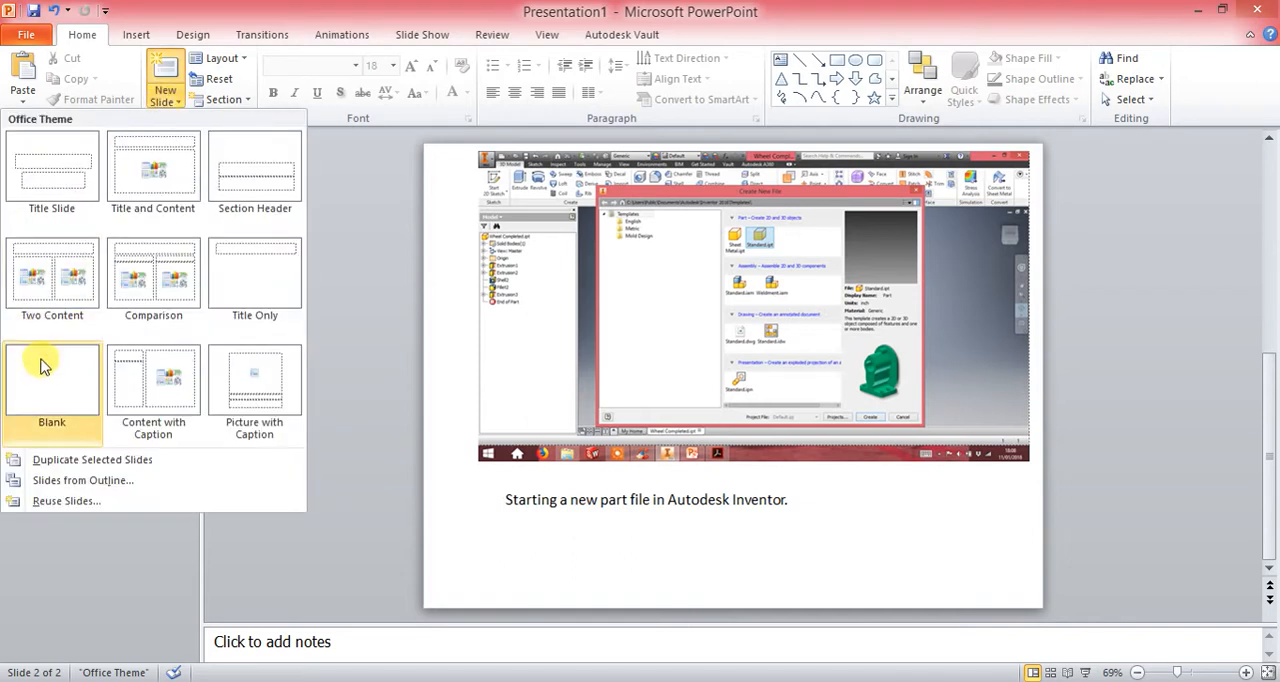
left_click(52, 374)
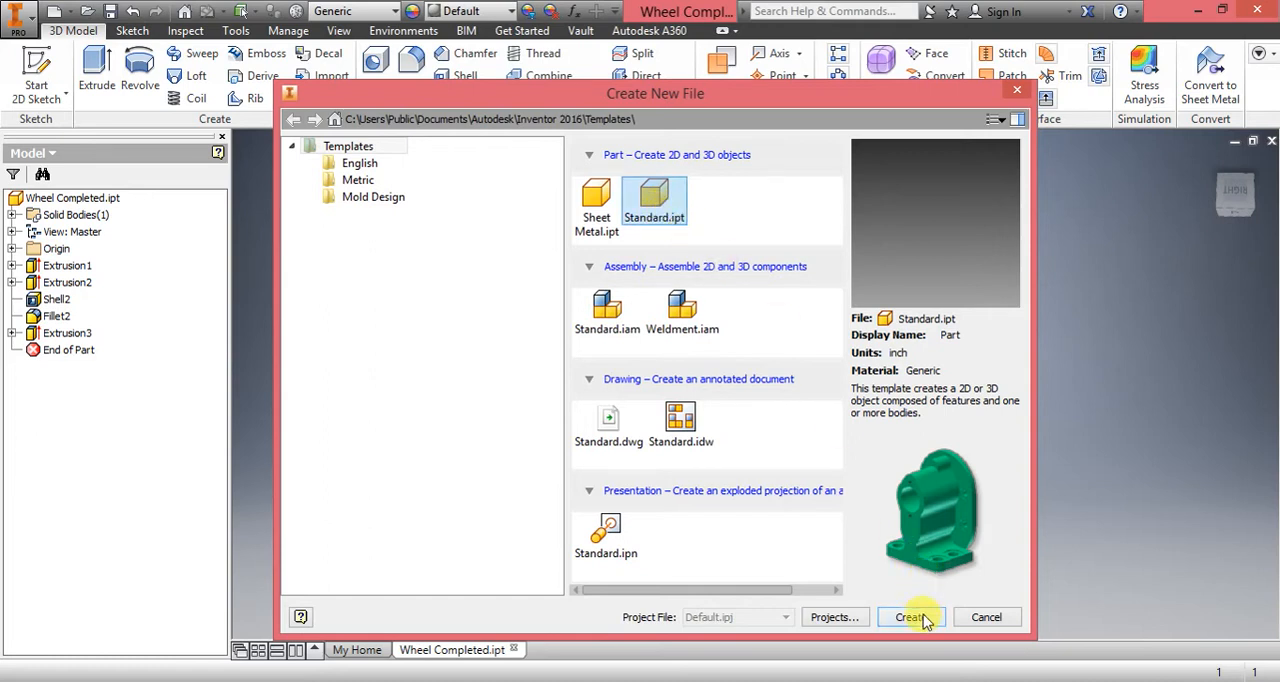
- Create the new standard part file Part2 and go to the Tools commands
left_click(908, 616)
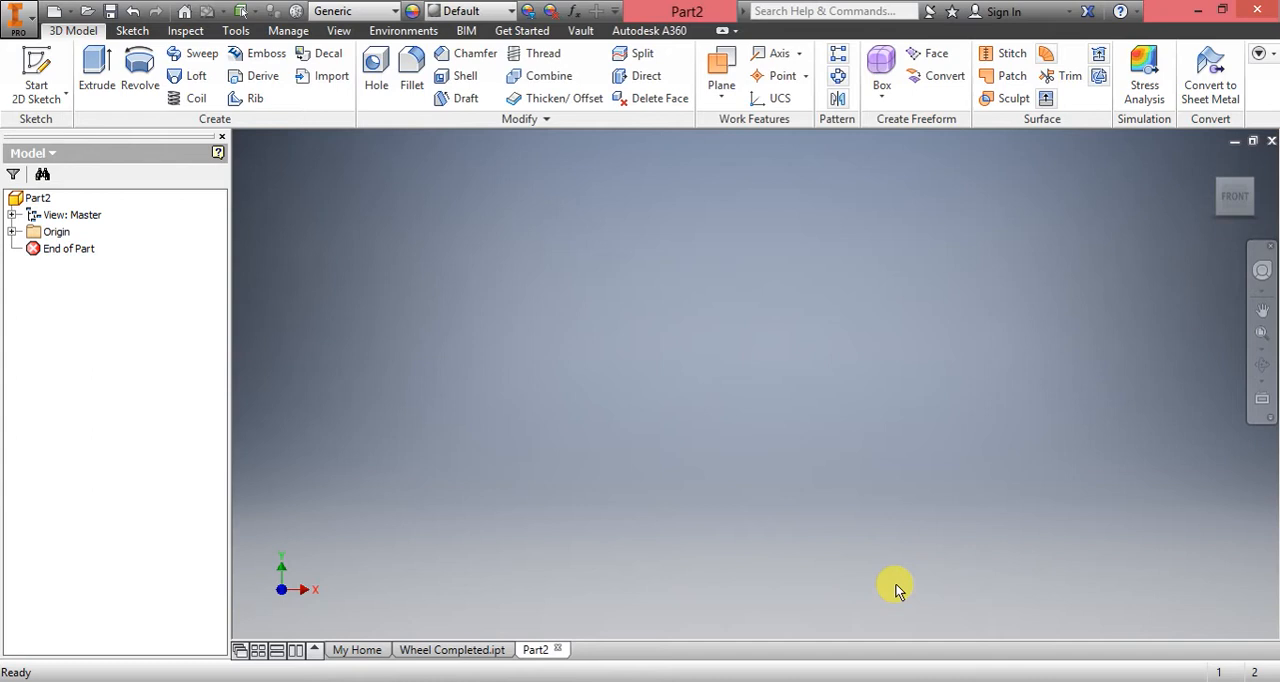
mouse_move(644, 336)
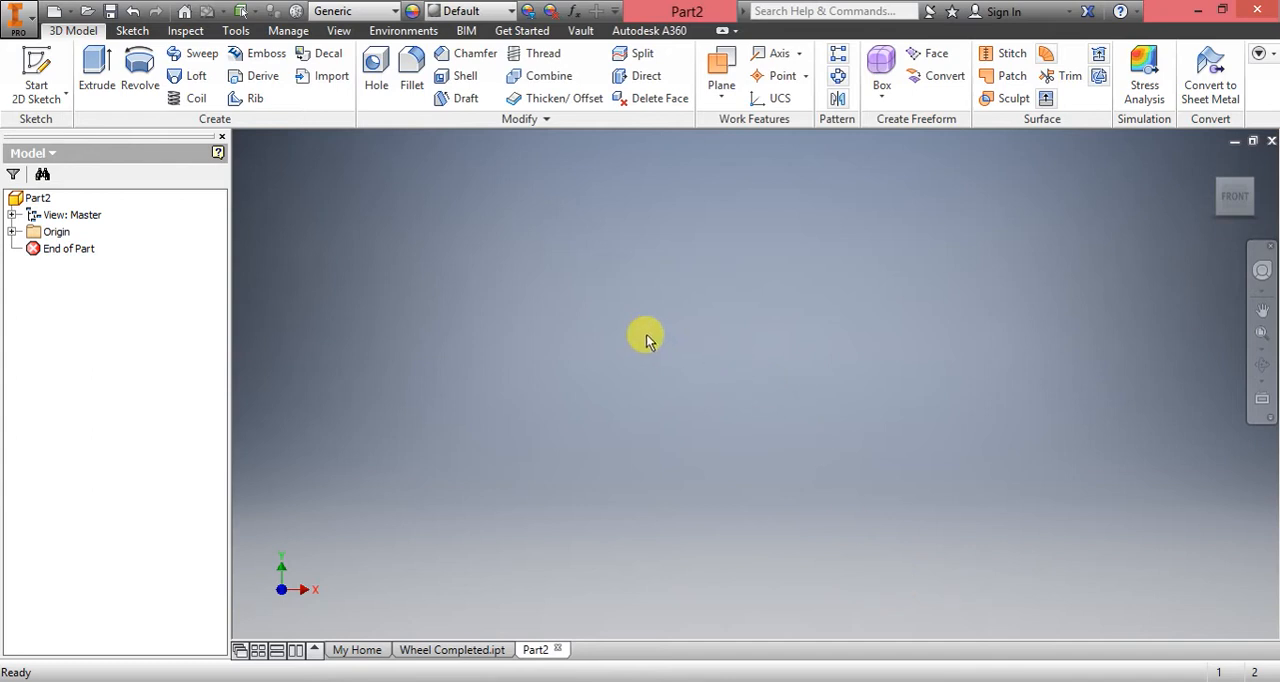
mouse_move(640, 338)
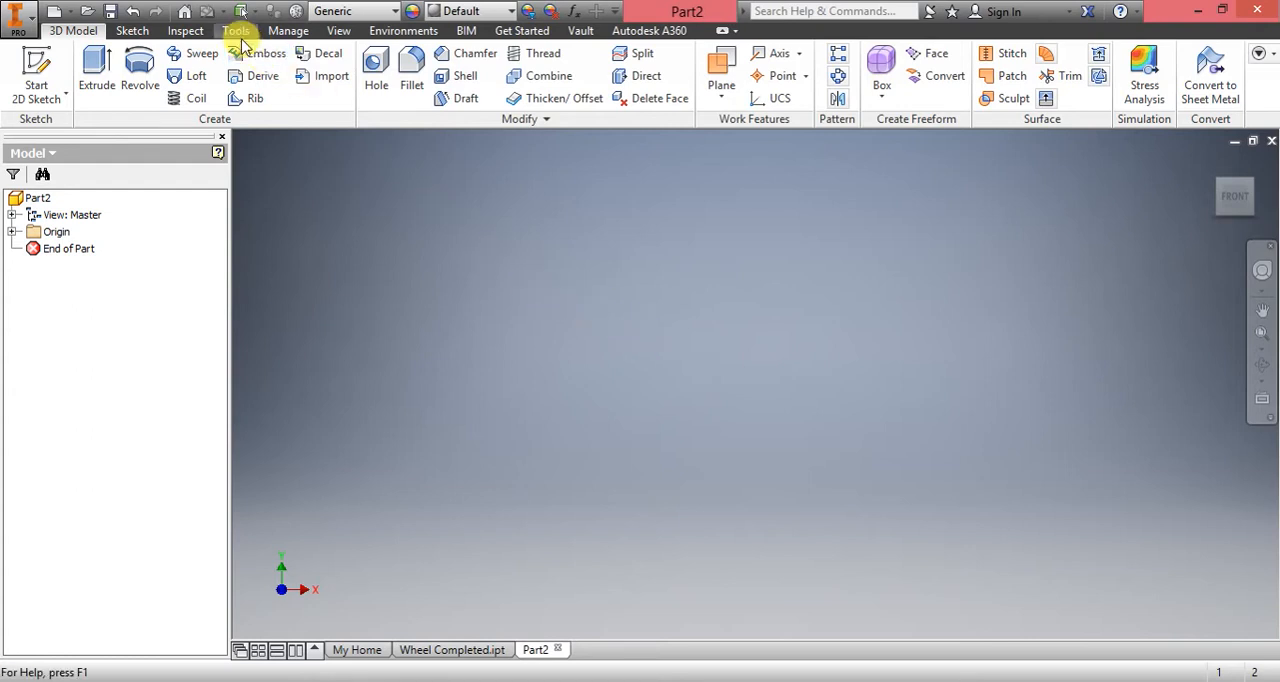
left_click(236, 30)
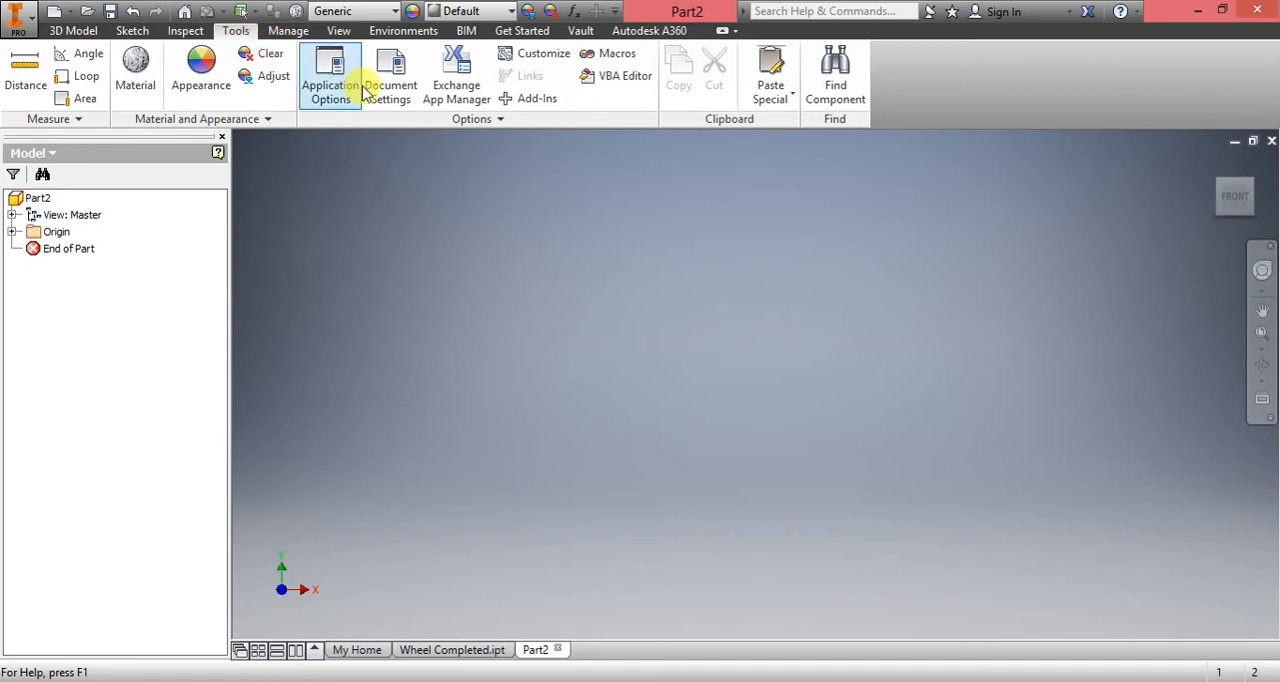
- Show Part2's Document Settings units and the length unit choices
left_click(388, 76)
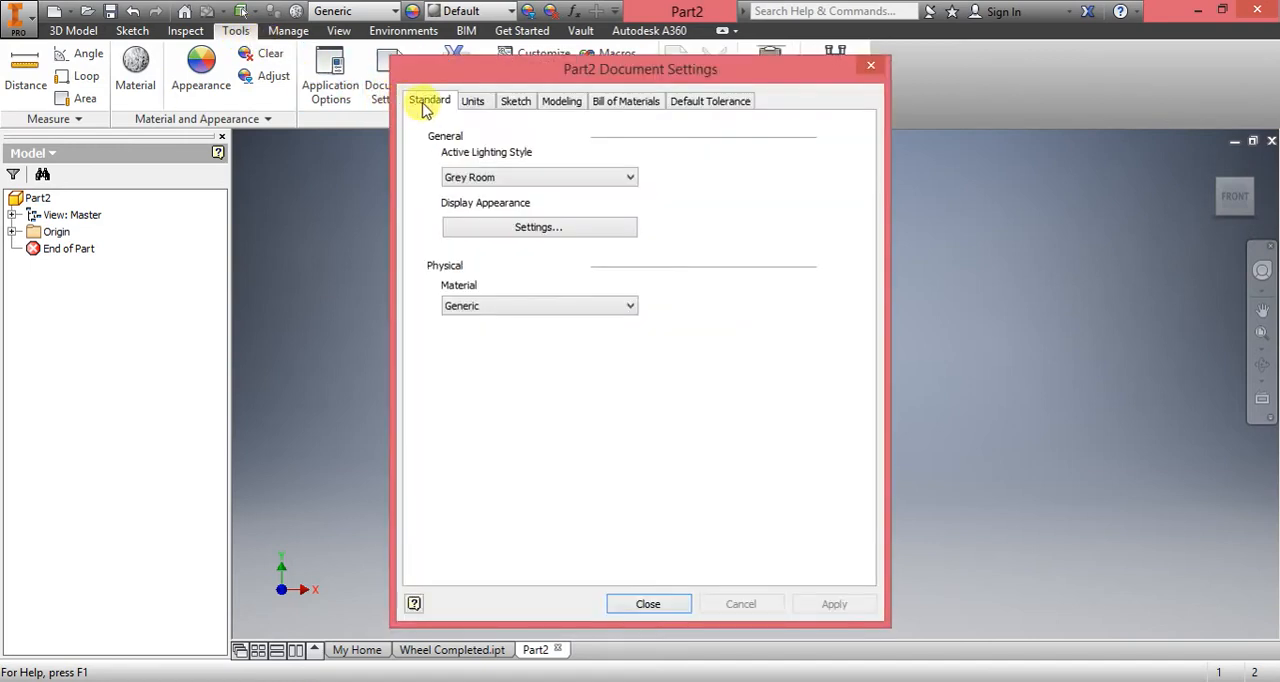
left_click(472, 100)
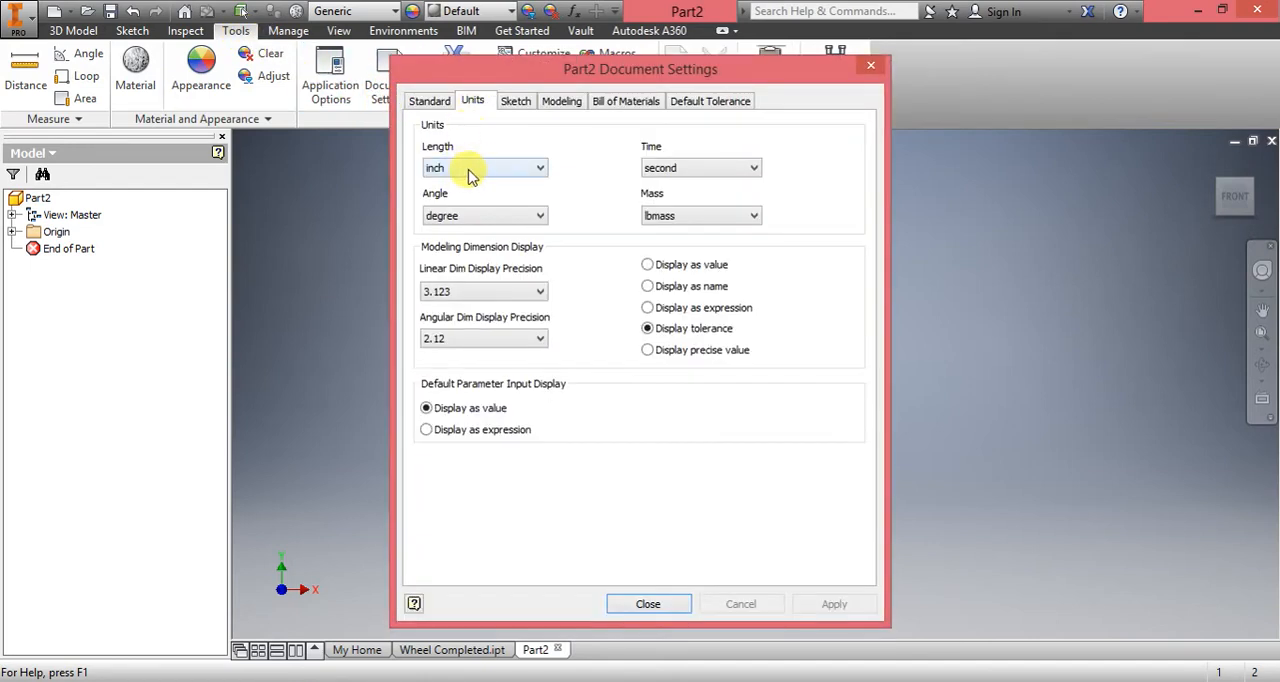
left_click(484, 168)
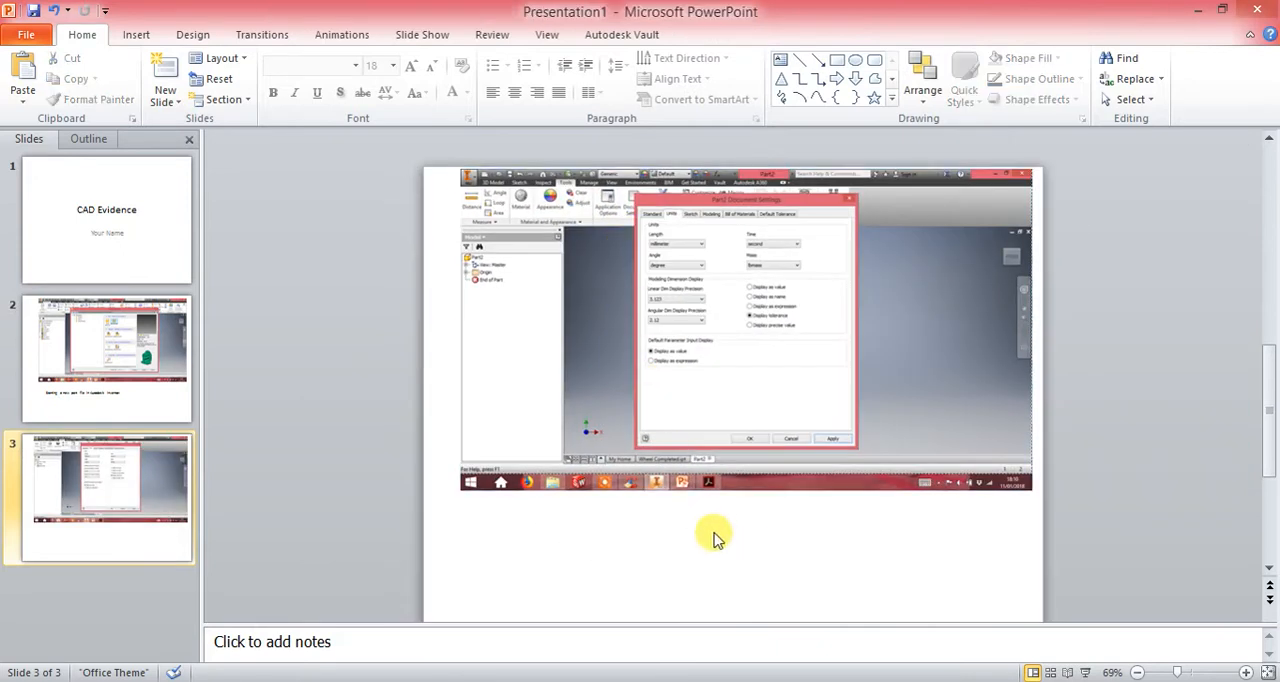
mouse_move(860, 400)
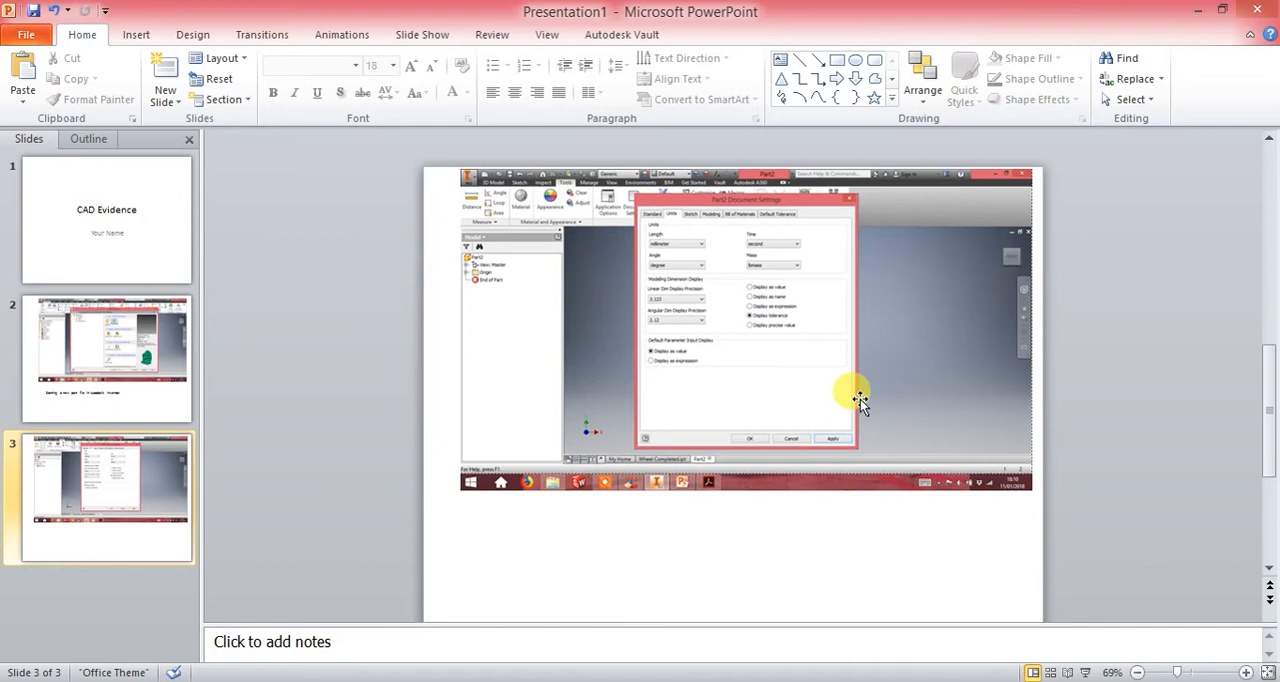
mouse_move(840, 484)
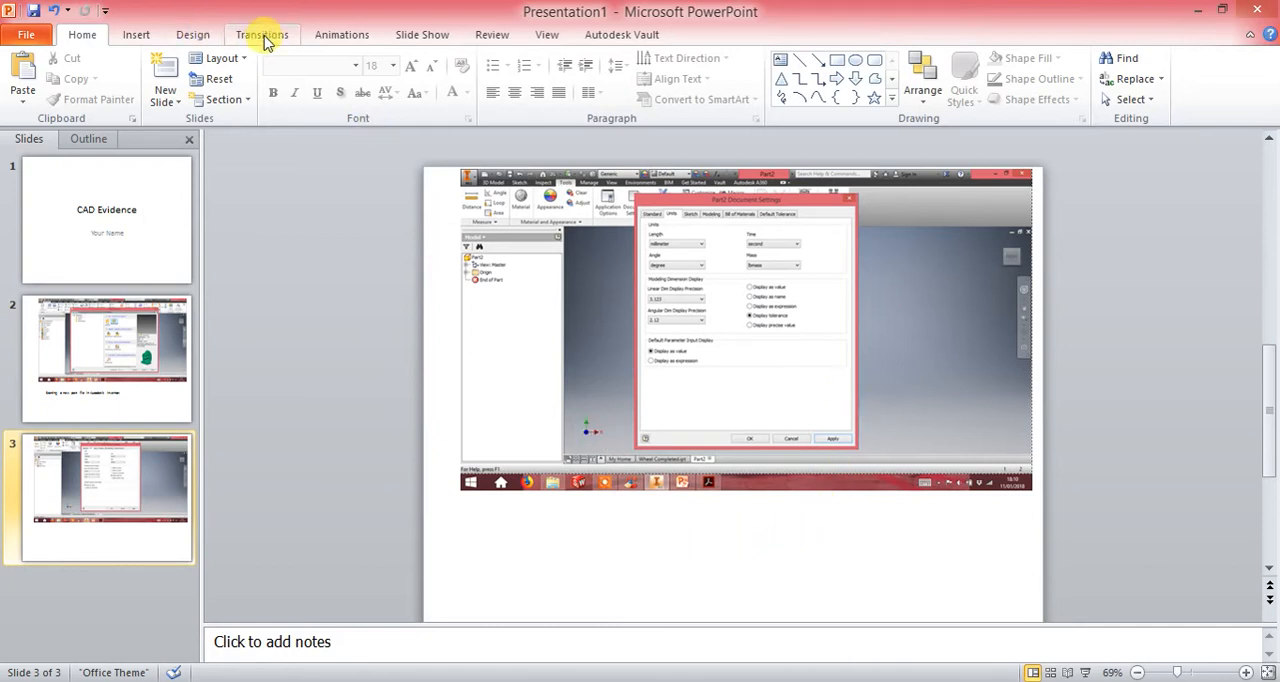
mouse_move(410, 34)
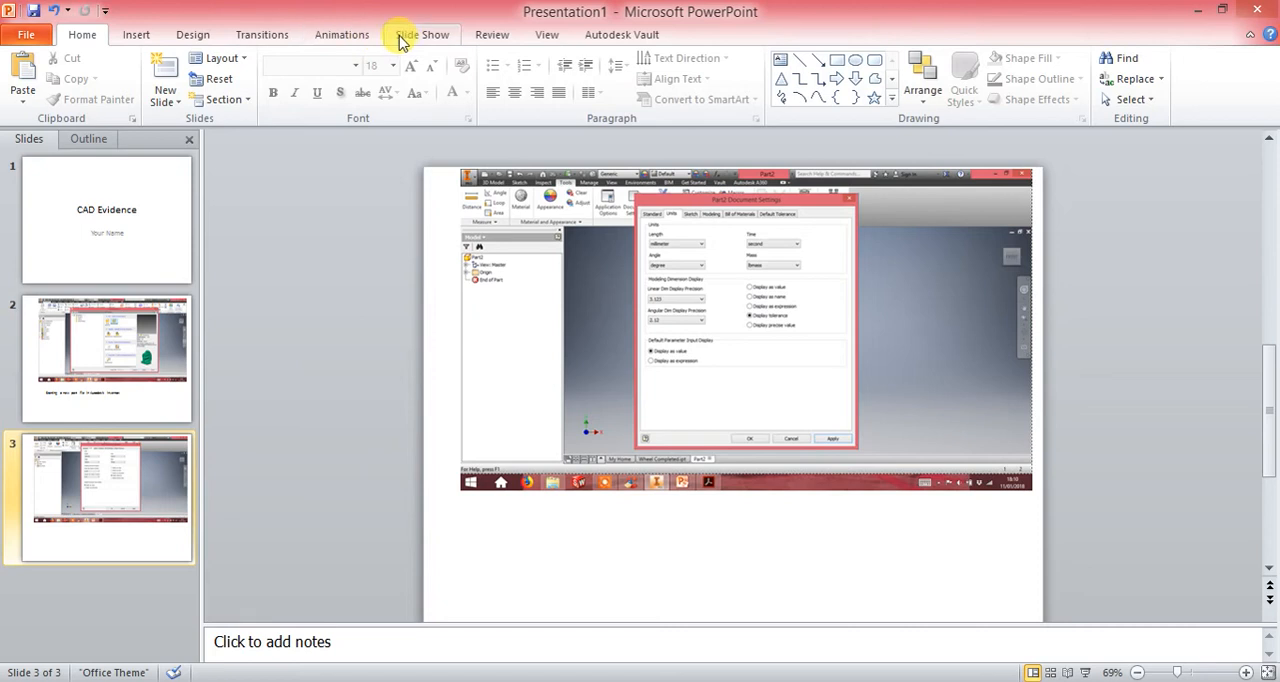
- Caption slide 3's screenshot 'Ensuring the units are in millimeters.'
left_click(136, 34)
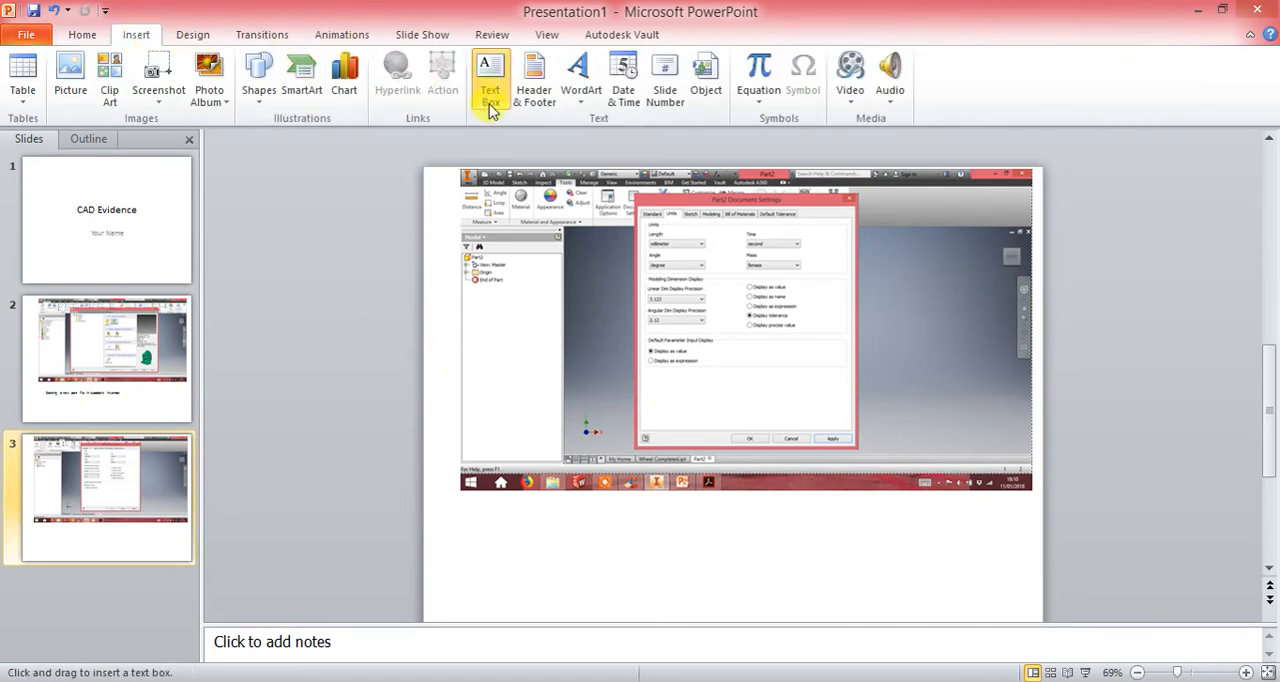
left_click_drag(498, 498, 860, 522)
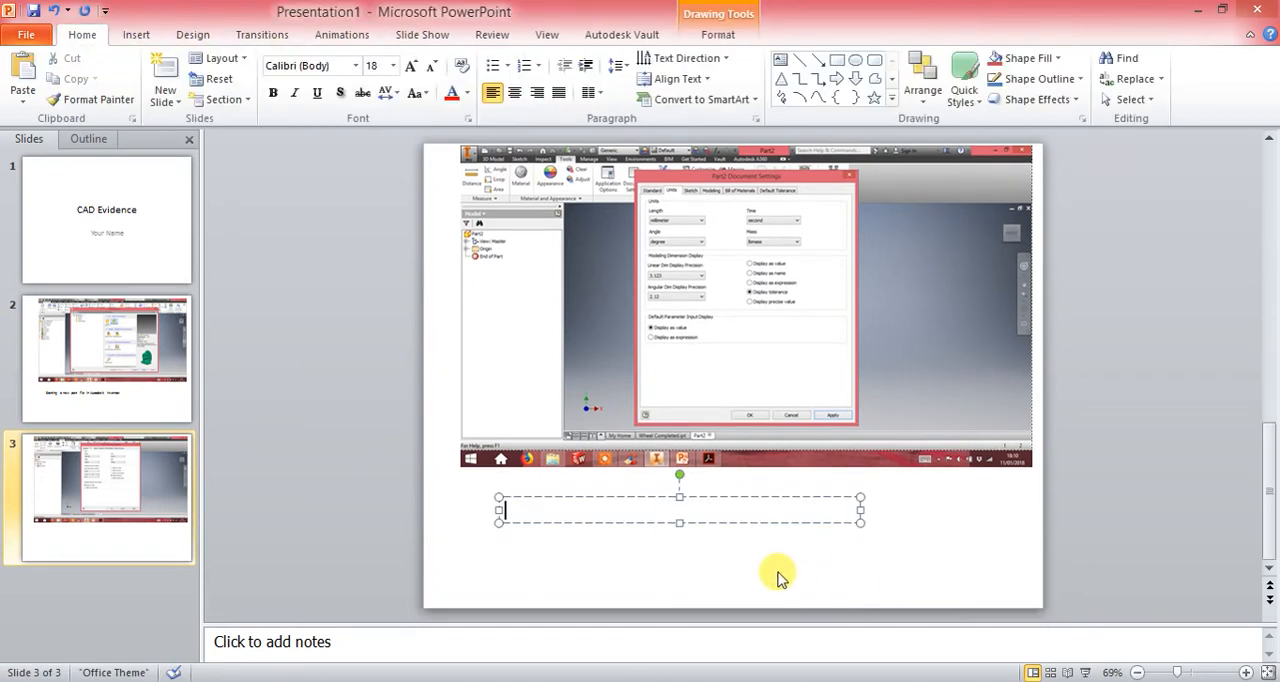
type("Ensuring the un")
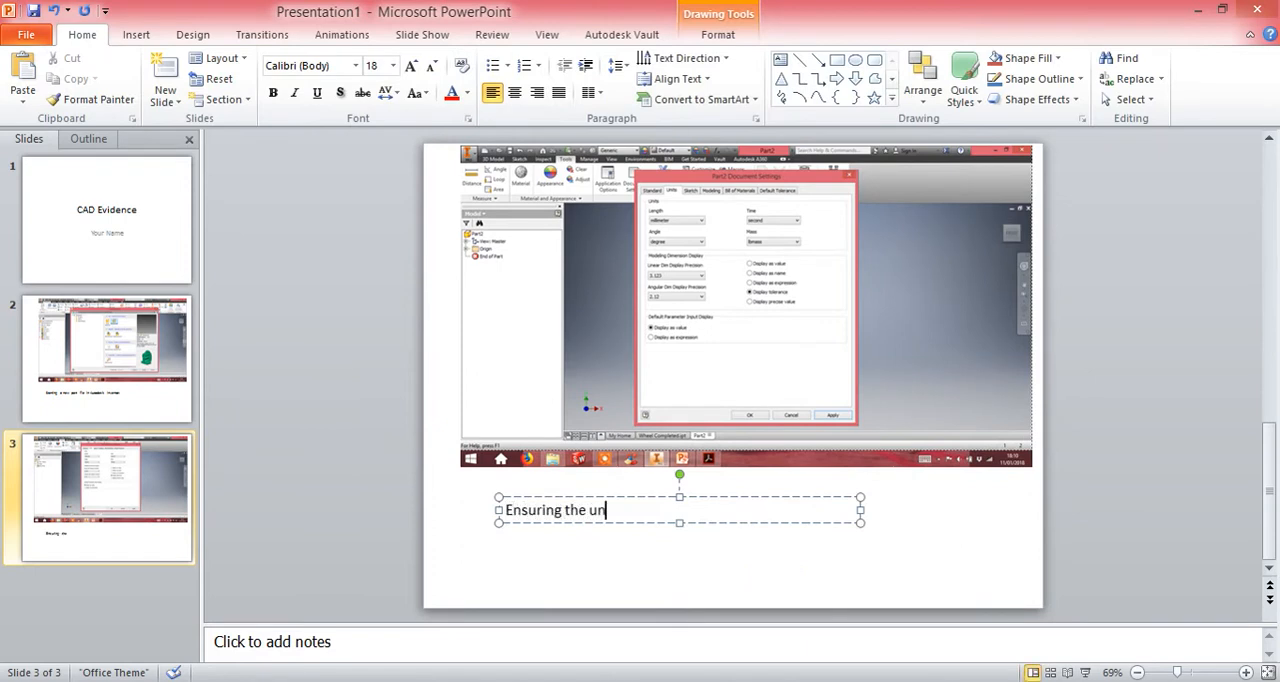
type("its are in m")
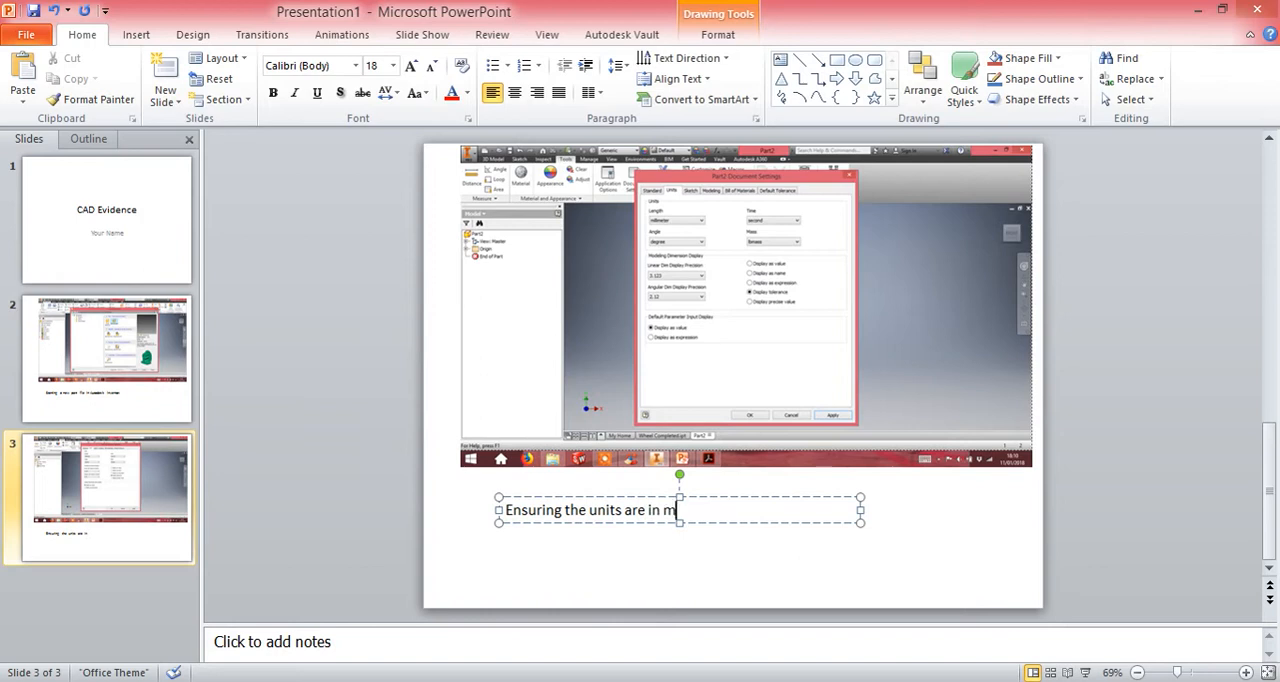
type("illimeters.")
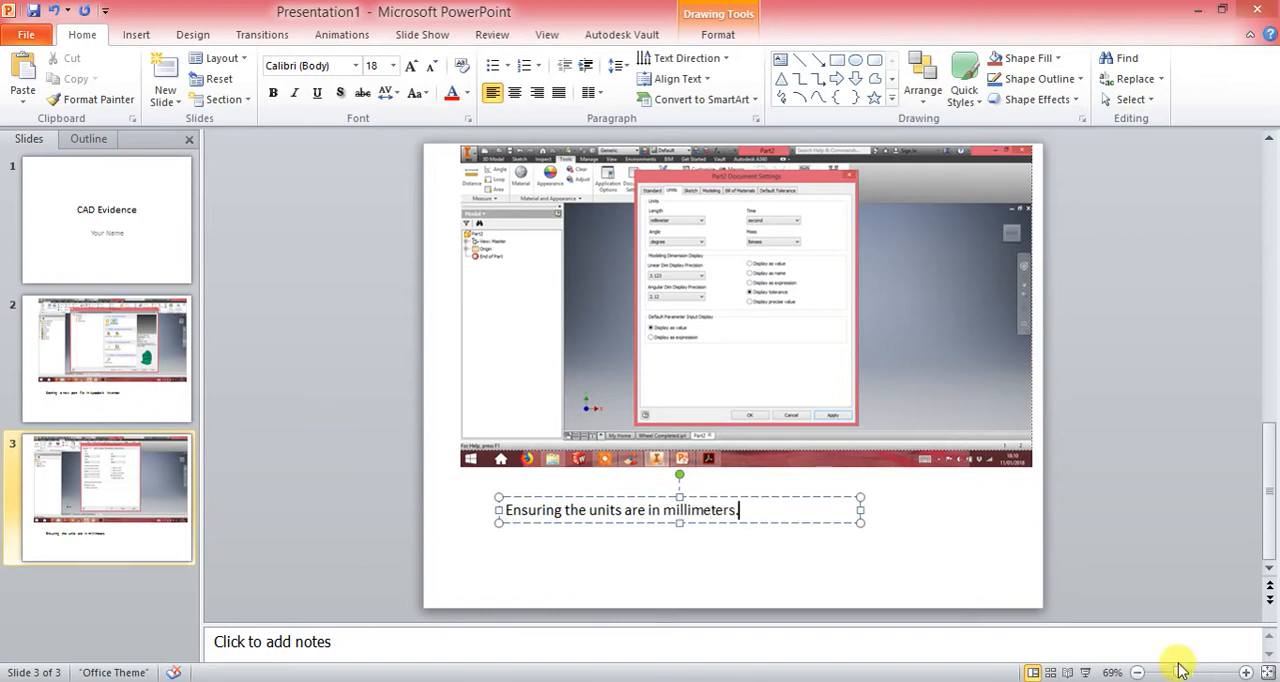
left_click(690, 358)
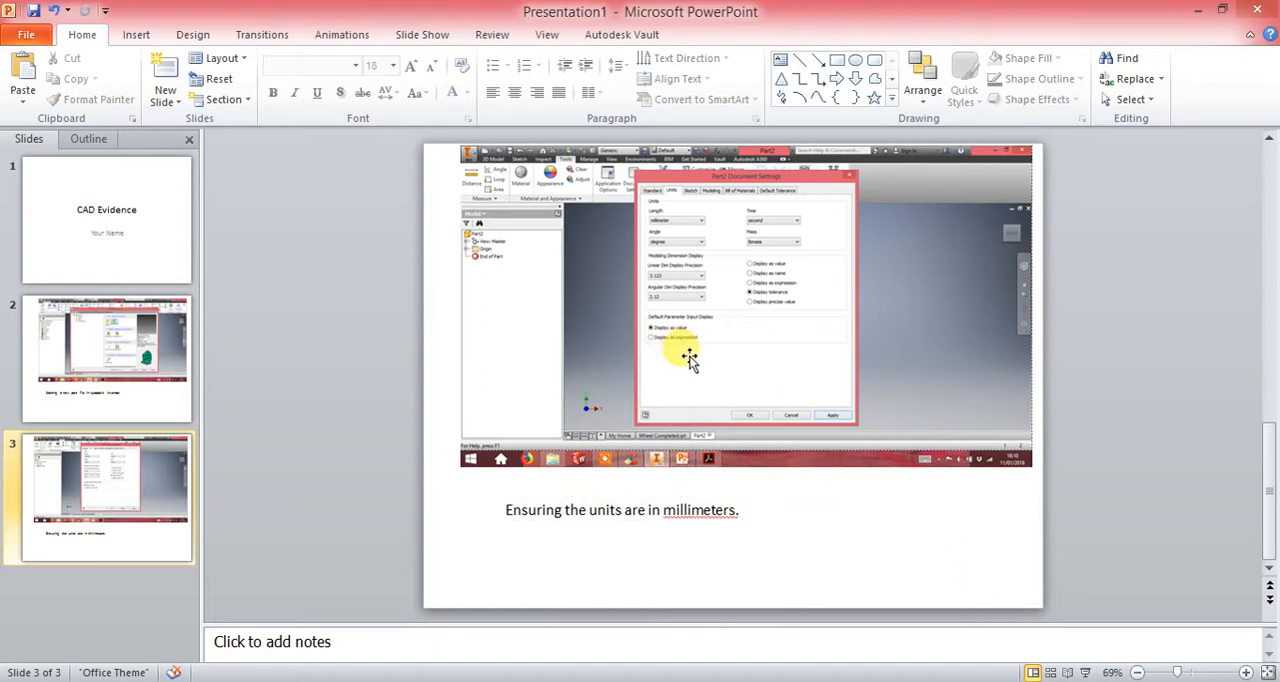
mouse_move(456, 612)
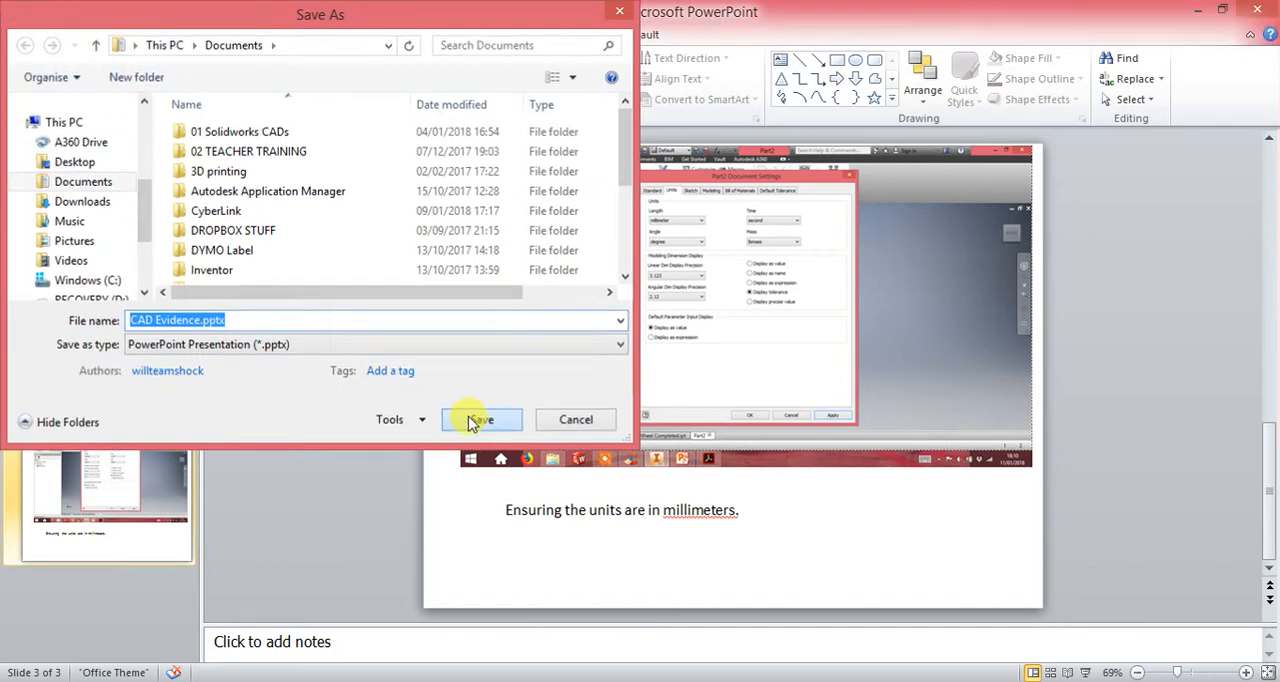
- Save the presentation as CAD Evidence.pptx in Documents
left_click(480, 420)
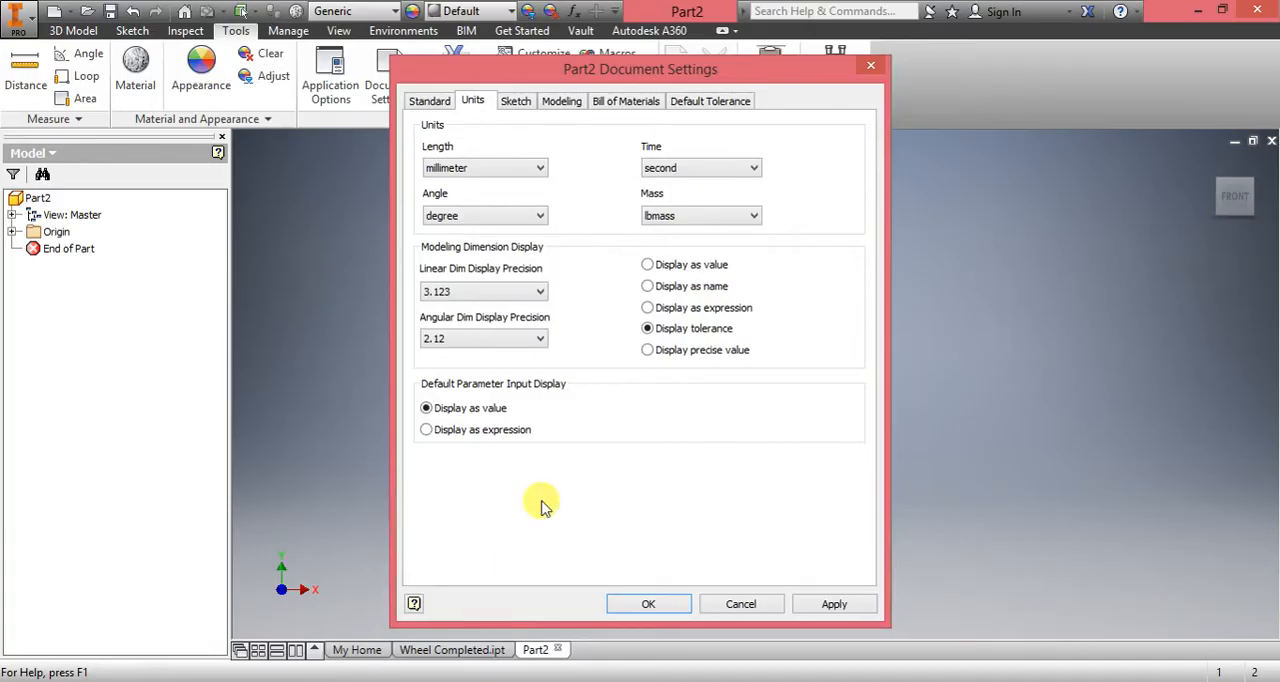
mouse_move(430, 156)
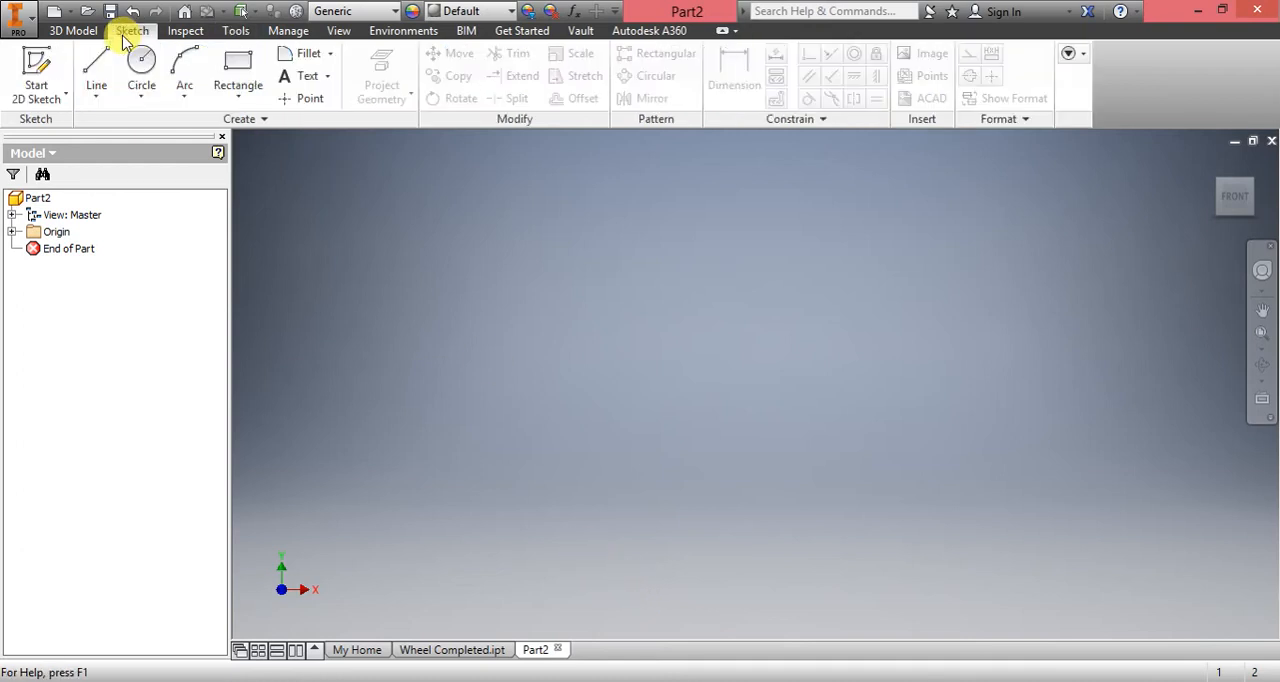
- Show the sketching commands to begin a new 2D sketch
left_click(36, 76)
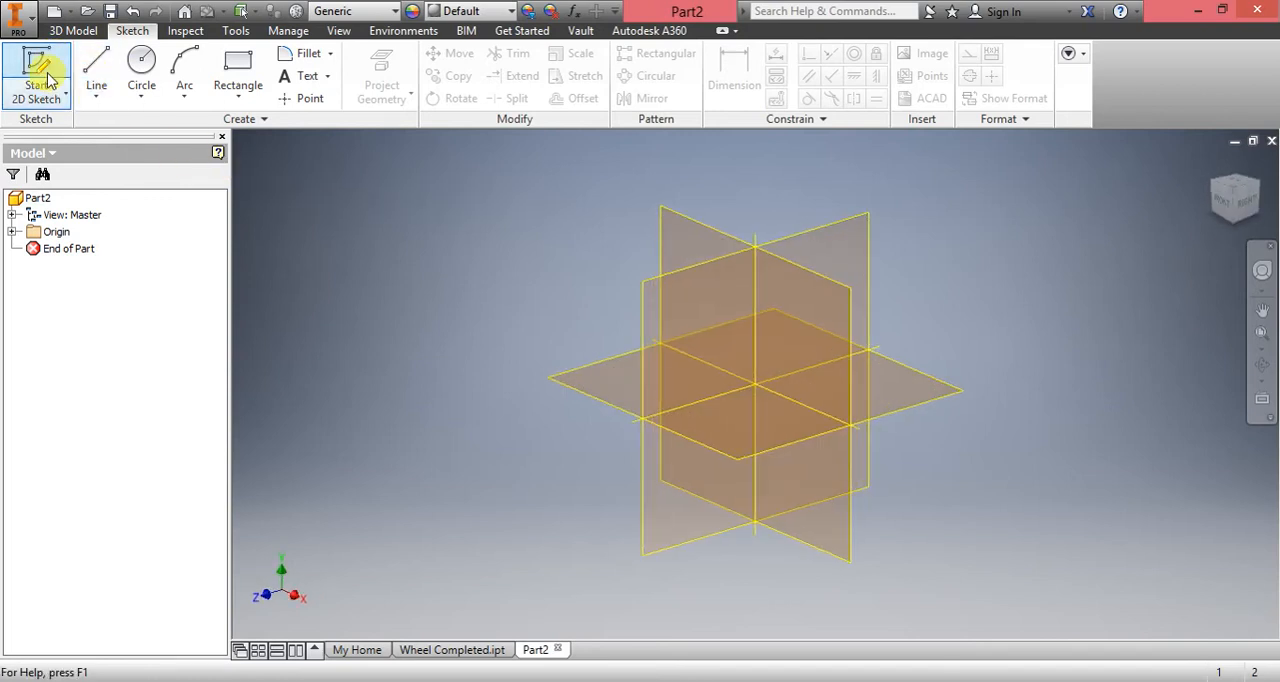
mouse_move(36, 70)
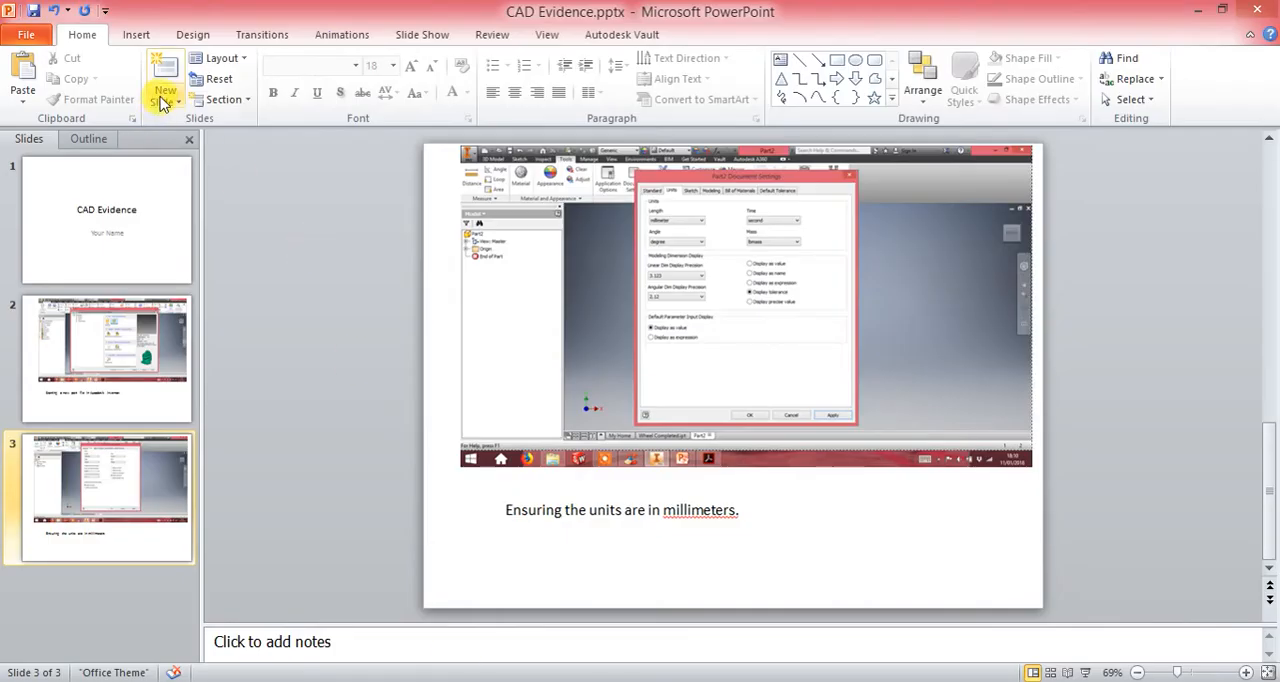
- Add slide 4 with the origin-planes screenshot captioned 'Starting a new 2d sketch.'
left_click(164, 76)
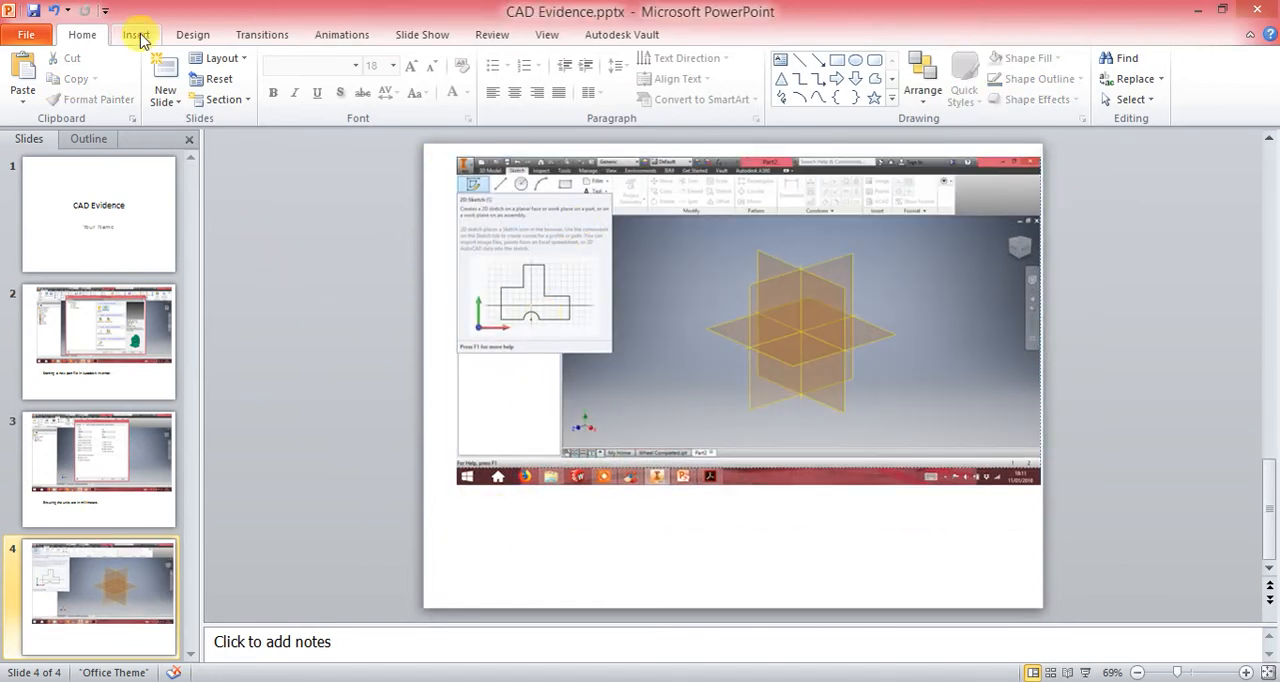
left_click(136, 34)
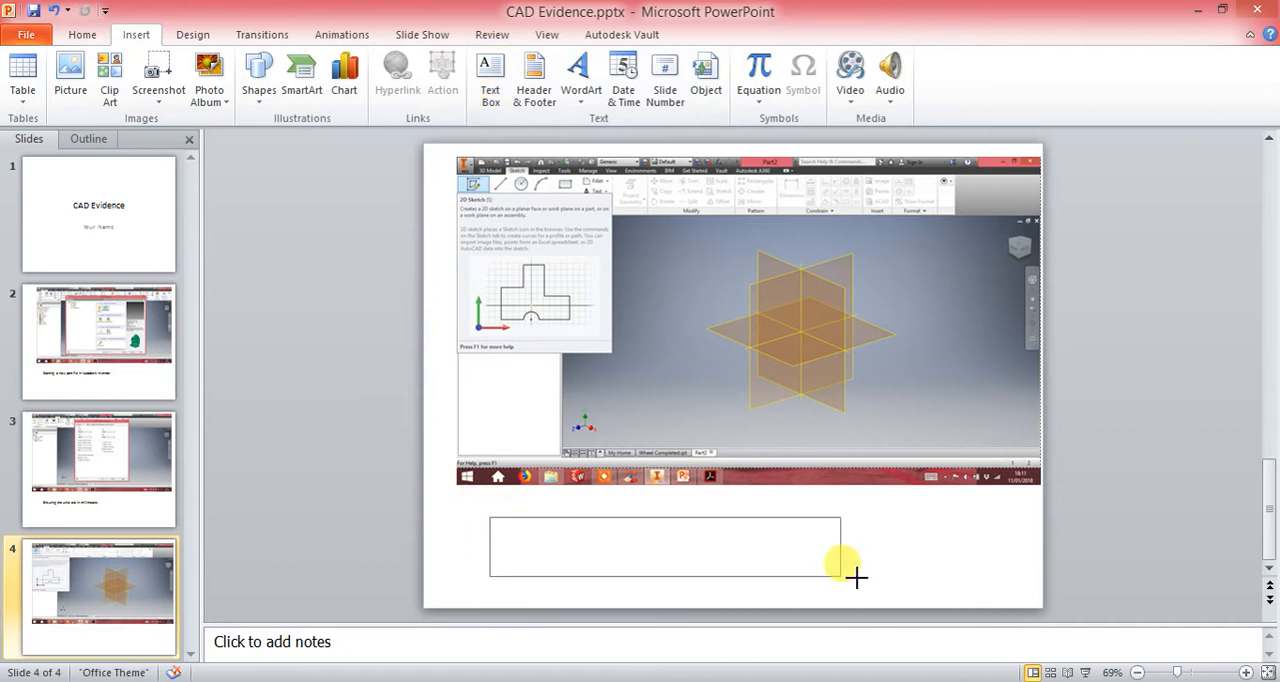
type("Starting a new")
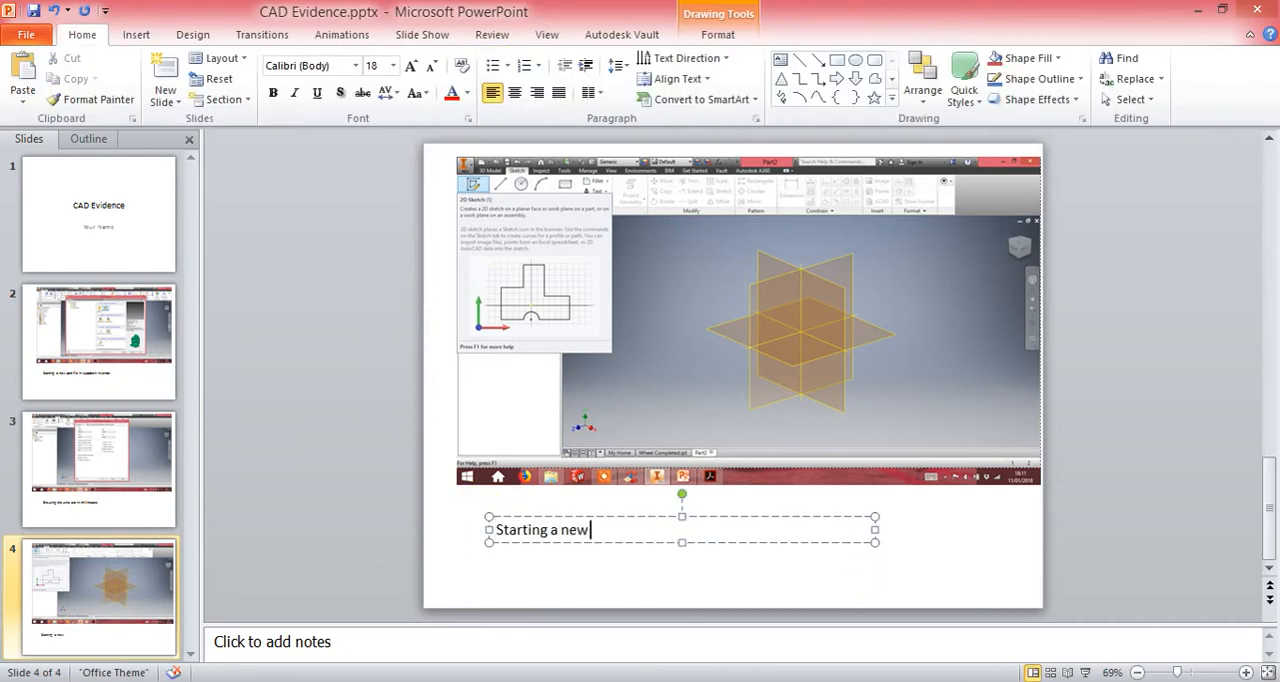
type("2d sket")
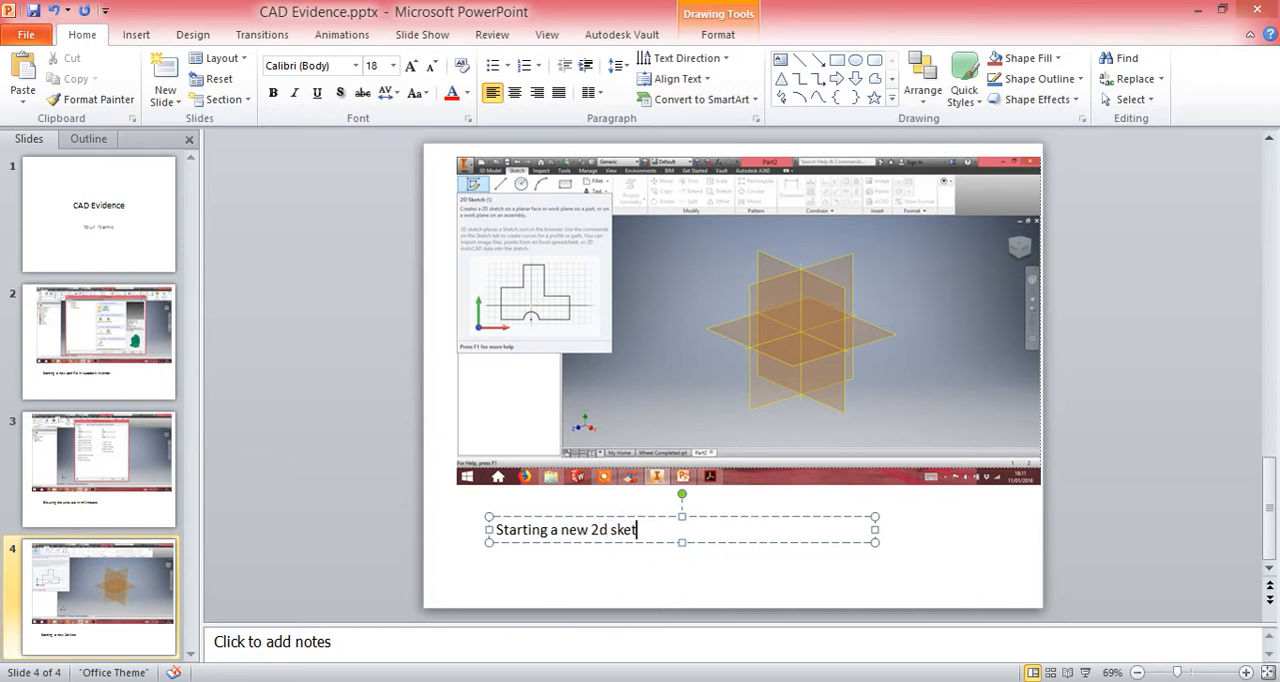
type("ch.")
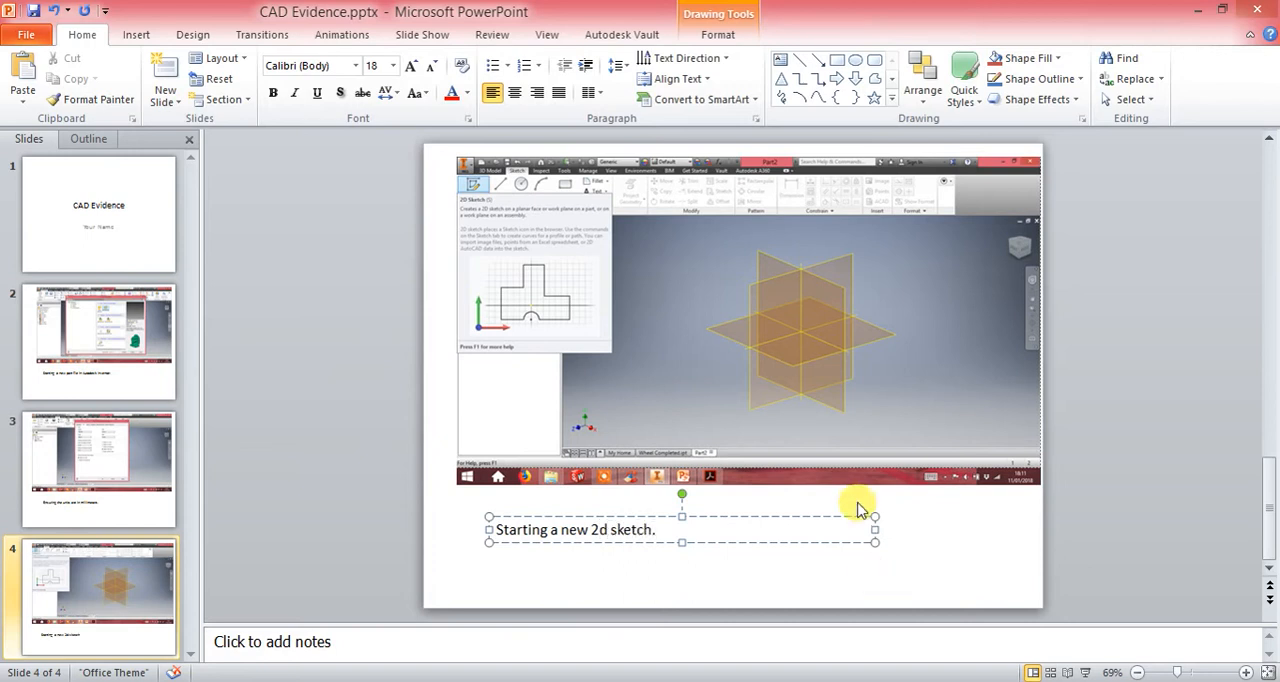
left_click(908, 540)
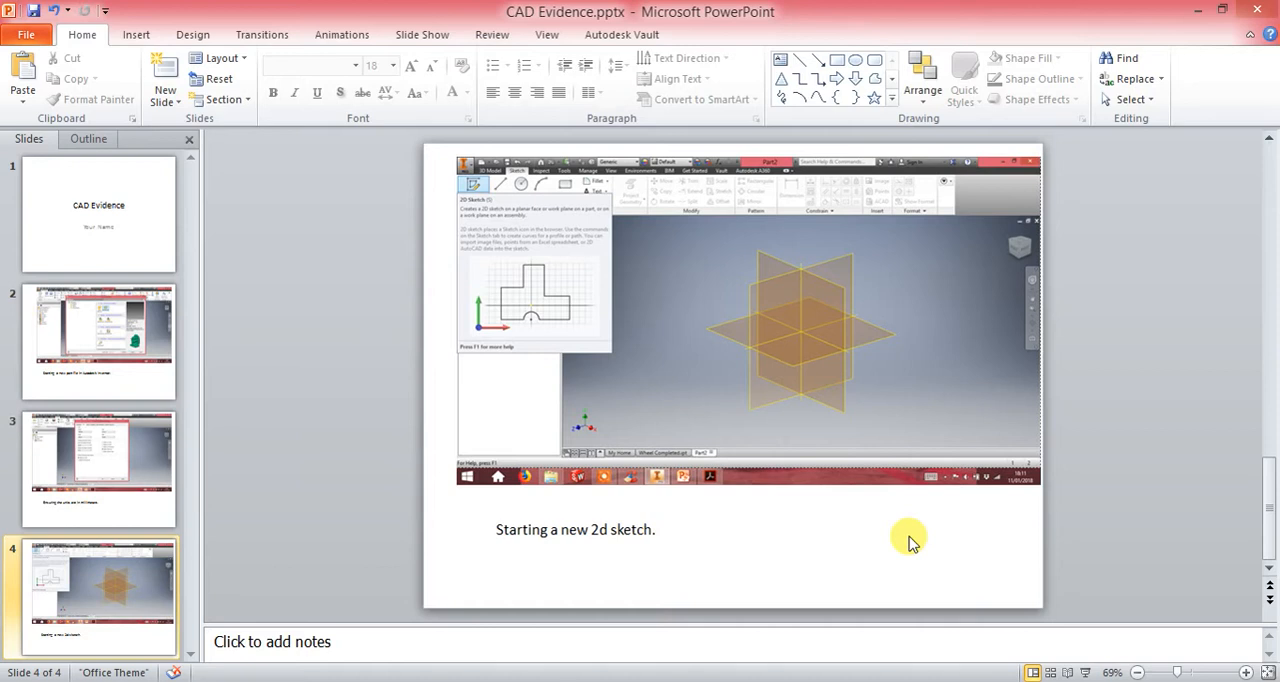
mouse_move(884, 456)
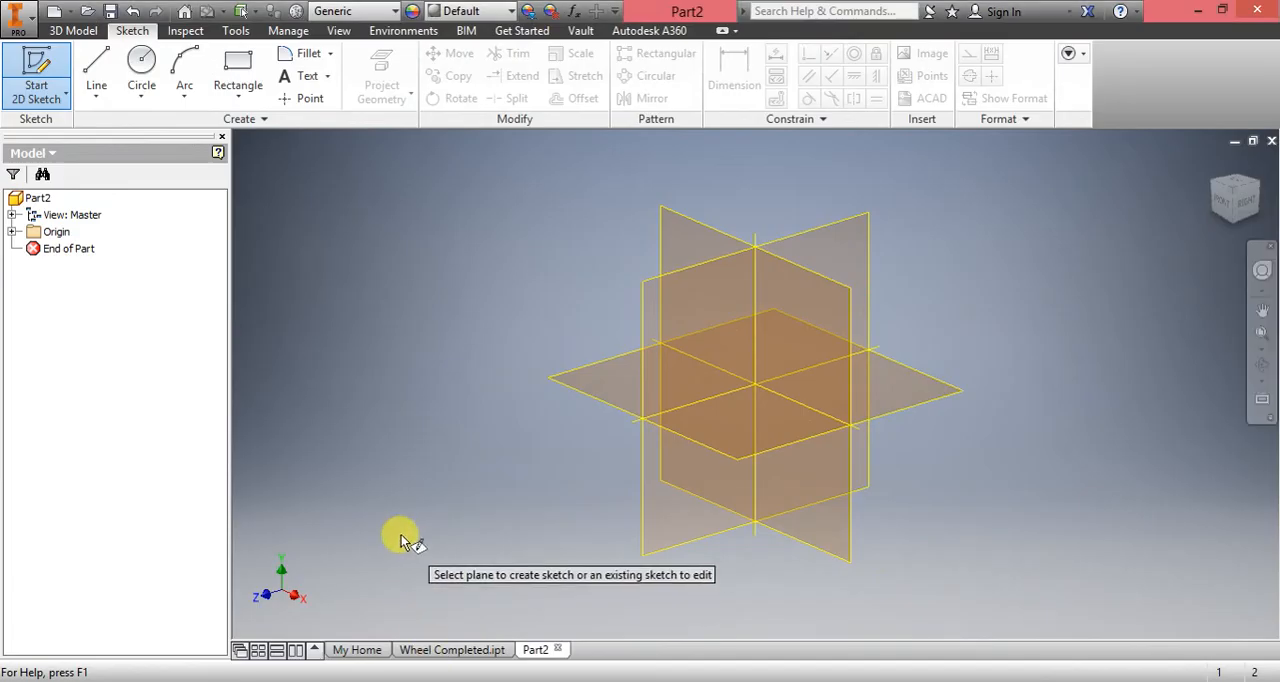
mouse_move(748, 280)
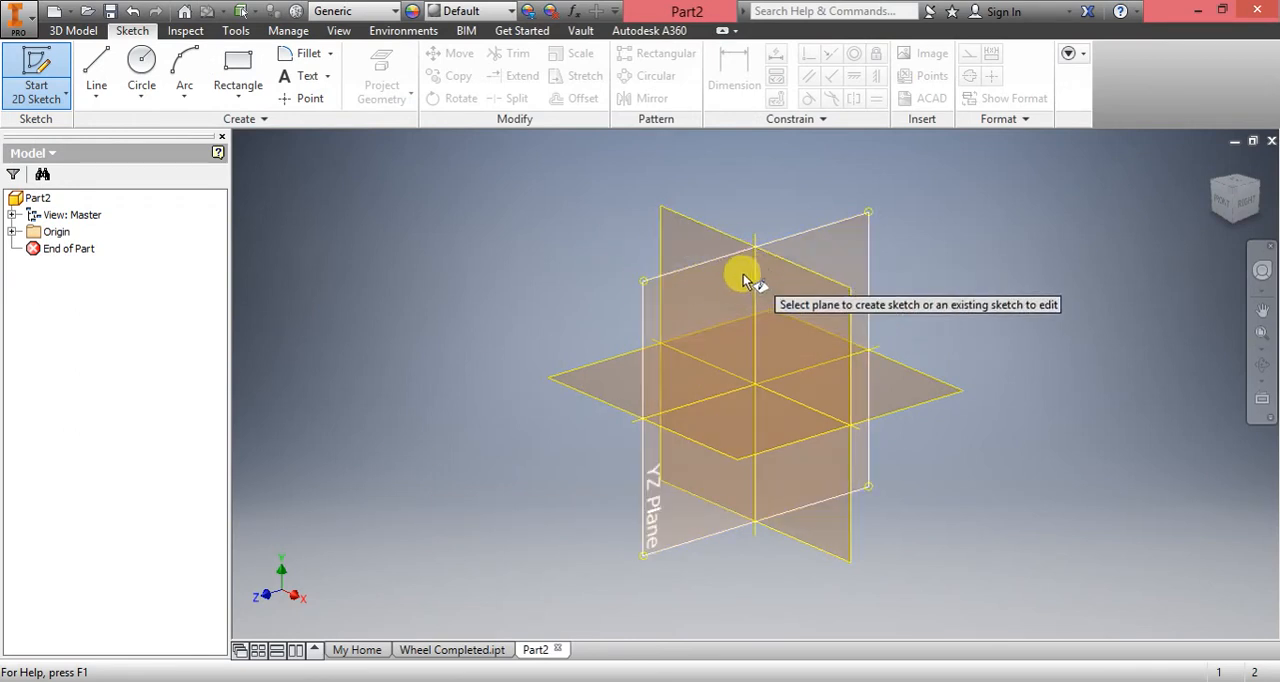
mouse_move(660, 308)
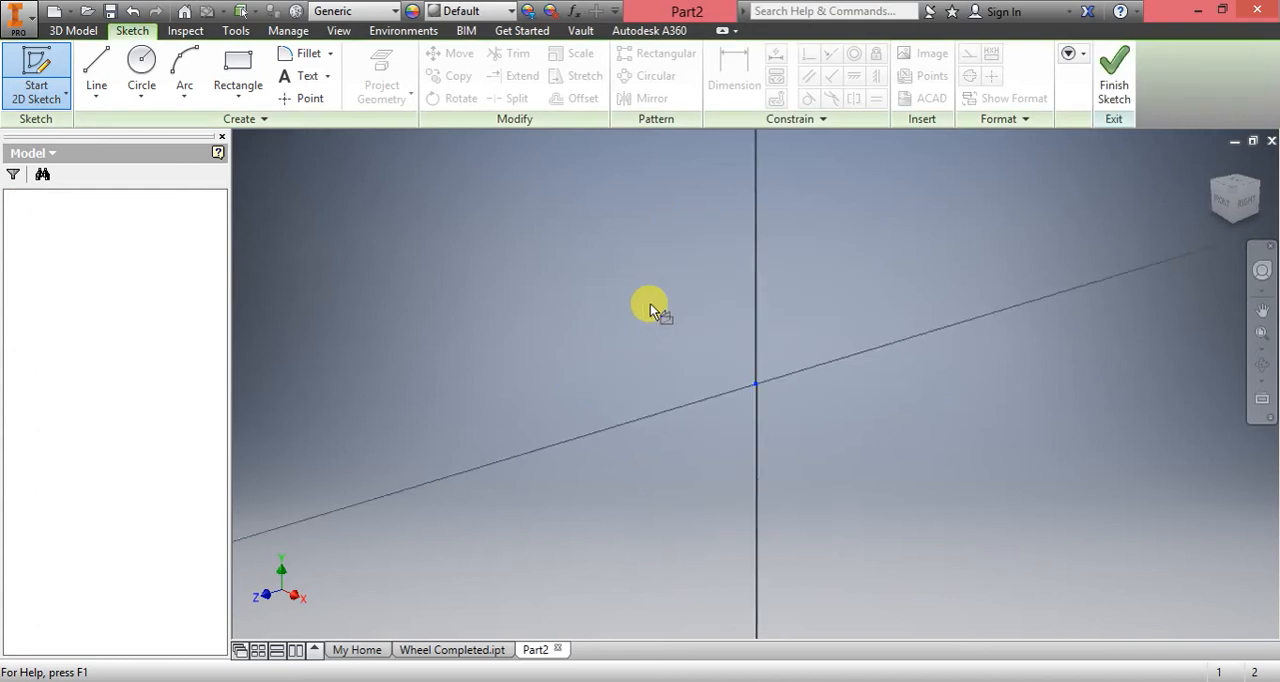
- Pick the YZ origin plane so Sketch1 starts on it
left_click(1112, 70)
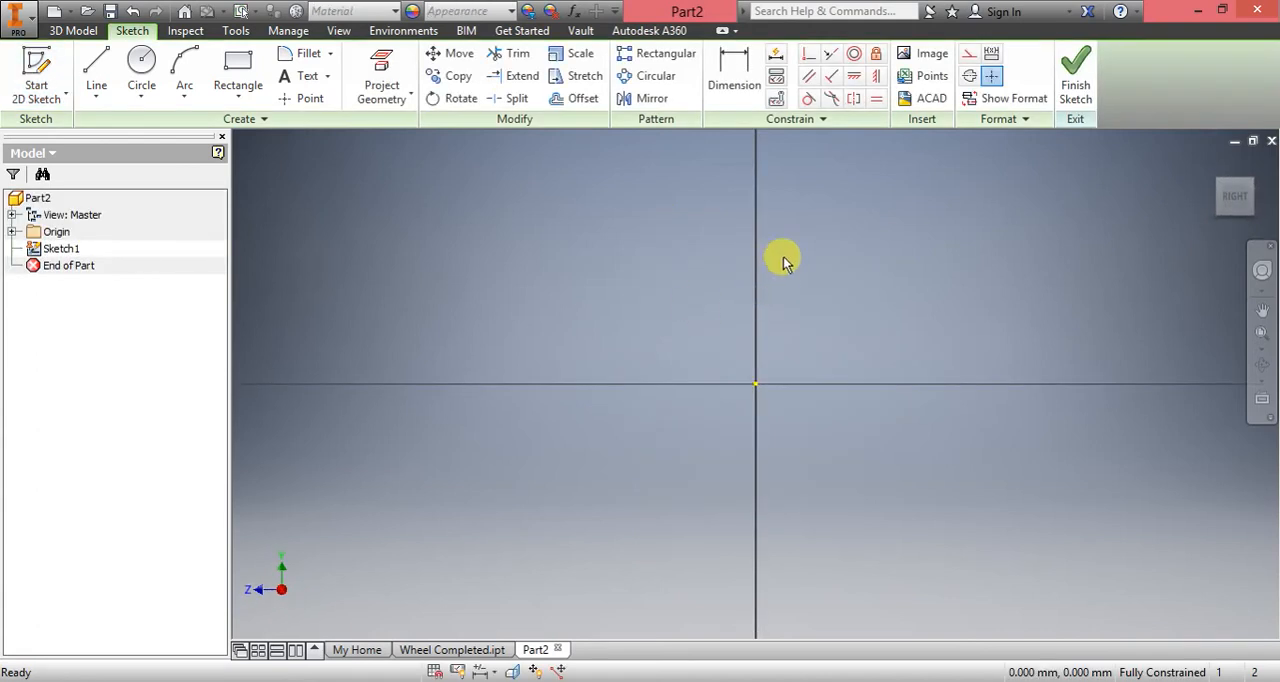
mouse_move(710, 408)
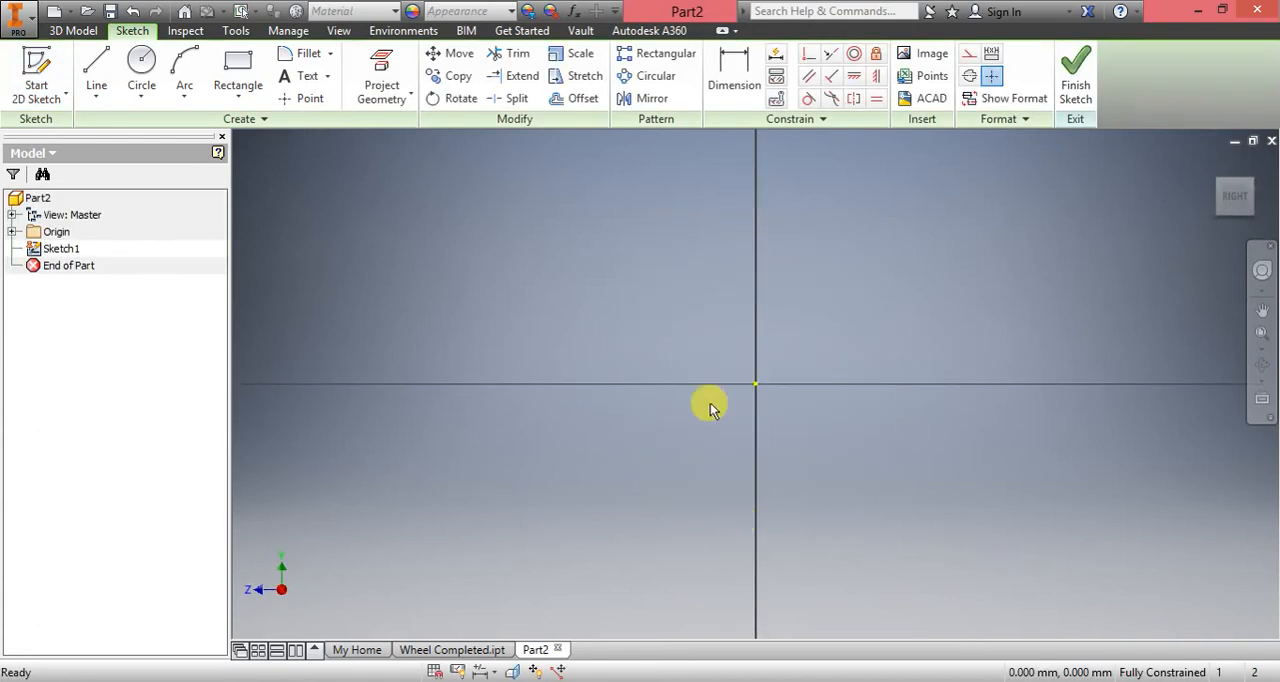
mouse_move(696, 280)
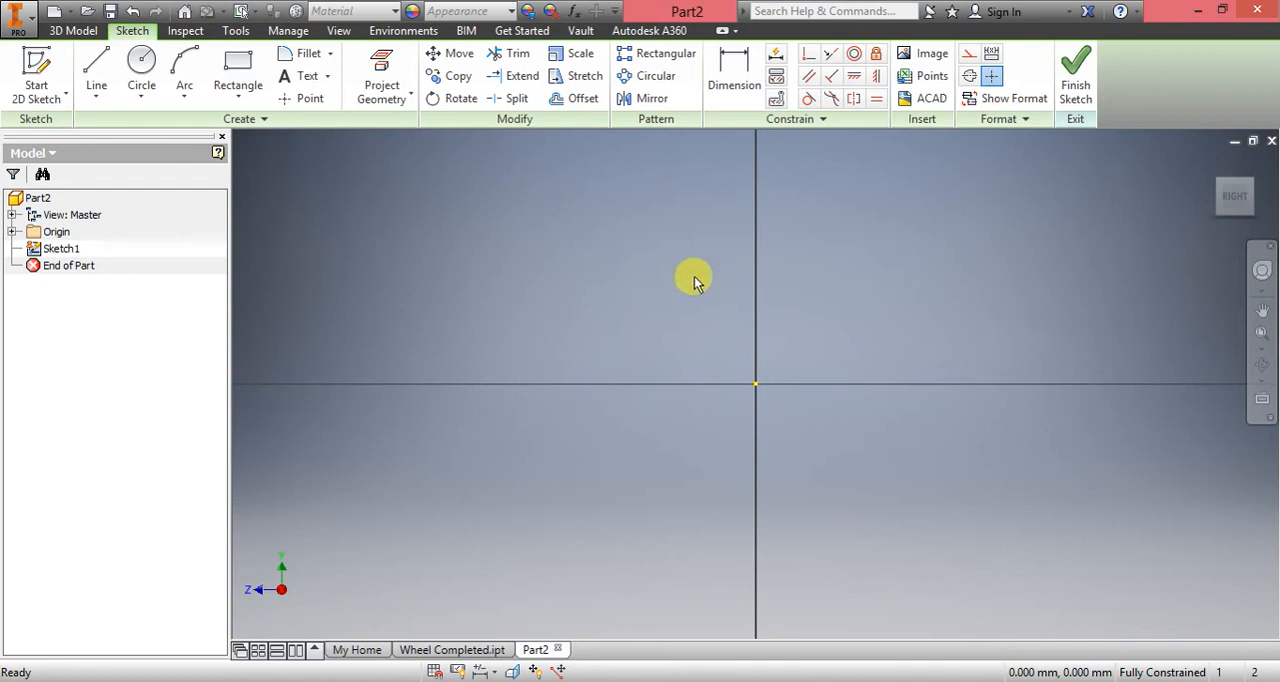
mouse_move(608, 308)
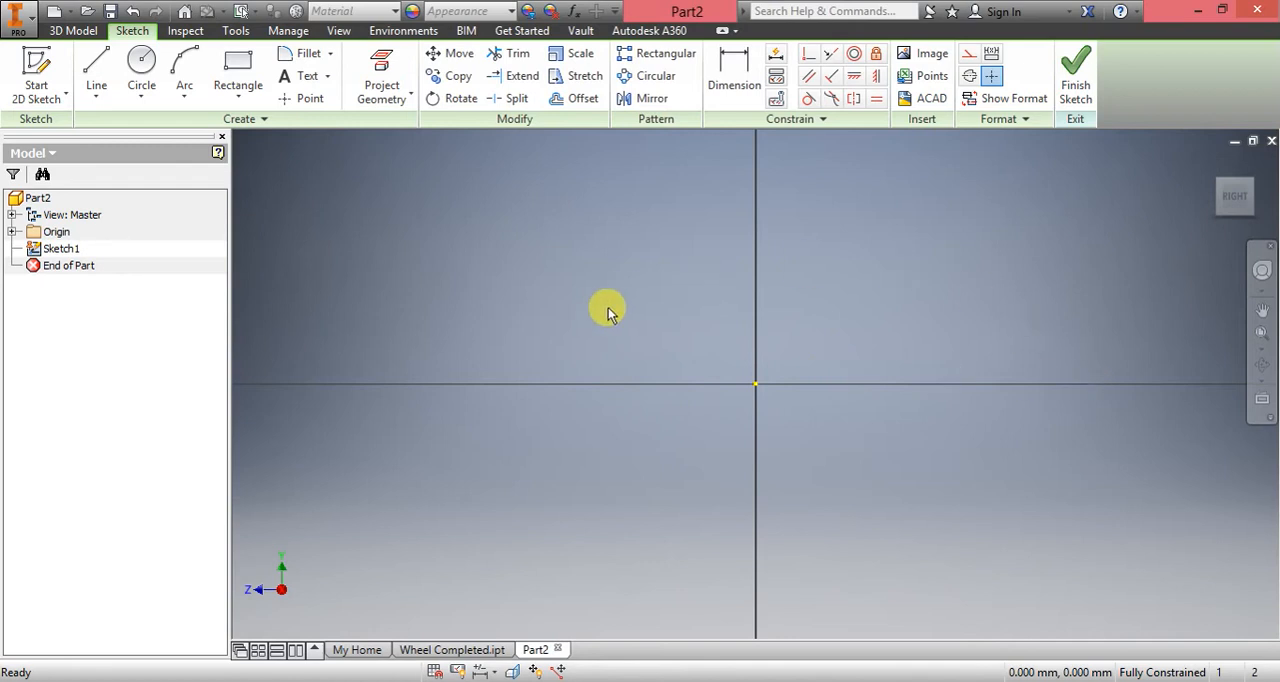
mouse_move(768, 304)
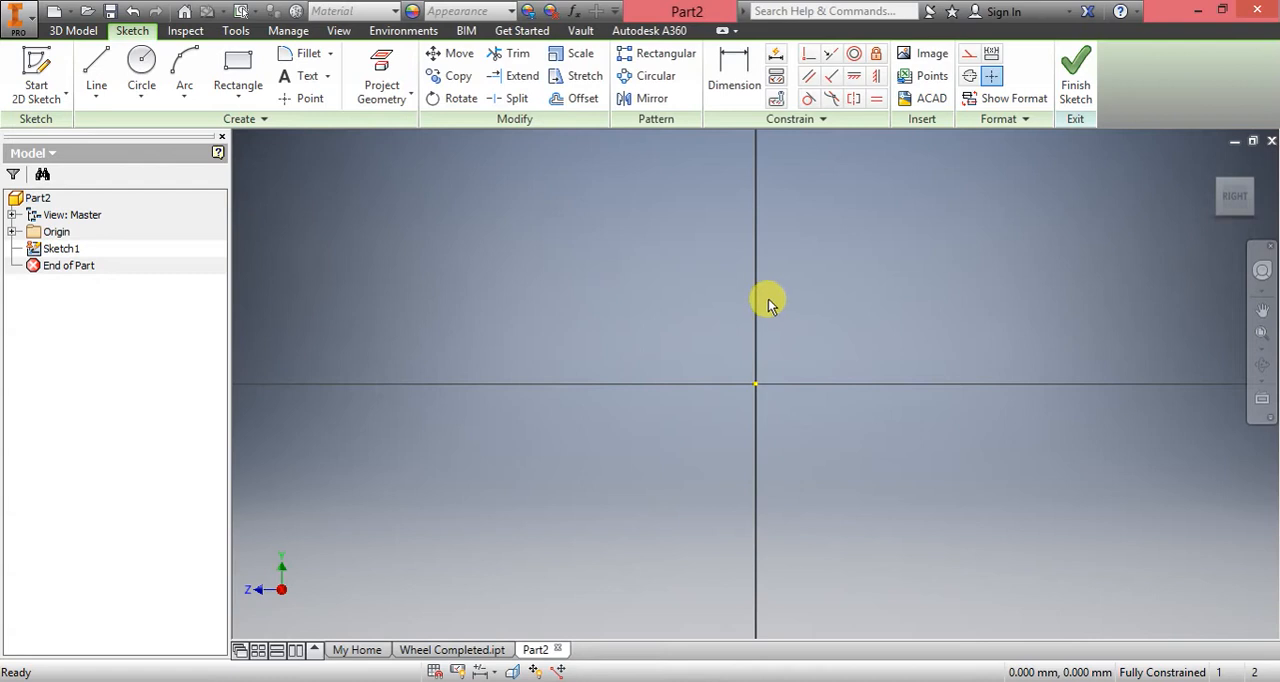
mouse_move(36, 70)
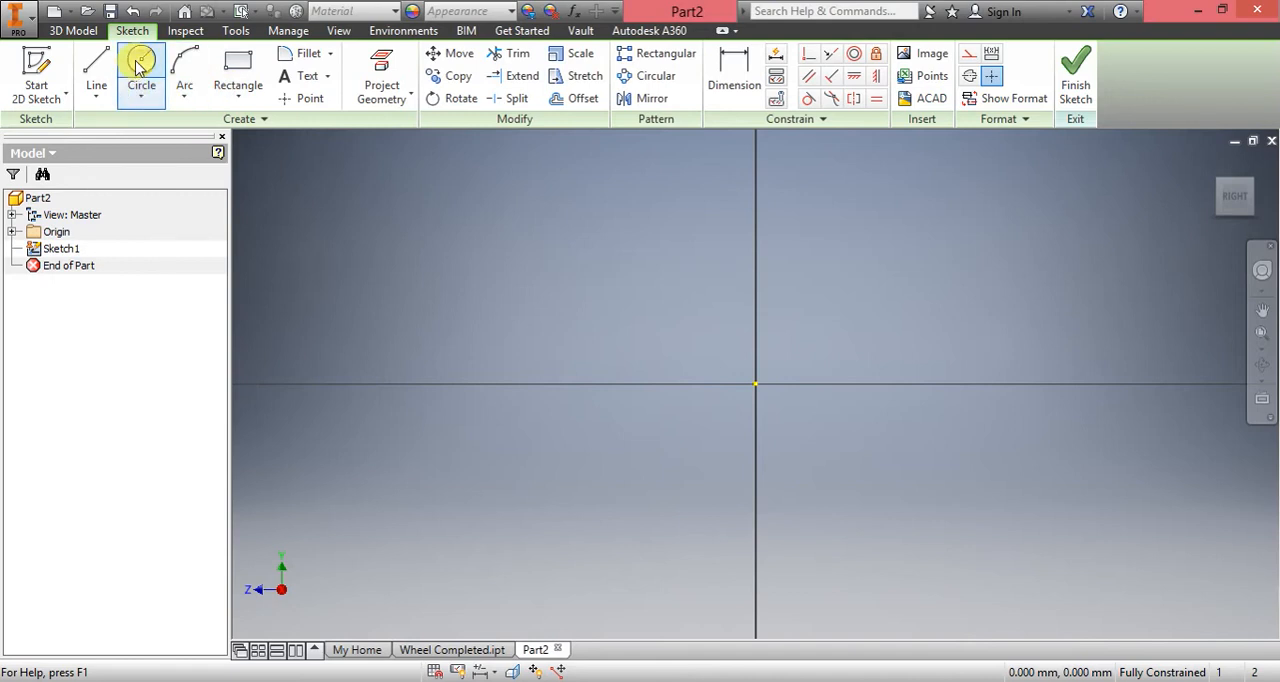
- Draw a roughly 14 mm circle centred on the sketch origin
left_click(140, 94)
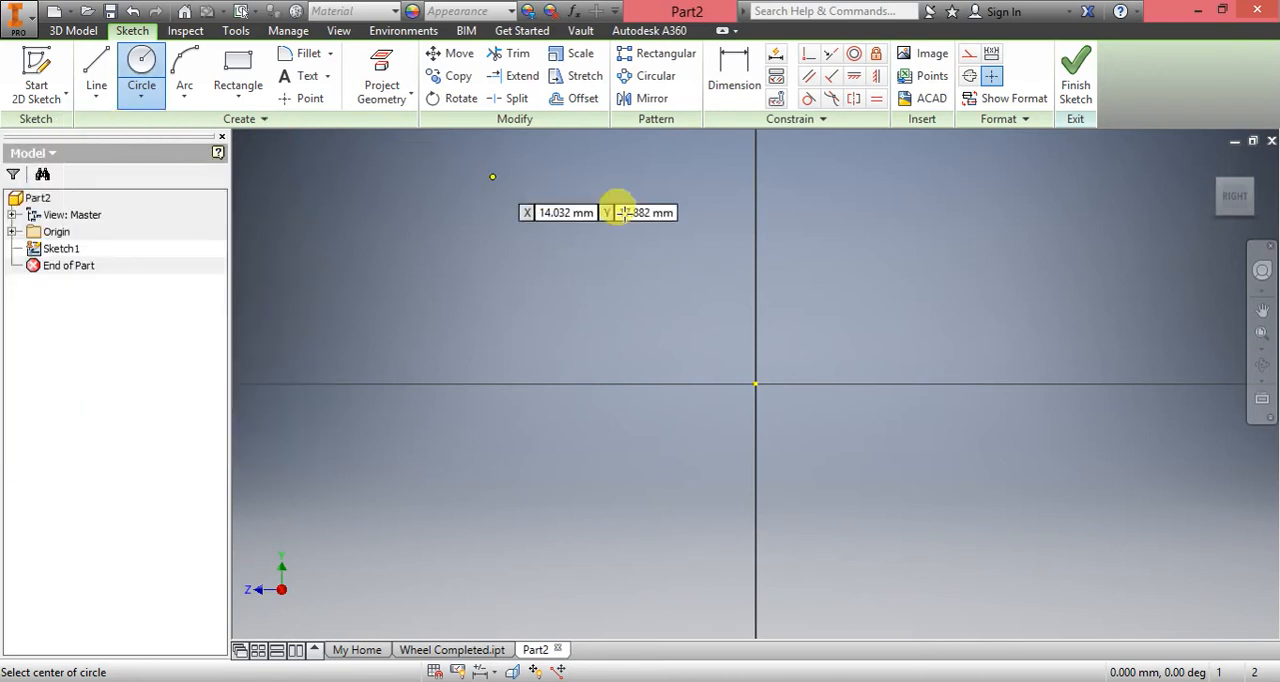
mouse_move(758, 336)
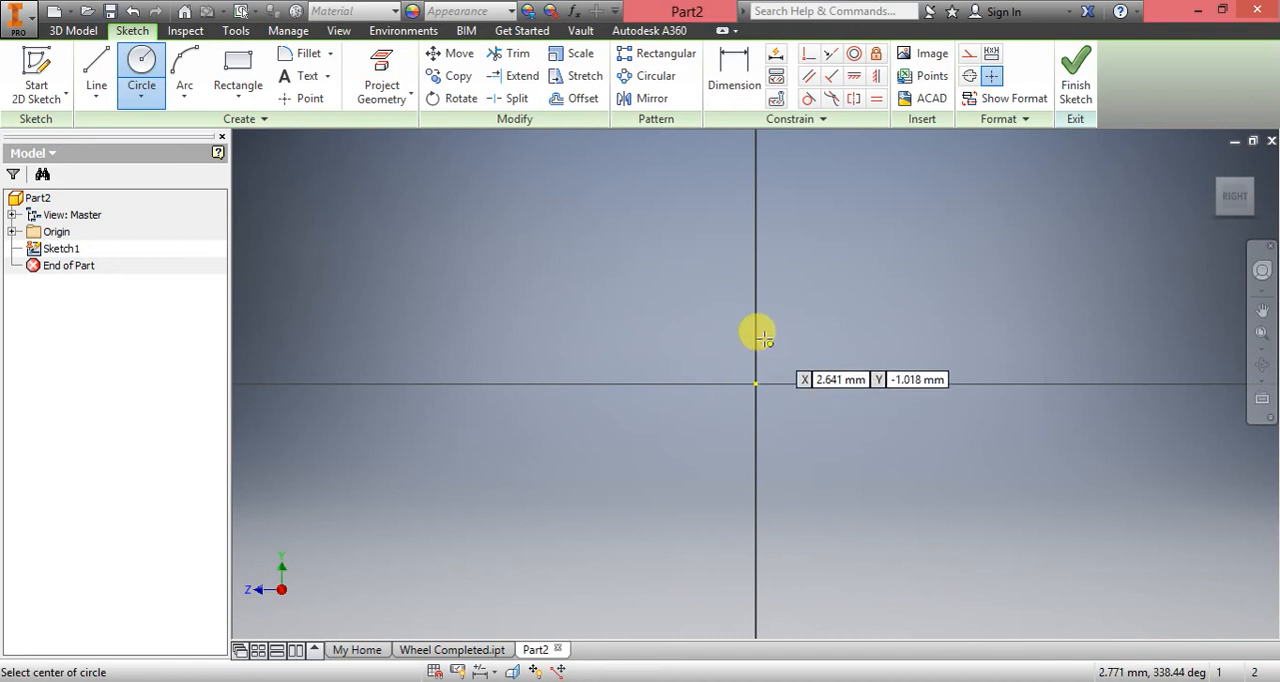
mouse_move(756, 382)
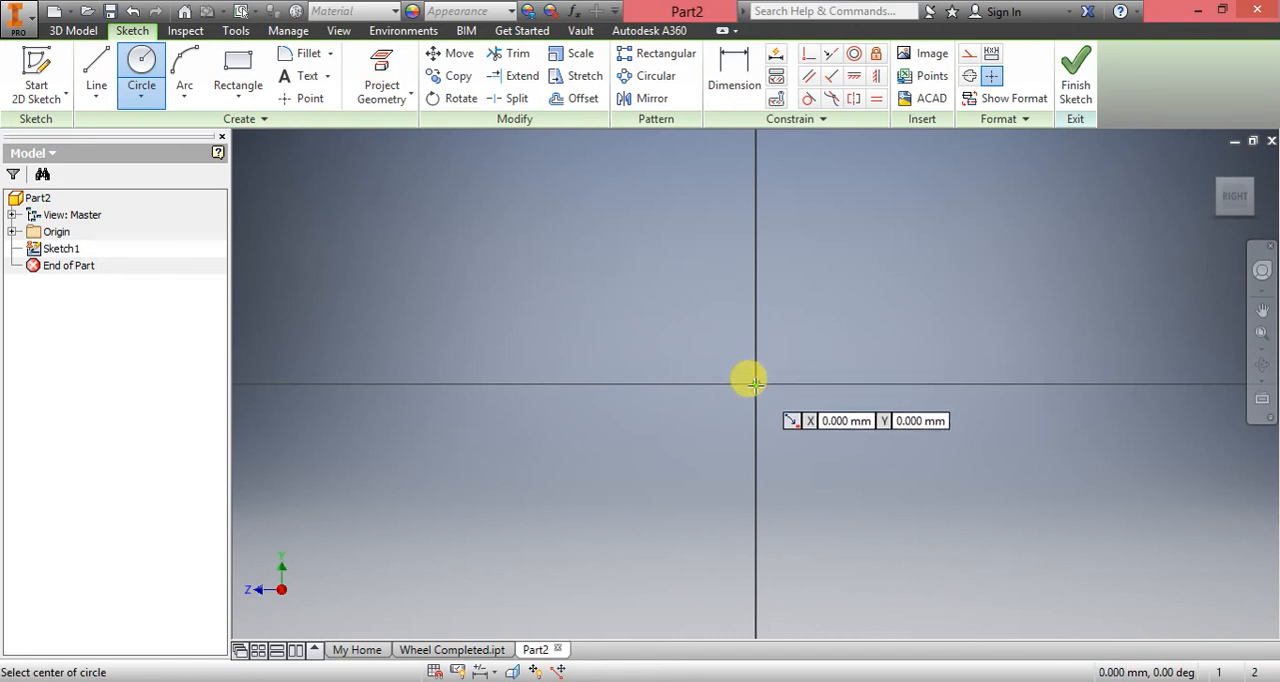
left_click(750, 380)
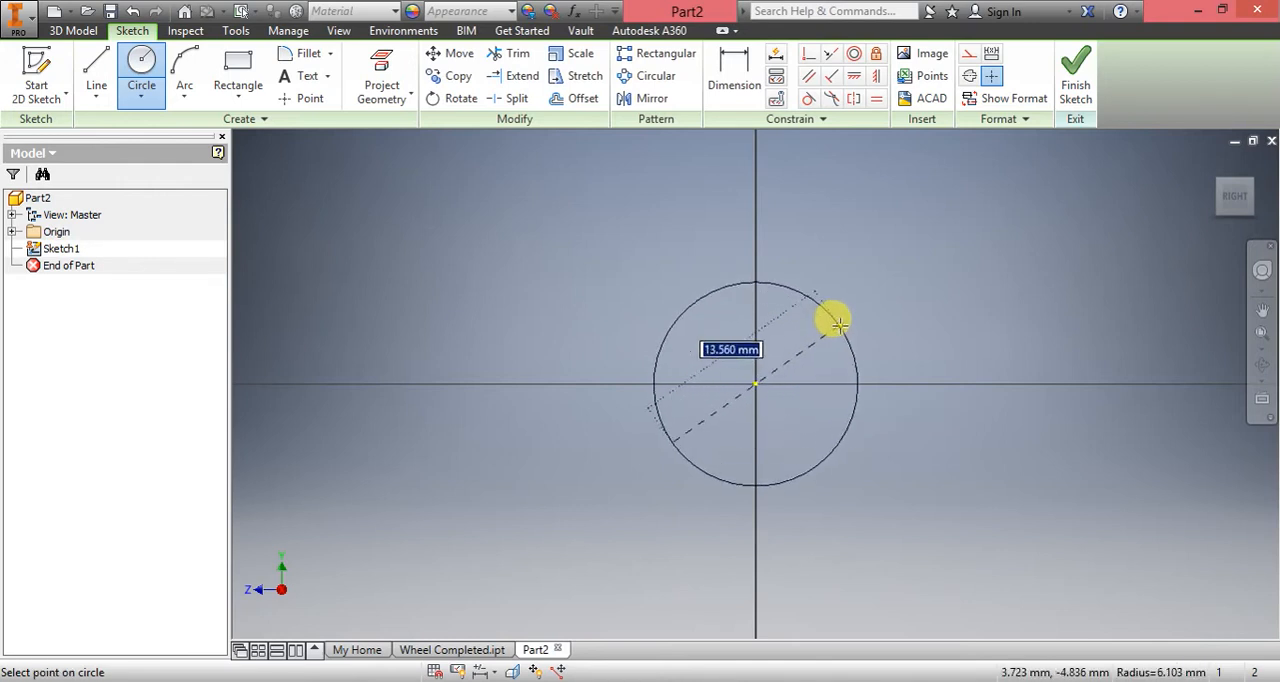
left_click(836, 322)
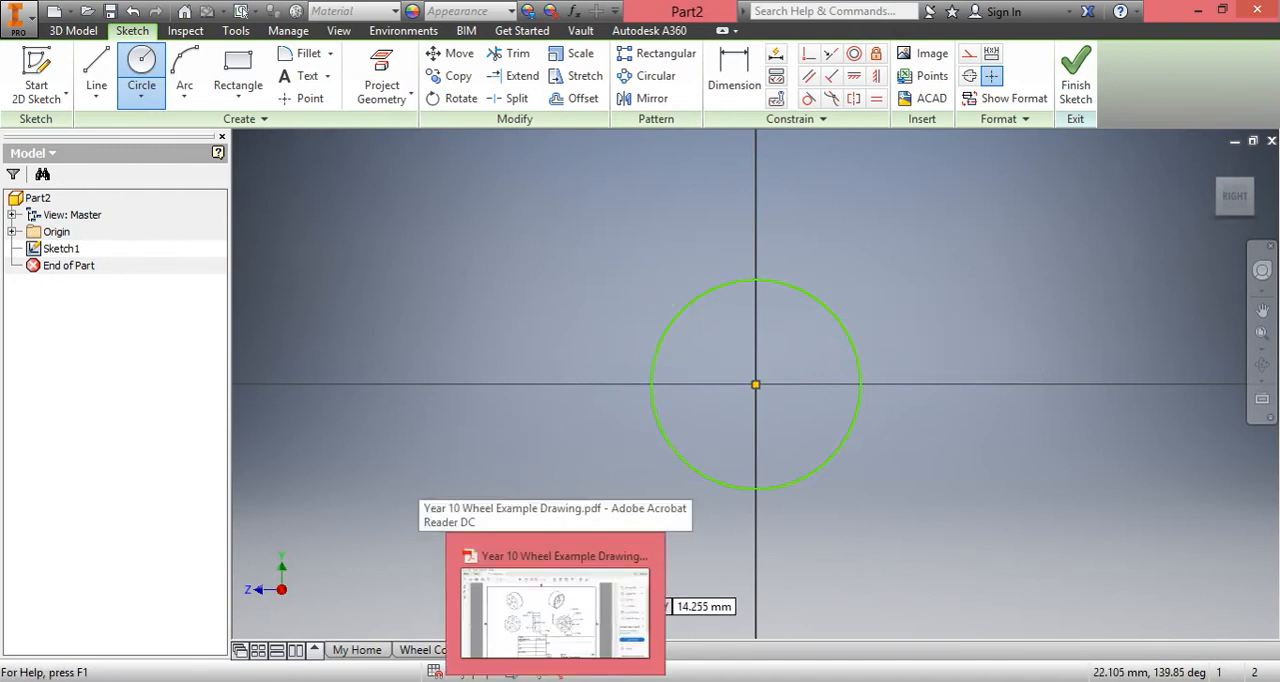
left_click(554, 600)
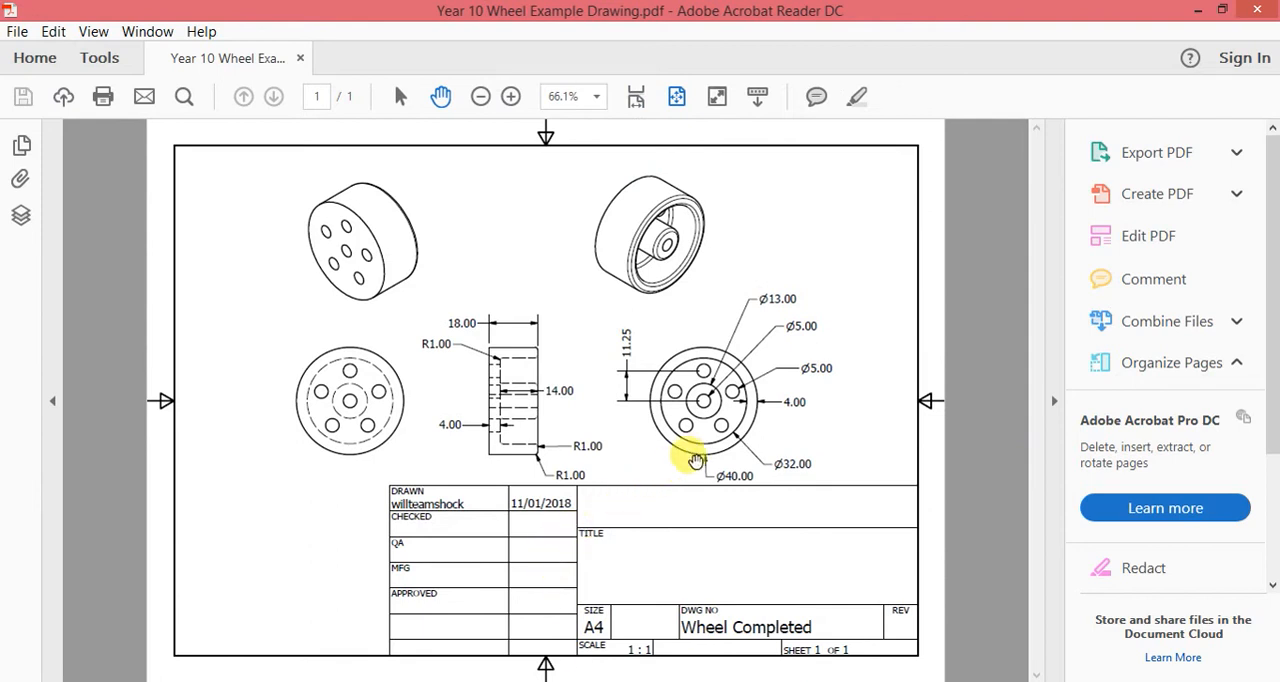
mouse_move(748, 474)
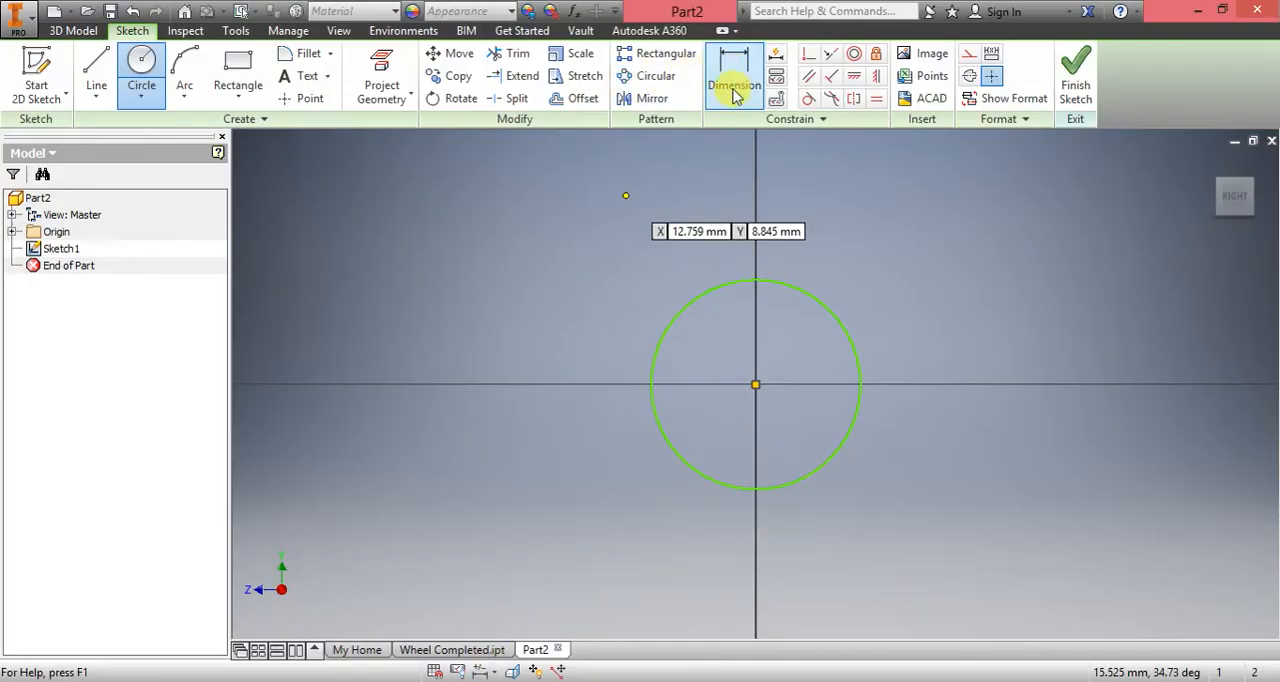
- Dimension the origin circle to a 40 mm diameter, fully constraining Sketch1
left_click(734, 76)
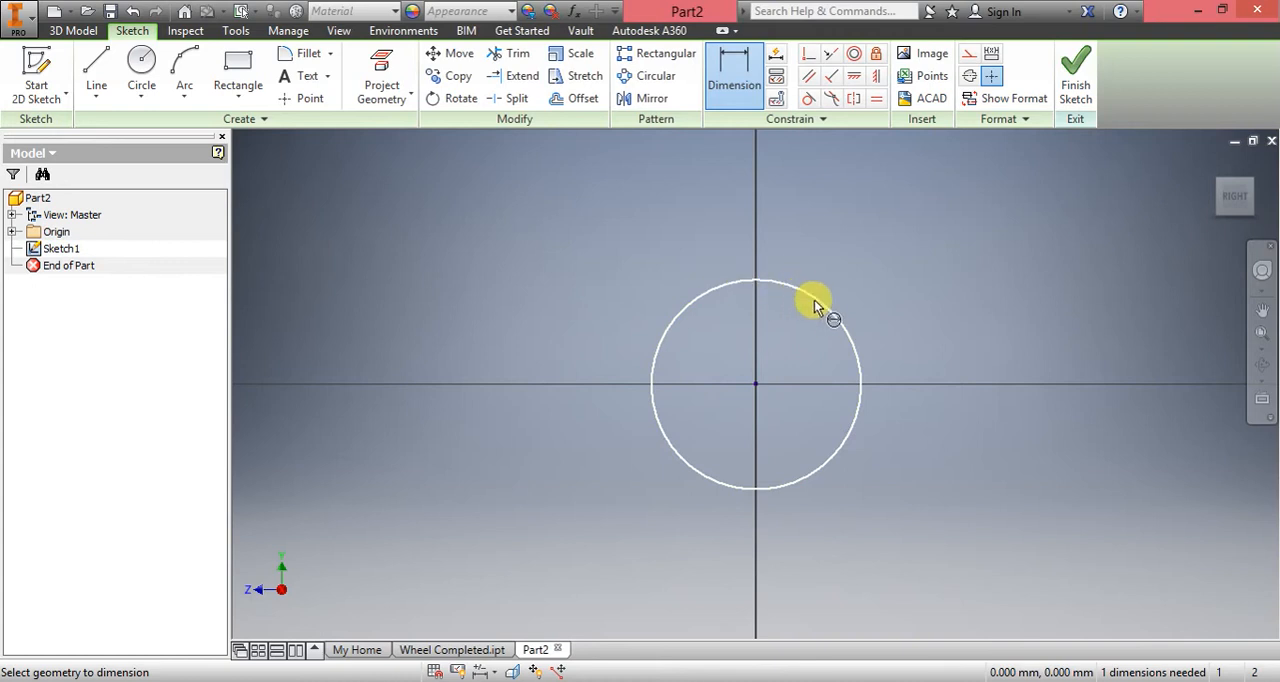
left_click(816, 300)
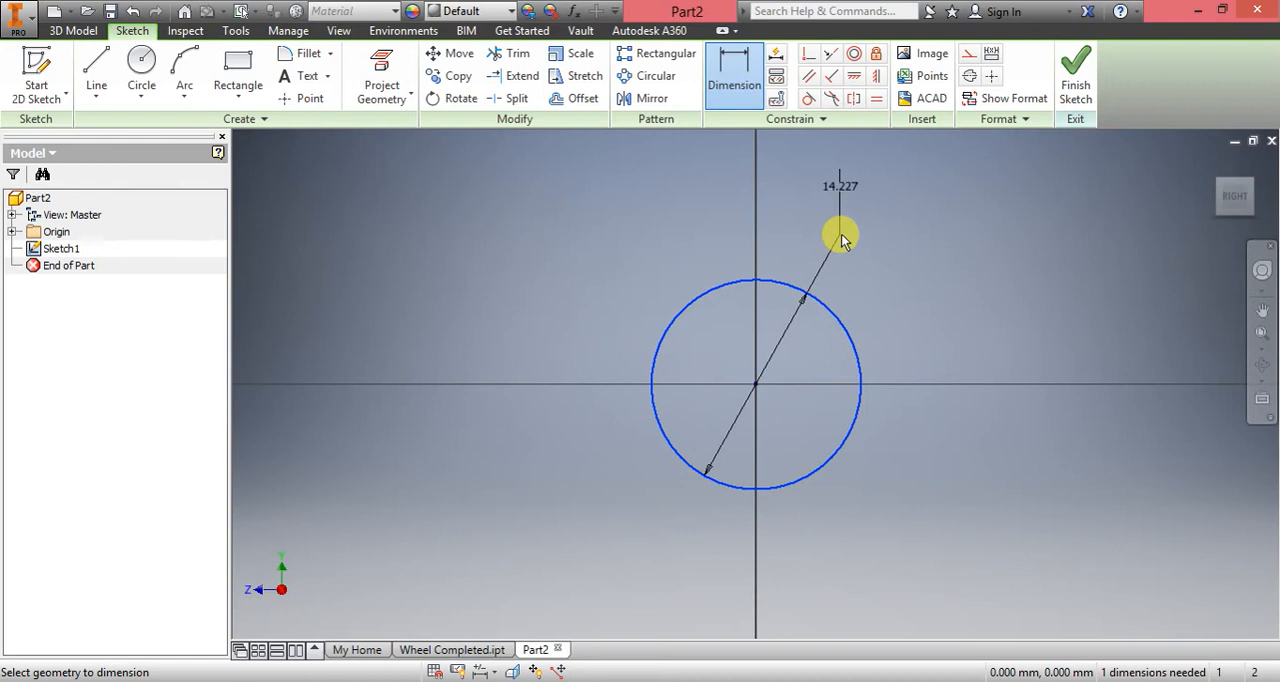
left_click(840, 236)
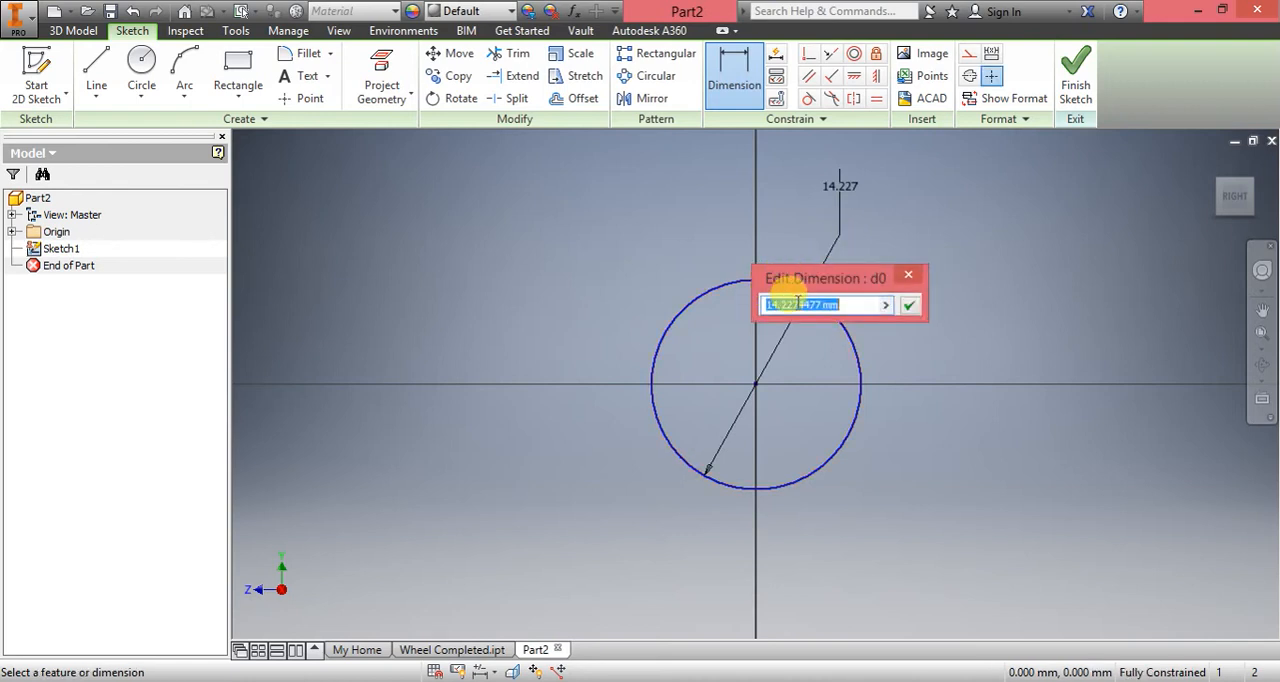
type("4")
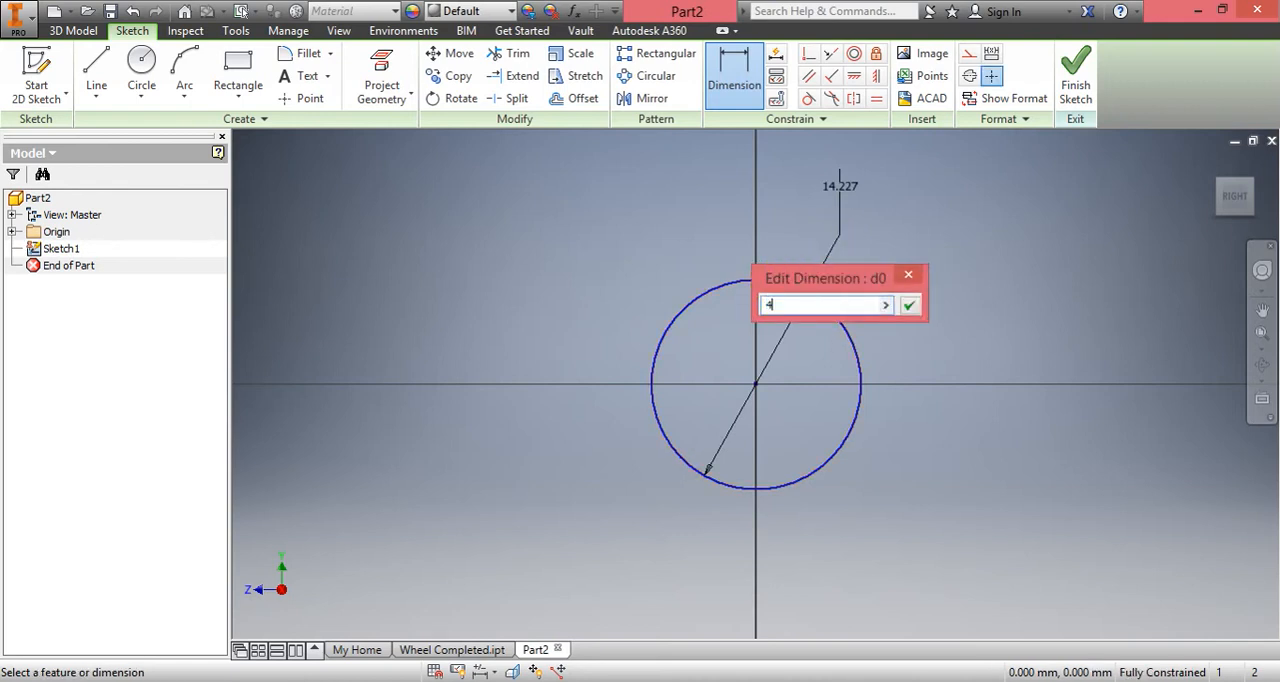
type("0")
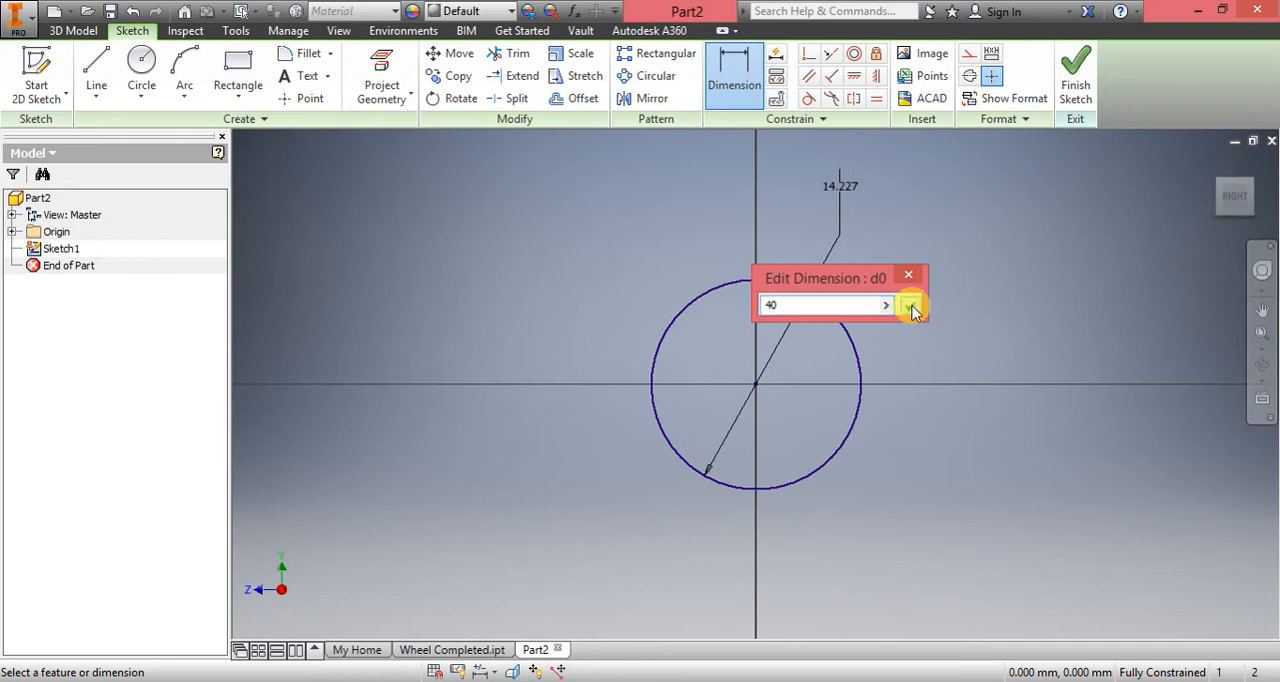
left_click(908, 304)
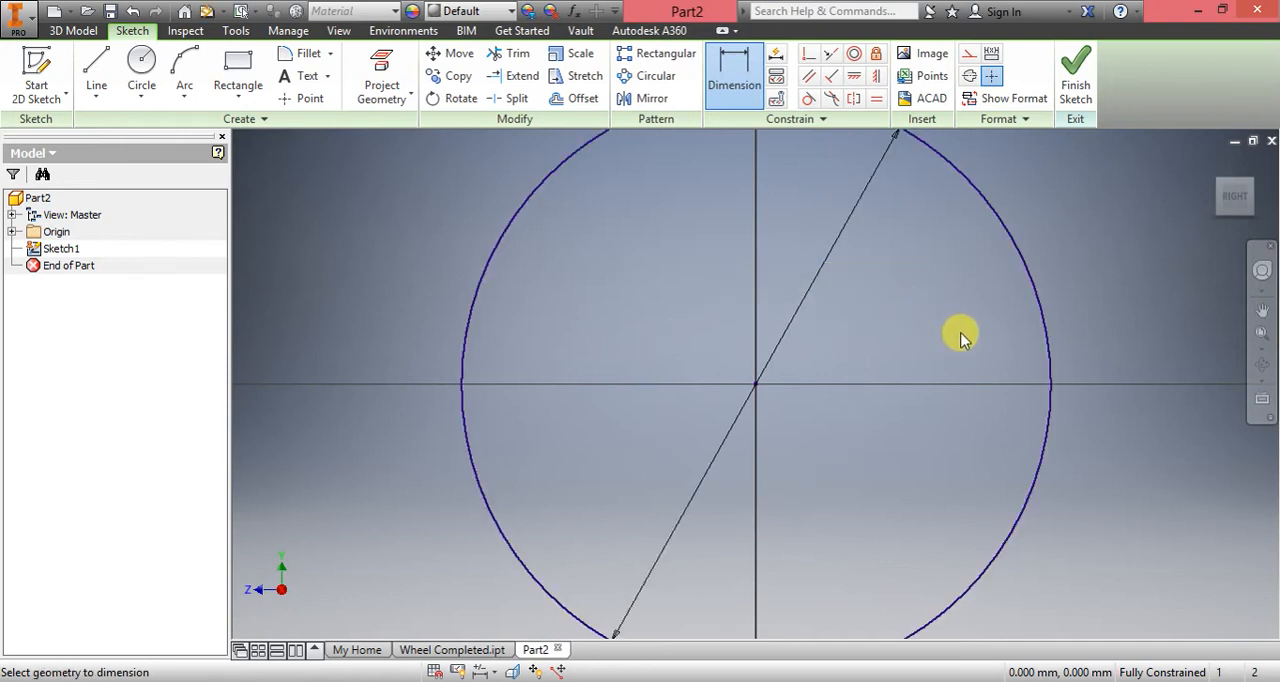
mouse_move(858, 372)
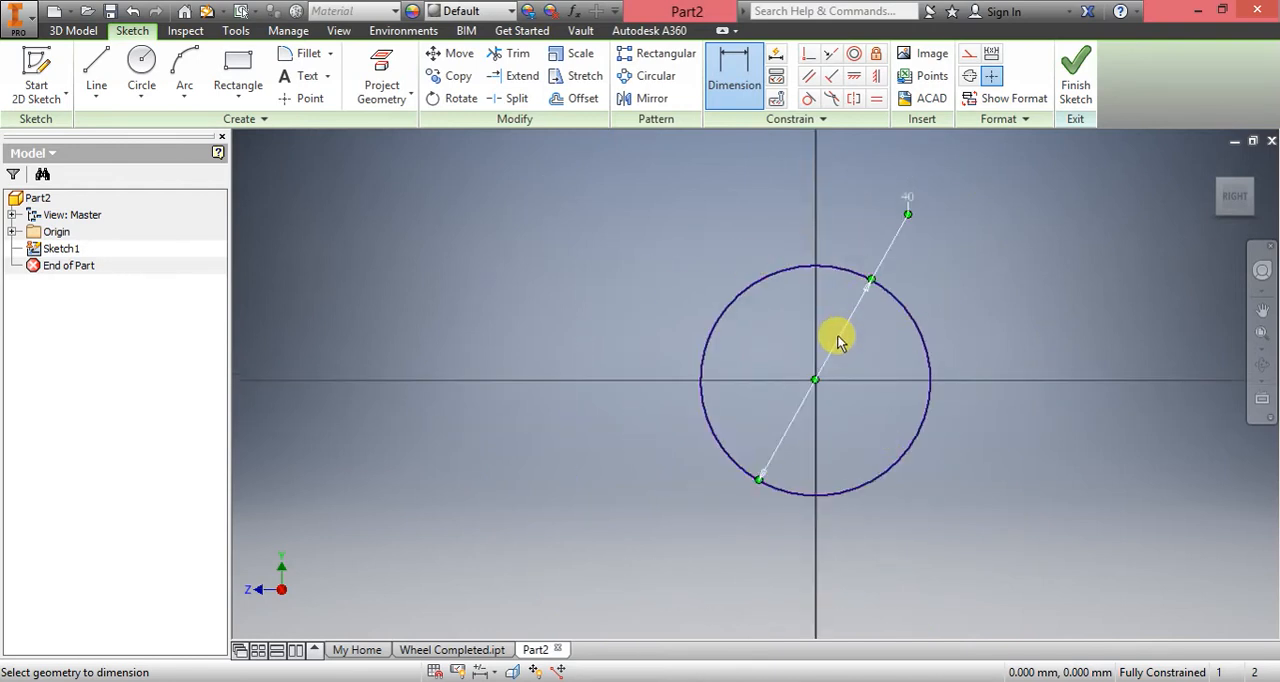
mouse_move(964, 304)
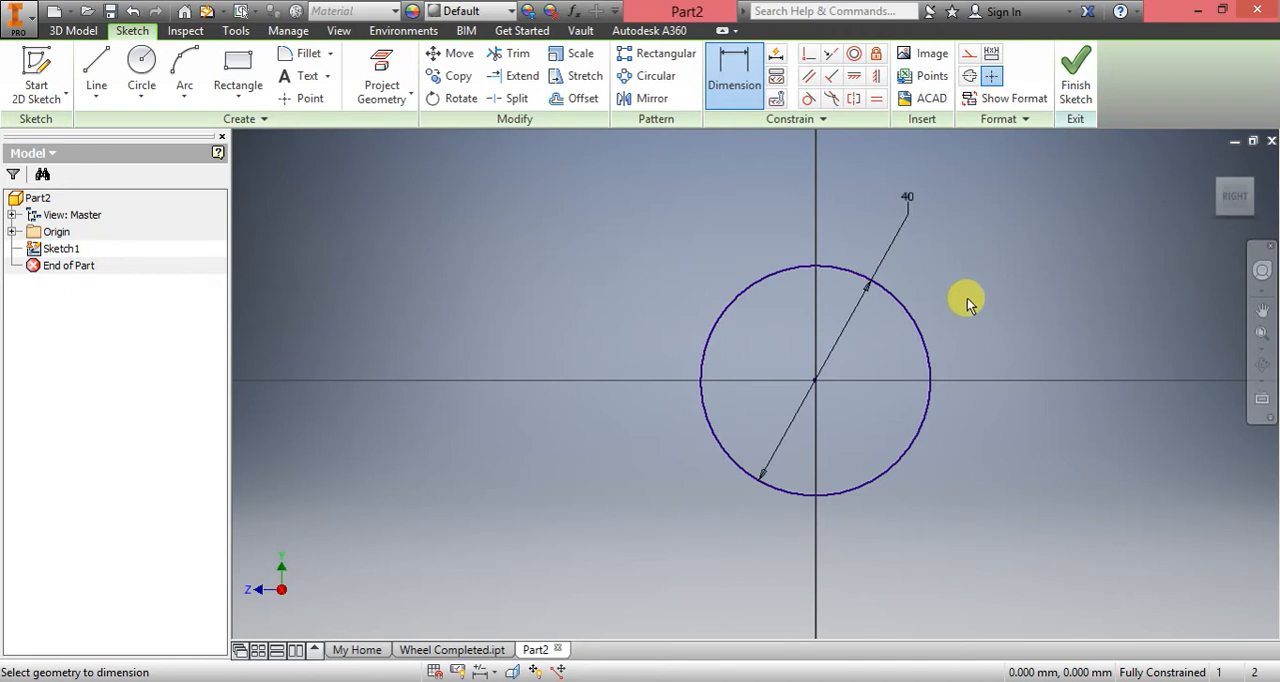
mouse_move(1076, 76)
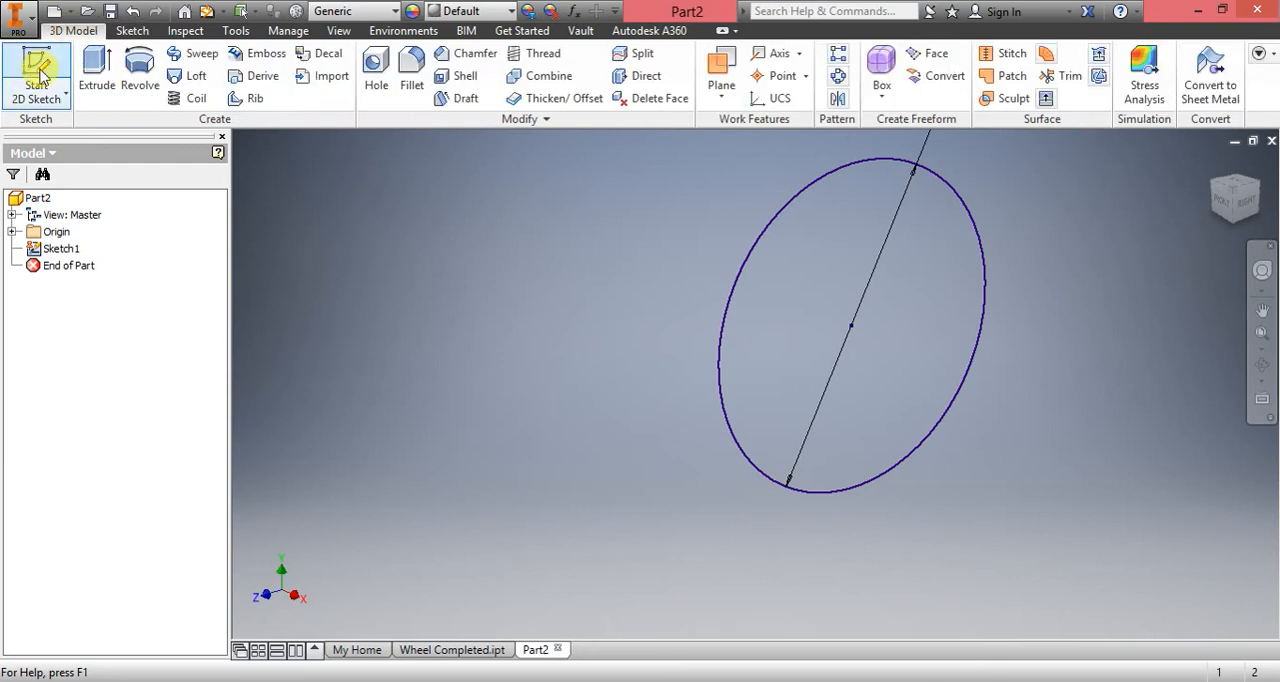
mouse_move(196, 76)
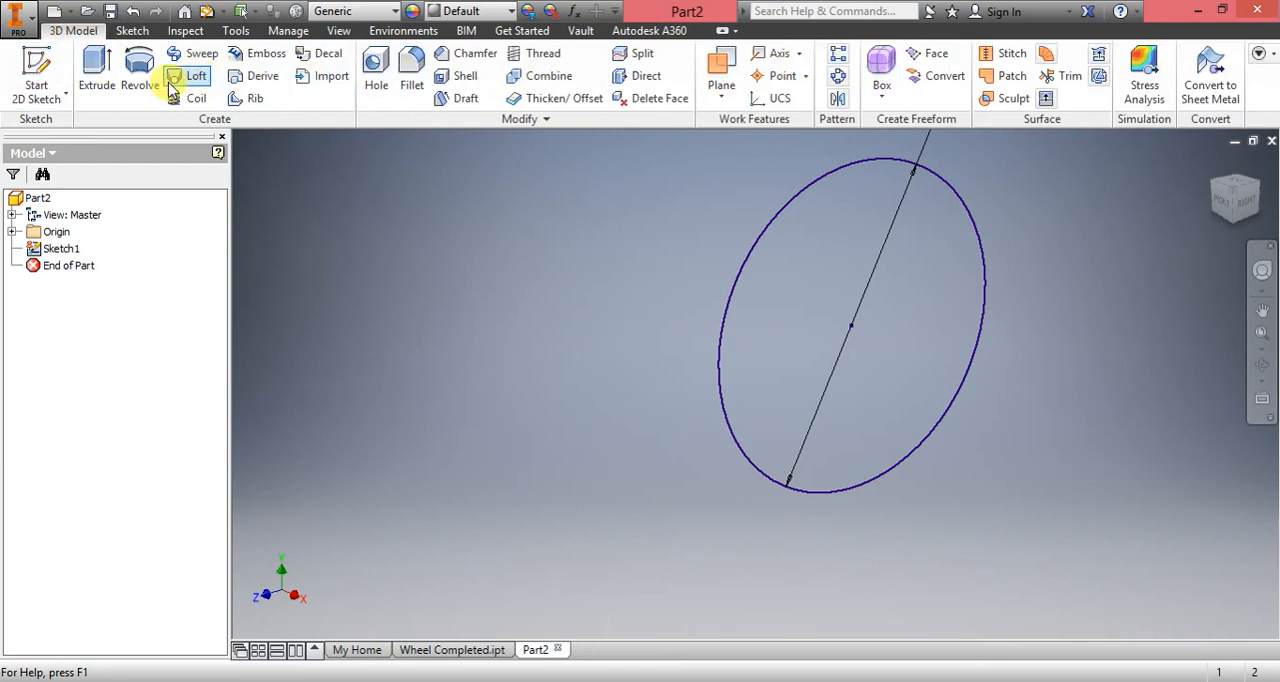
- Start an extrude of the 40 mm circle profile with a 10 mm depth previewed
left_click(96, 70)
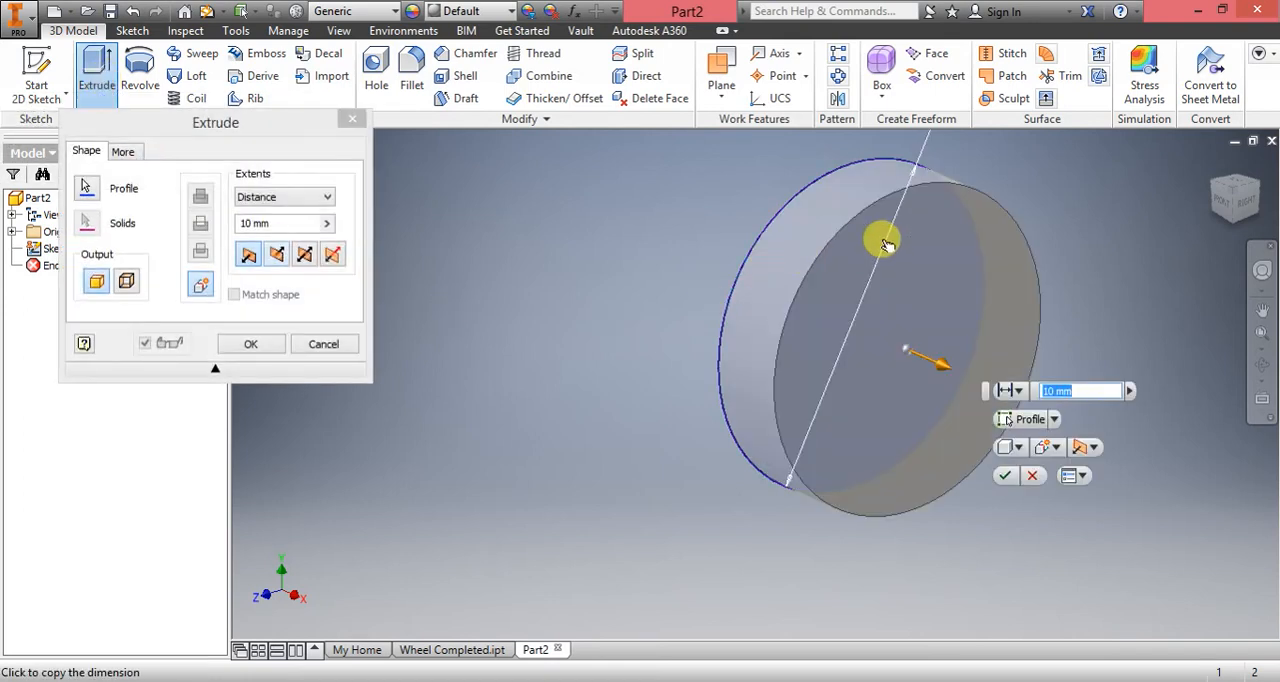
mouse_move(800, 200)
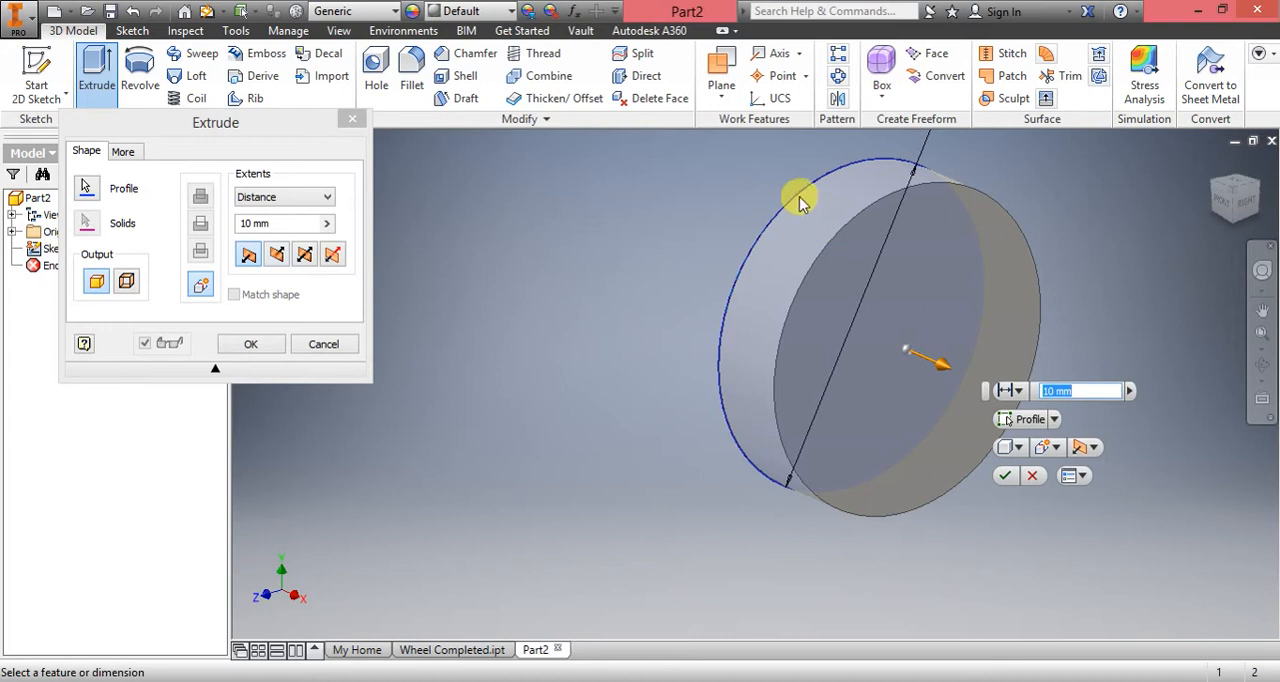
mouse_move(804, 240)
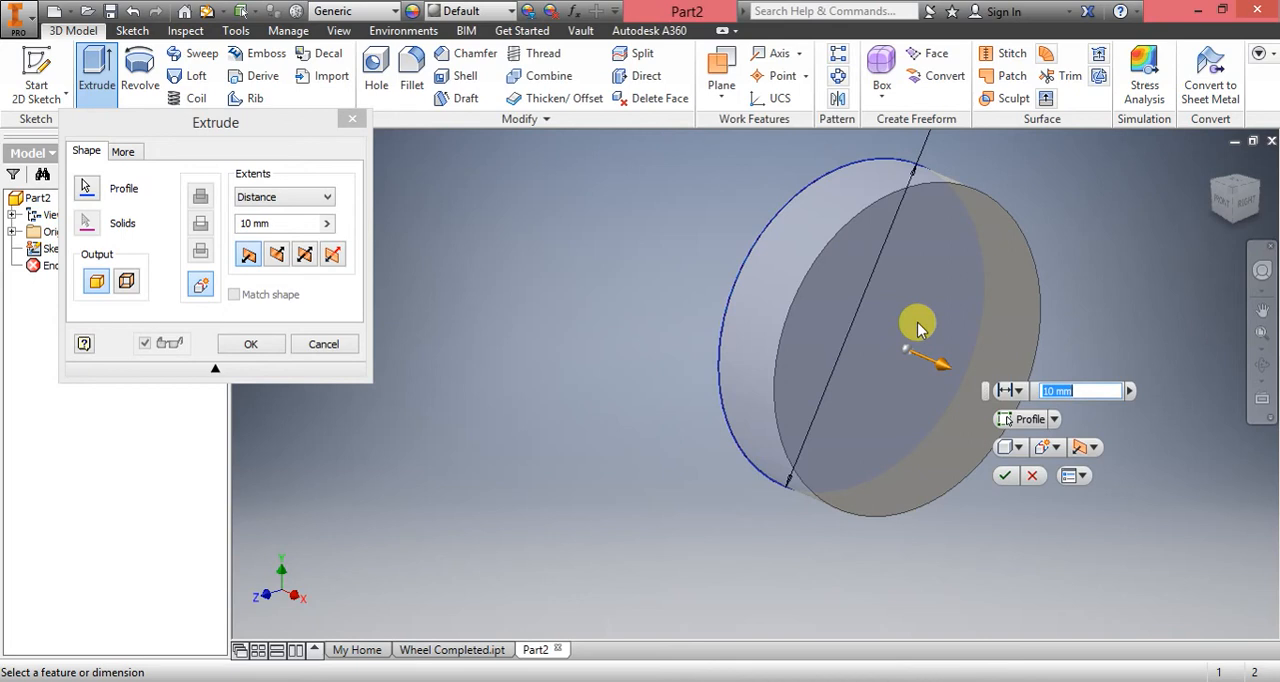
mouse_move(428, 258)
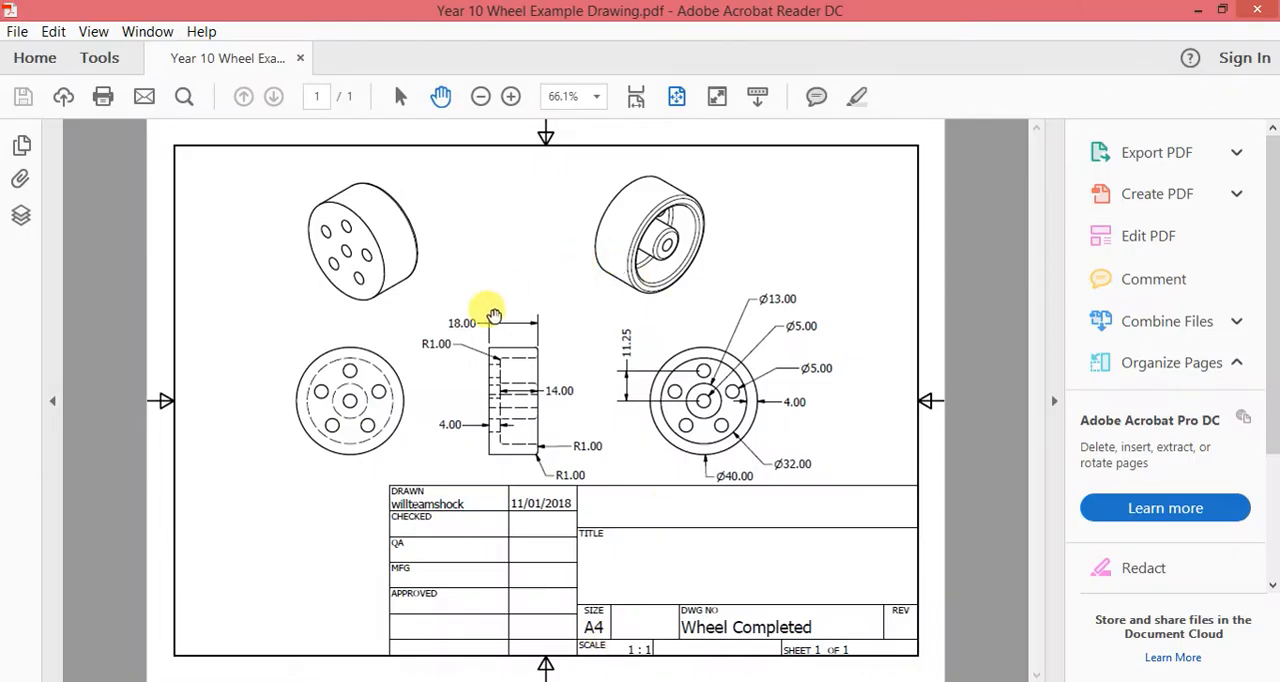
mouse_move(536, 328)
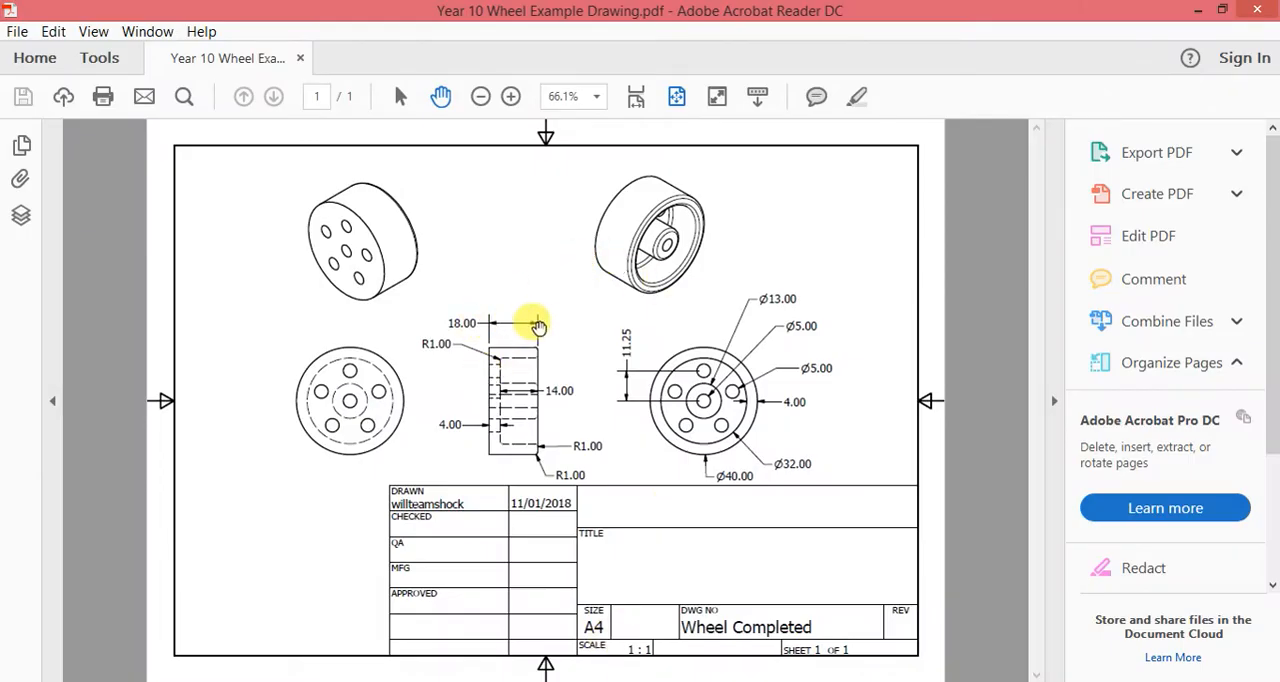
mouse_move(440, 670)
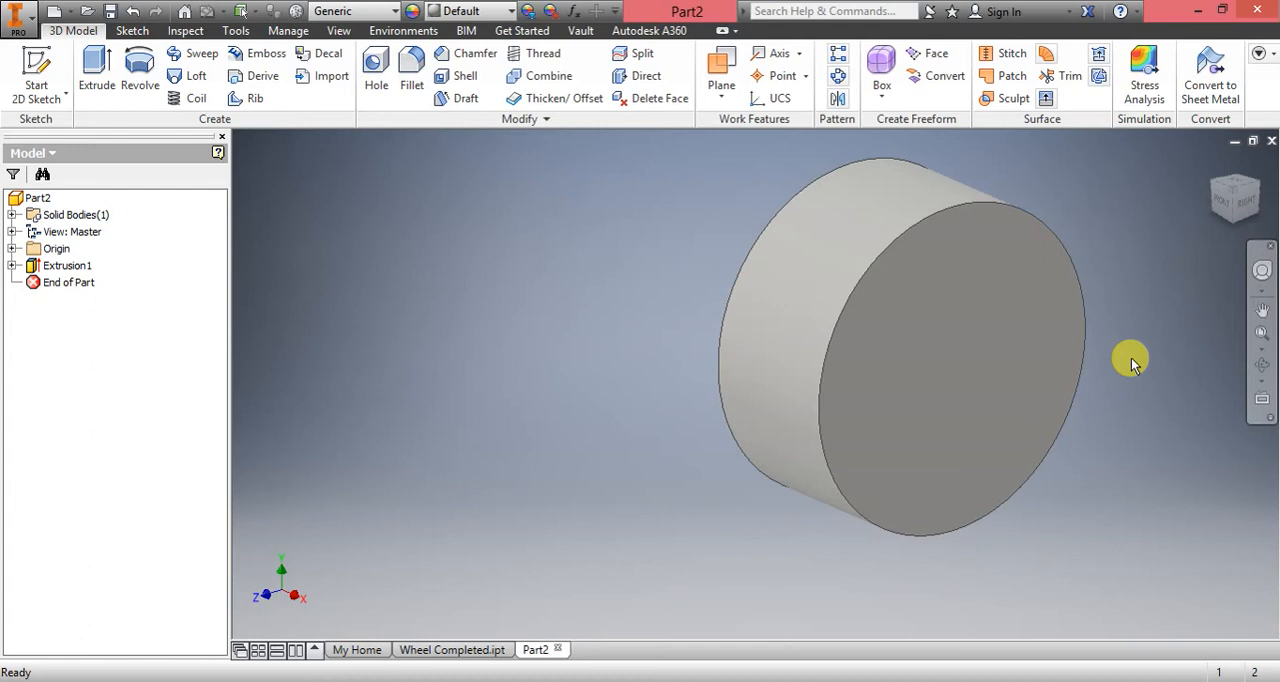
mouse_move(1236, 204)
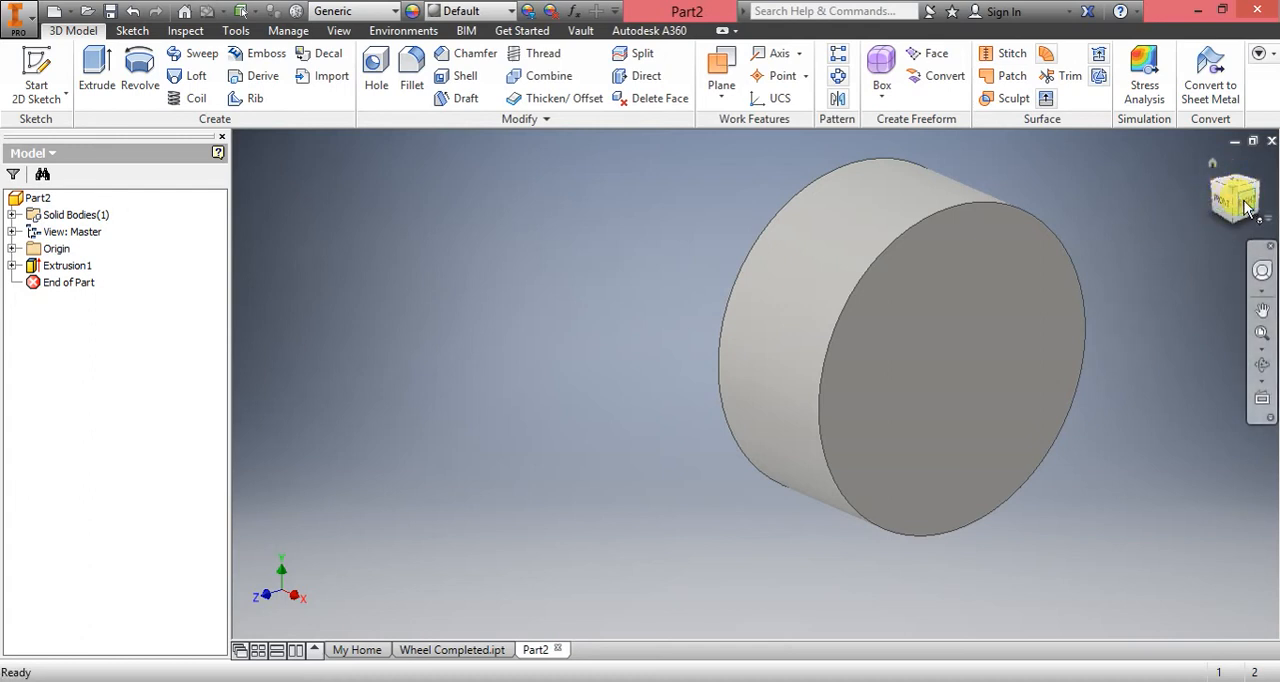
left_click(1234, 196)
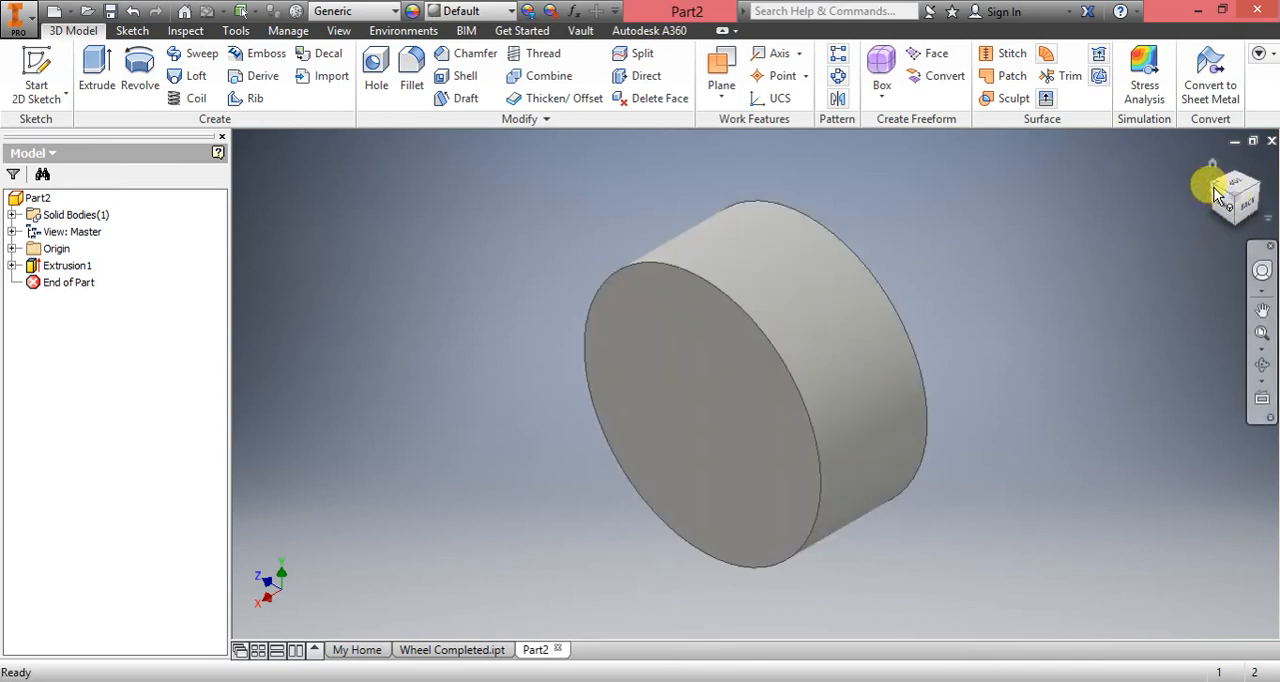
mouse_move(1240, 368)
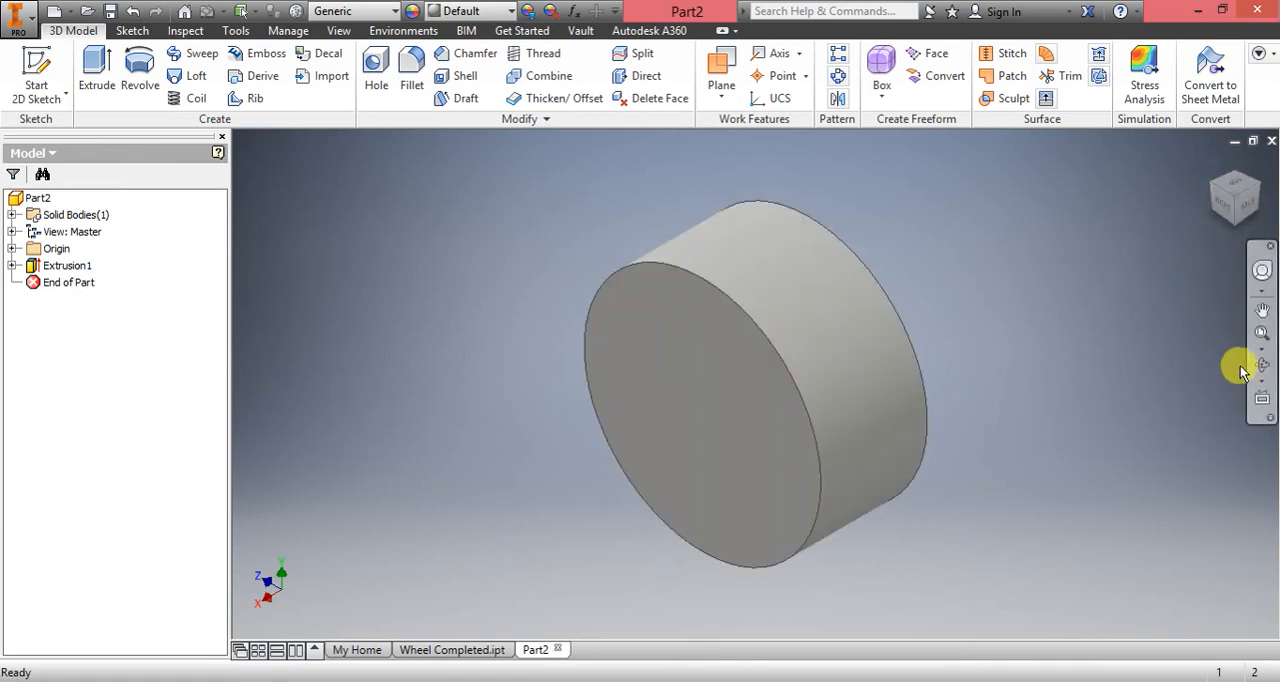
left_click(1260, 368)
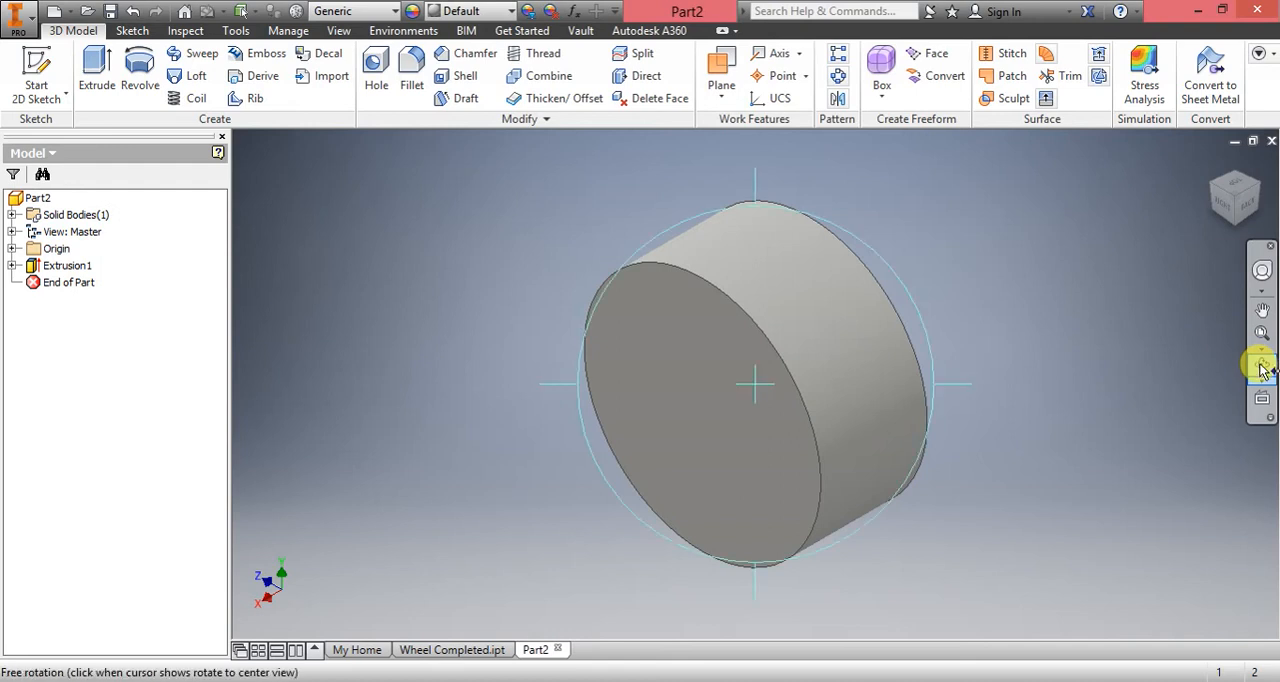
mouse_move(724, 344)
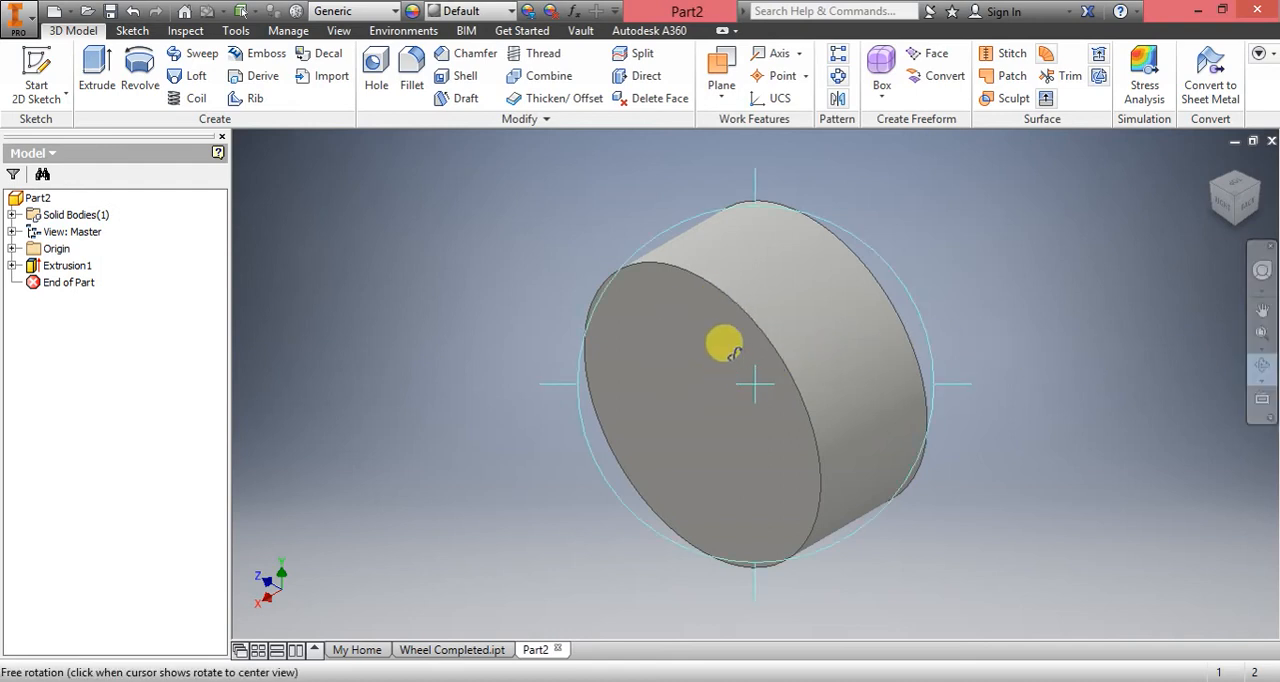
left_click_drag(724, 344, 916, 370)
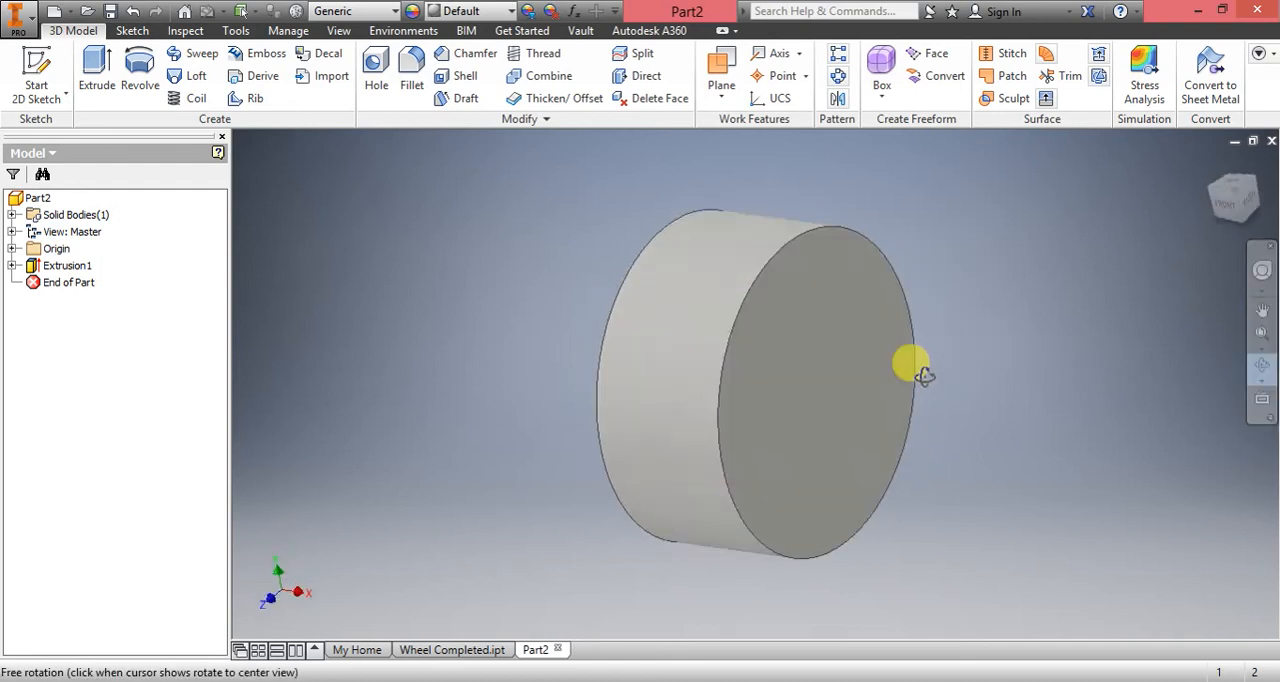
left_click_drag(916, 364, 580, 370)
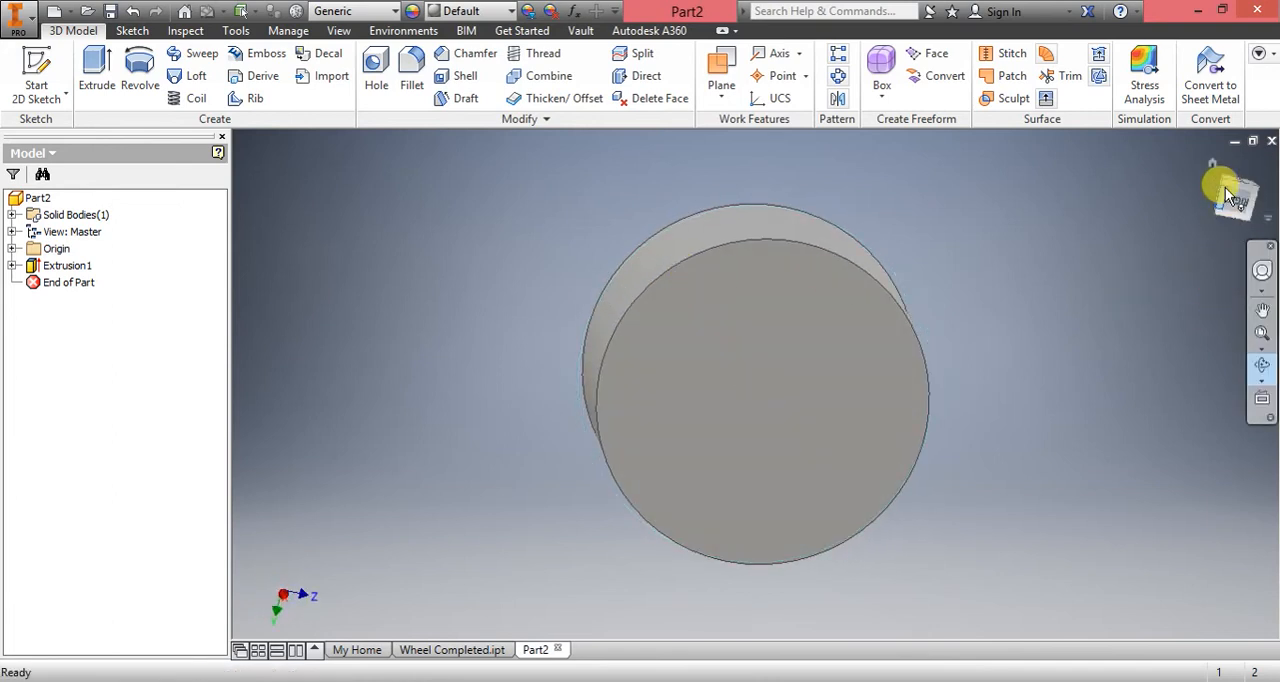
left_click_drag(1230, 190, 924, 456)
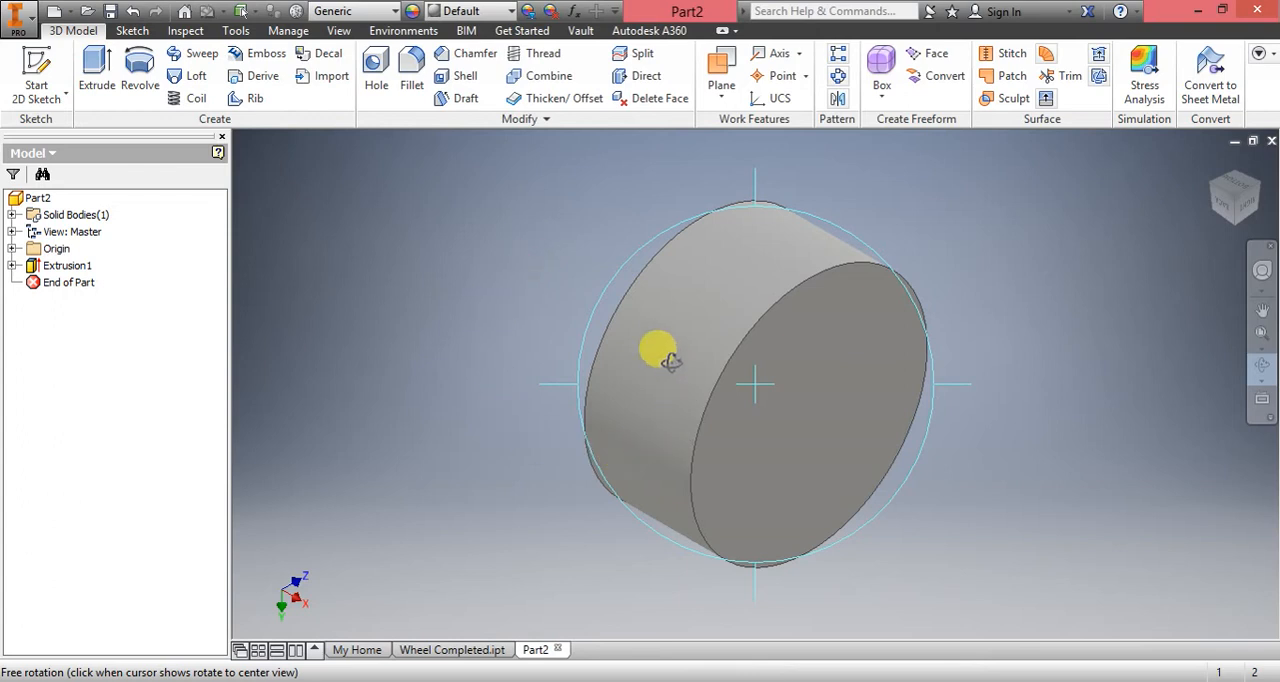
mouse_move(644, 204)
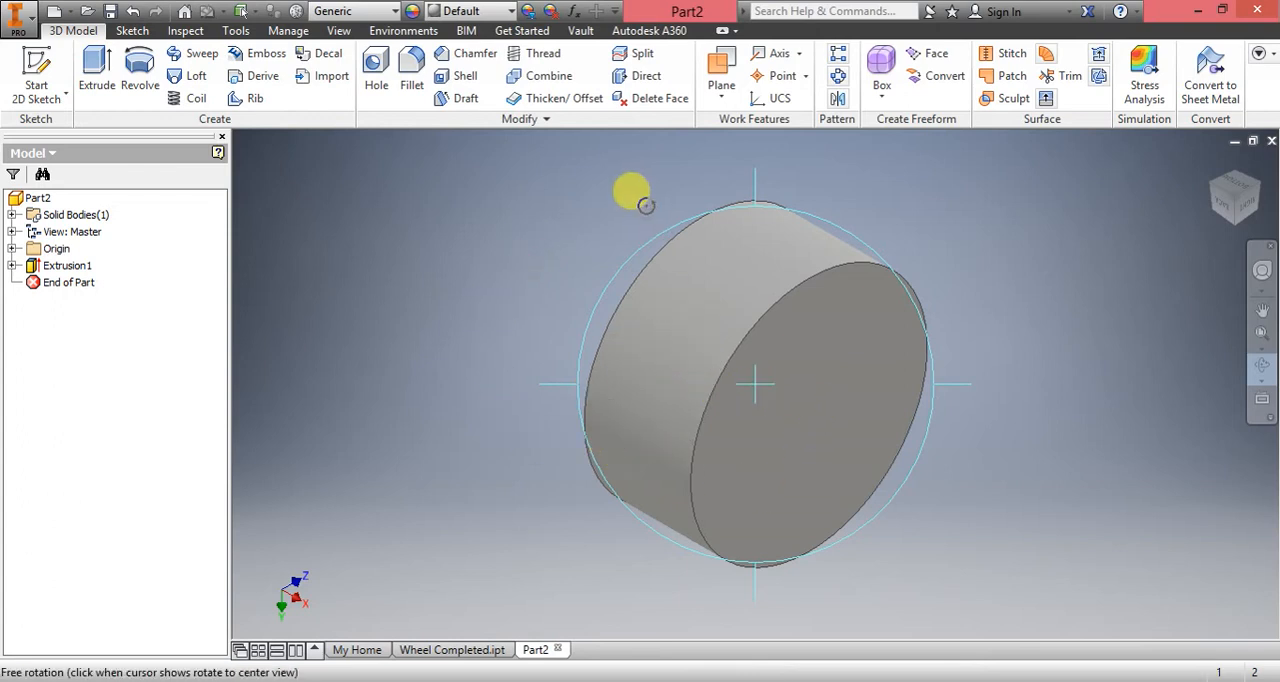
mouse_move(180, 210)
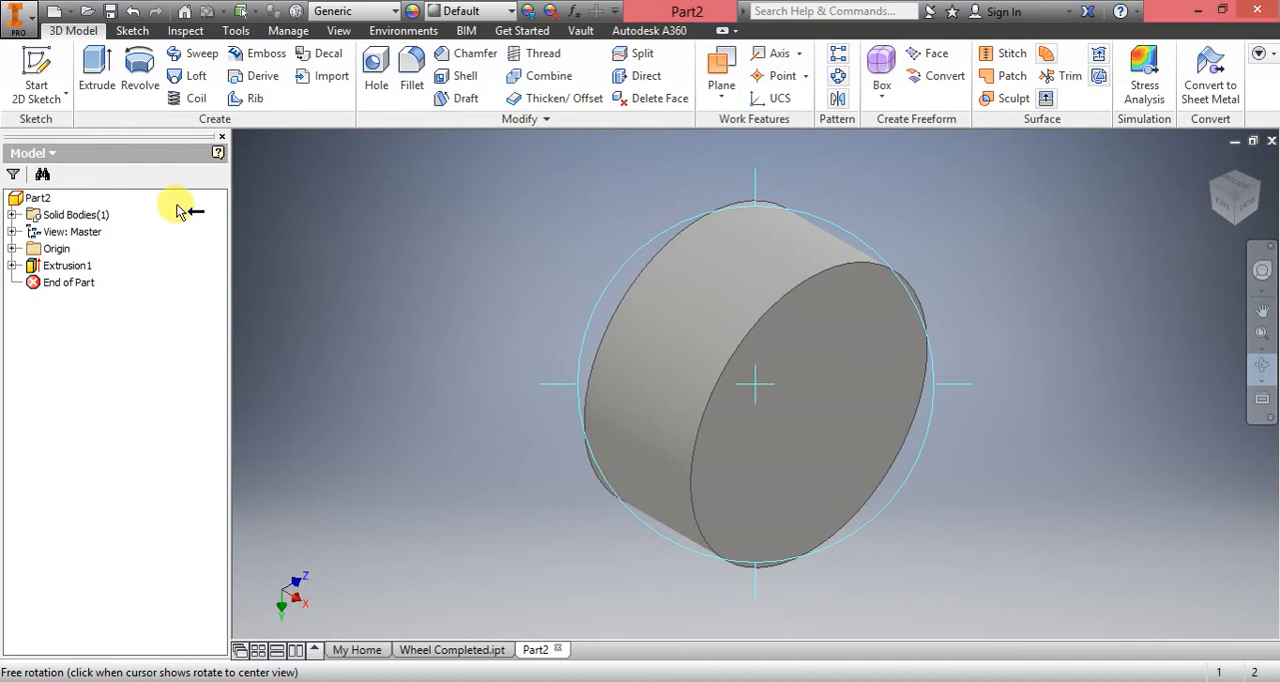
- Create Sketch2 on the cylinder face and begin a circle centred on the sketch origin
left_click(132, 30)
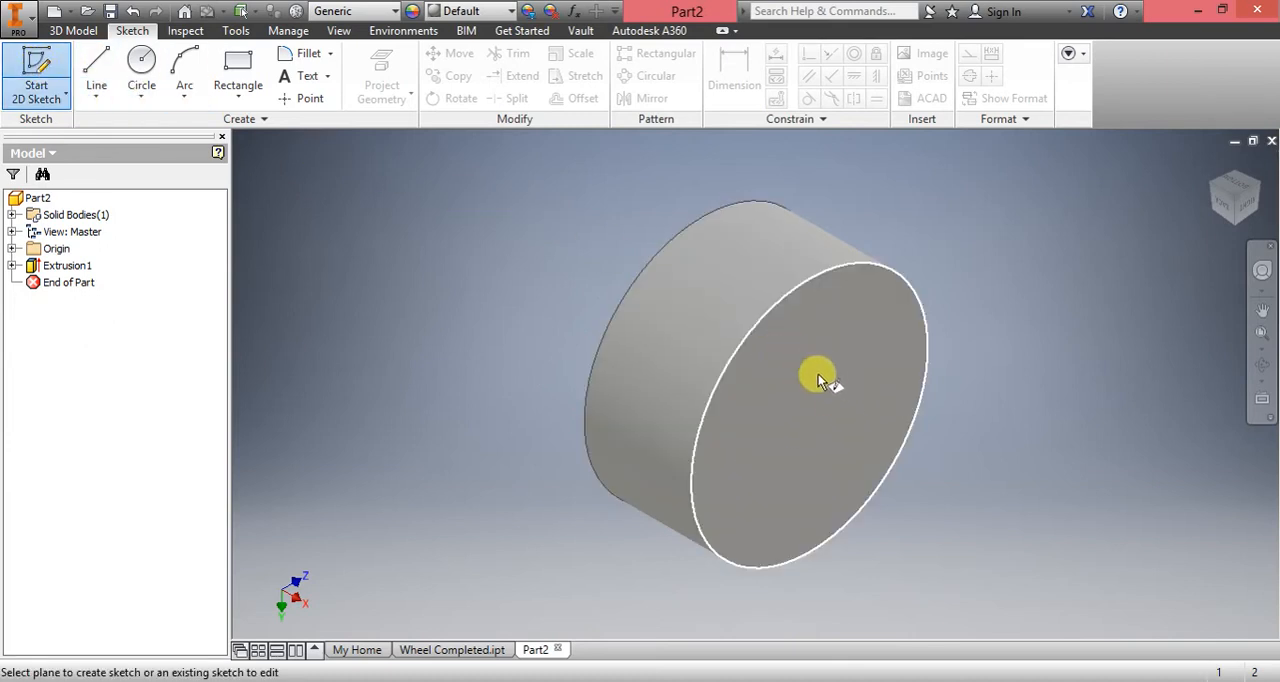
mouse_move(812, 390)
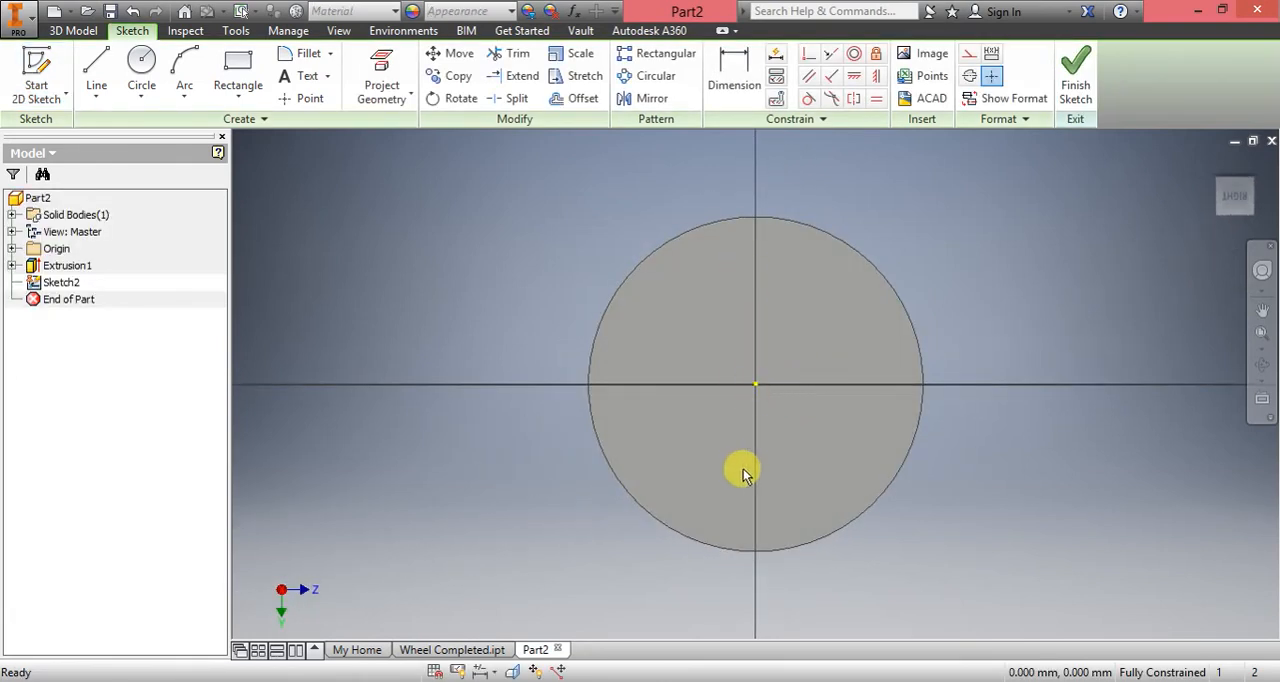
mouse_move(956, 378)
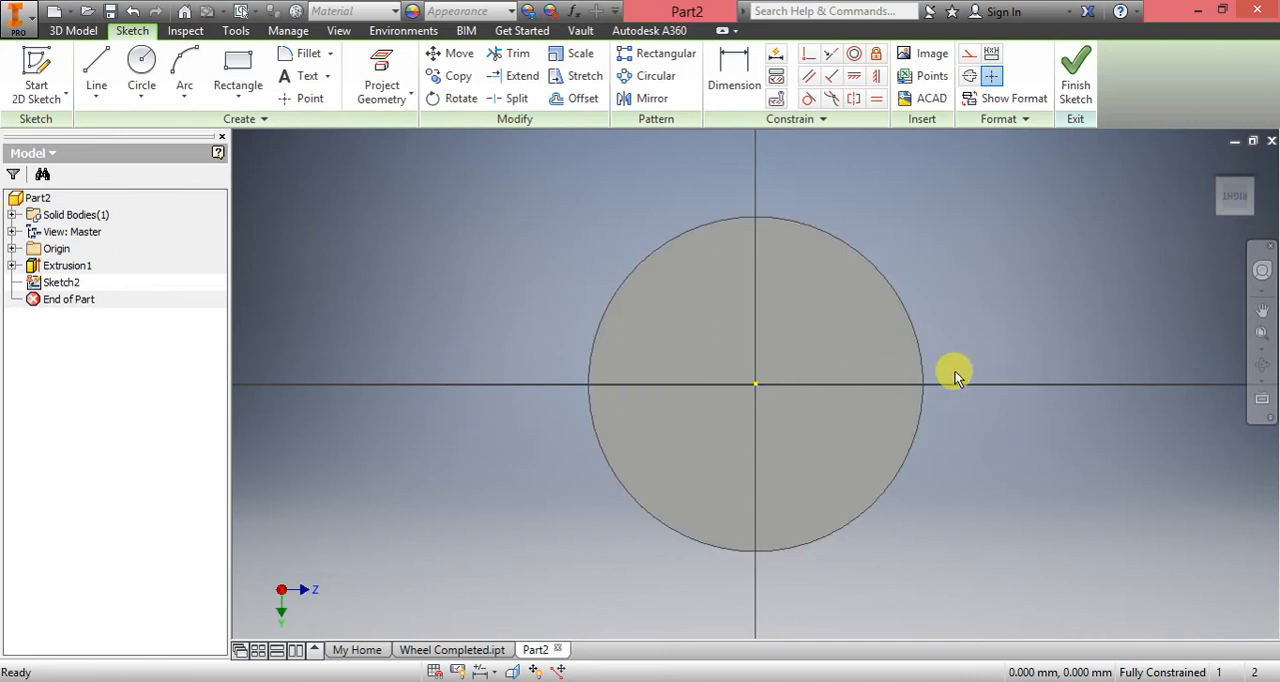
mouse_move(776, 450)
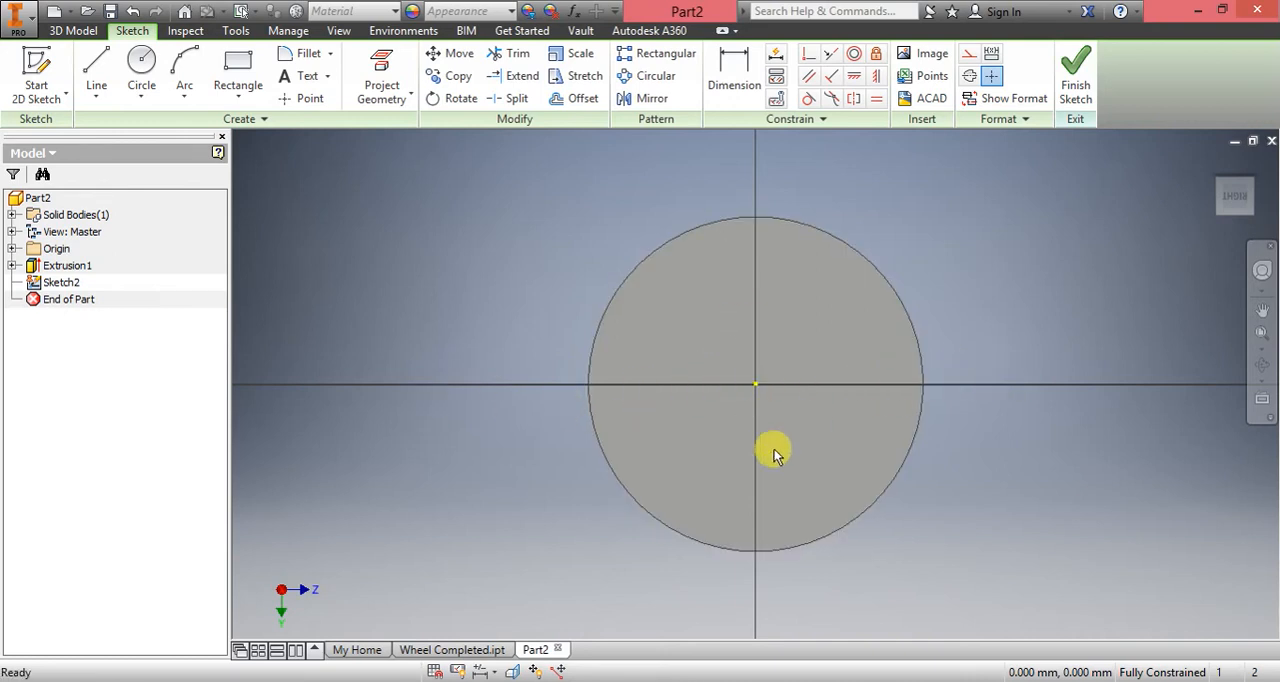
mouse_move(784, 484)
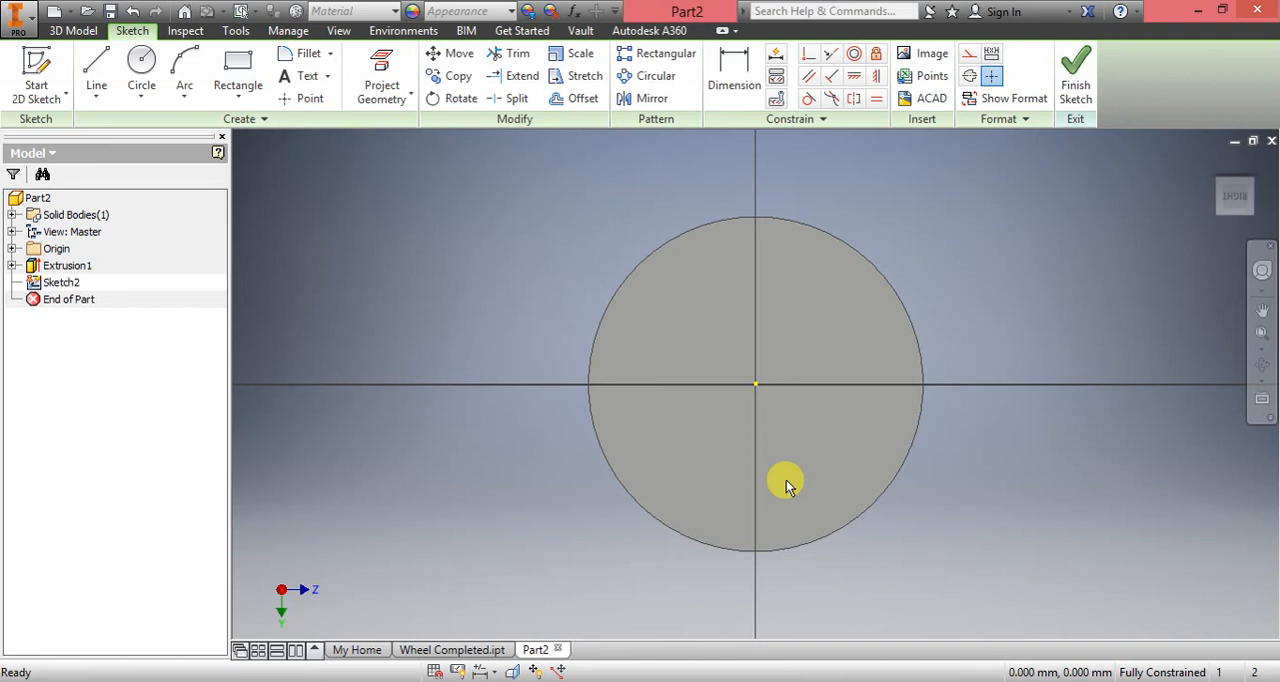
left_click(140, 70)
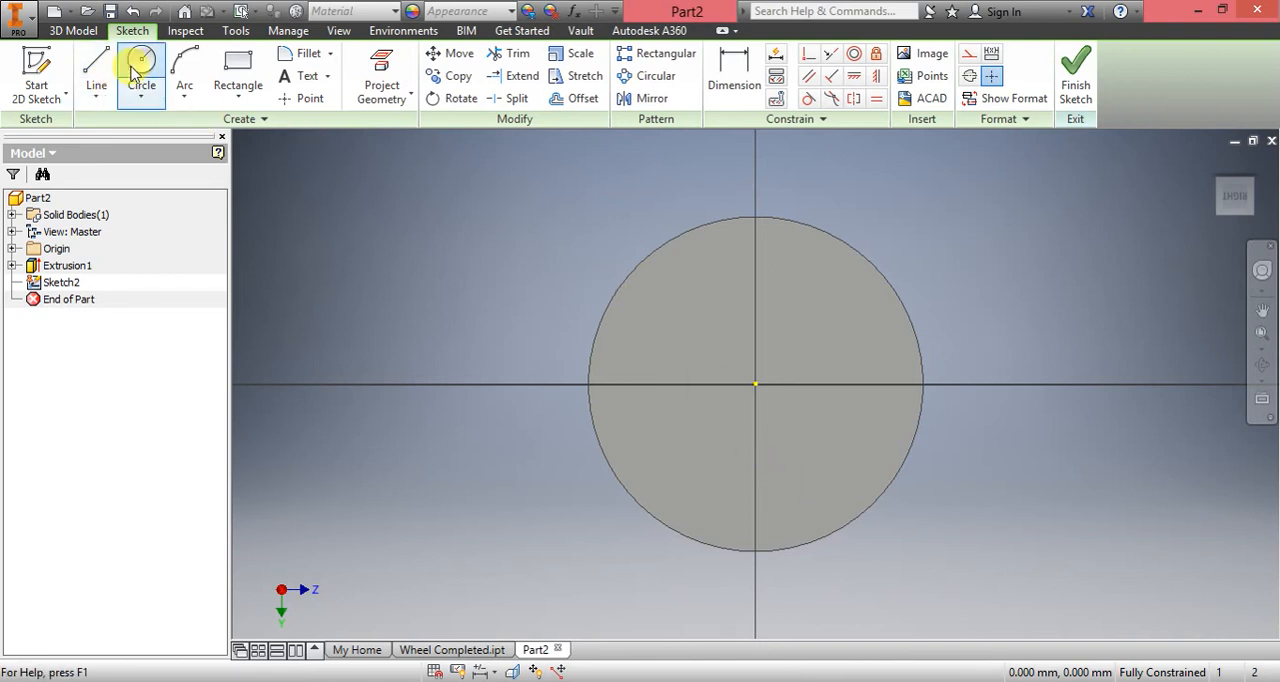
left_click(140, 64)
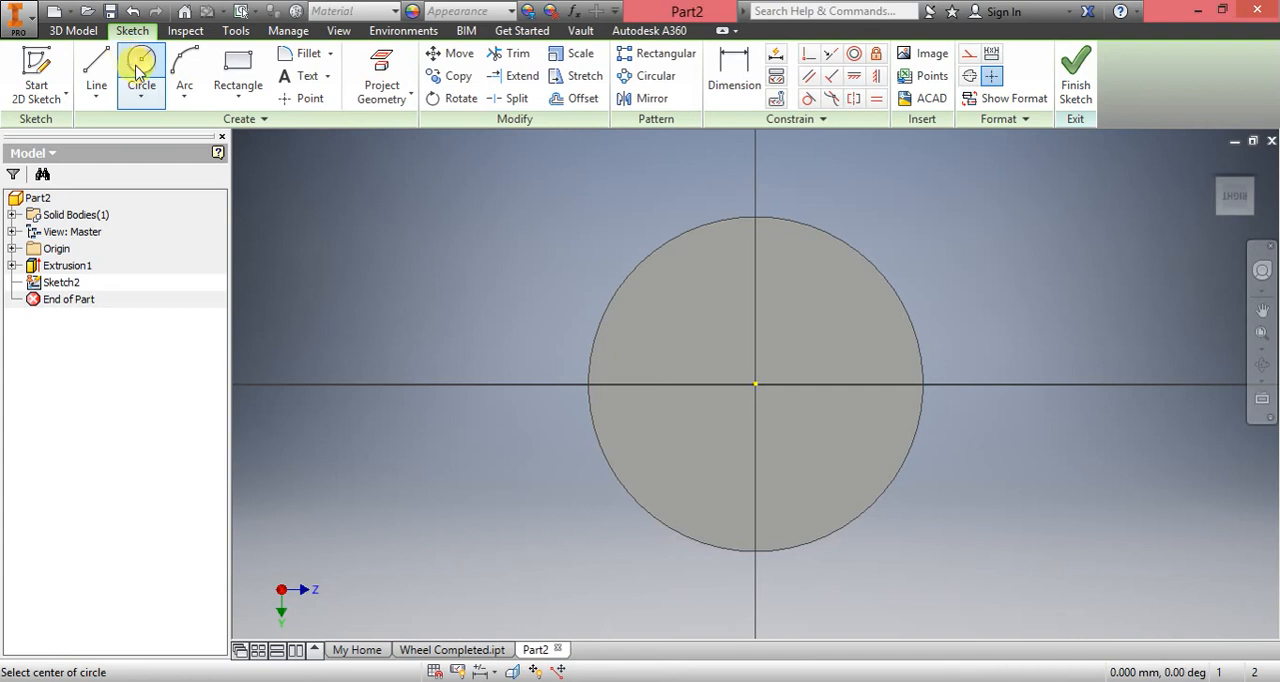
mouse_move(184, 84)
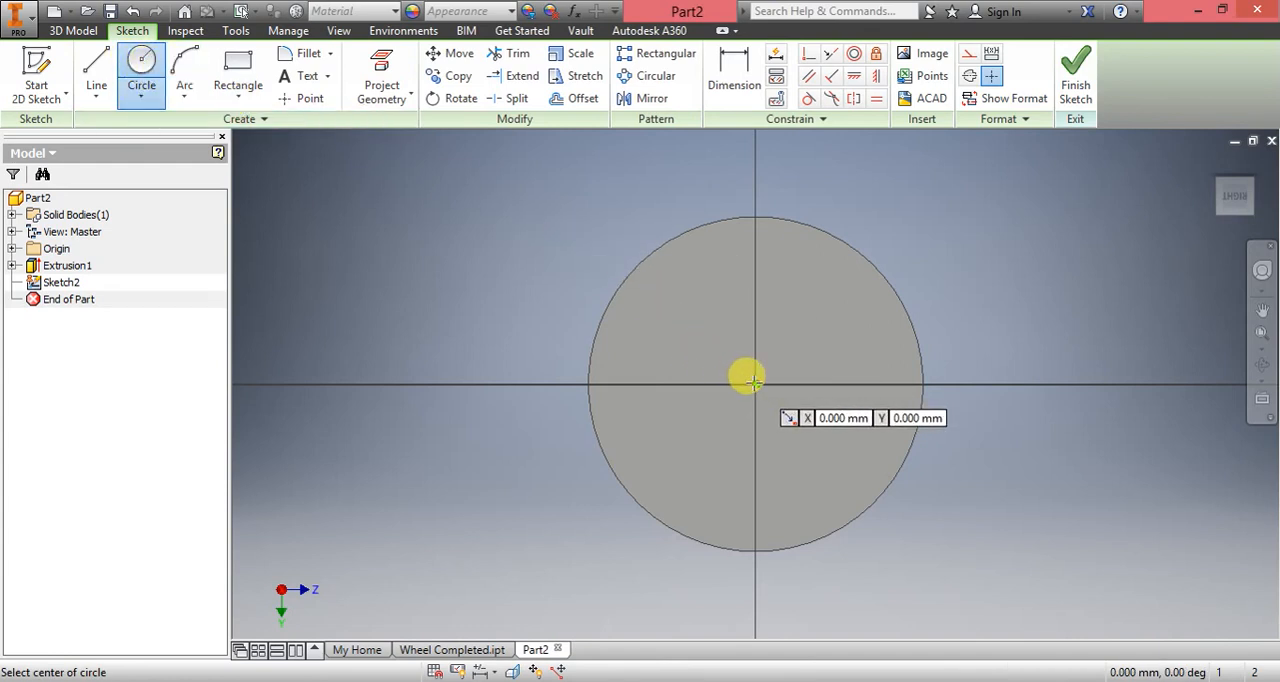
left_click(756, 382)
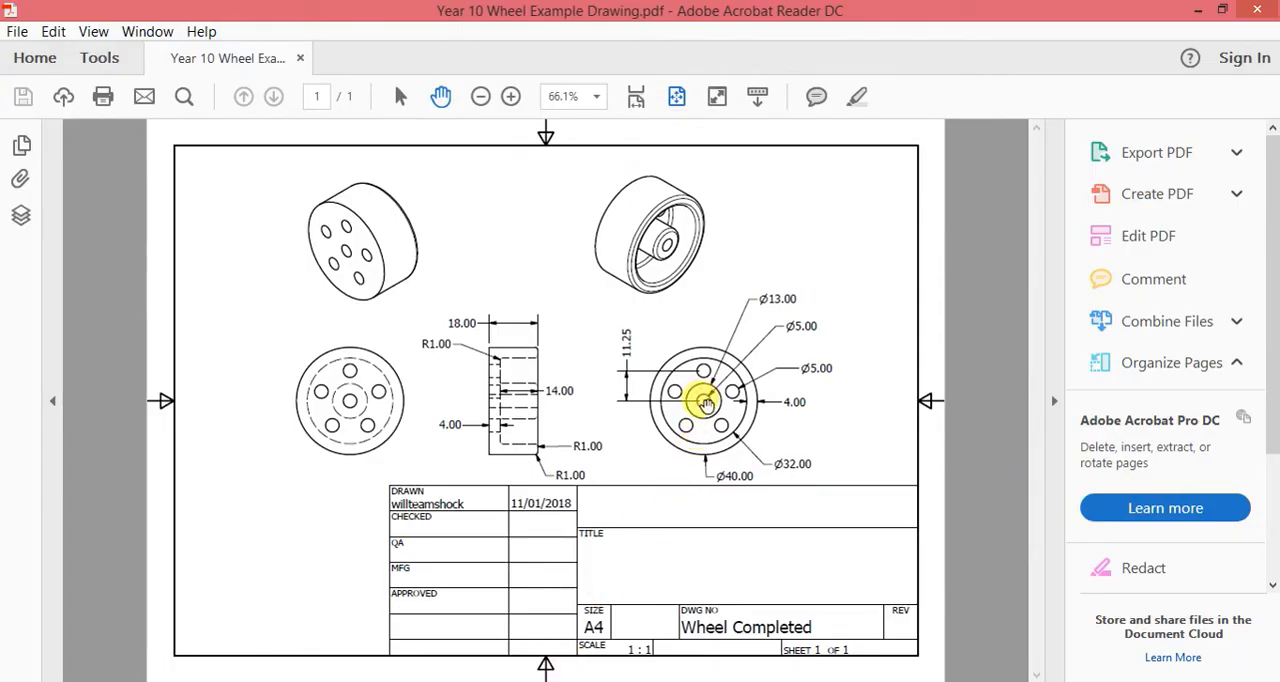
mouse_move(800, 330)
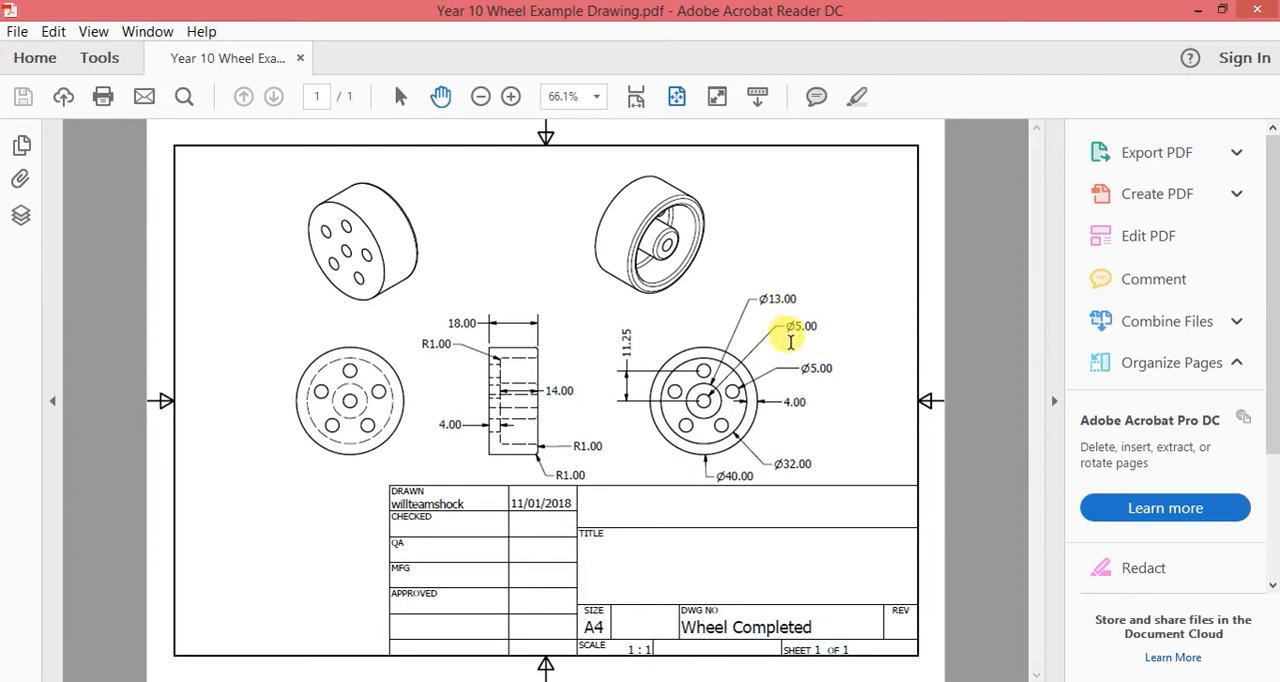
- Back in the part model, dimension the small centre circle to a 5 mm diameter
left_click(460, 648)
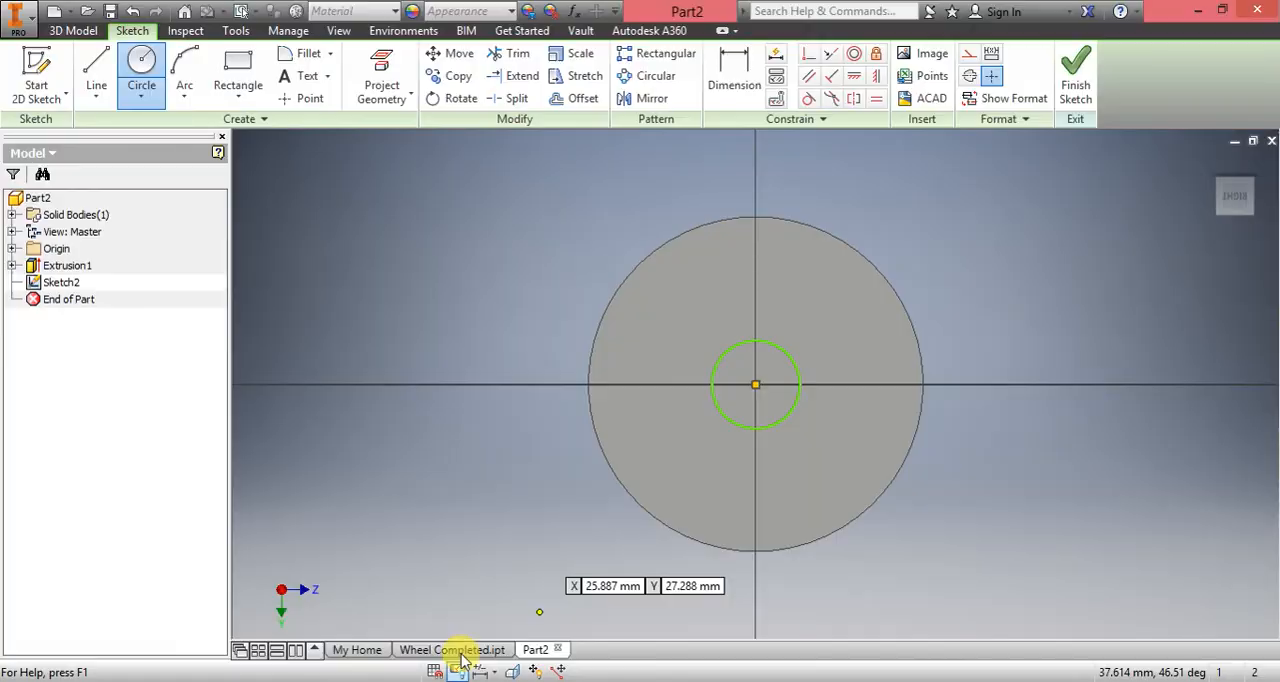
mouse_move(734, 76)
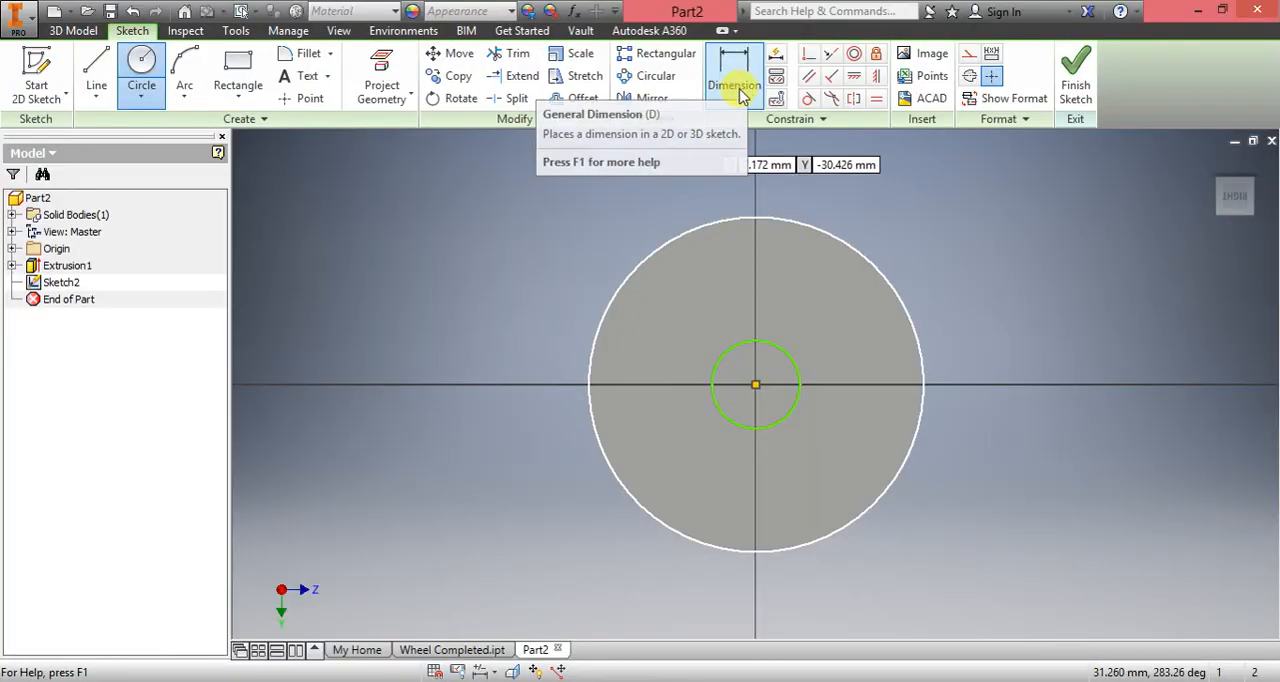
left_click(734, 84)
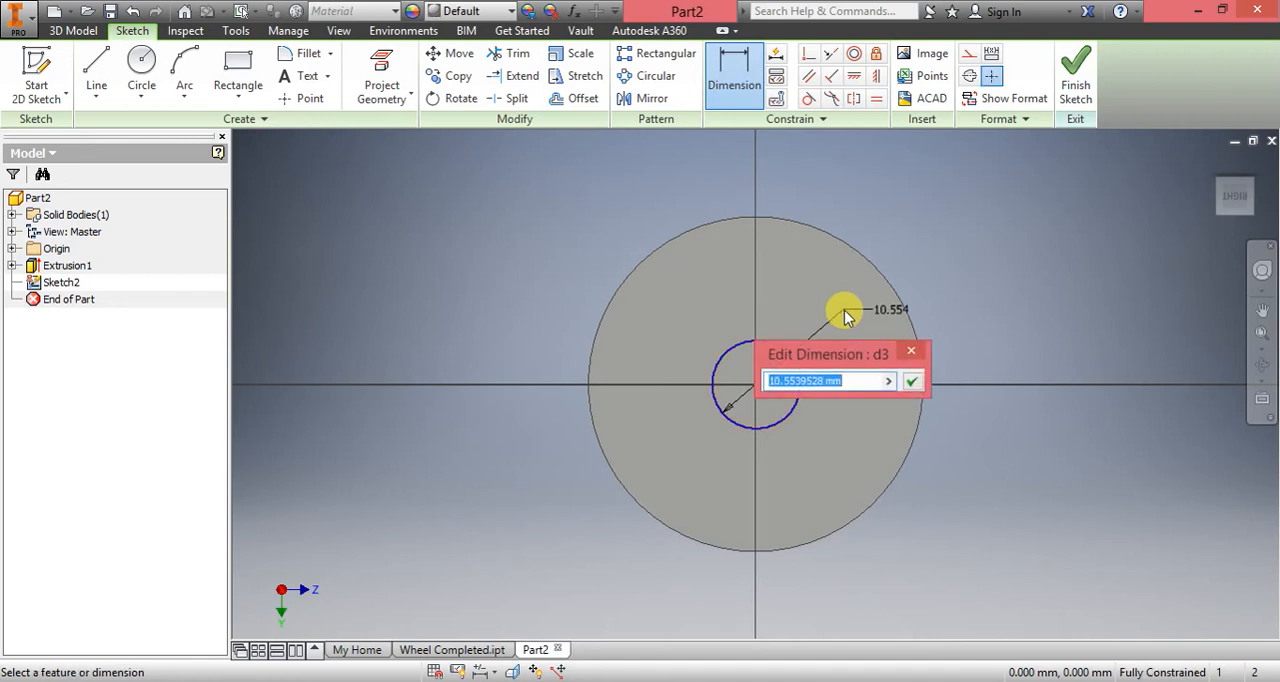
type("5")
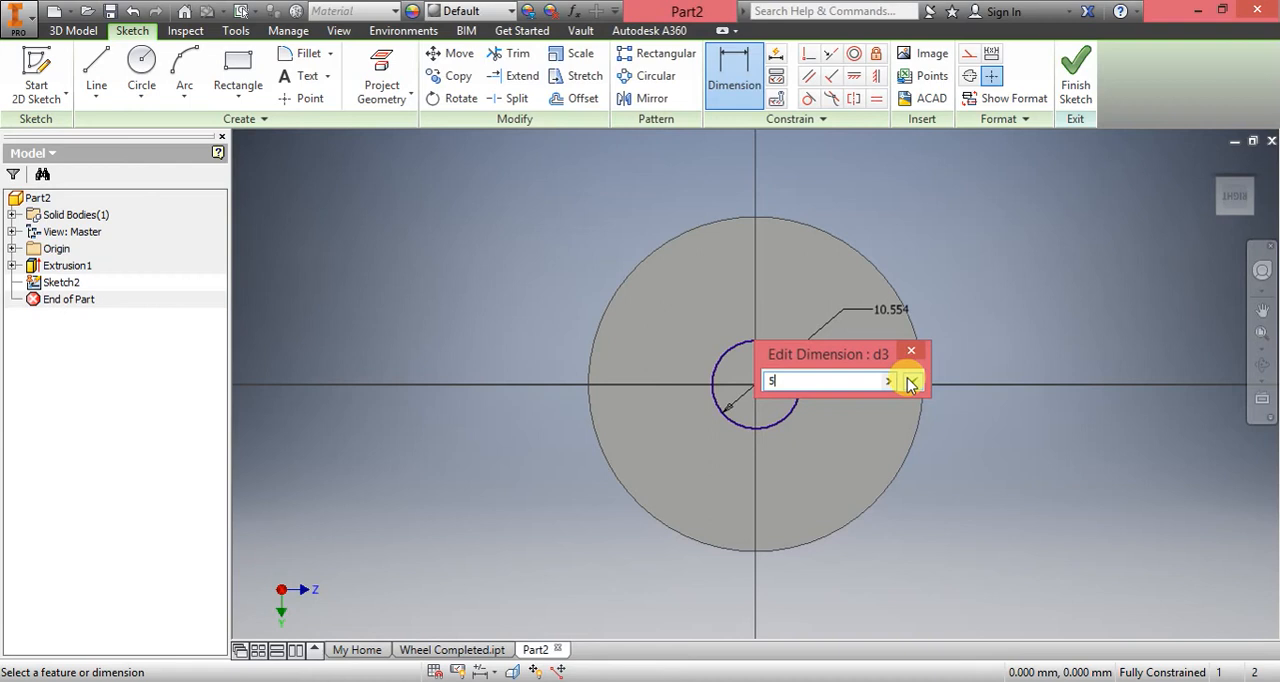
left_click(908, 380)
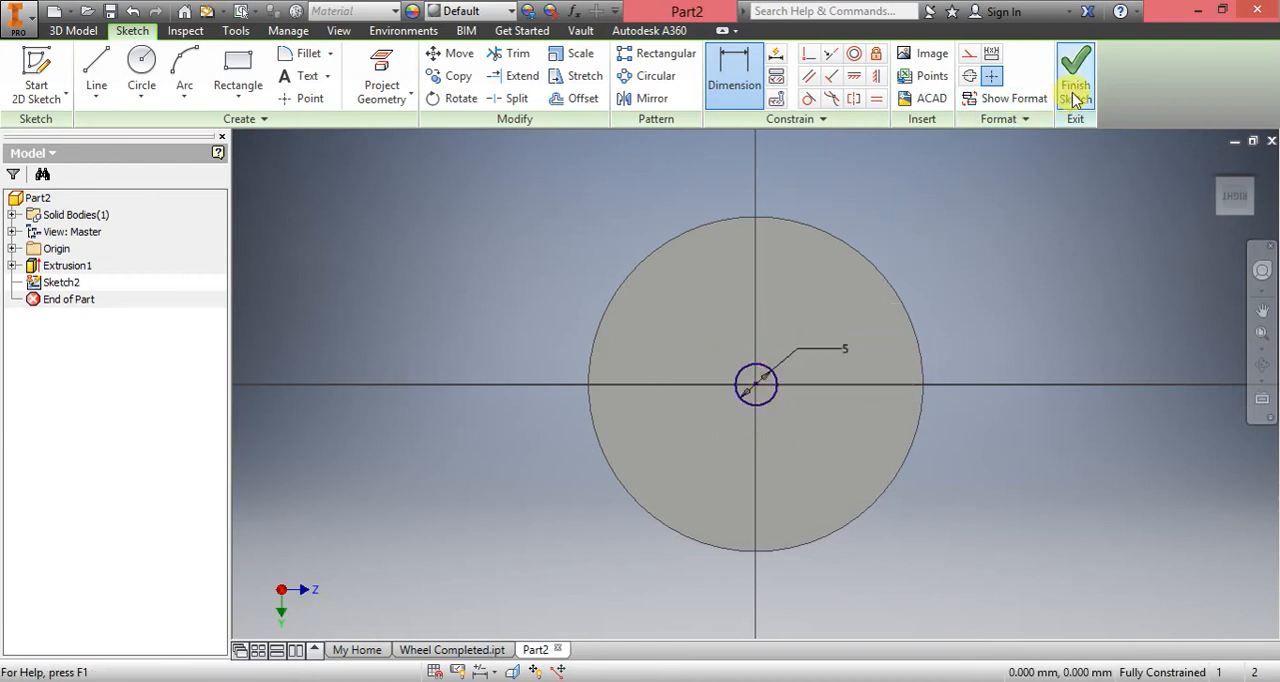
mouse_move(1076, 76)
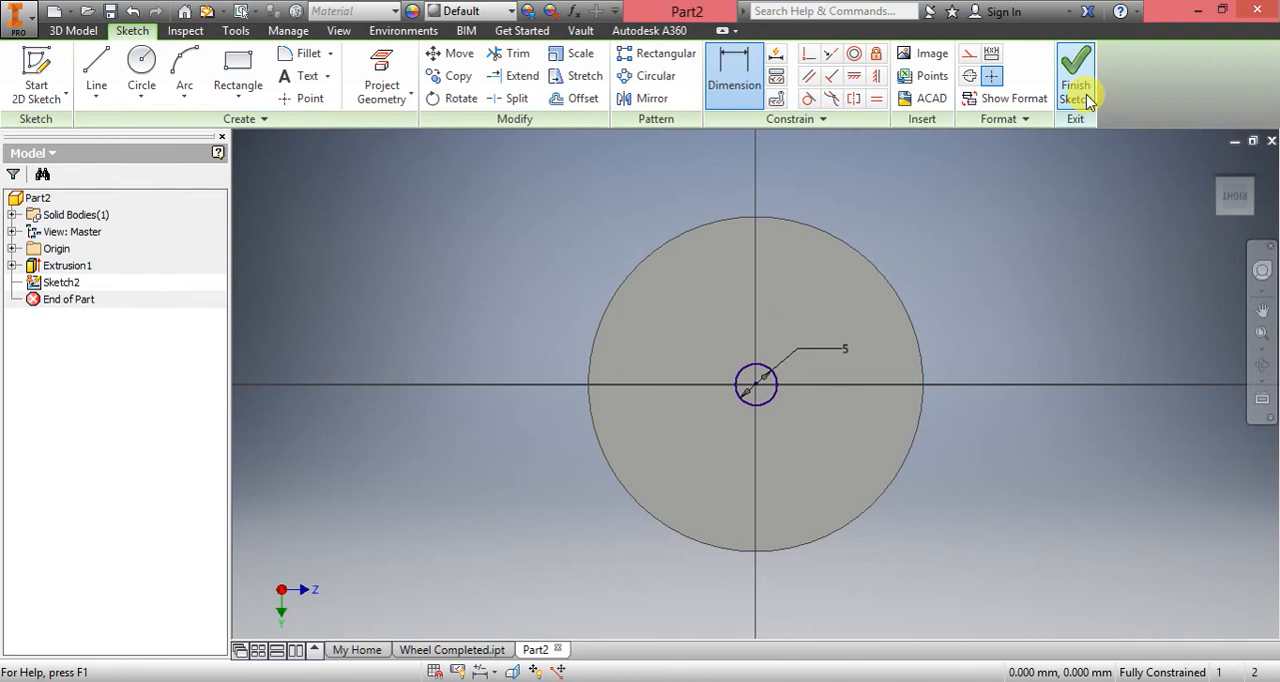
- Finish Sketch2 and extrude the 5 mm circle as a flipped cut through the wheel, forming the axle hole
left_click(1076, 76)
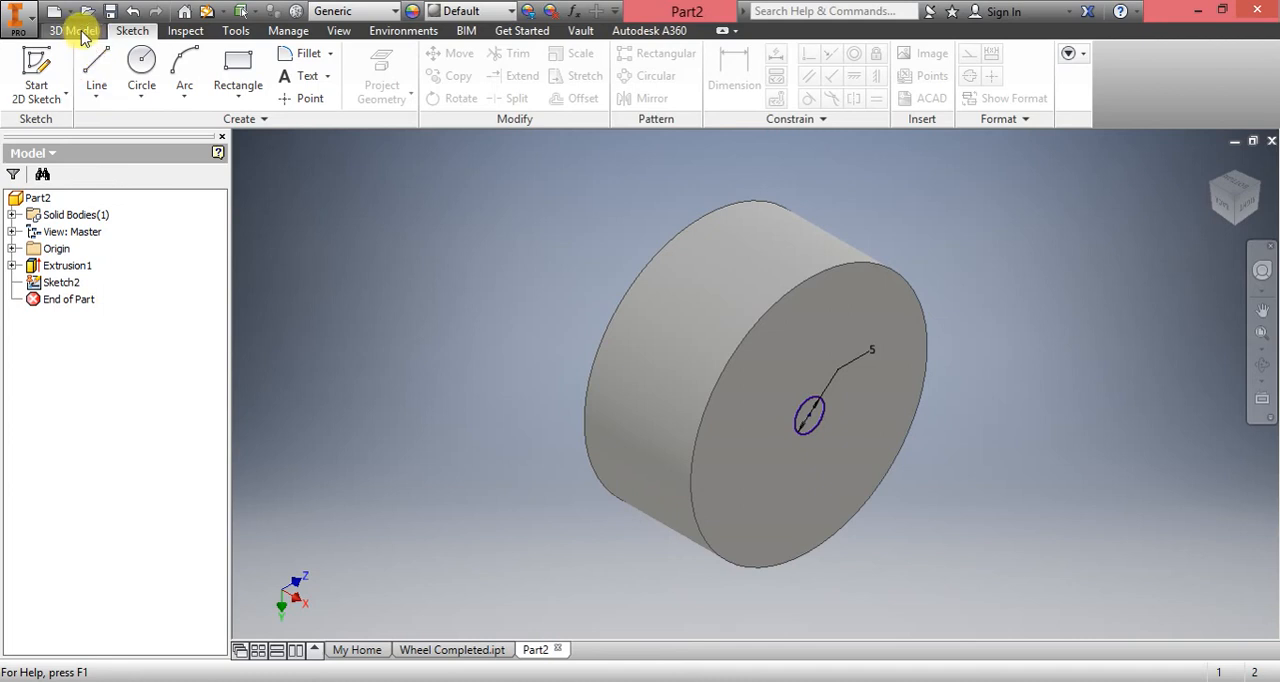
left_click(72, 30)
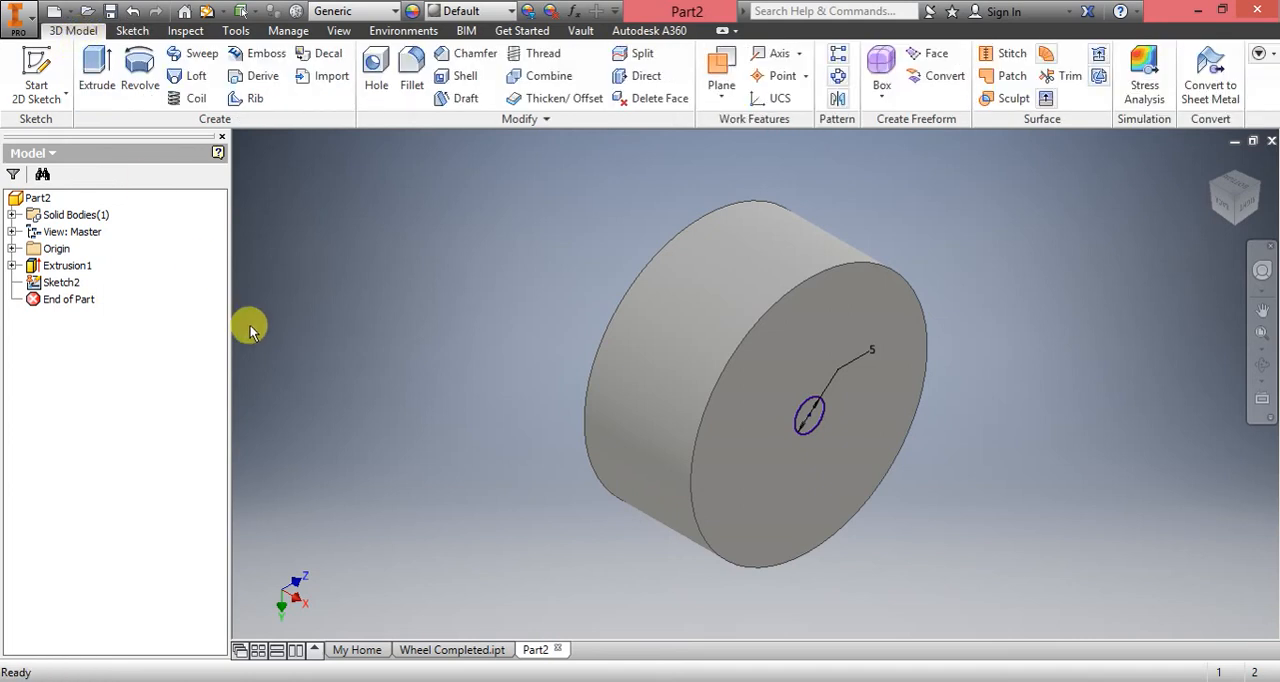
mouse_move(260, 318)
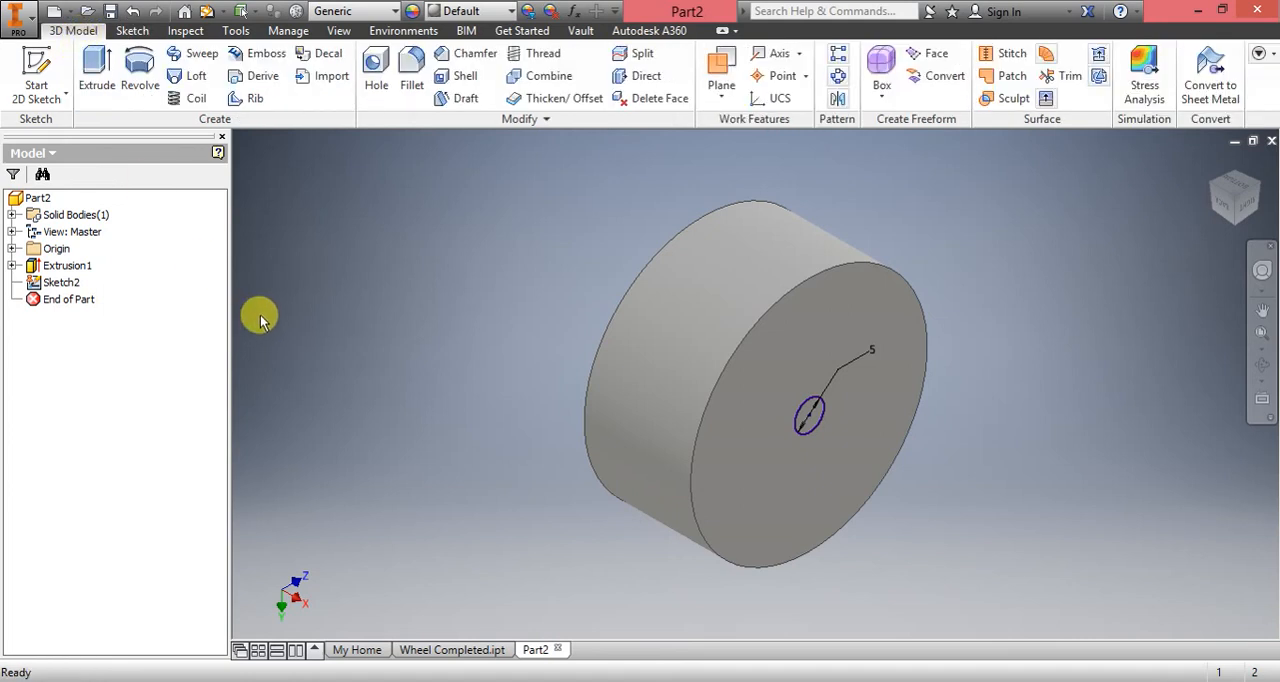
left_click(96, 70)
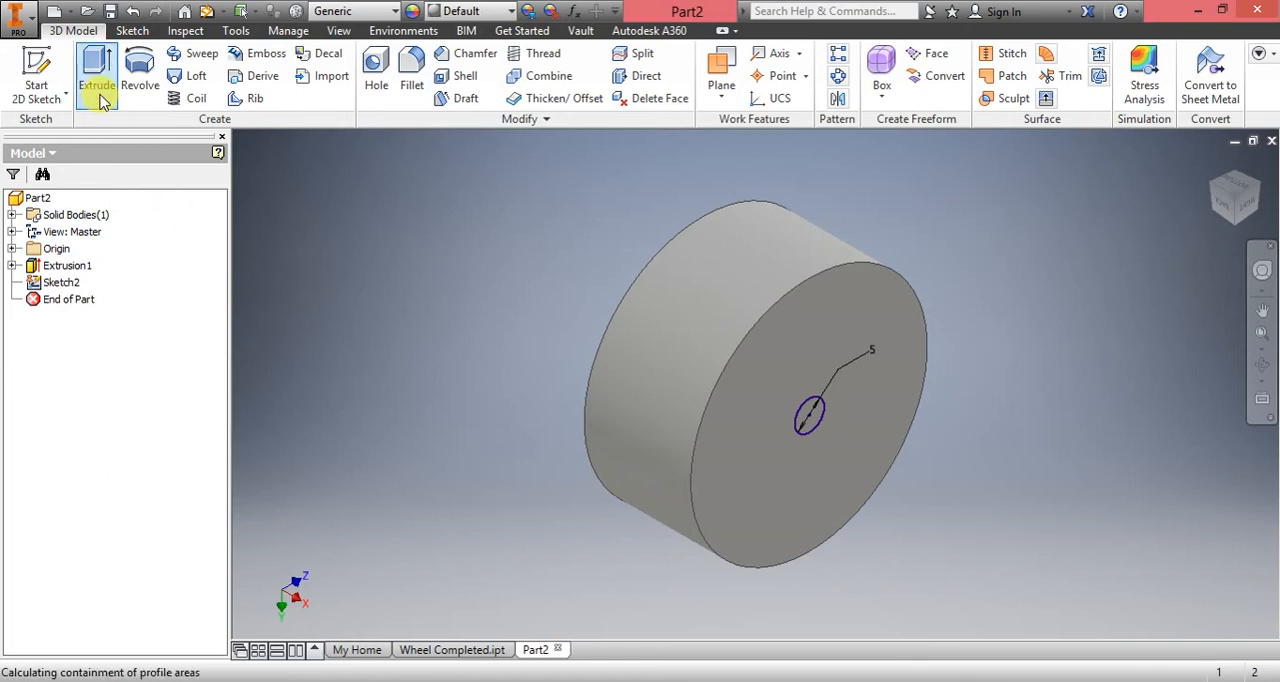
left_click(96, 76)
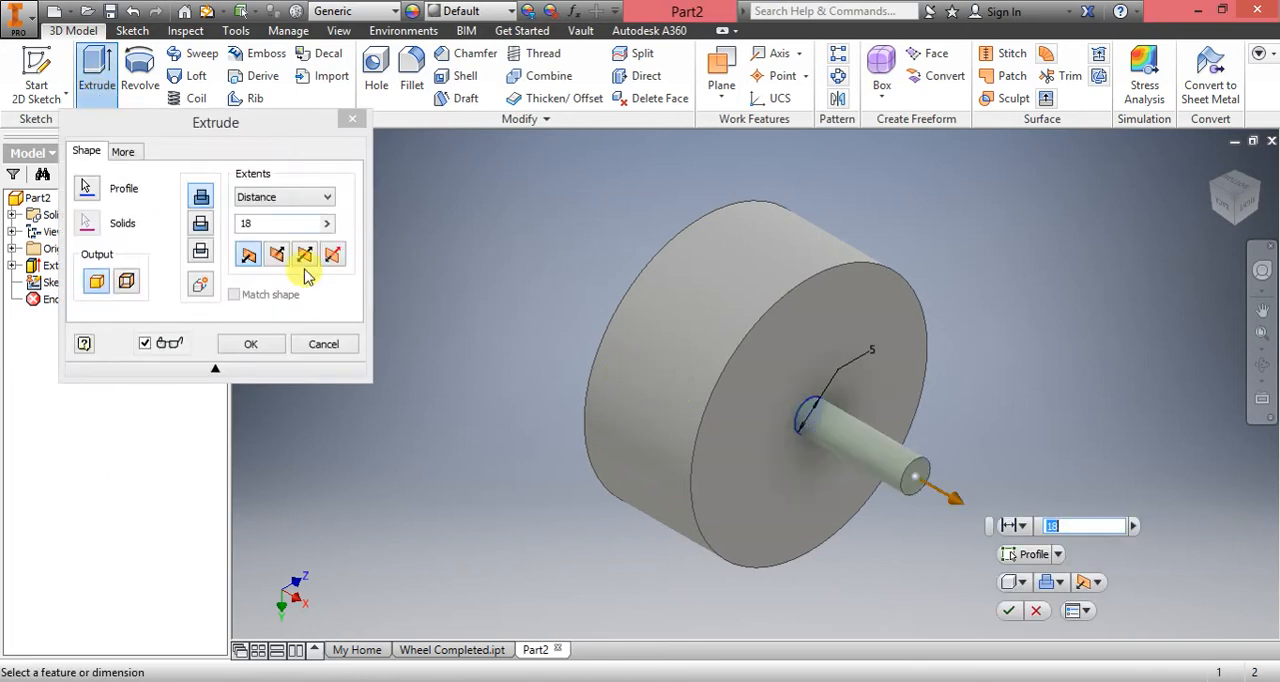
left_click(200, 224)
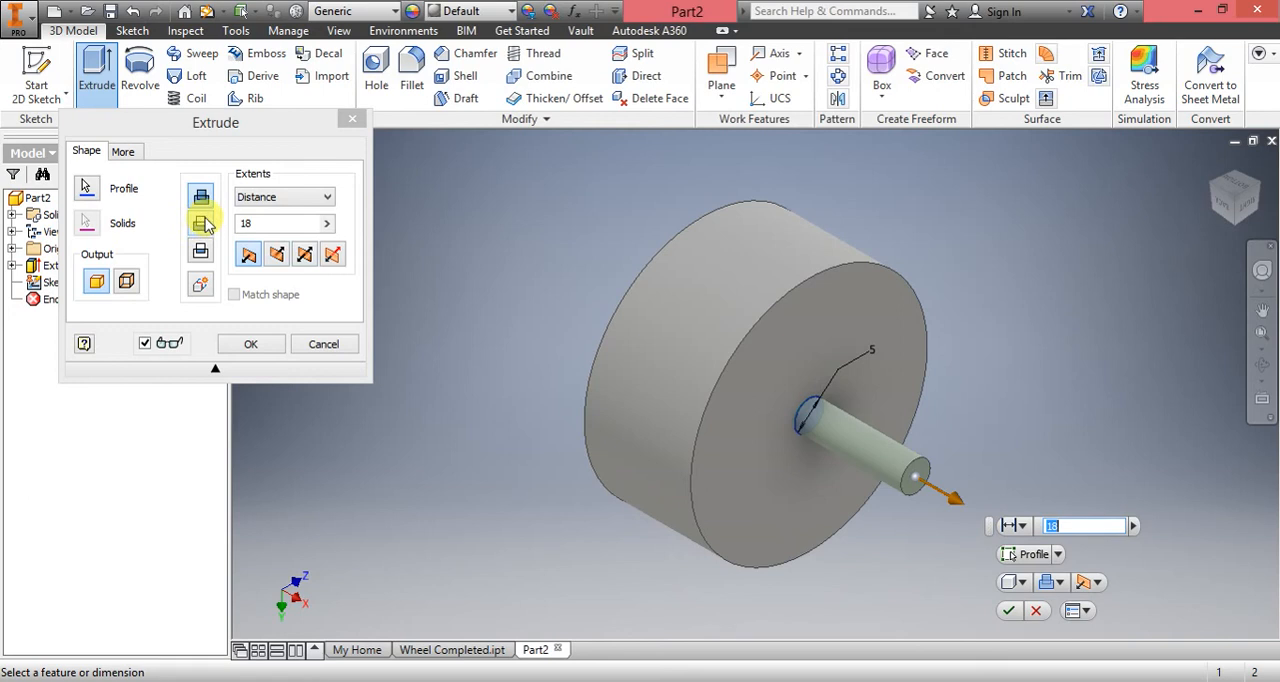
left_click(200, 224)
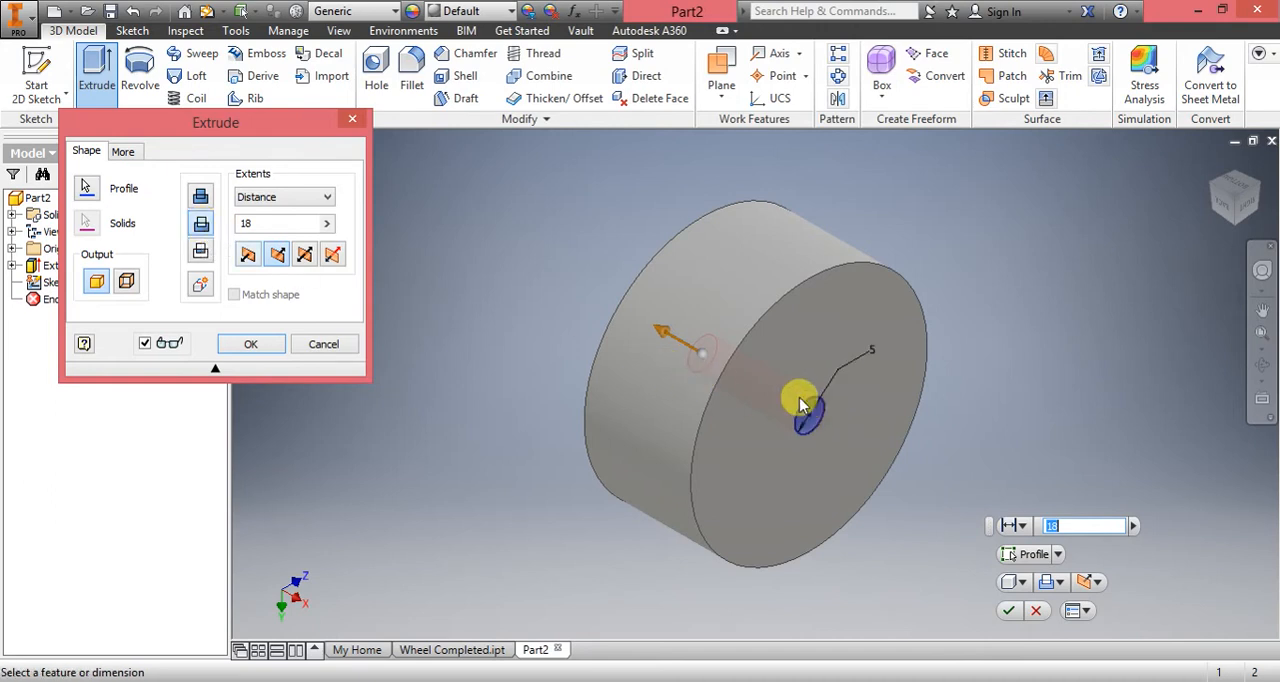
mouse_move(768, 400)
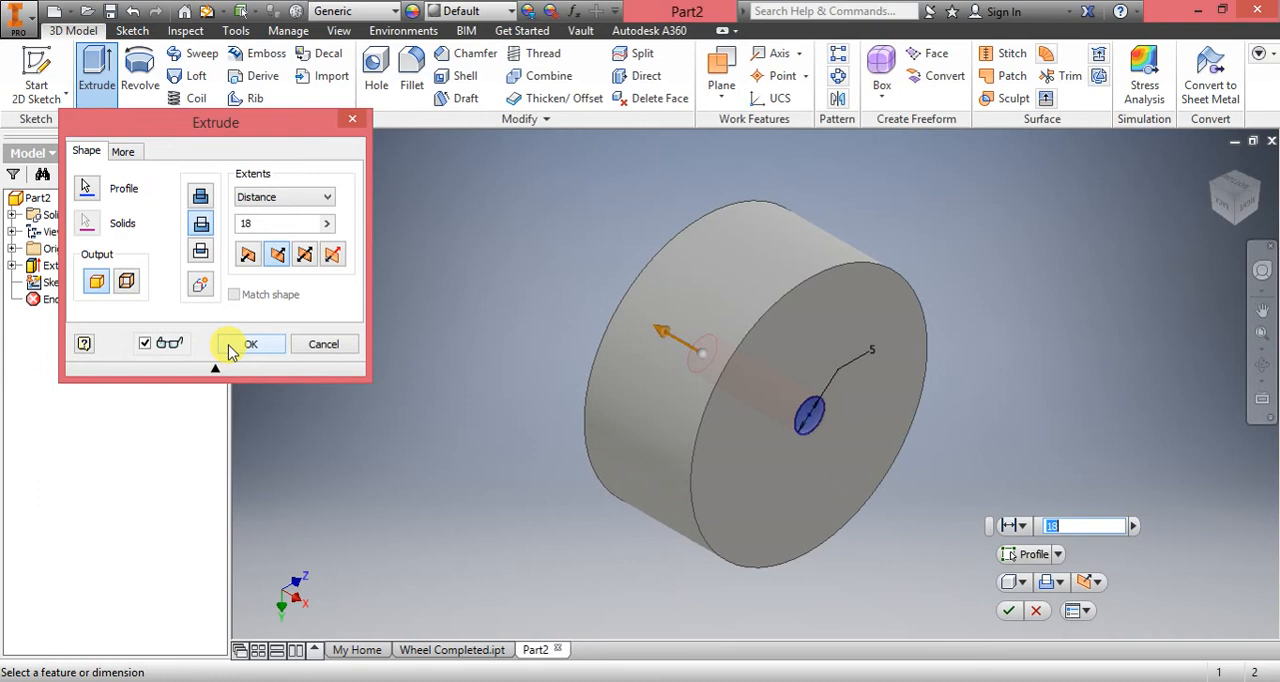
left_click(250, 344)
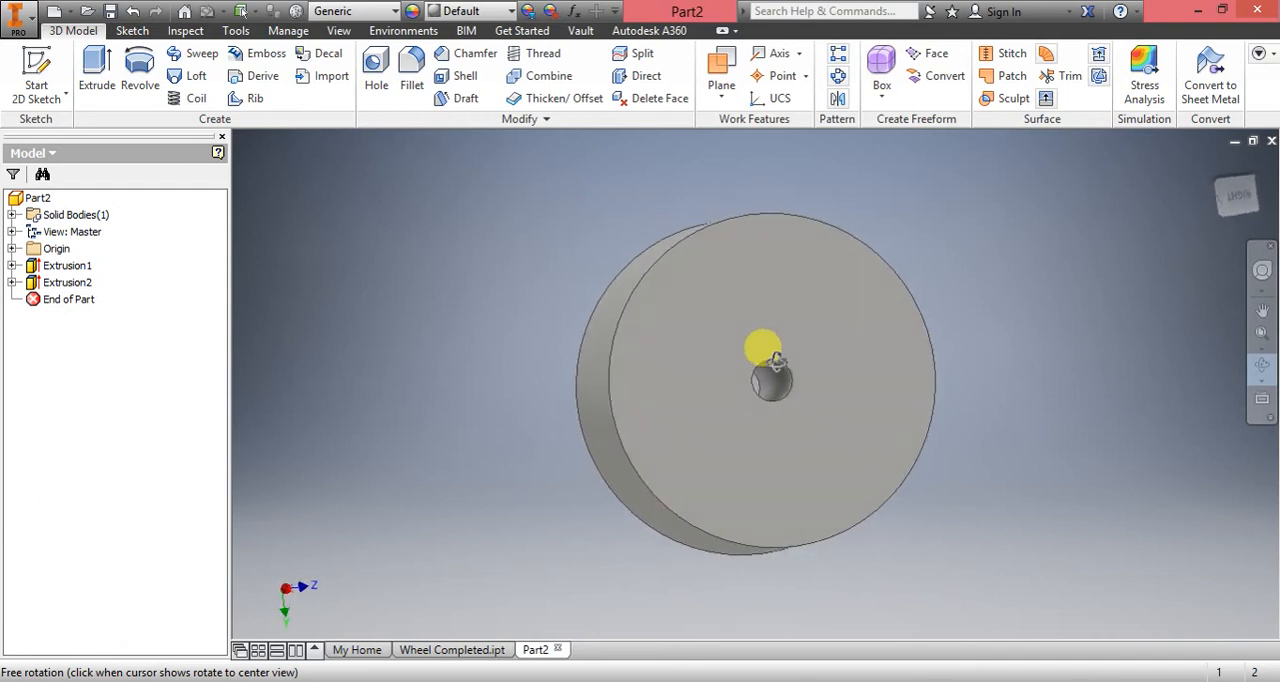
left_click_drag(776, 360, 620, 386)
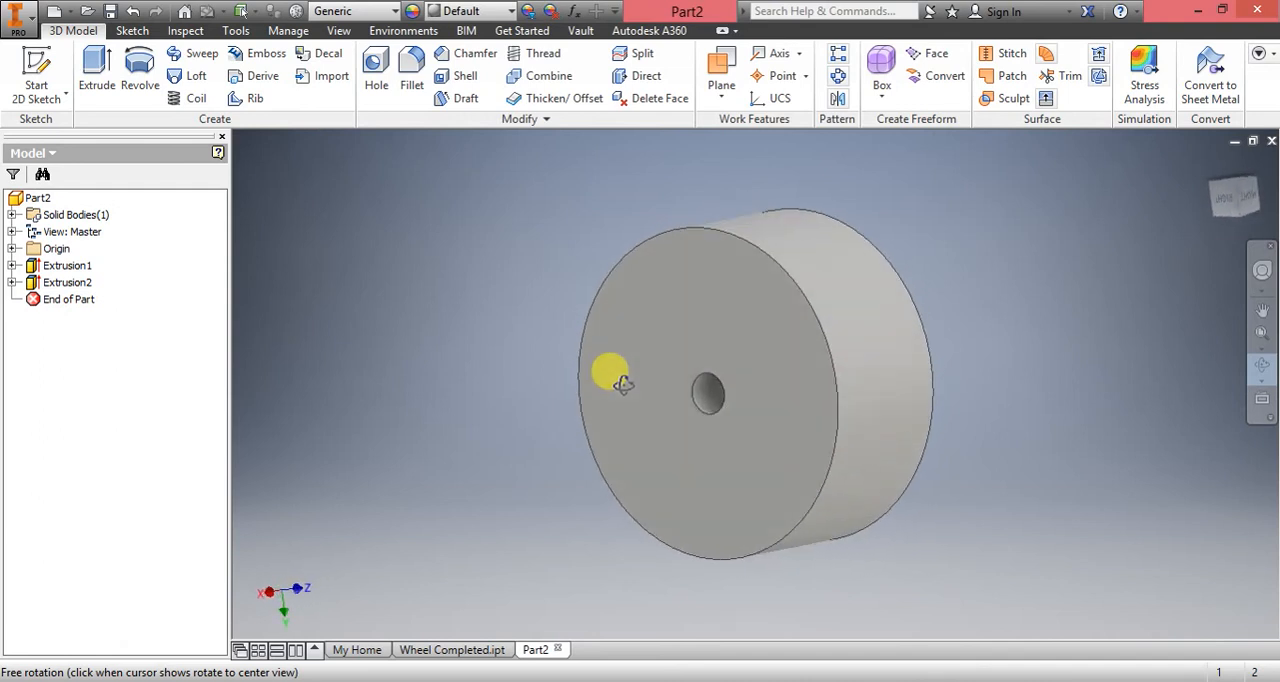
left_click_drag(620, 386, 684, 404)
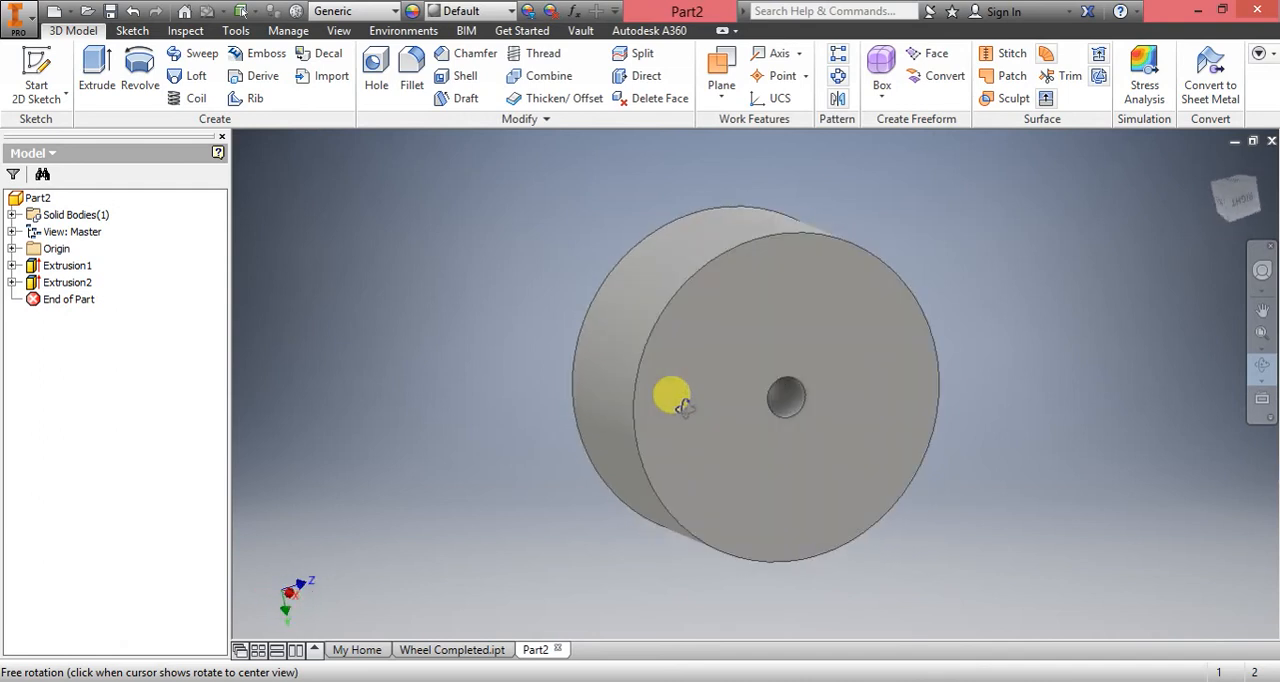
left_click_drag(672, 404, 676, 440)
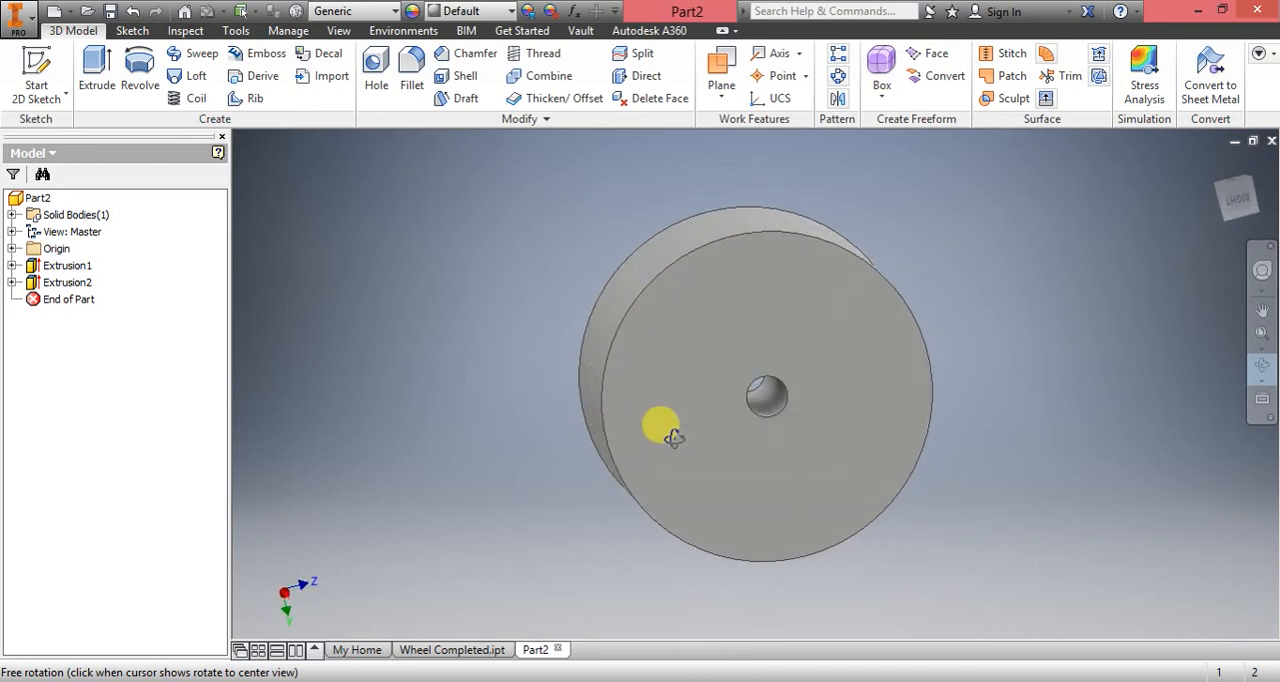
left_click_drag(672, 438, 664, 270)
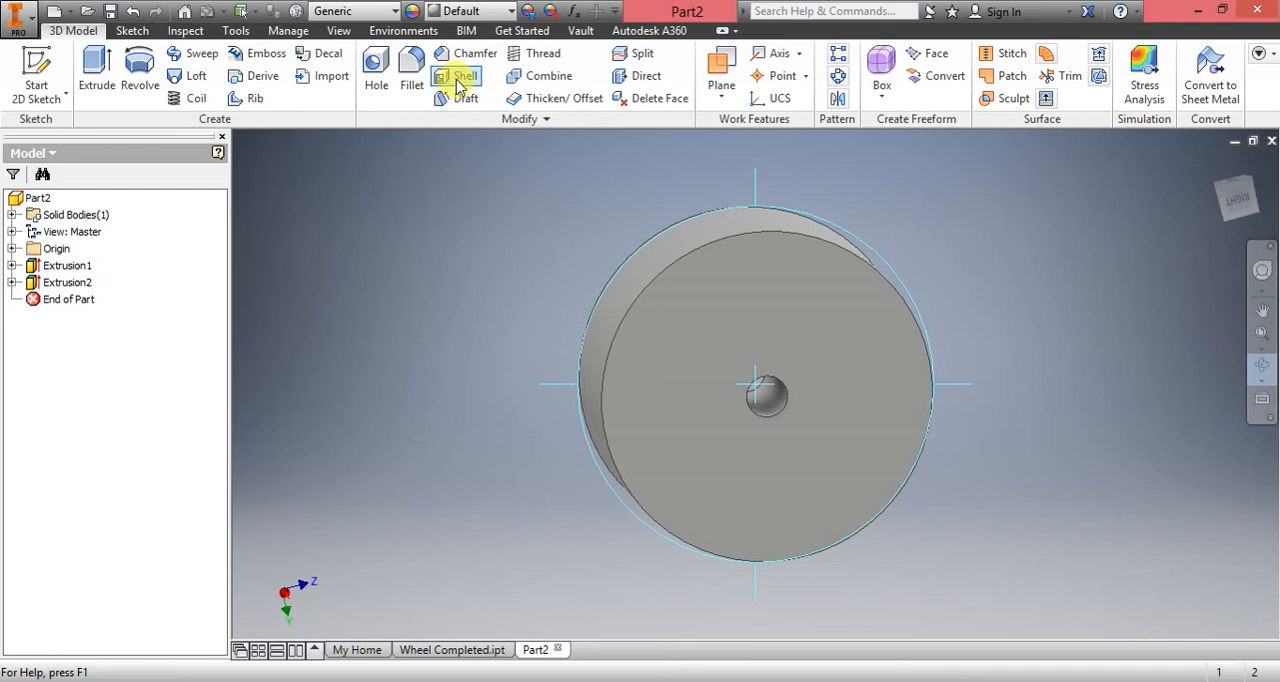
mouse_move(460, 76)
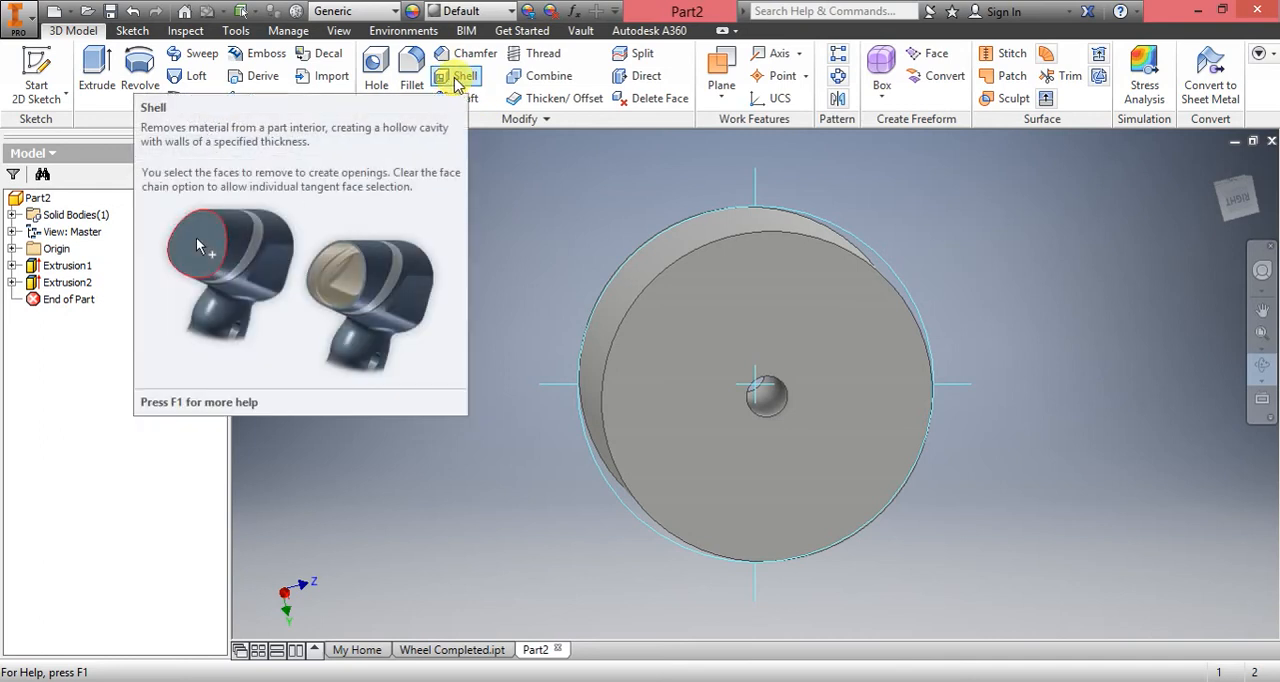
- Begin a Shell with the wheel's front face selected for removal, ready to set the thickness
left_click(464, 76)
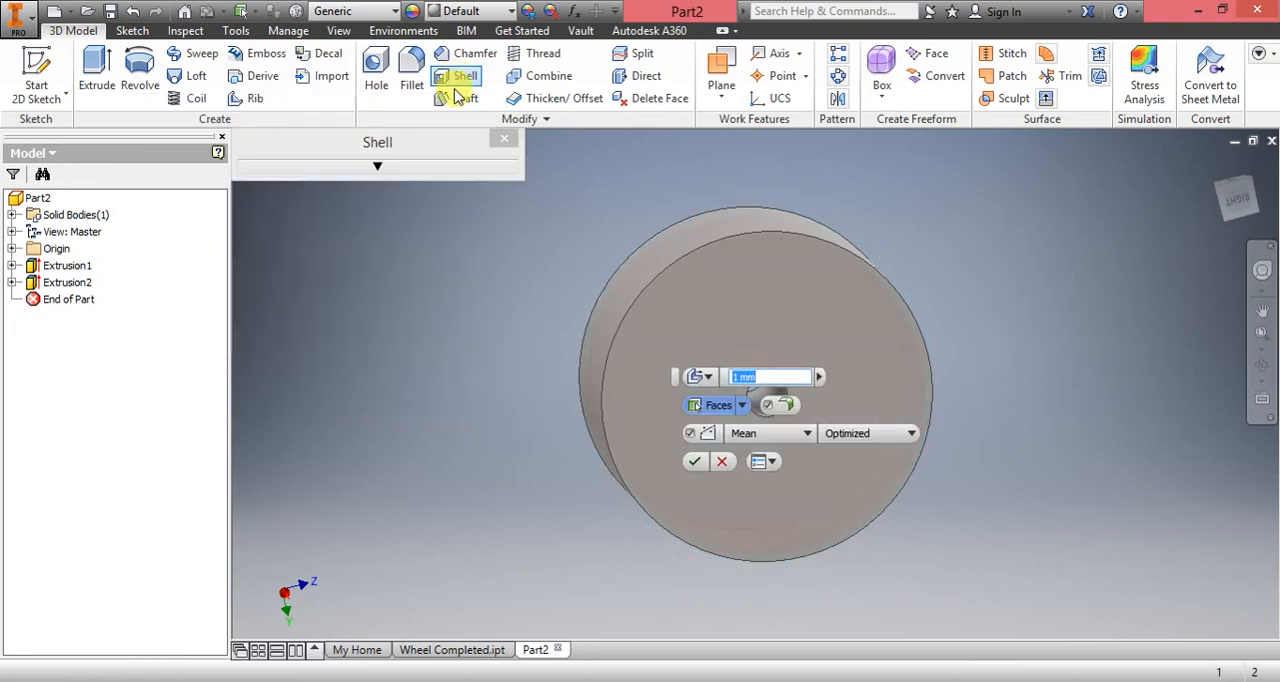
left_click(736, 304)
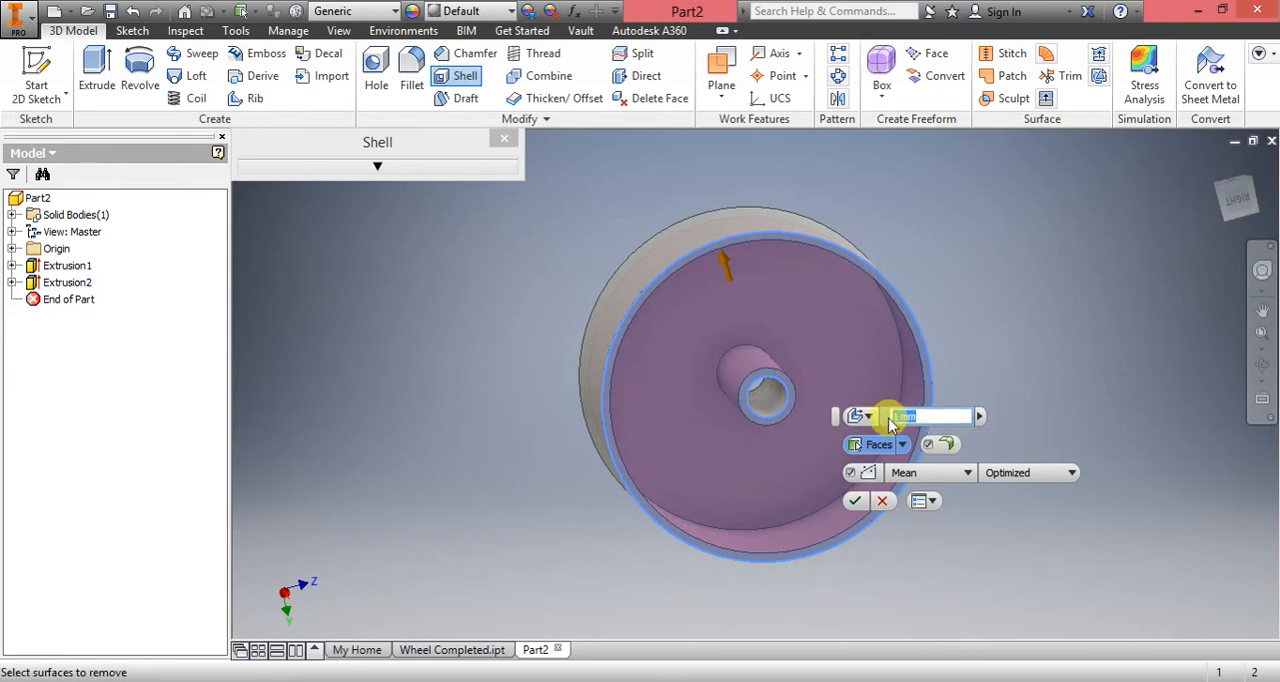
left_click(750, 244)
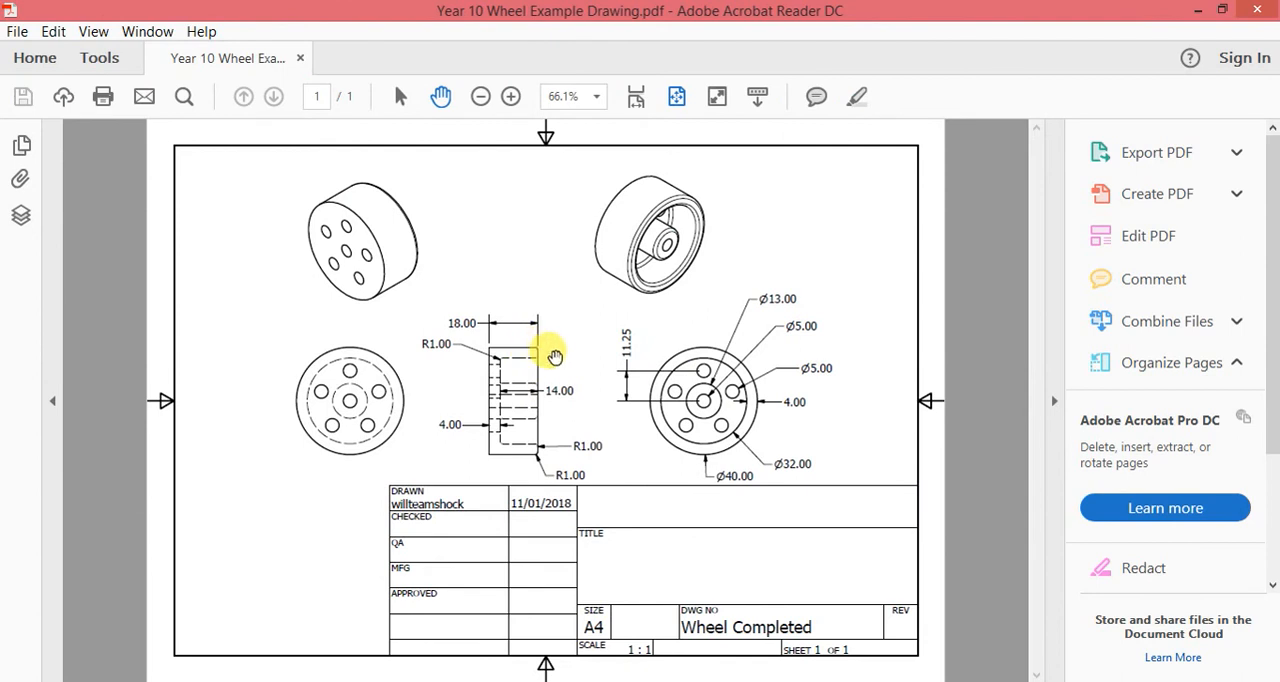
mouse_move(744, 404)
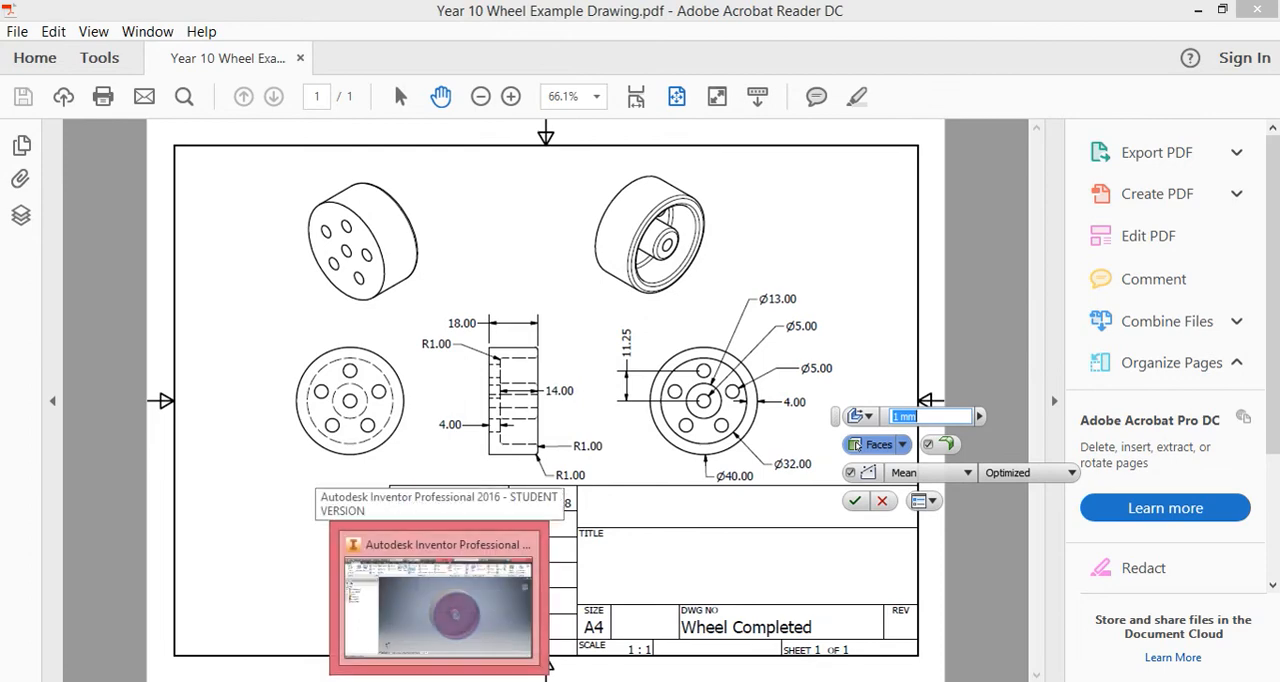
left_click(436, 596)
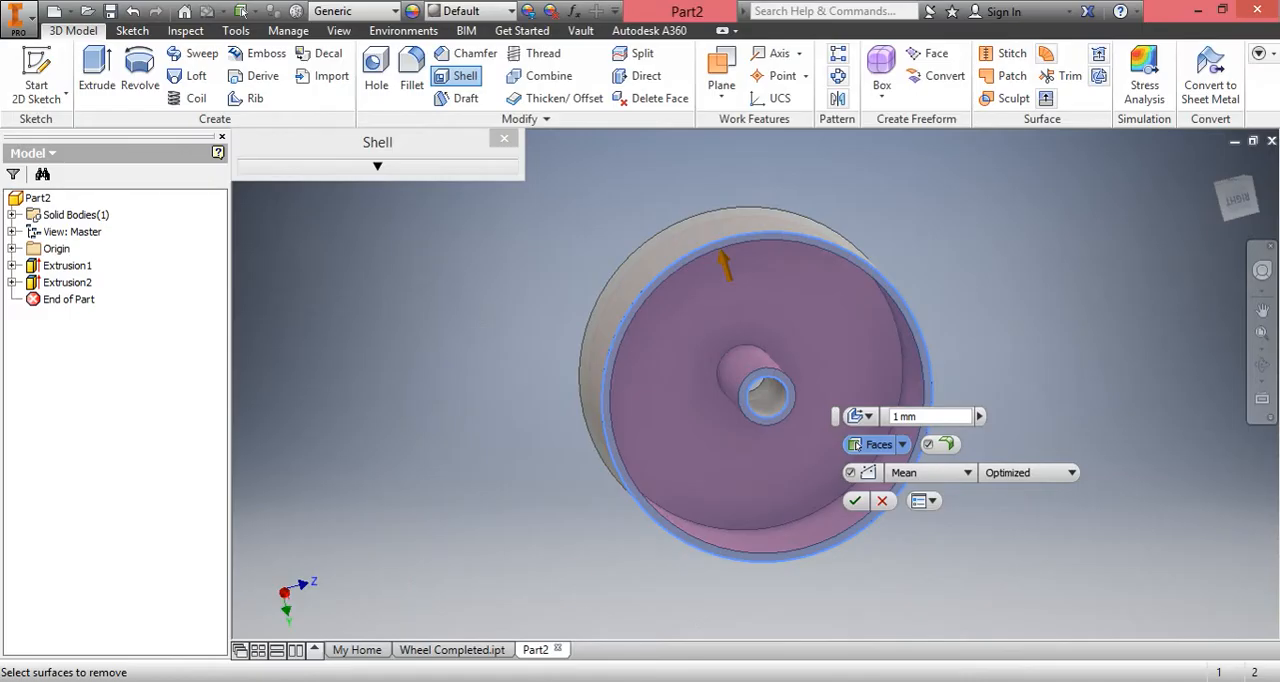
- Apply the shell with 4 mm wall thickness, creating Shell1
left_click(930, 416)
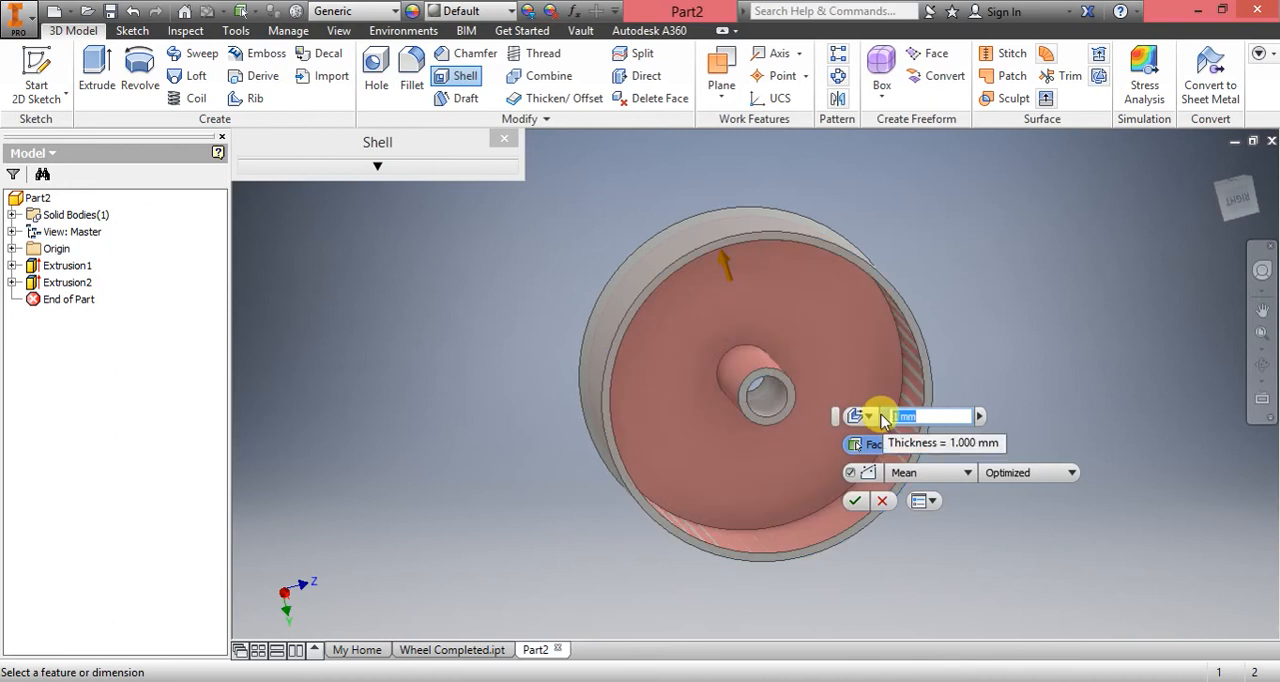
type("4")
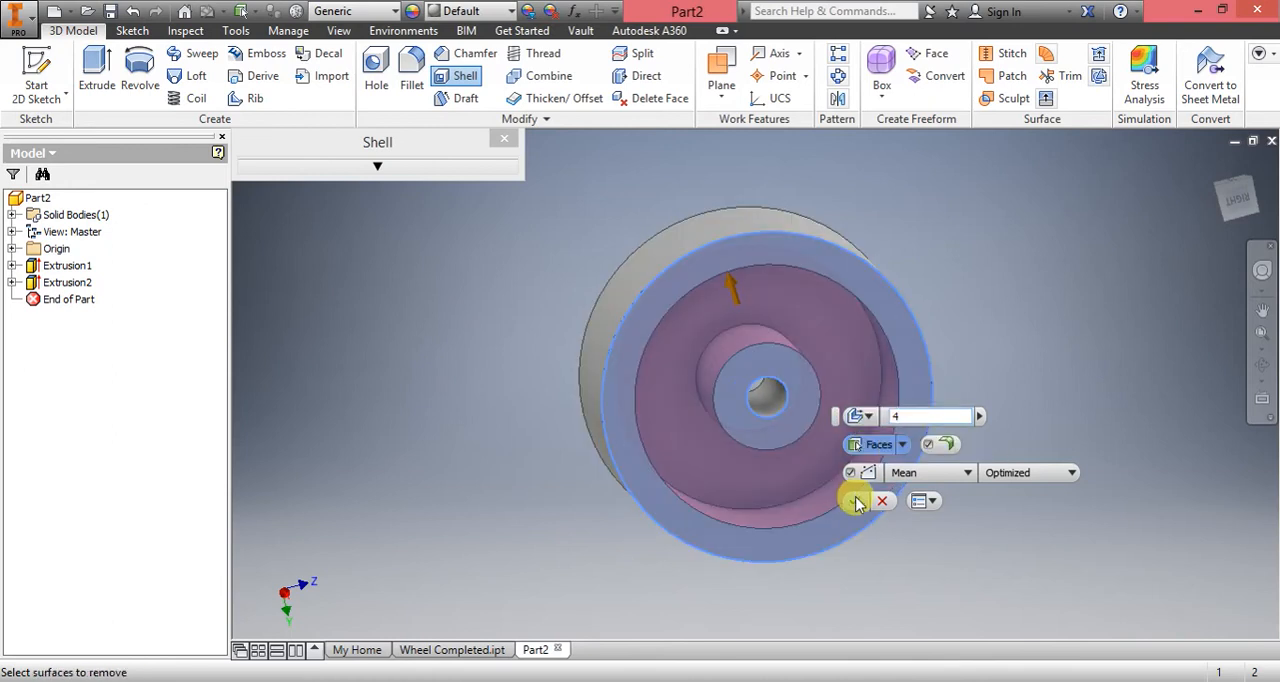
left_click(854, 500)
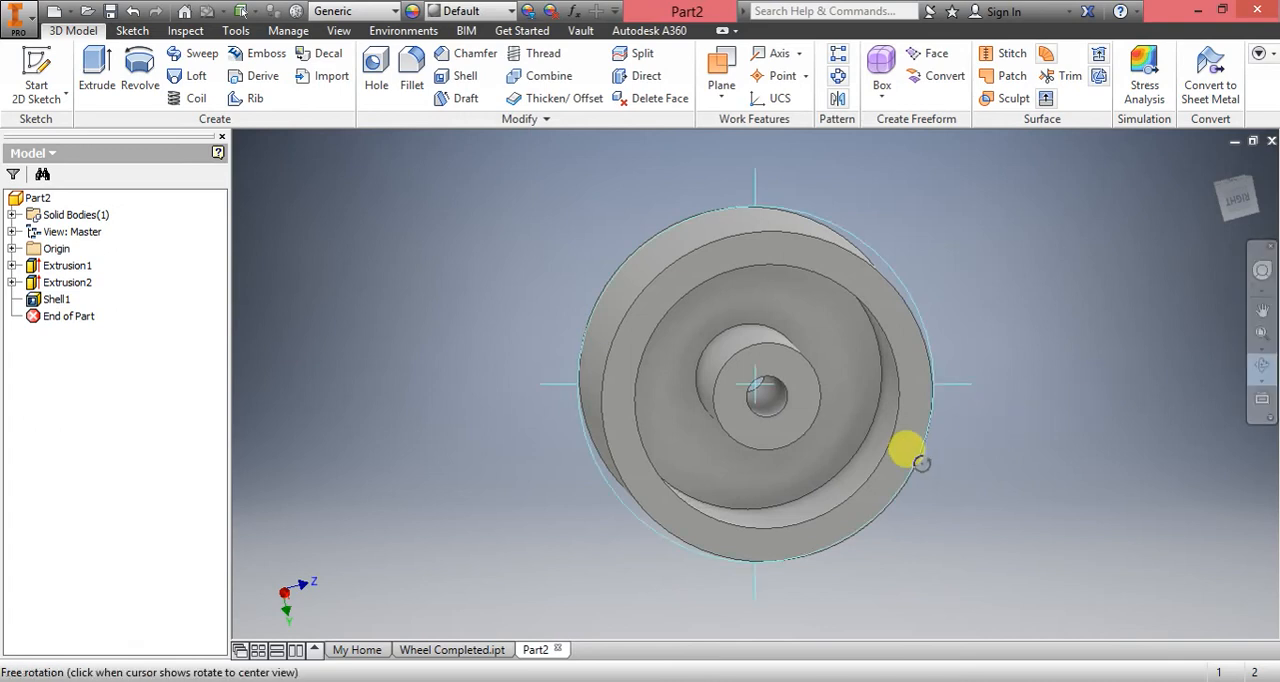
- Orbit the wheel to inspect the hollowed recess, inner walls and hub
left_click_drag(904, 450, 816, 236)
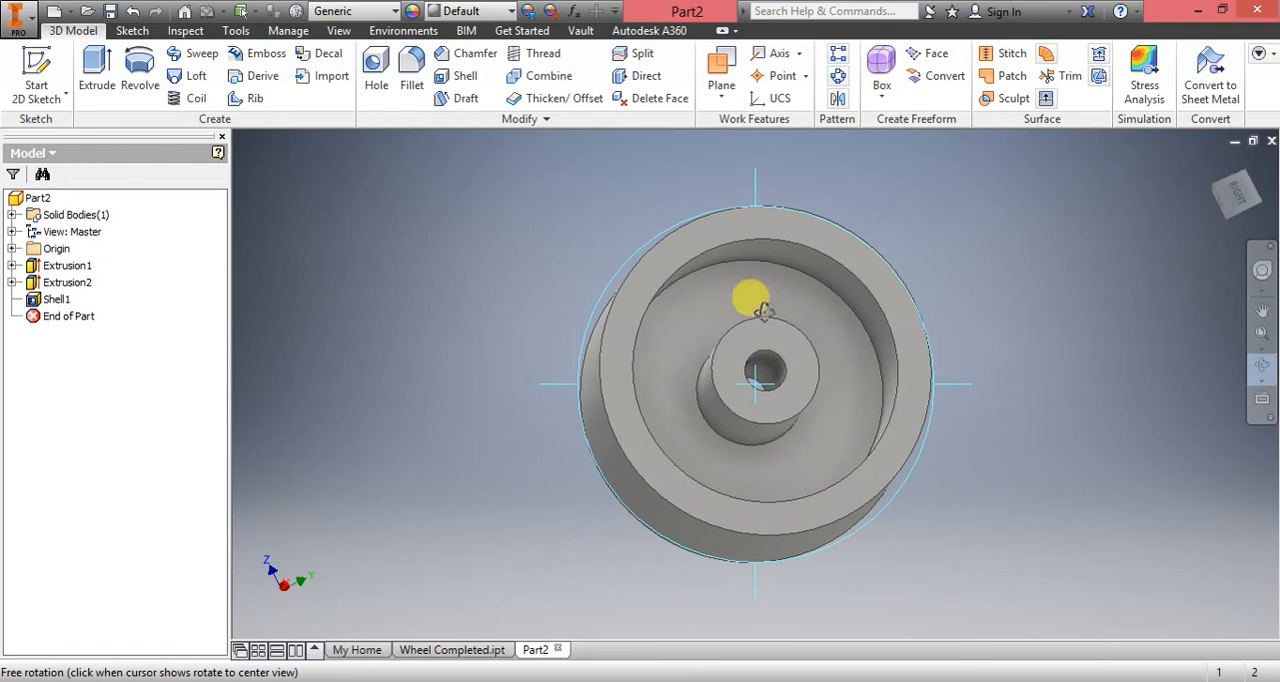
mouse_move(780, 328)
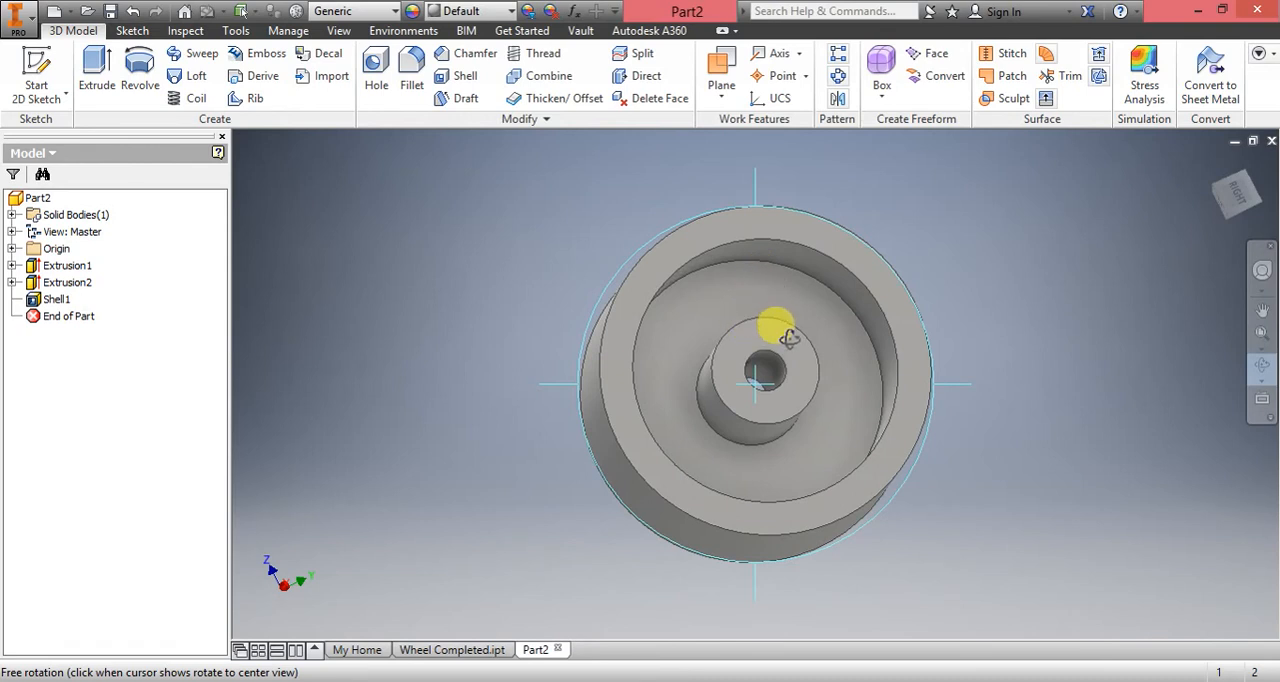
left_click_drag(780, 330, 830, 320)
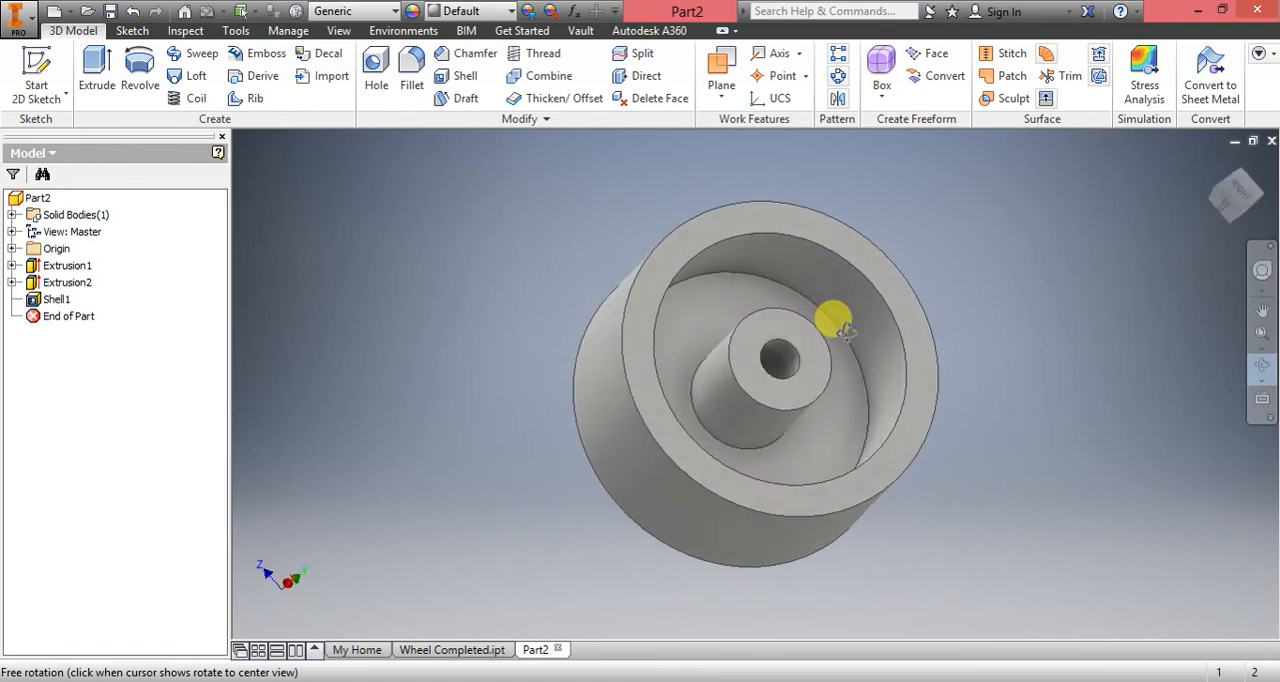
left_click_drag(836, 324, 824, 324)
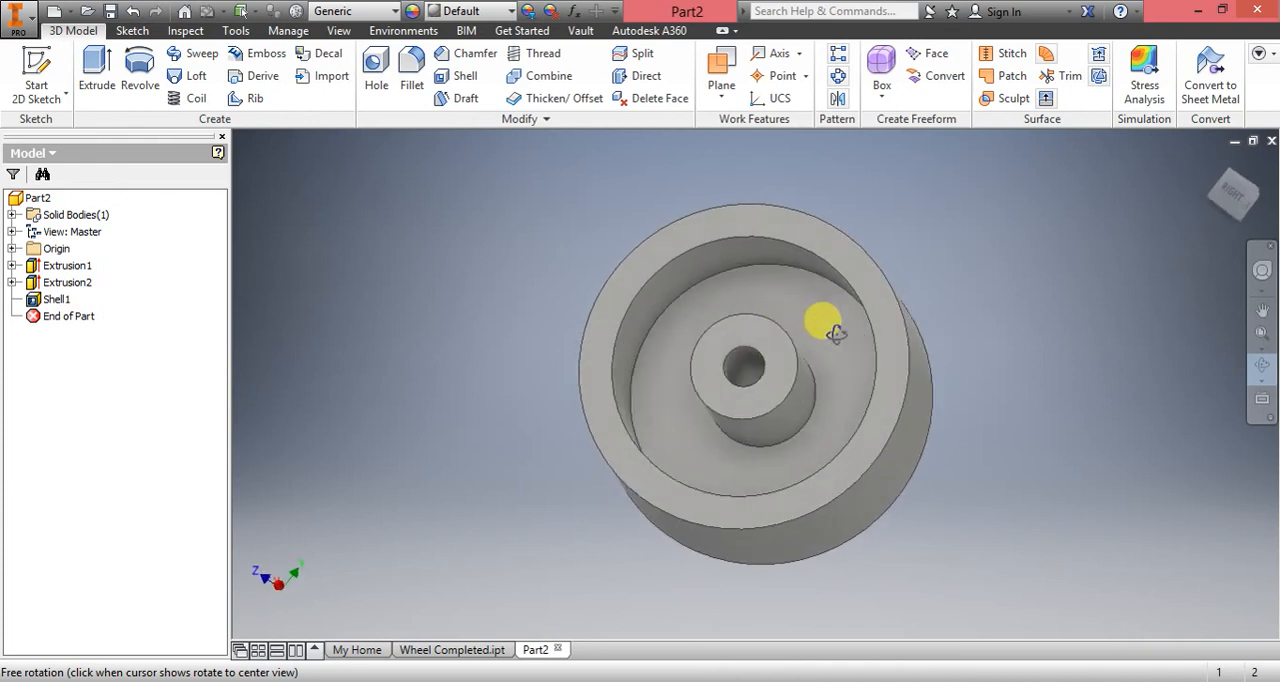
left_click_drag(824, 322, 836, 284)
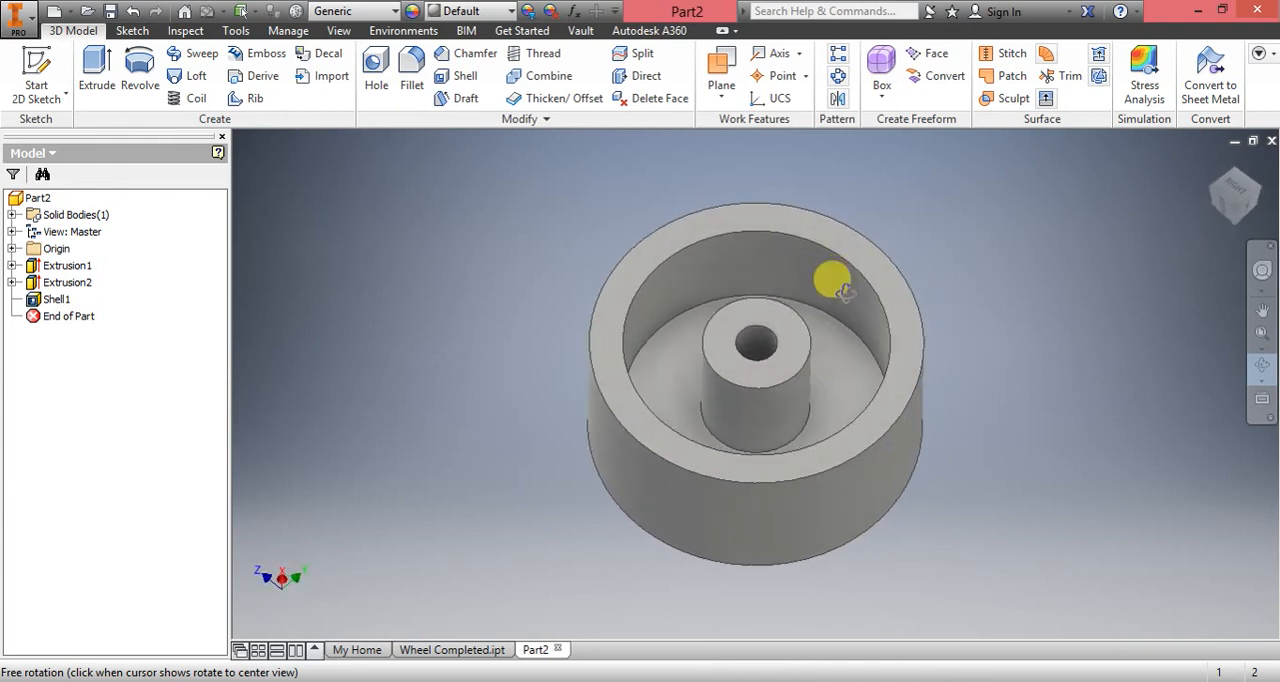
left_click_drag(836, 280, 840, 424)
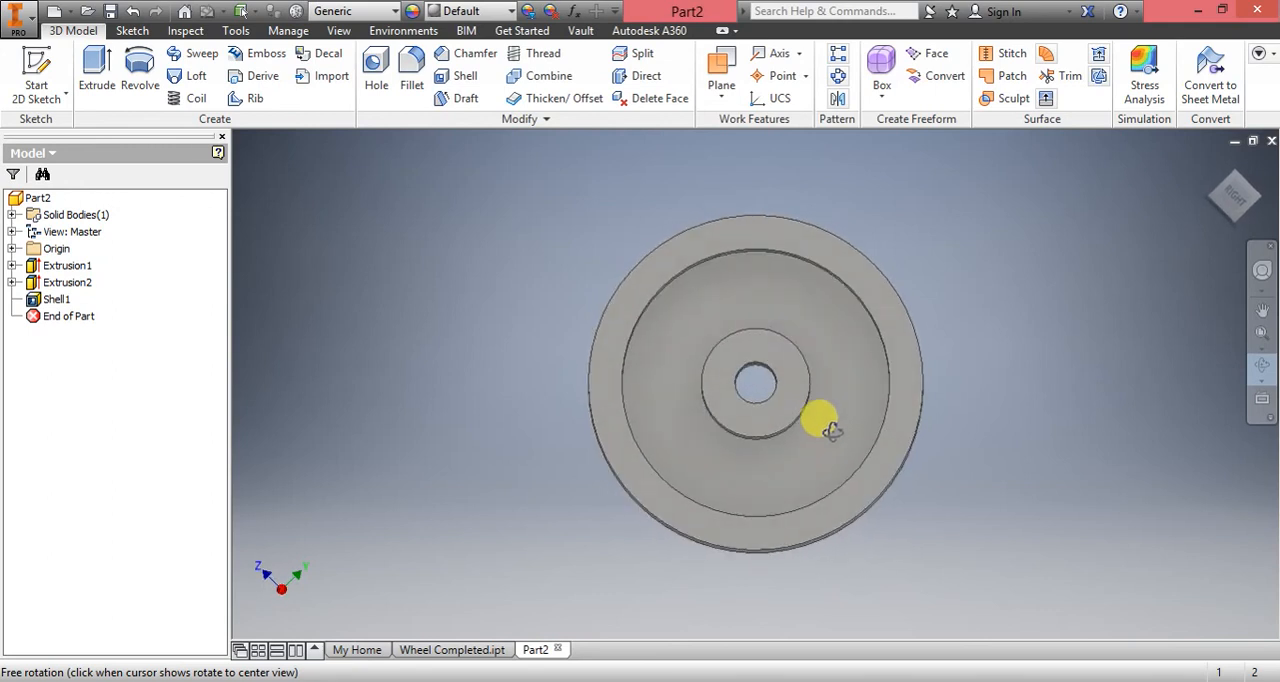
left_click_drag(824, 428, 760, 456)
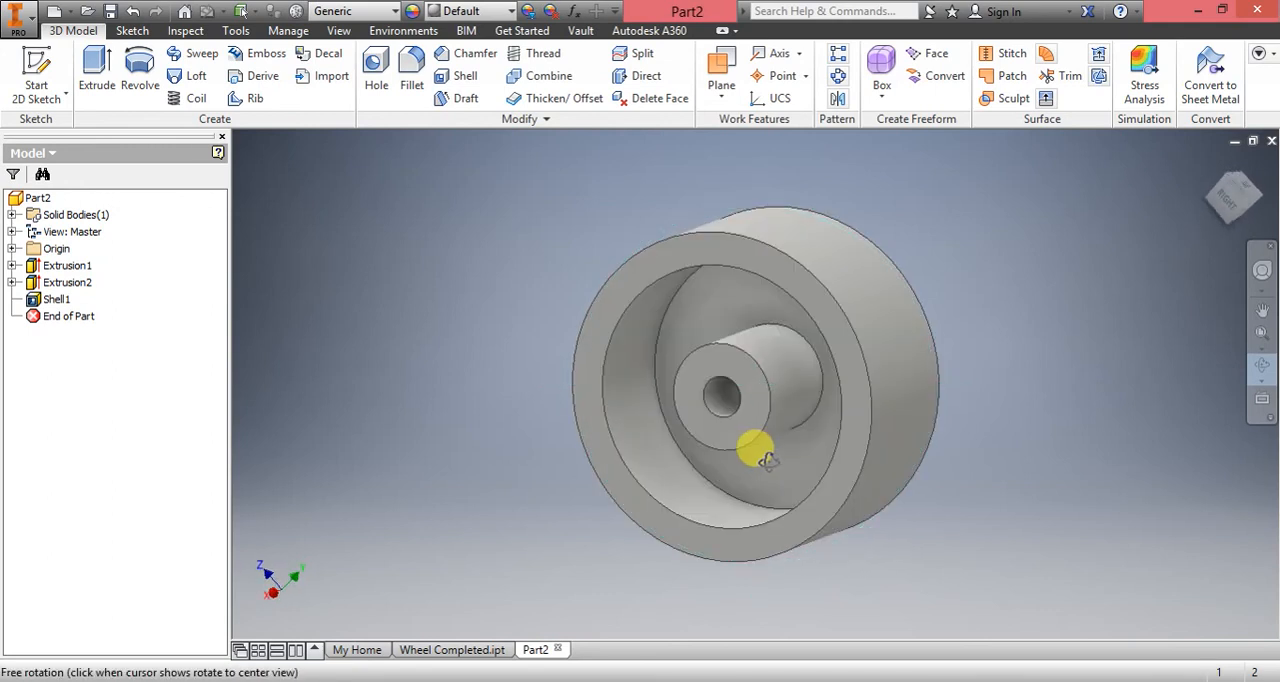
left_click_drag(760, 450, 856, 386)
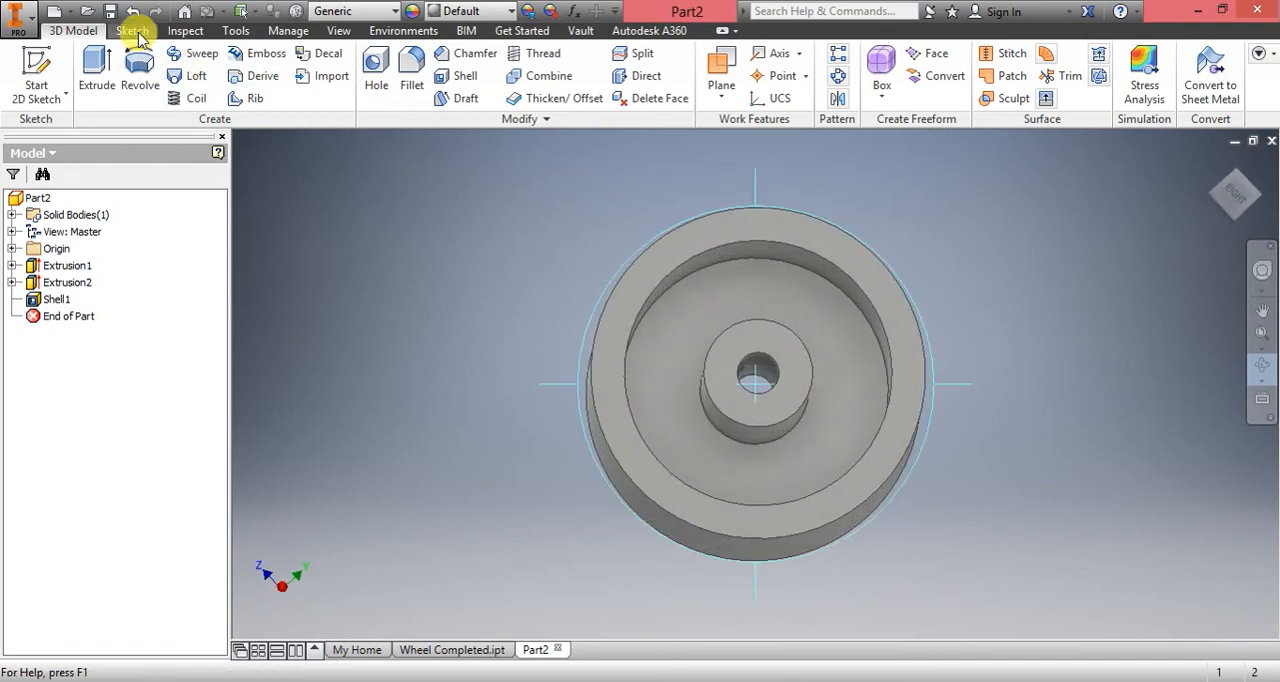
- Create Sketch3 on the shelled face and draw a vertical line from the hub circle to the outer rim
left_click(132, 30)
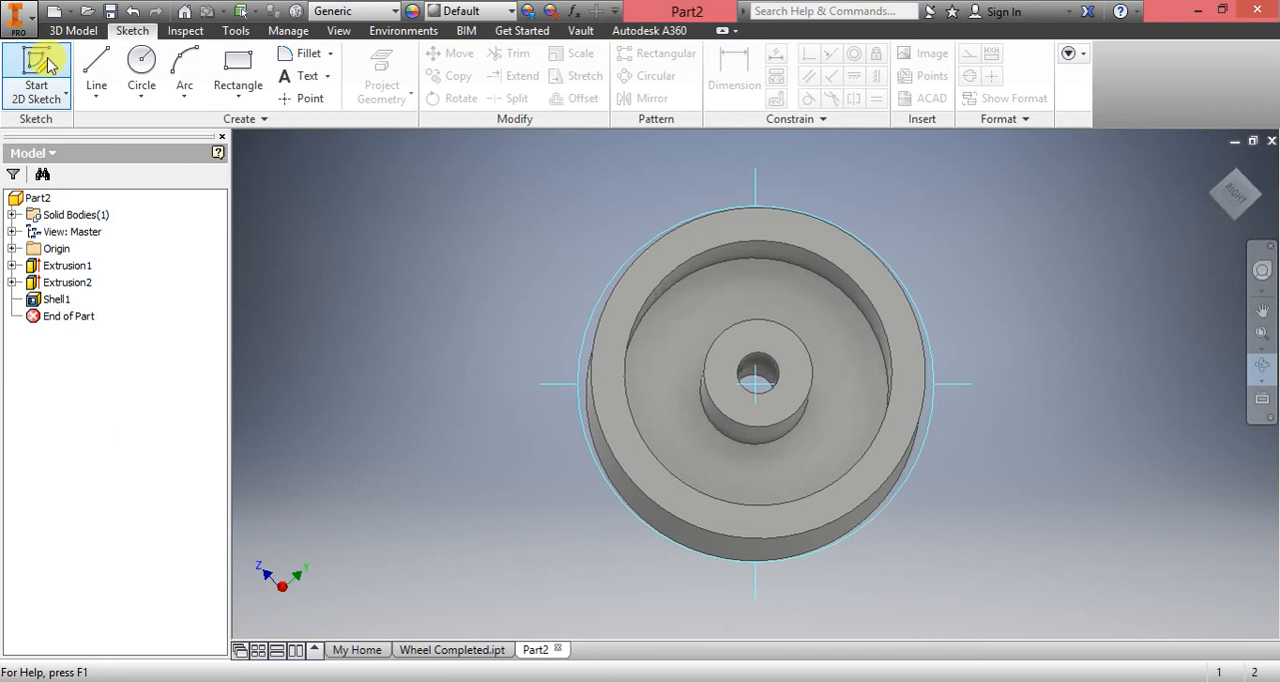
left_click(36, 76)
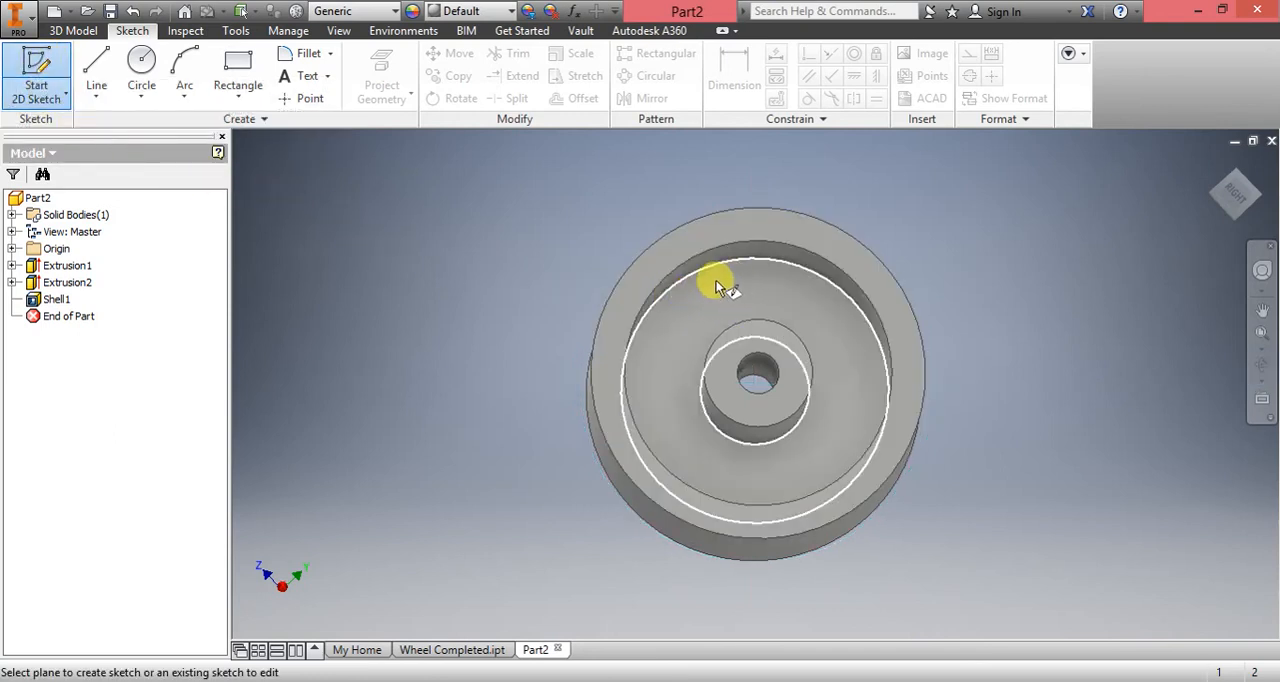
mouse_move(730, 298)
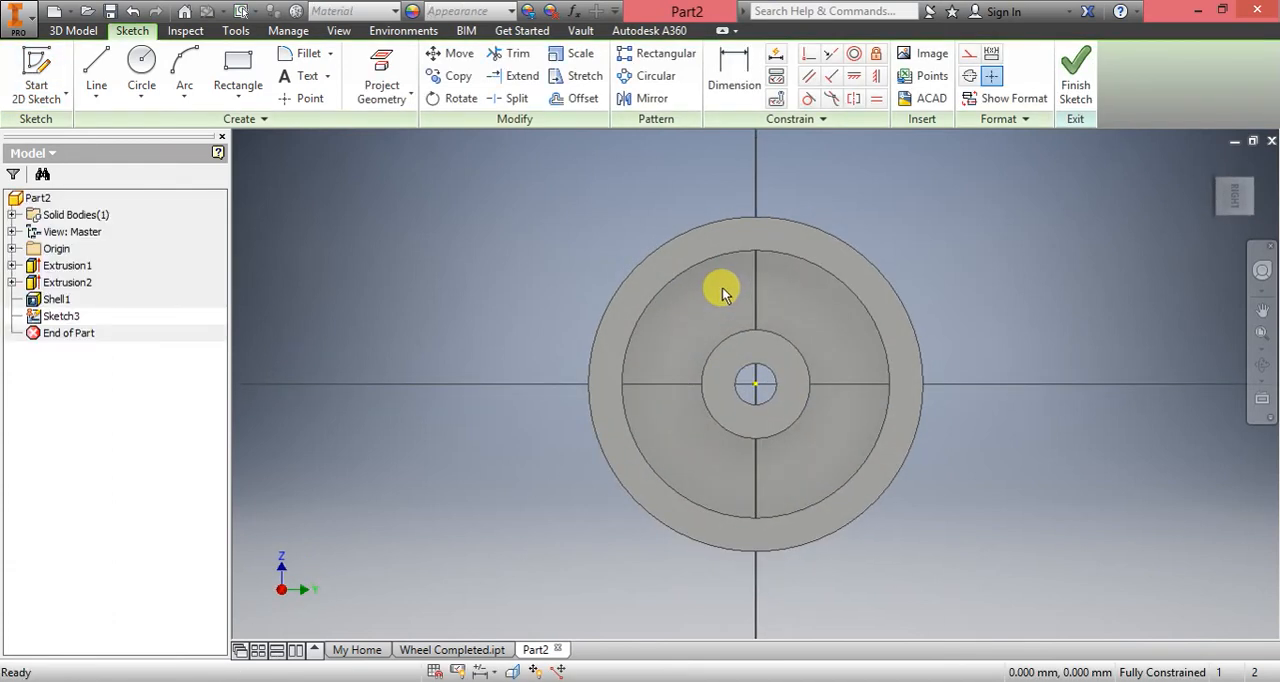
mouse_move(768, 314)
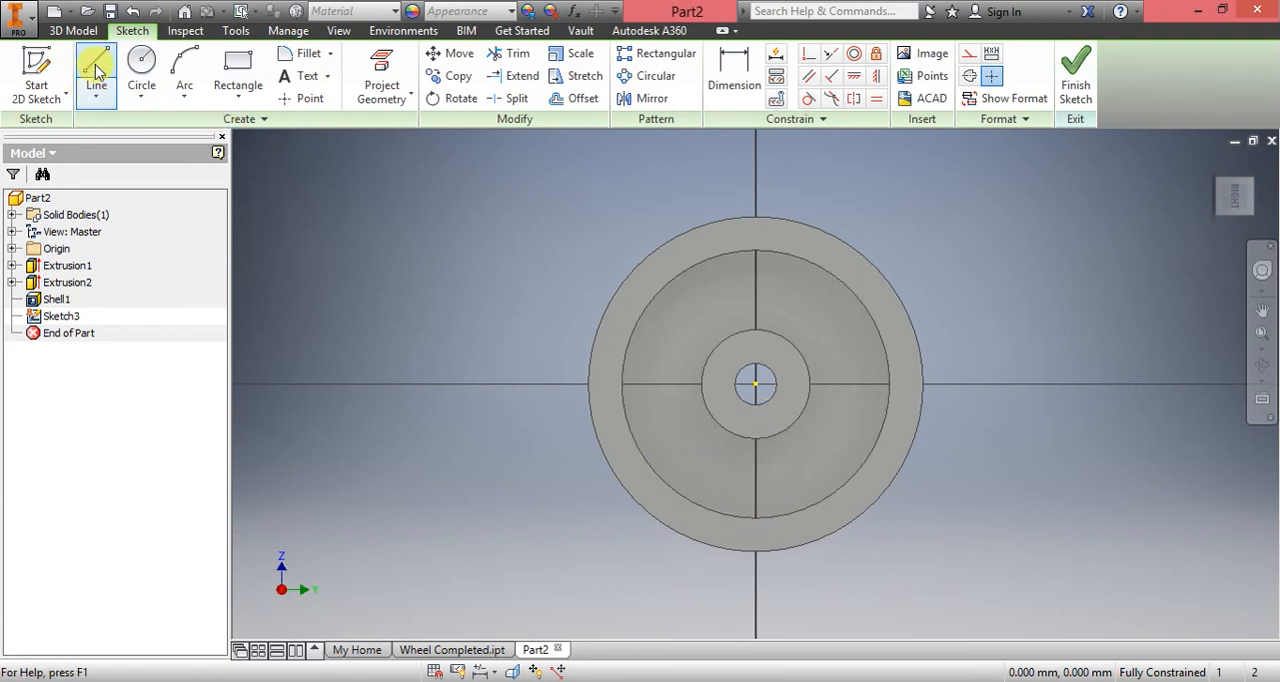
left_click(96, 76)
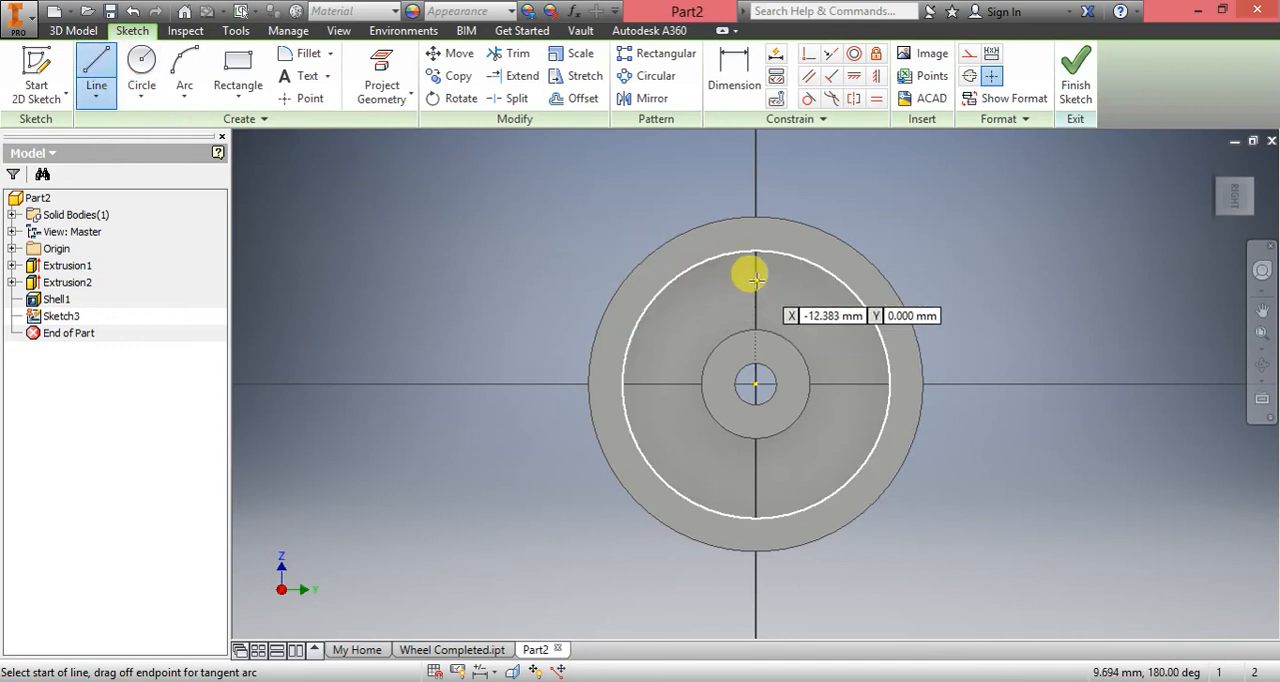
scroll("up", 3)
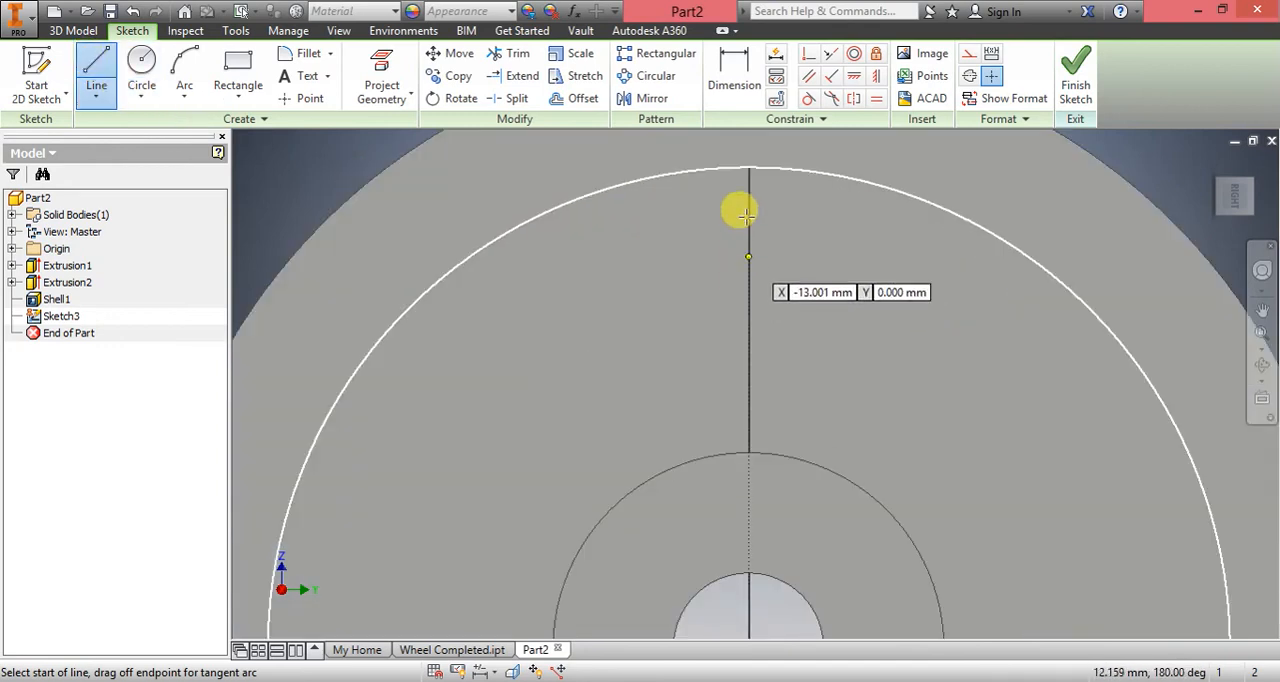
mouse_move(740, 444)
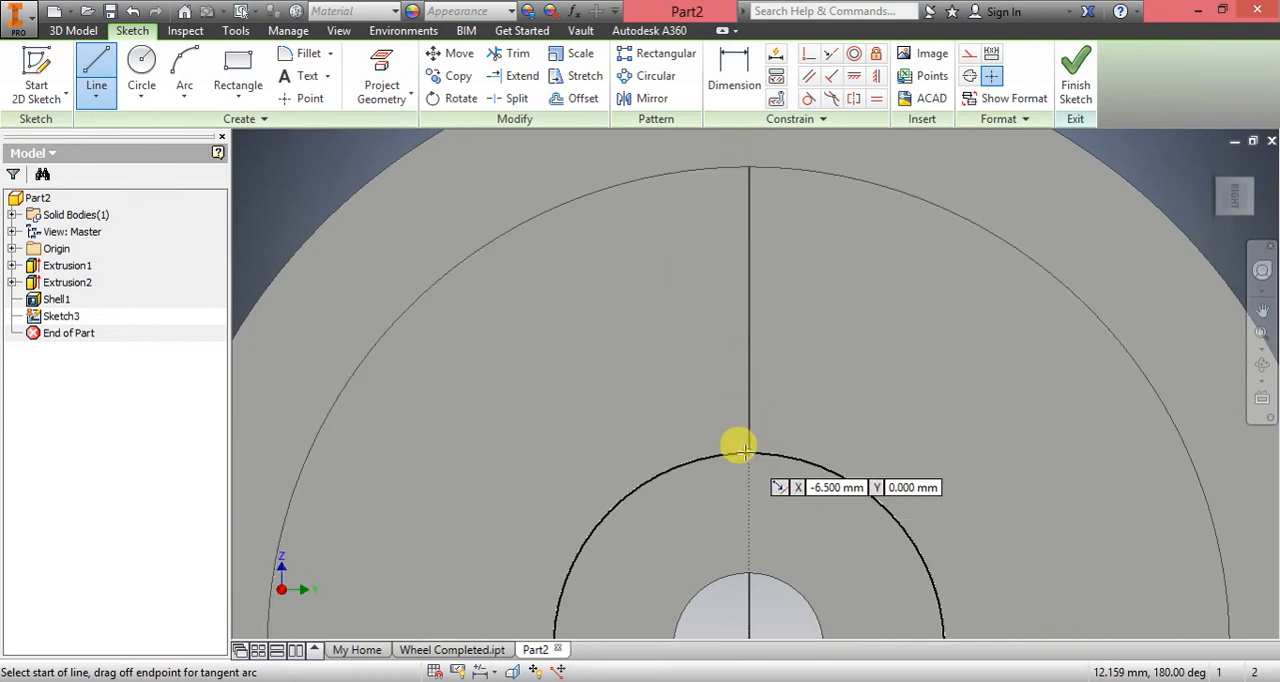
mouse_move(744, 170)
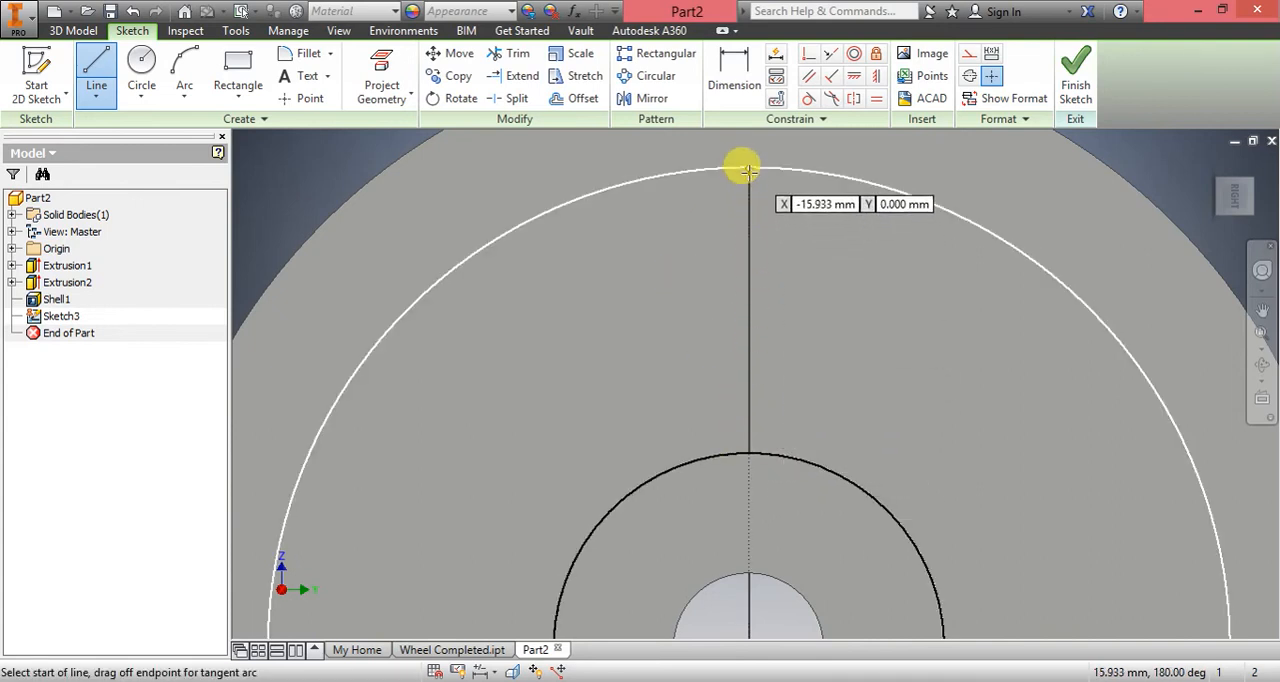
mouse_move(748, 452)
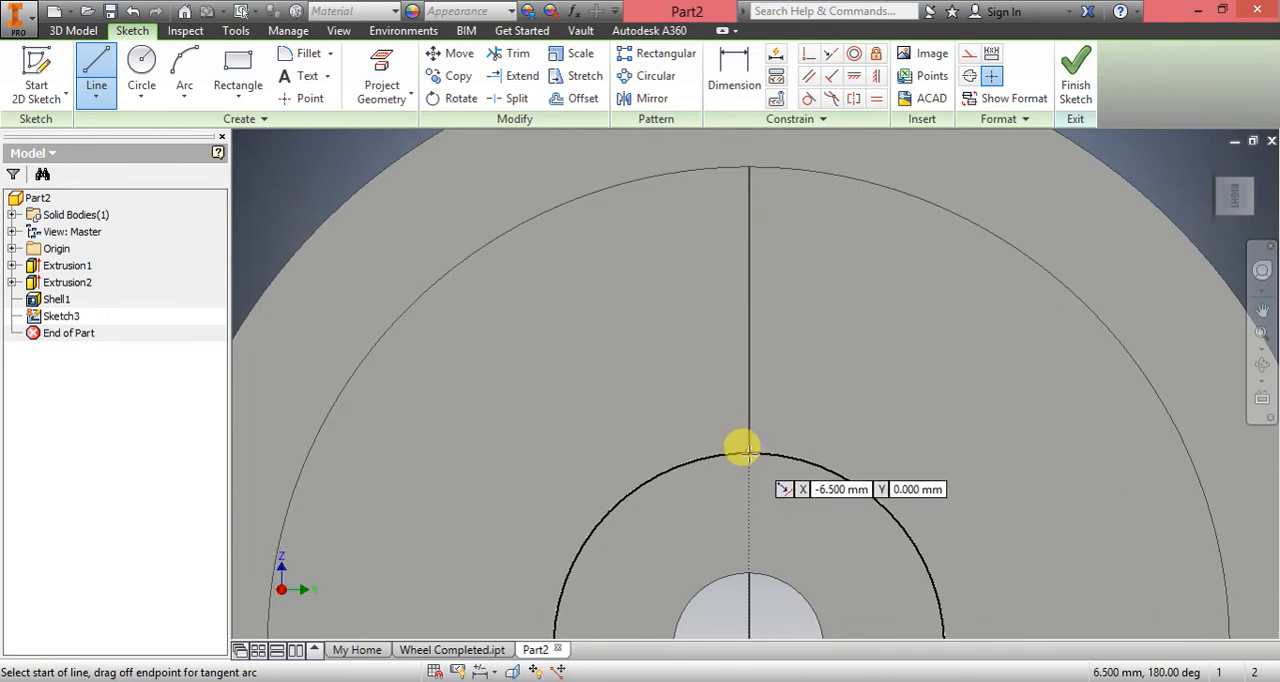
left_click(744, 450)
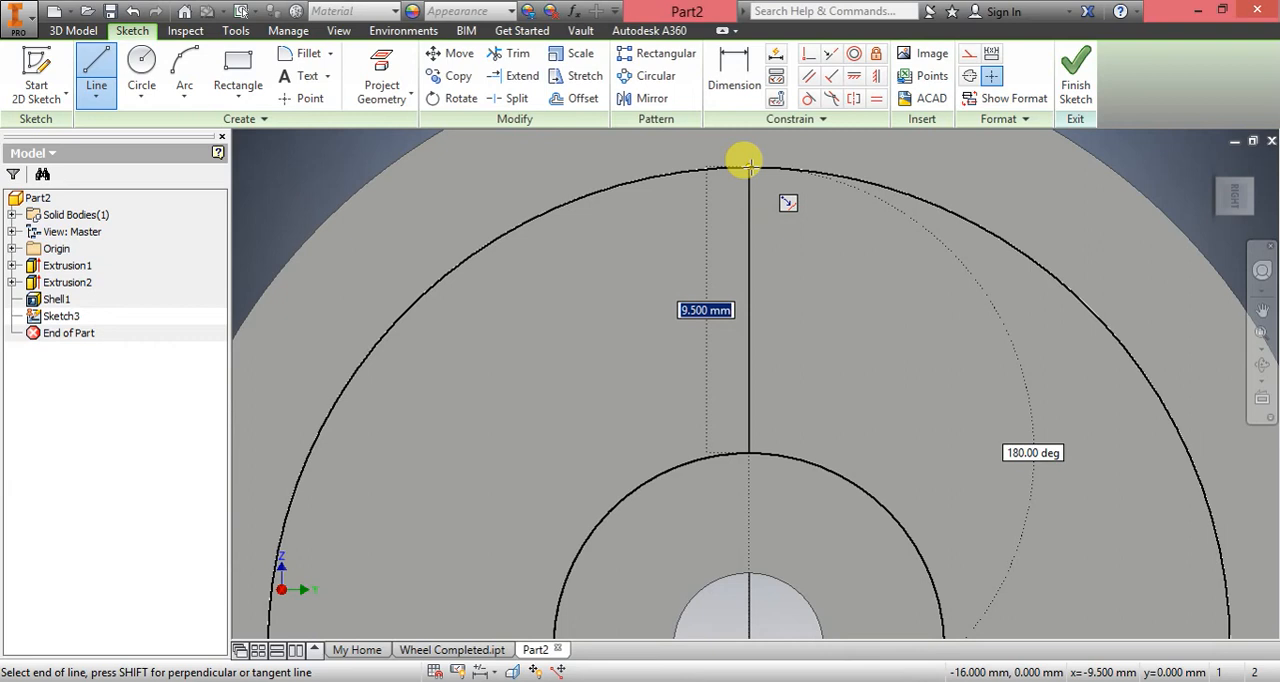
left_click(748, 164)
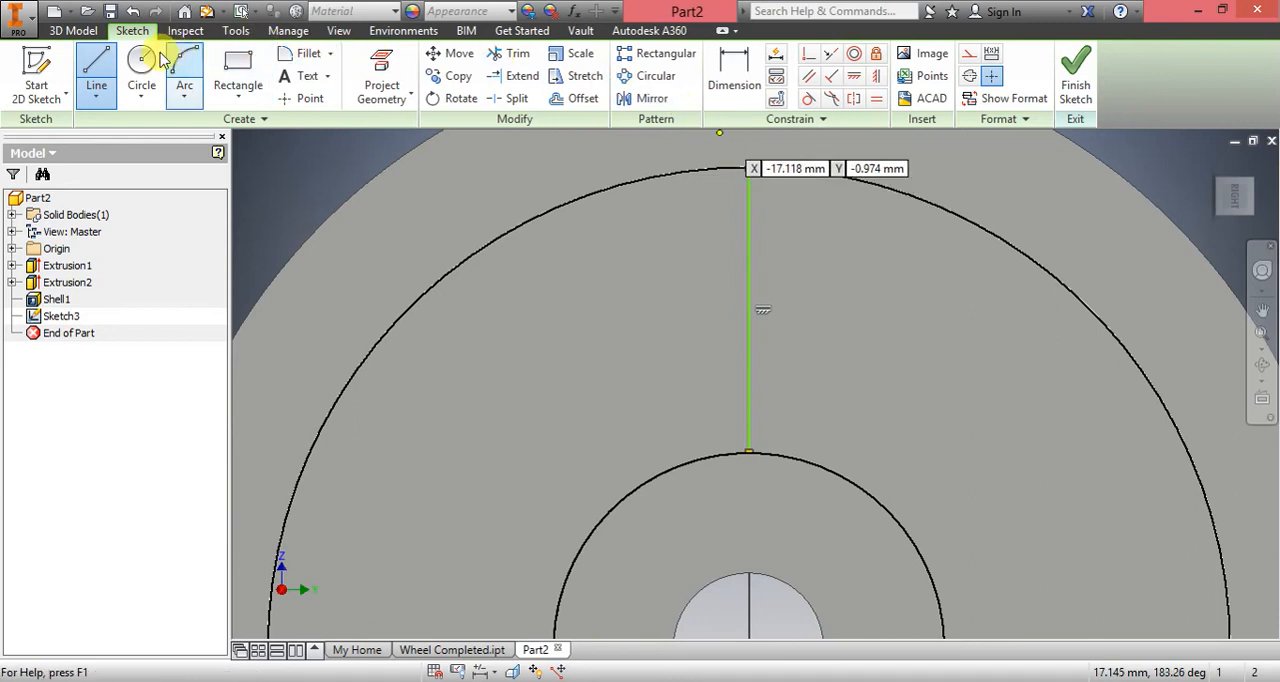
- Draw a small circle centred on the radial line and dimension it to 5 mm diameter
left_click(140, 76)
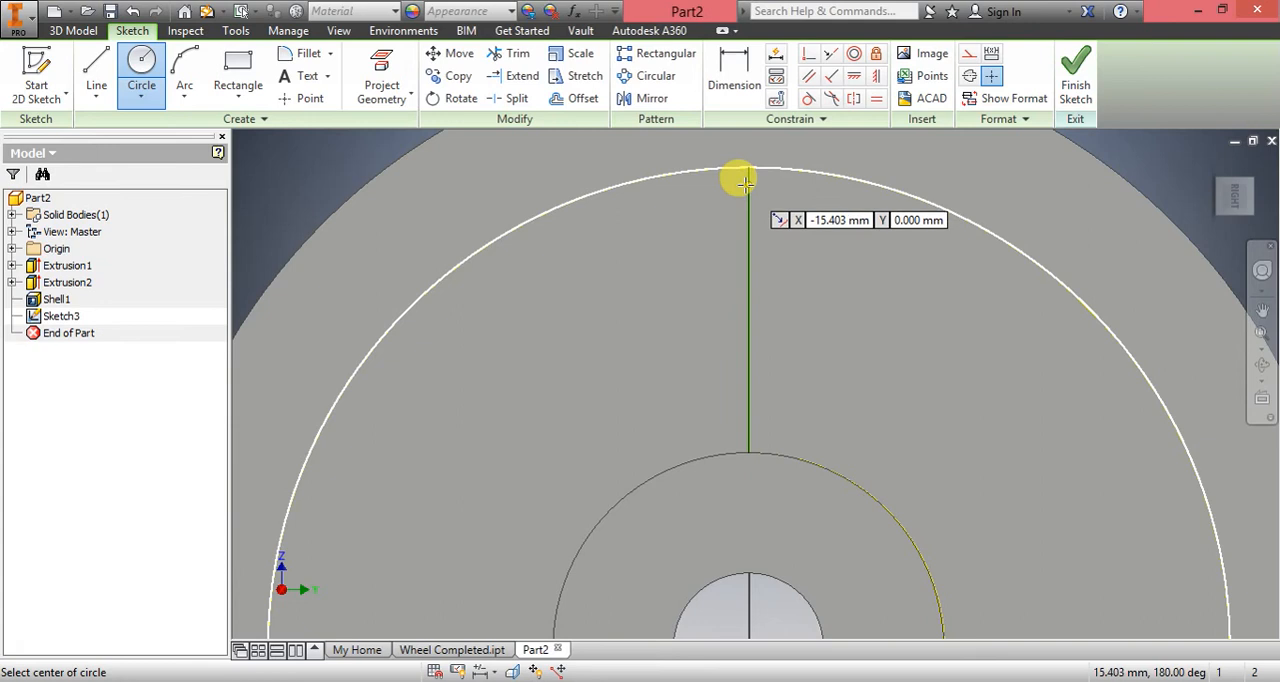
mouse_move(744, 238)
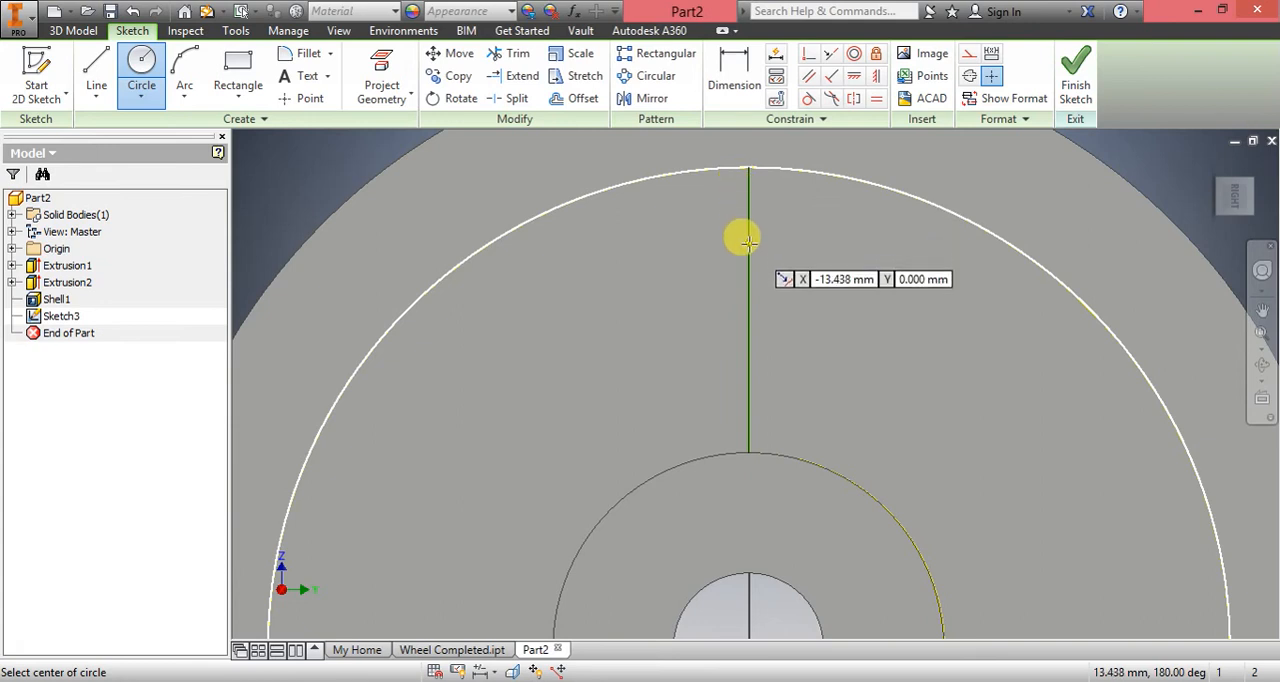
mouse_move(728, 212)
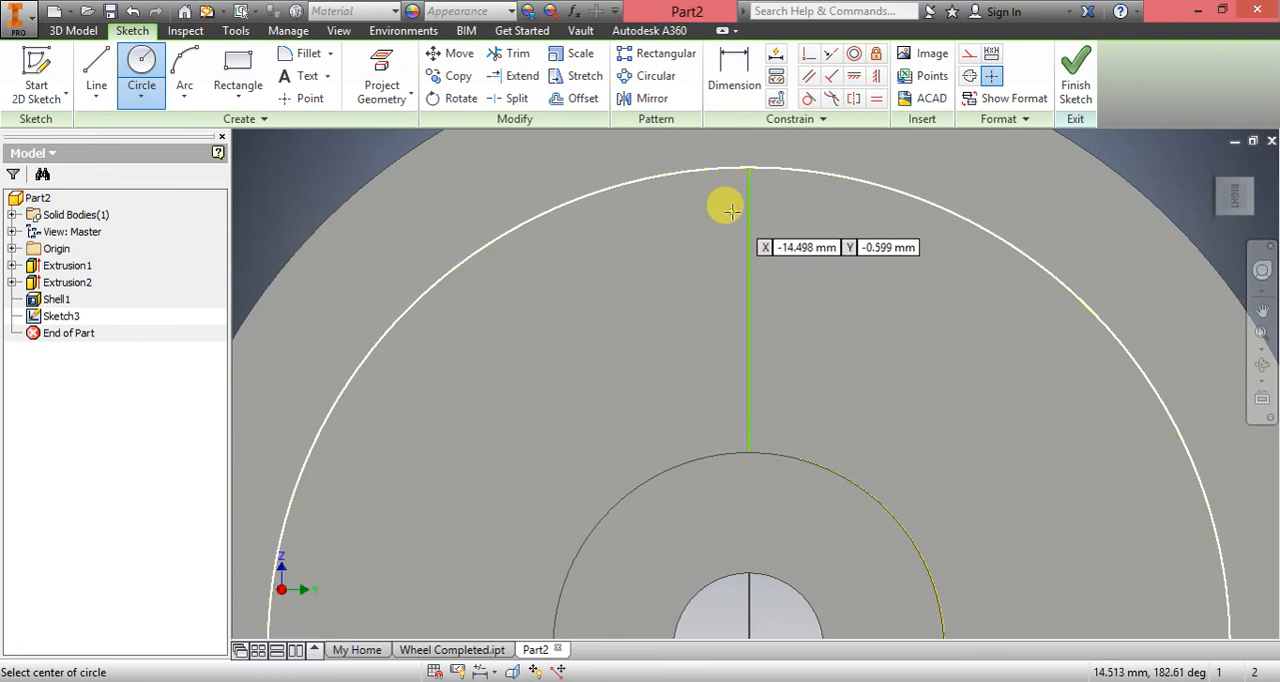
mouse_move(738, 212)
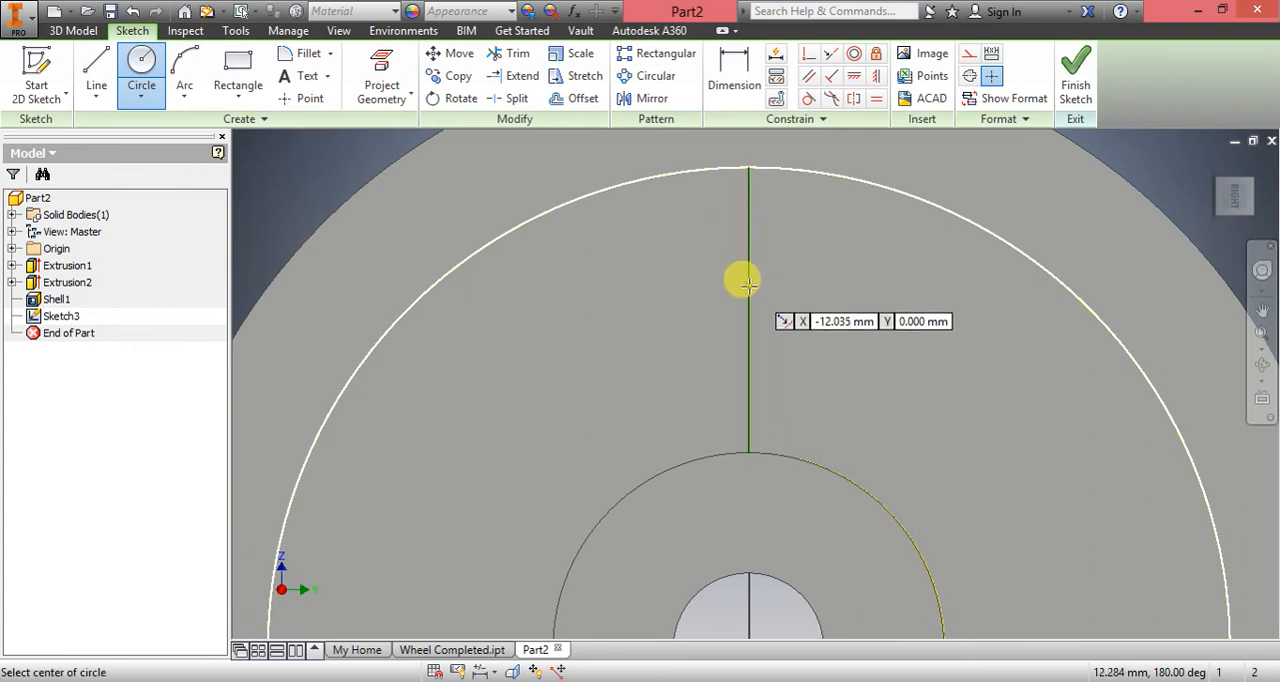
mouse_move(748, 302)
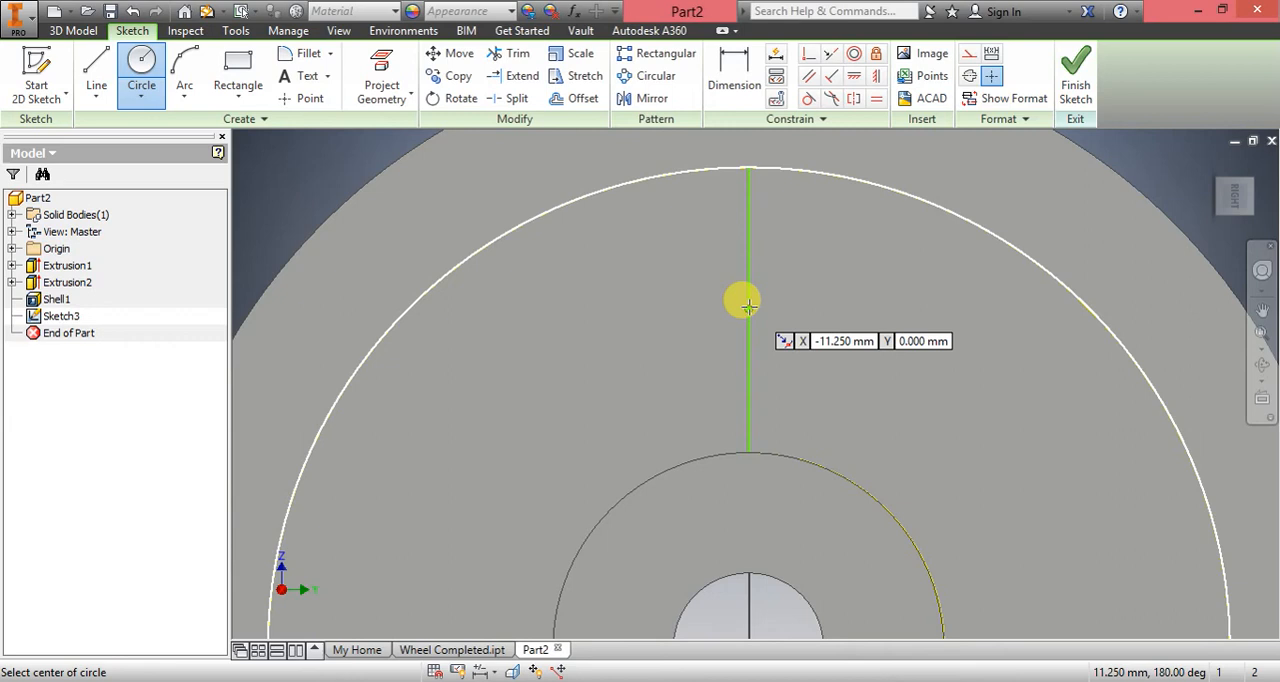
left_click(744, 300)
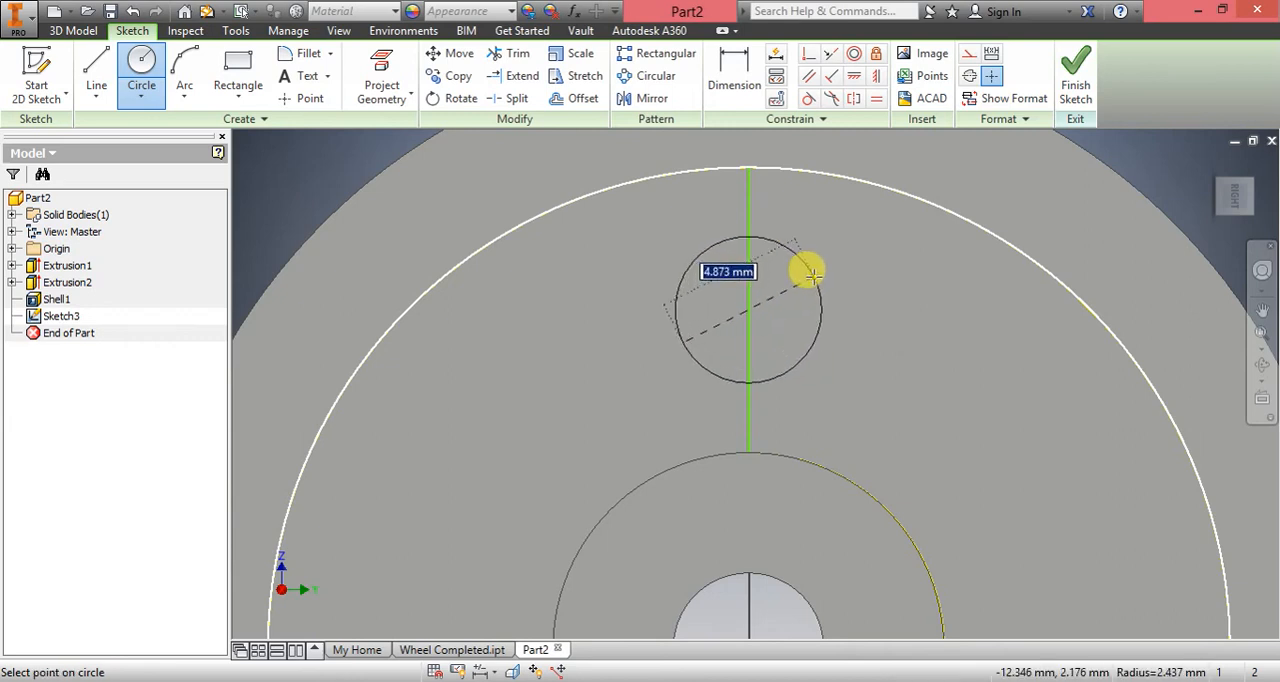
left_click(810, 258)
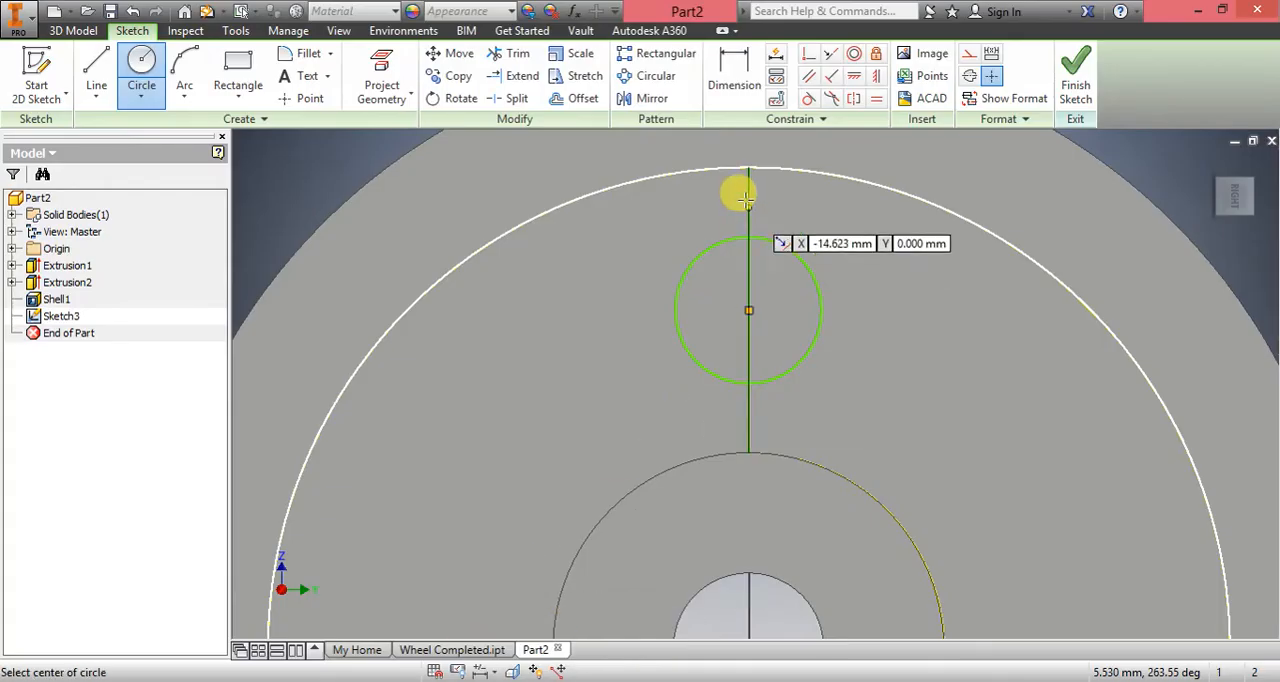
left_click(732, 76)
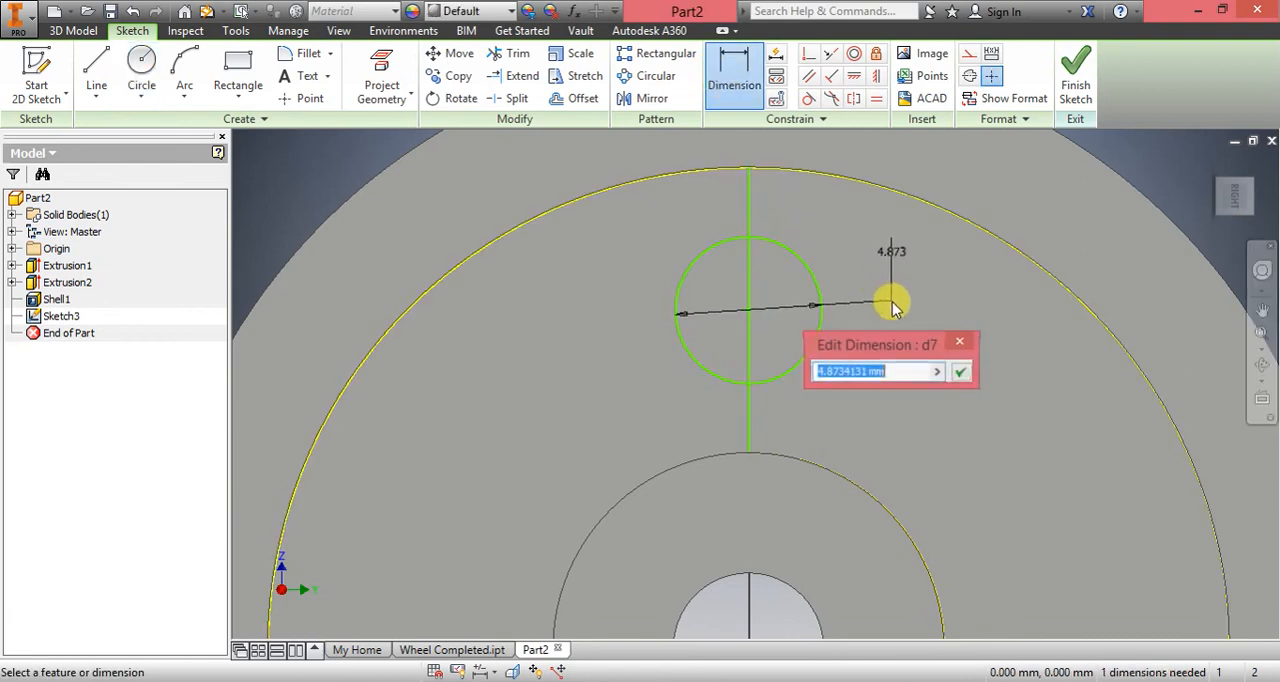
type("5")
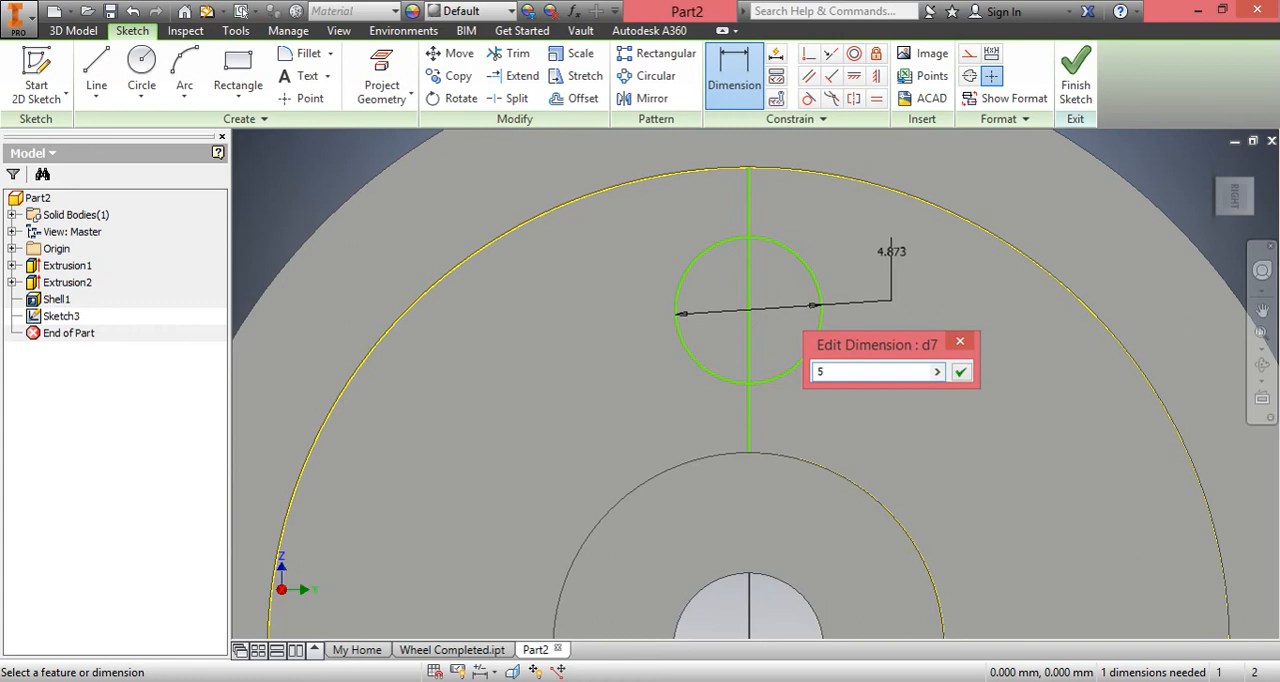
left_click(960, 372)
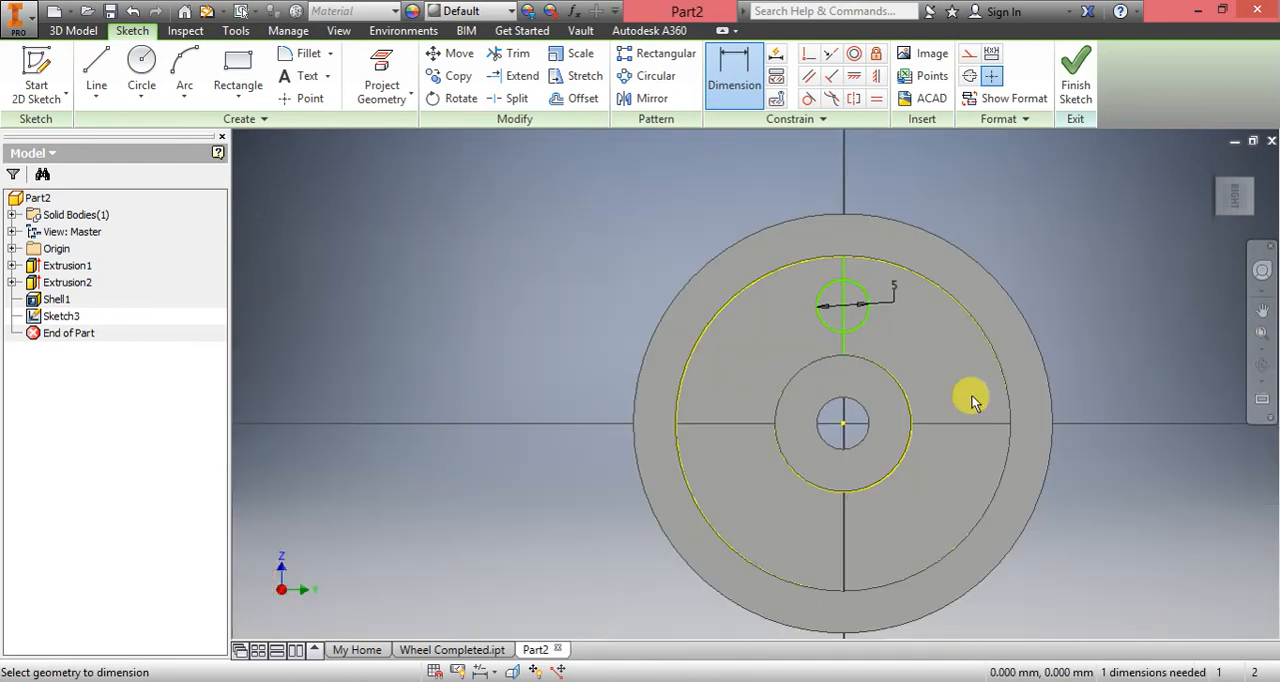
mouse_move(950, 356)
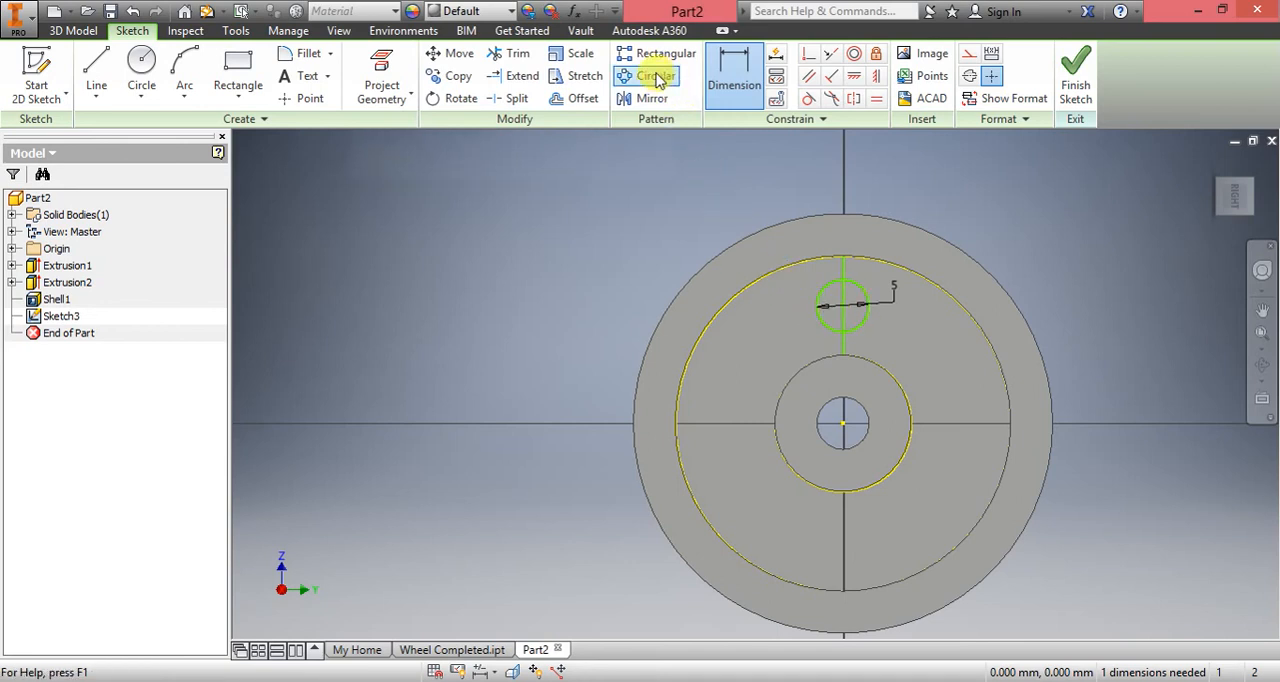
mouse_move(656, 76)
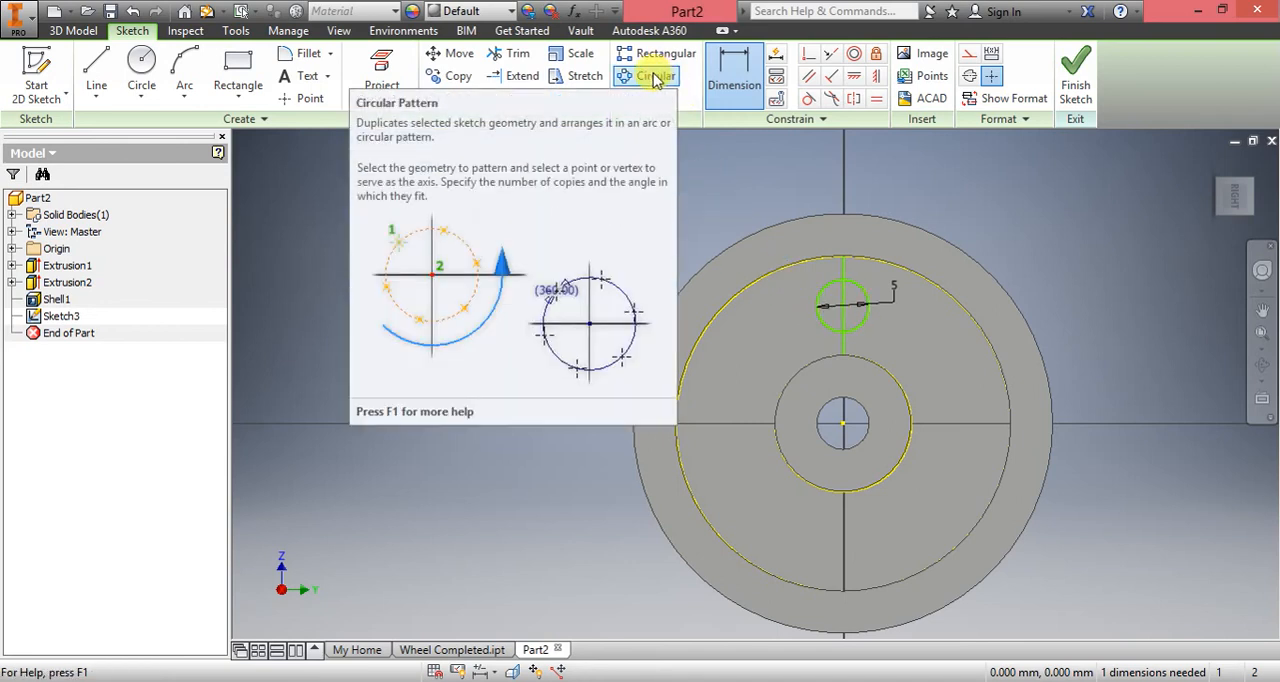
- Circular-pattern the 5 mm circle about the hub centre, 5 copies over 360 degrees
left_click(648, 76)
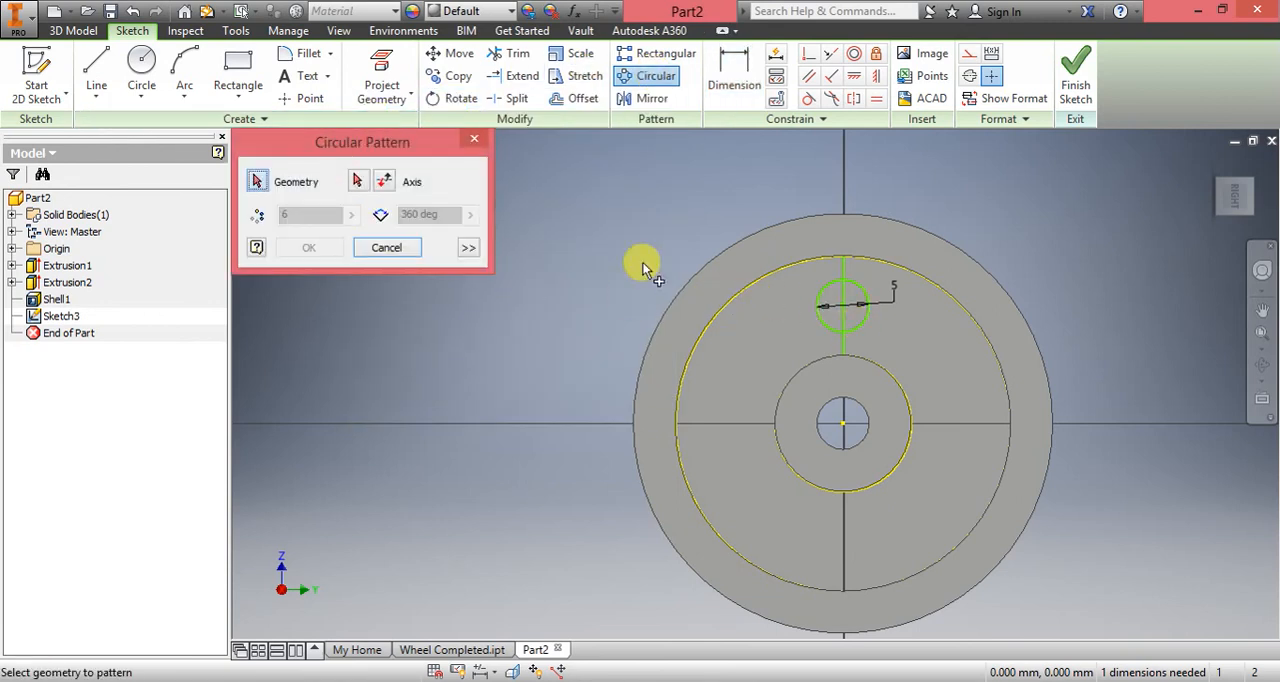
mouse_move(830, 316)
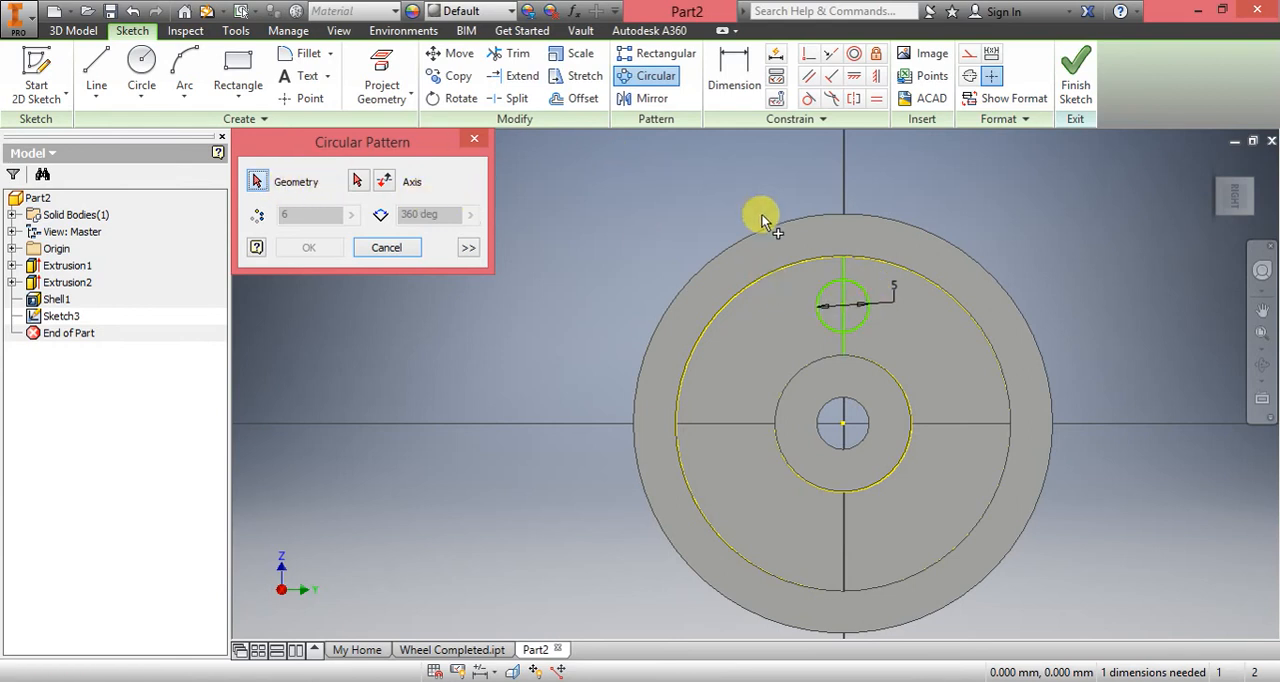
mouse_move(850, 300)
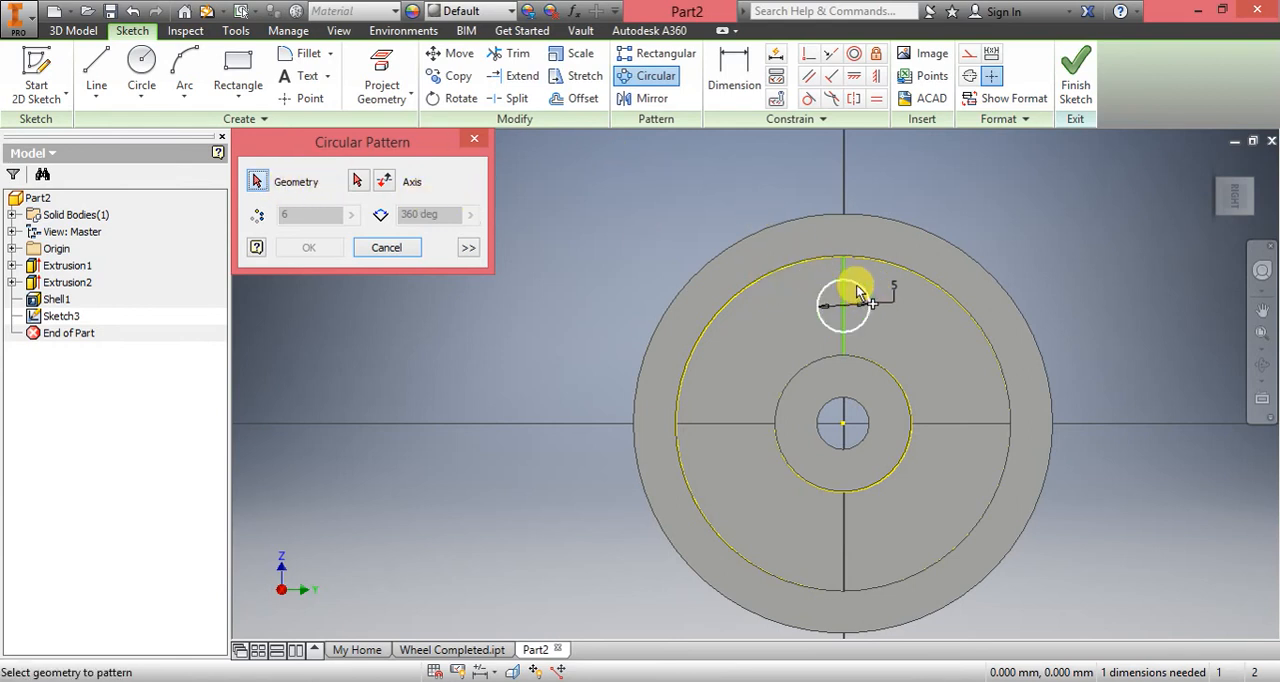
mouse_move(870, 318)
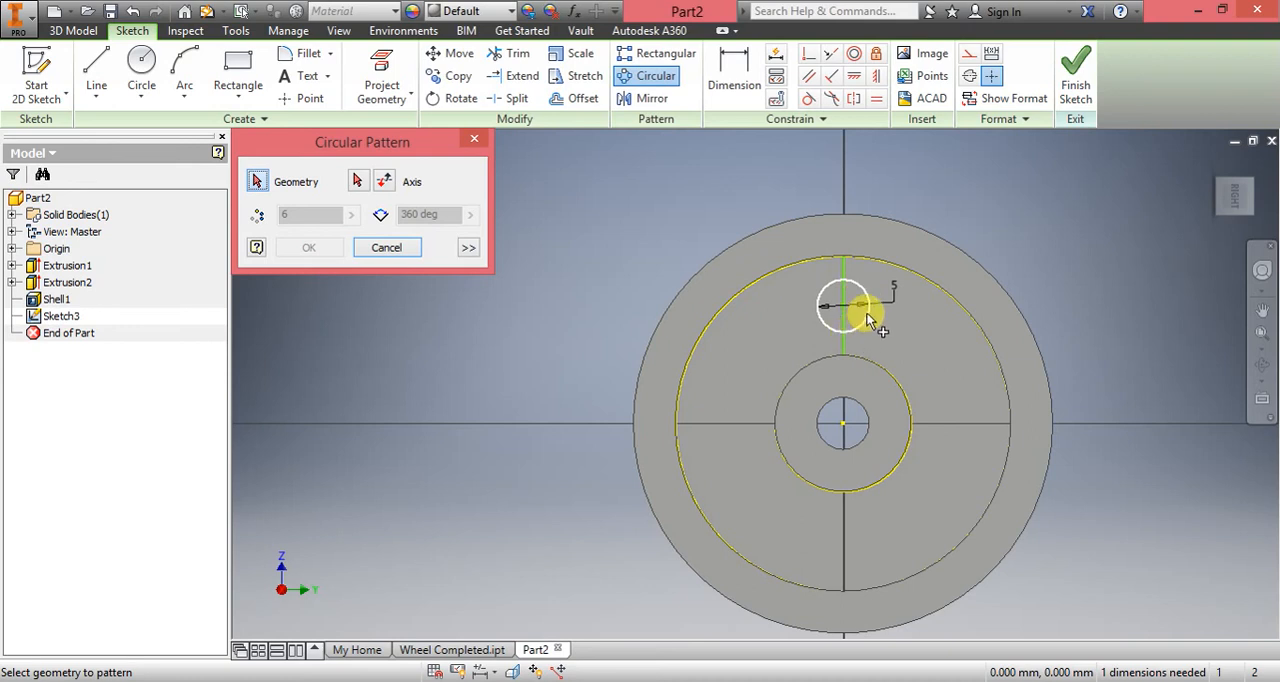
mouse_move(870, 330)
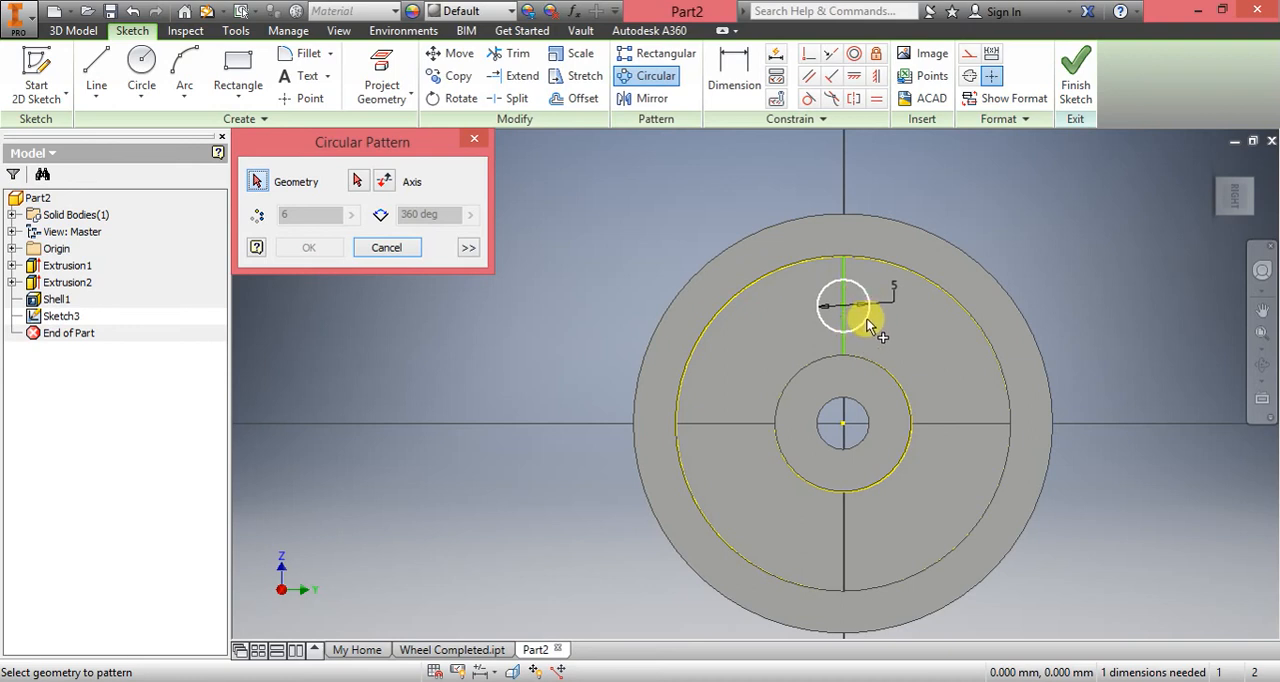
left_click(844, 304)
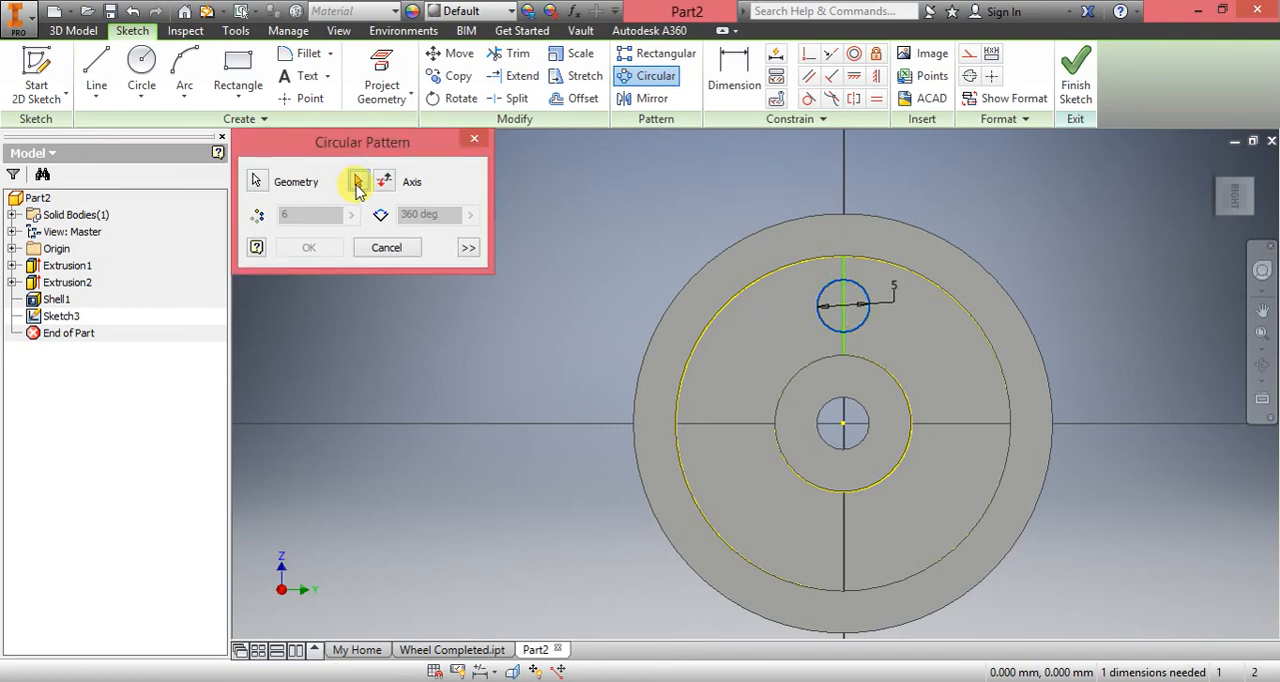
left_click(358, 180)
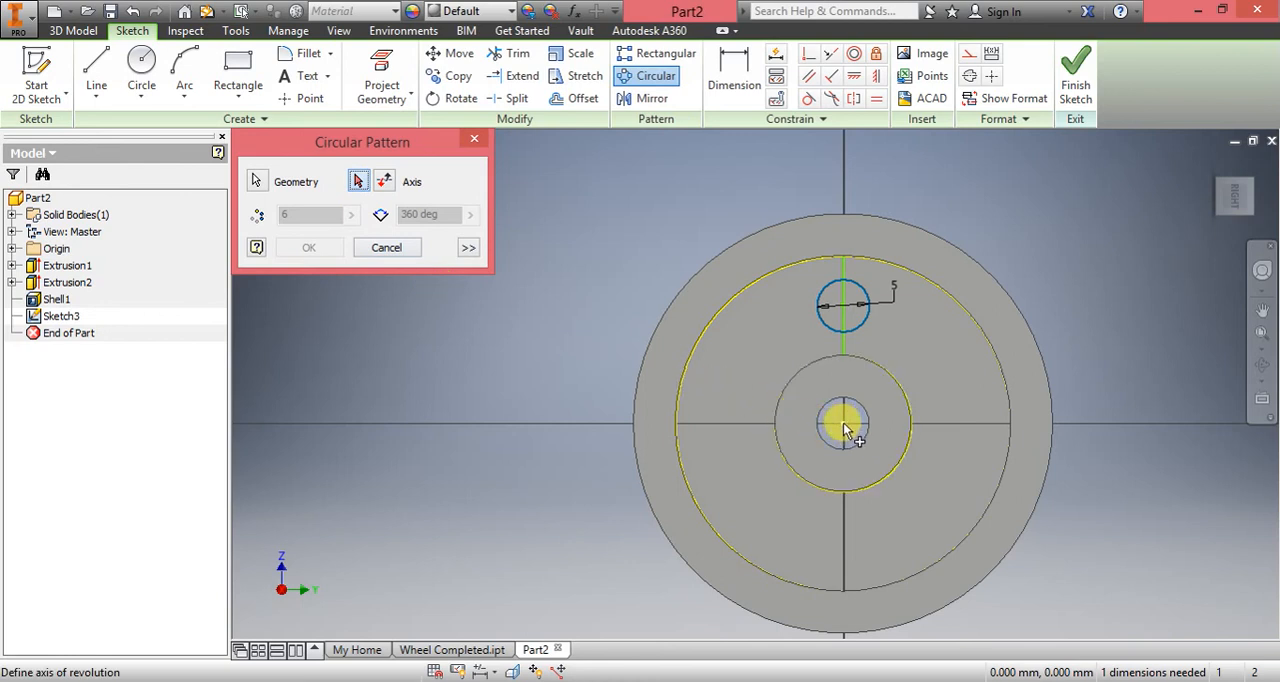
left_click(844, 424)
type("5")
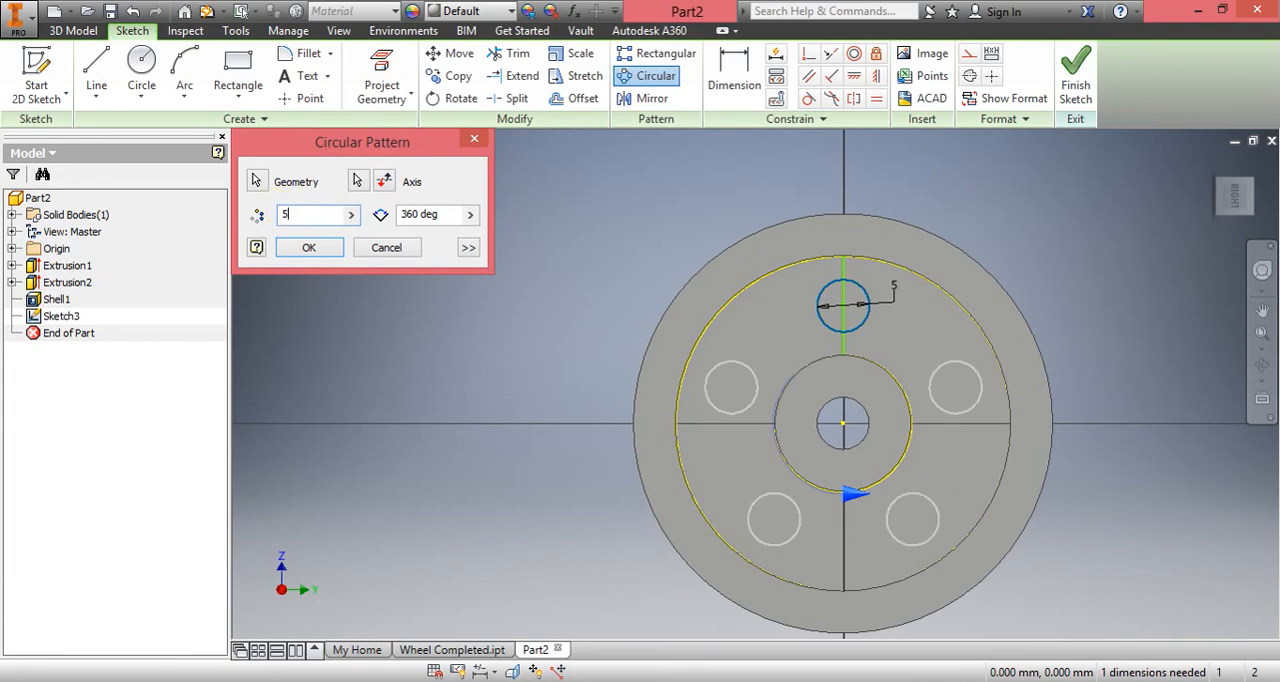
left_click(308, 248)
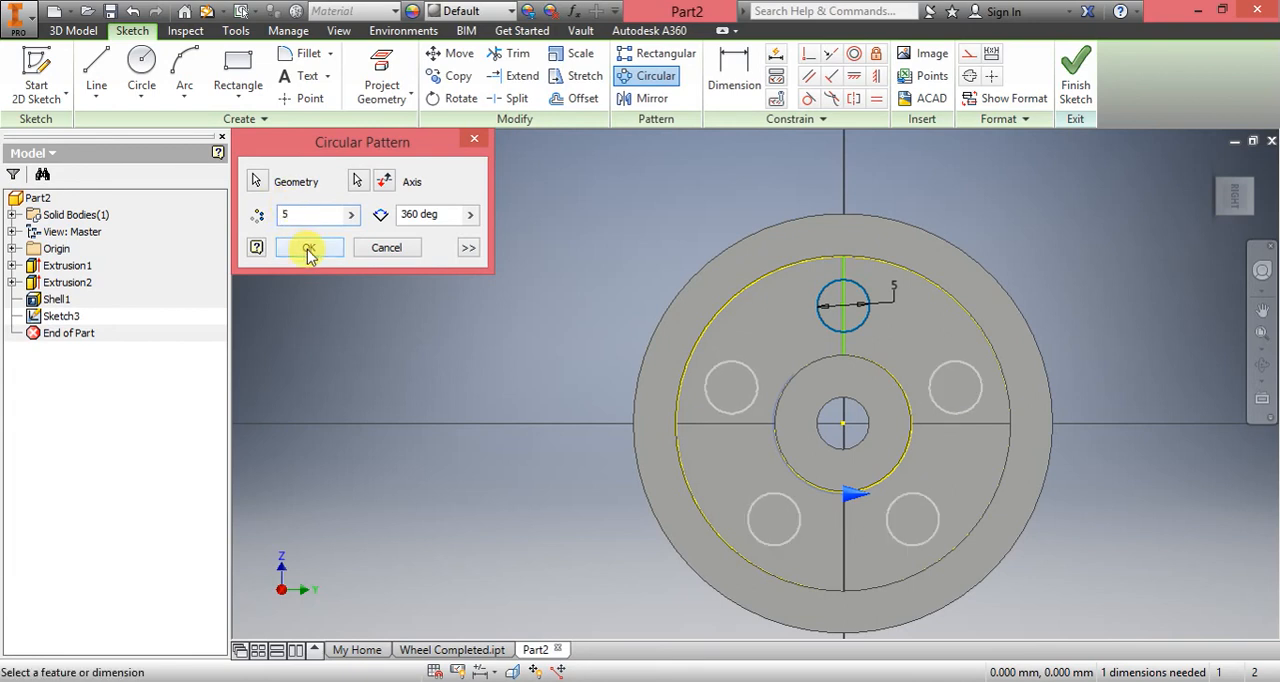
left_click(310, 248)
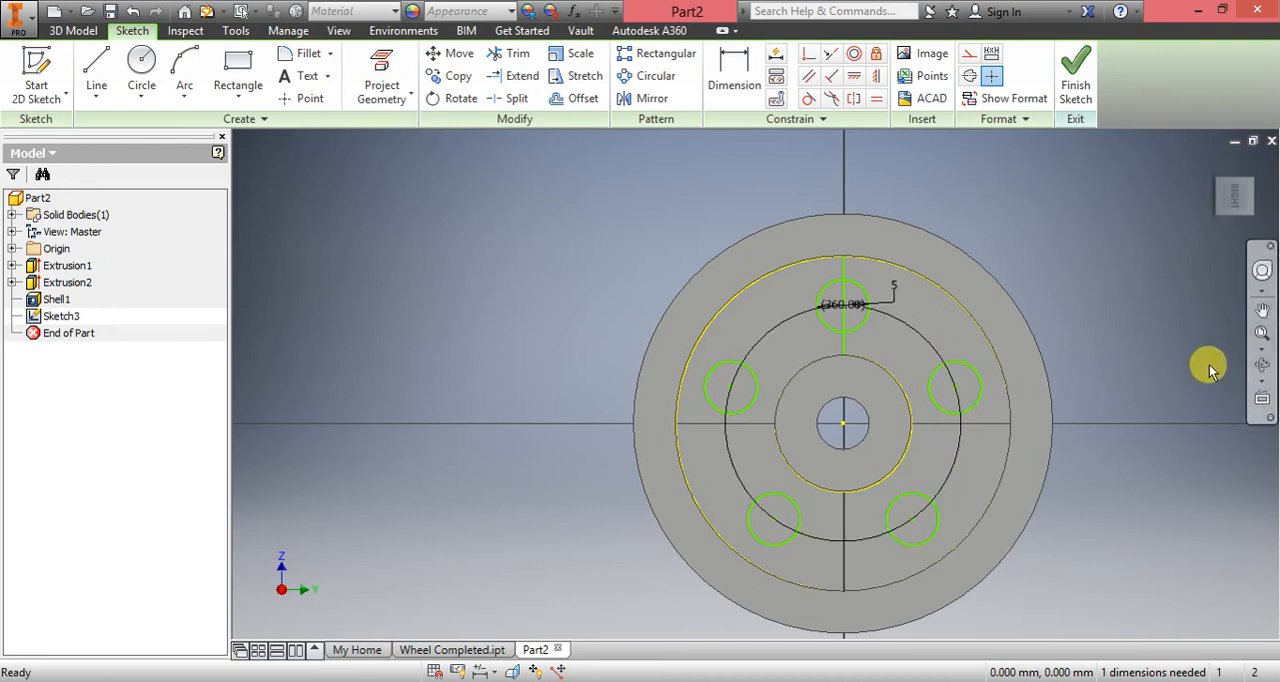
mouse_move(1160, 358)
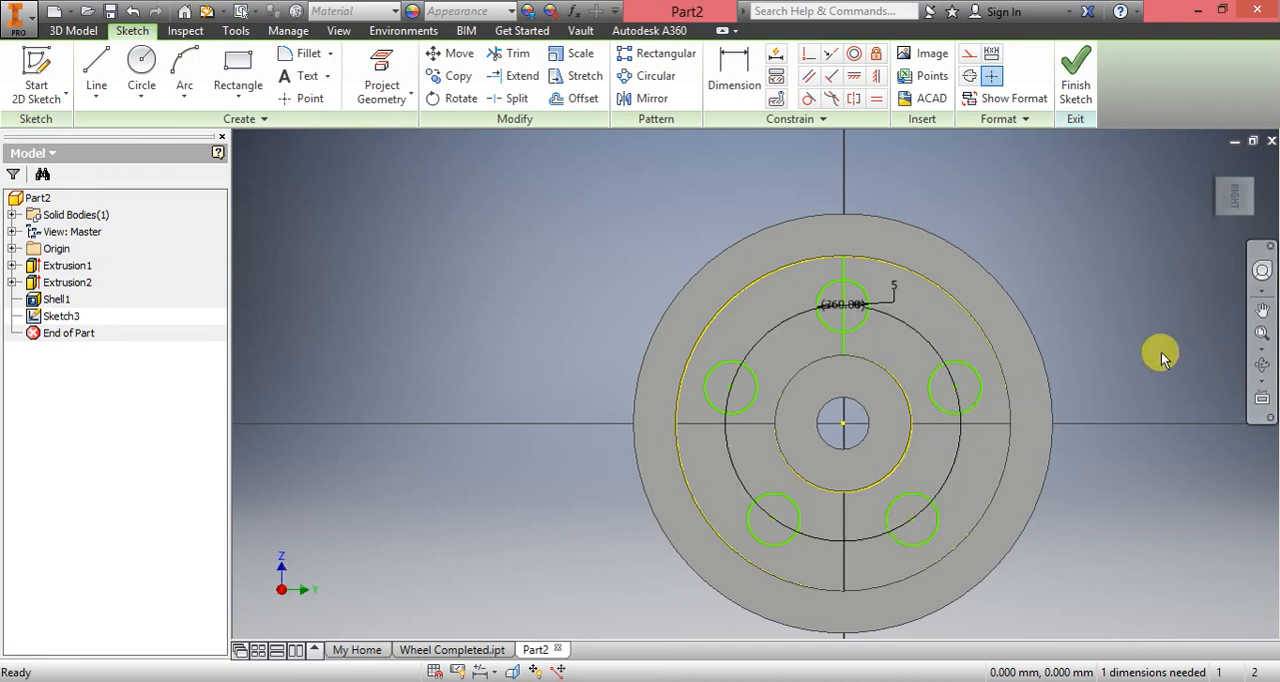
mouse_move(1072, 352)
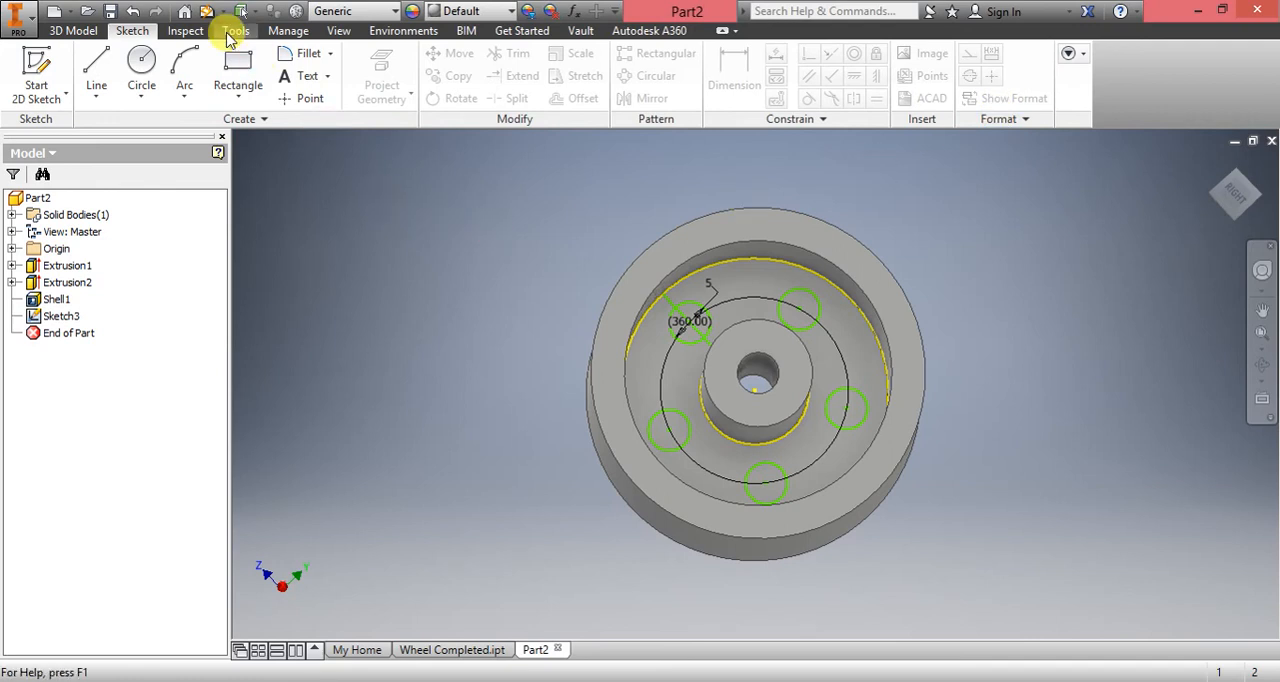
- Extrude the five patterned circle profiles as a cut through the wheel face, creating Extrusion3
left_click(72, 30)
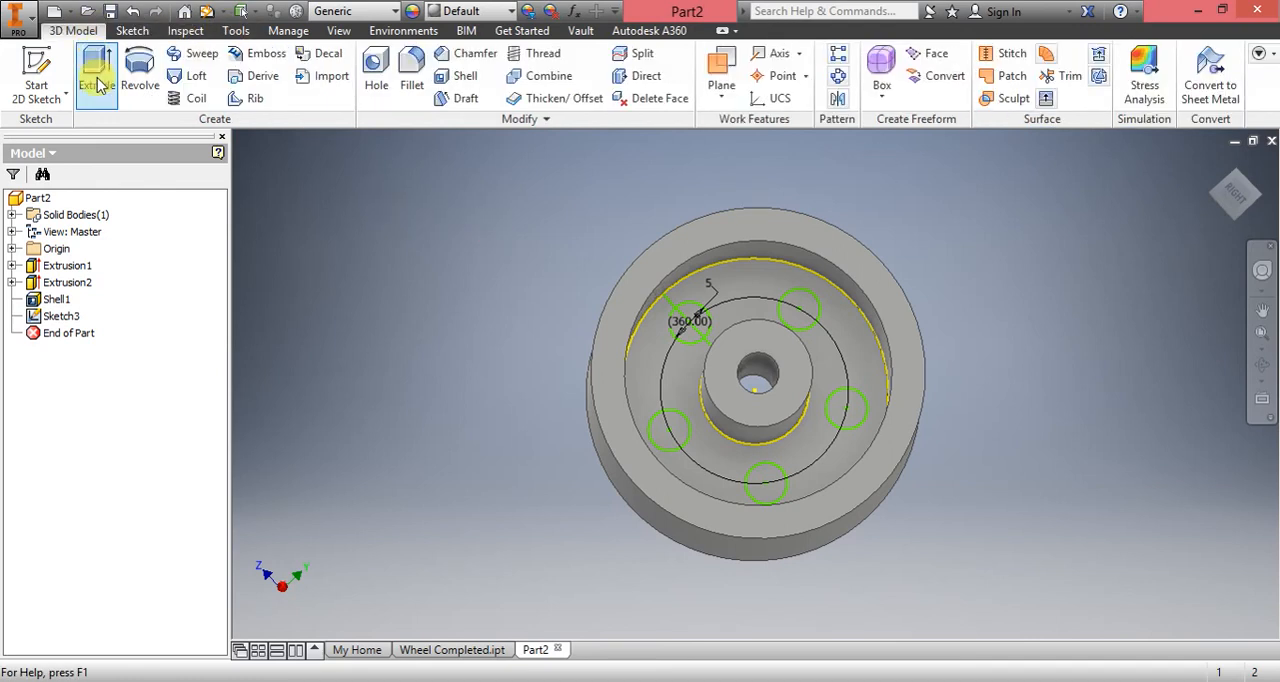
left_click(96, 76)
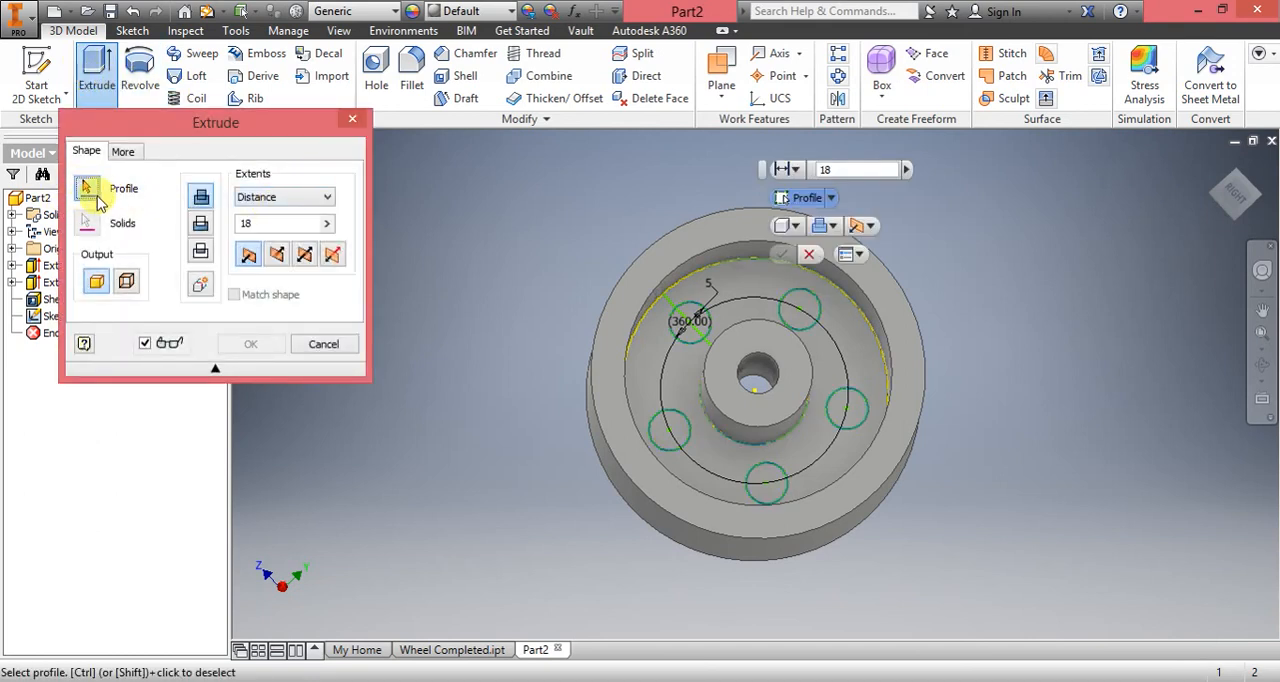
left_click(800, 300)
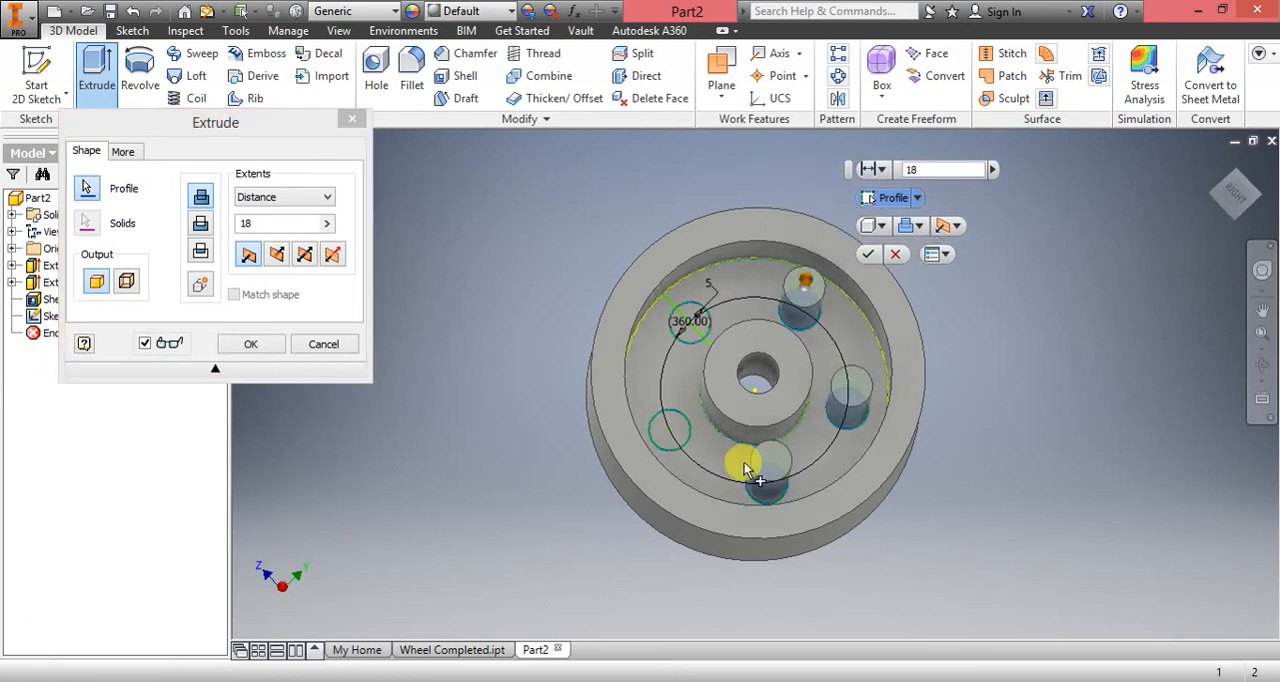
left_click(690, 340)
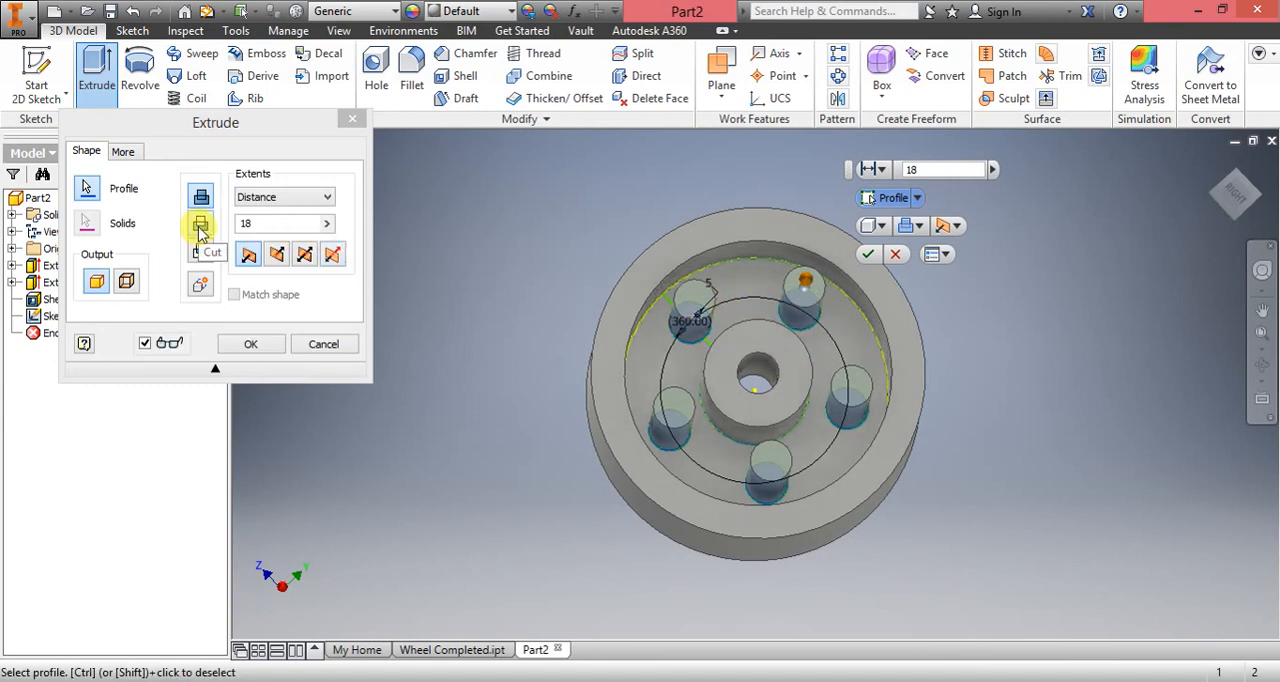
left_click(200, 228)
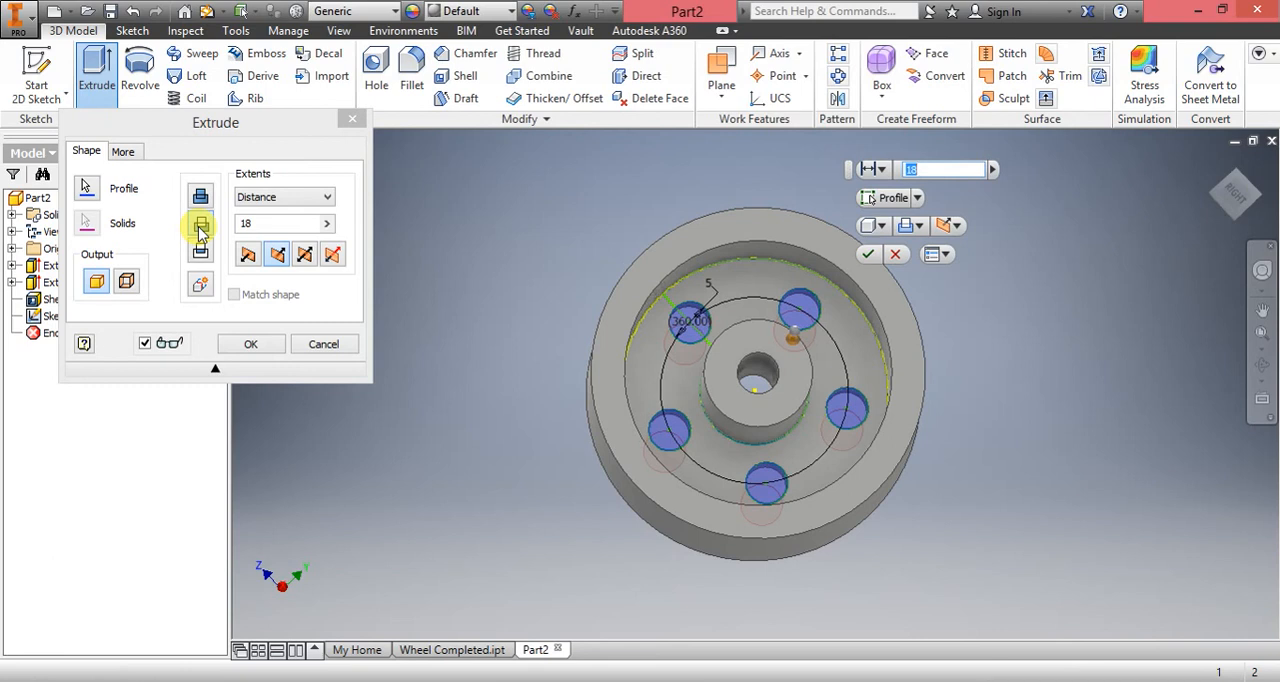
left_click(200, 224)
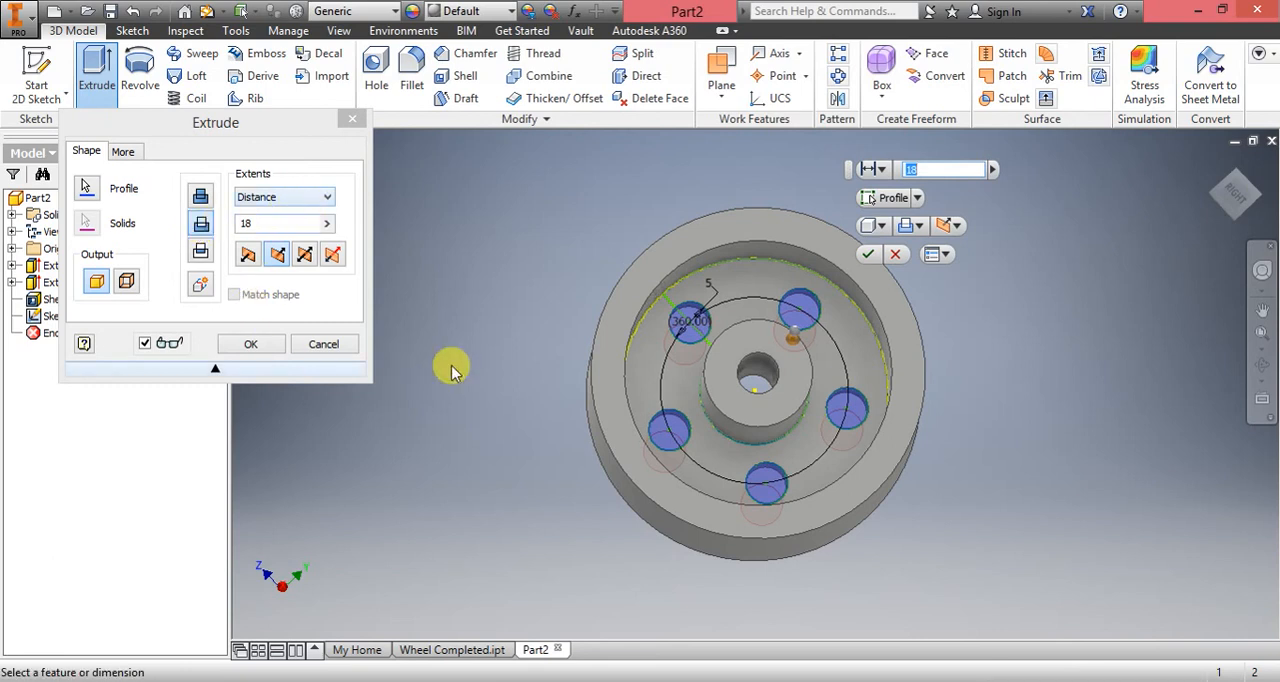
left_click(252, 344)
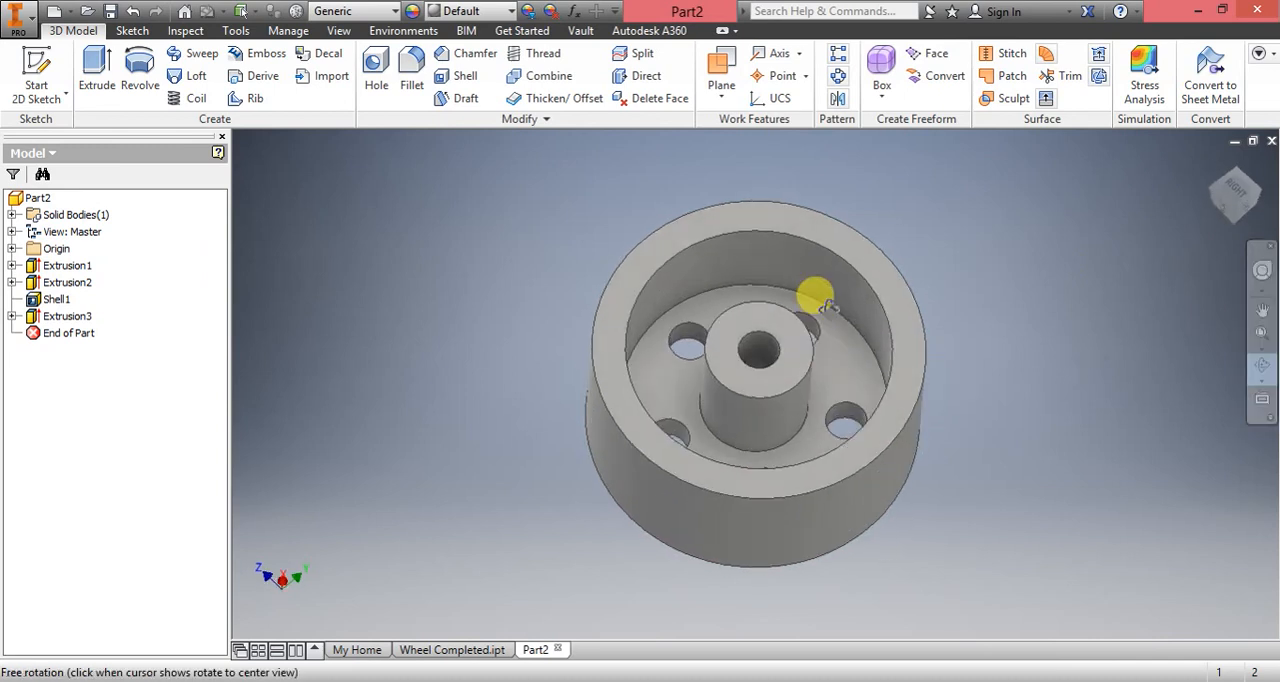
left_click_drag(816, 296, 470, 396)
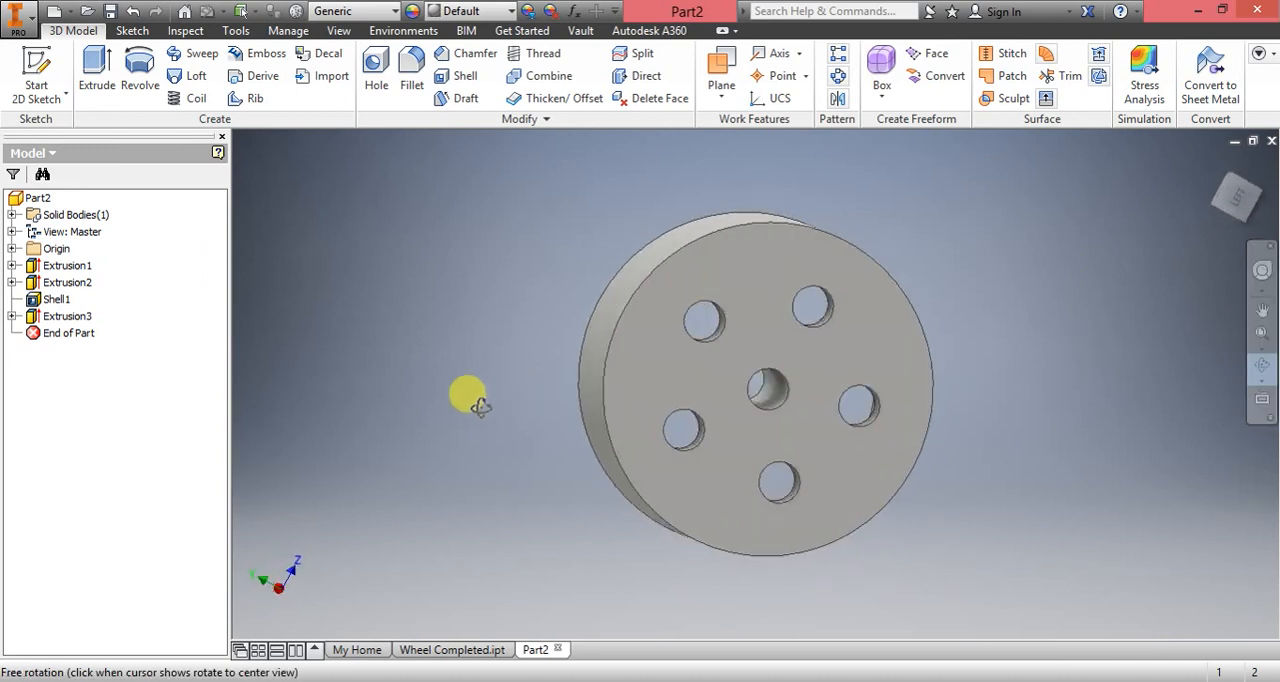
left_click_drag(470, 396, 730, 356)
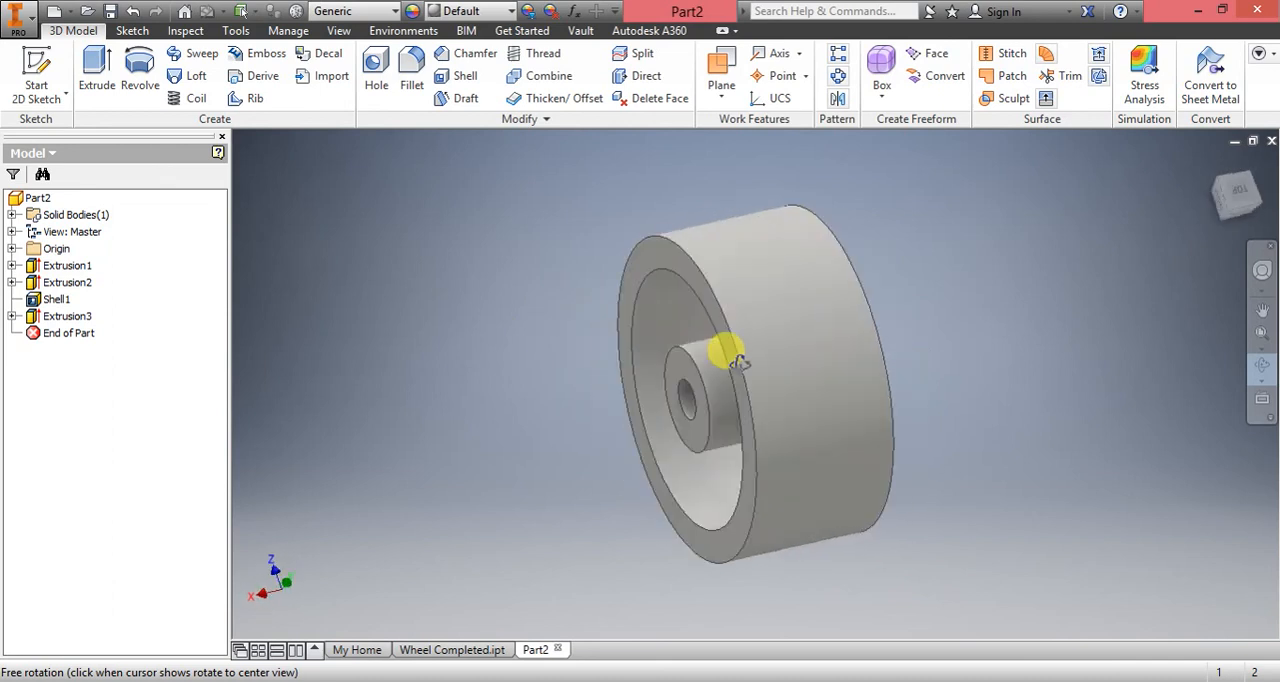
left_click_drag(730, 350, 820, 300)
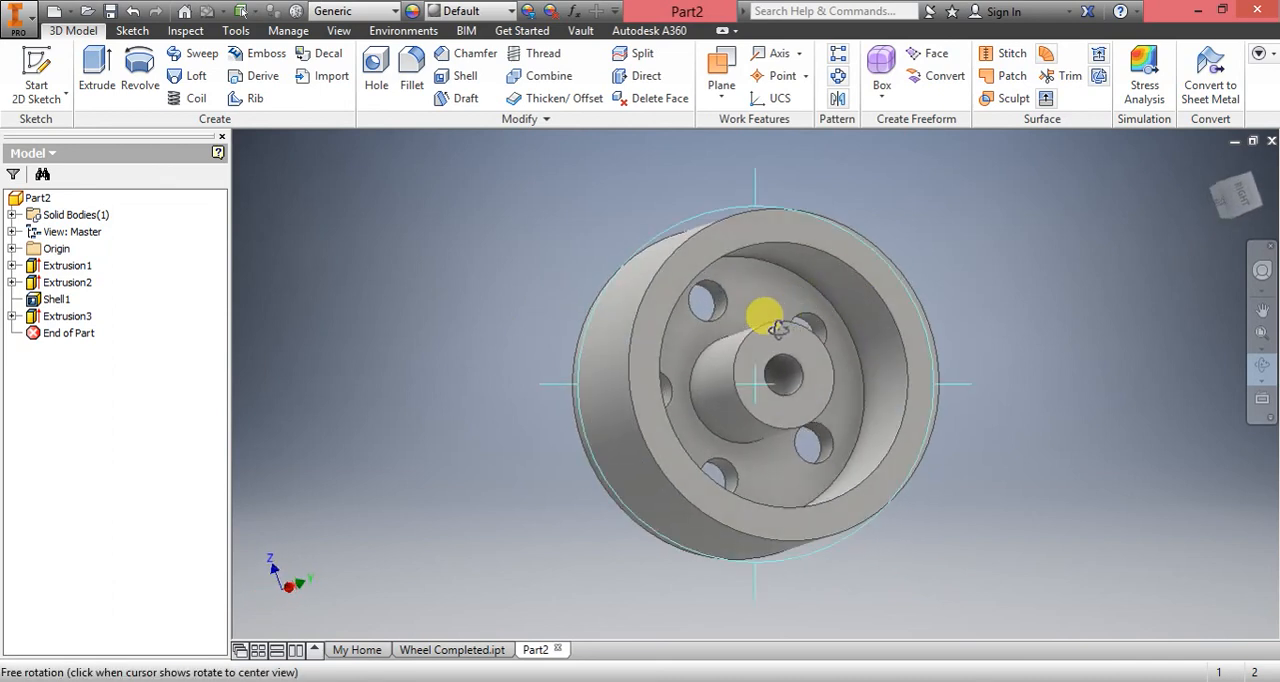
left_click_drag(770, 316, 720, 336)
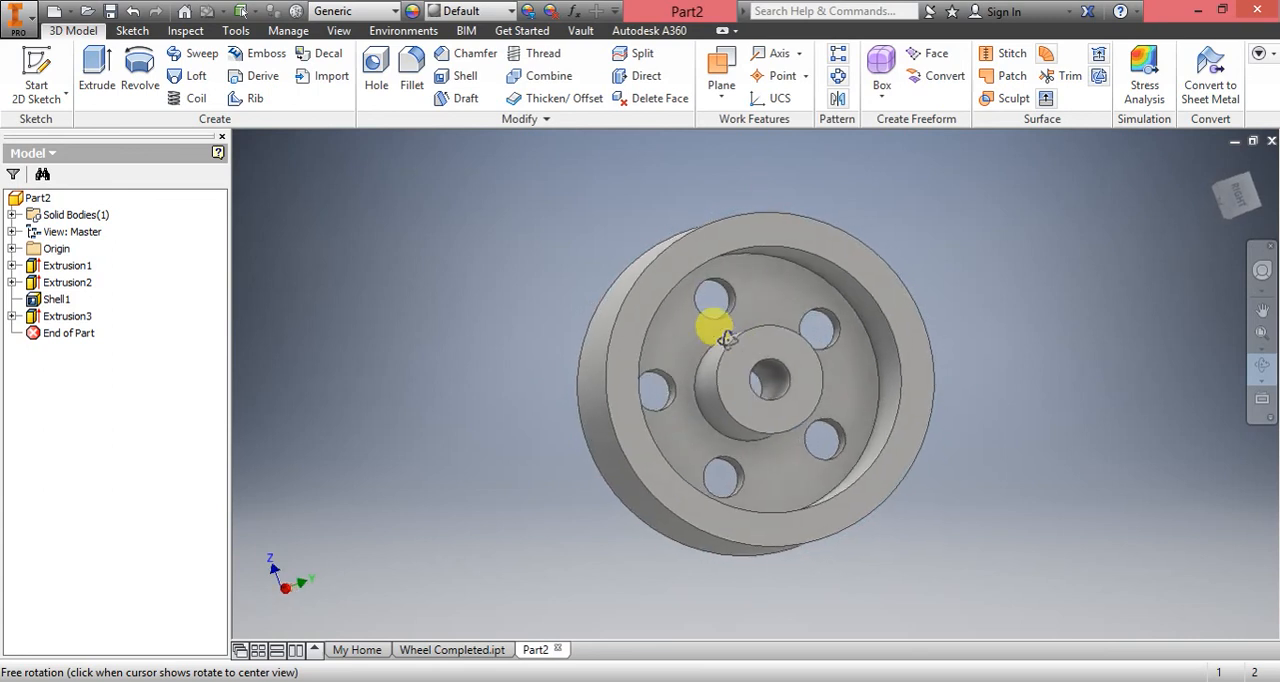
left_click_drag(720, 330, 704, 300)
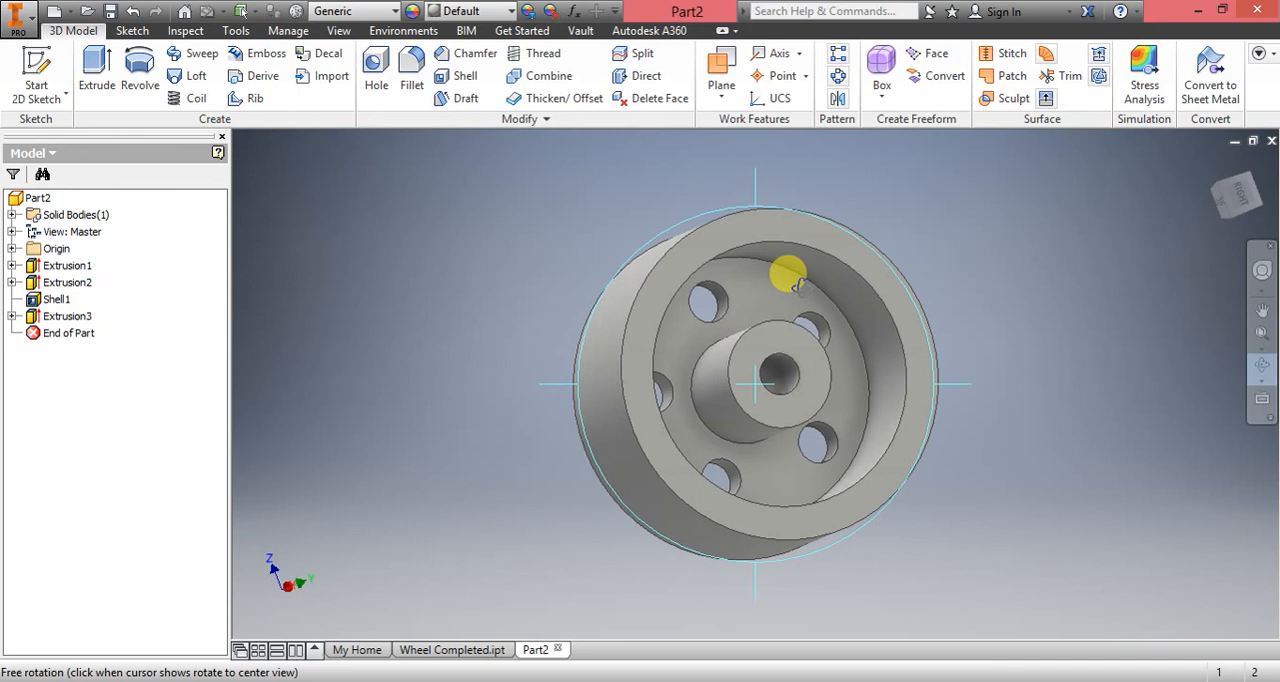
left_click_drag(784, 270, 870, 390)
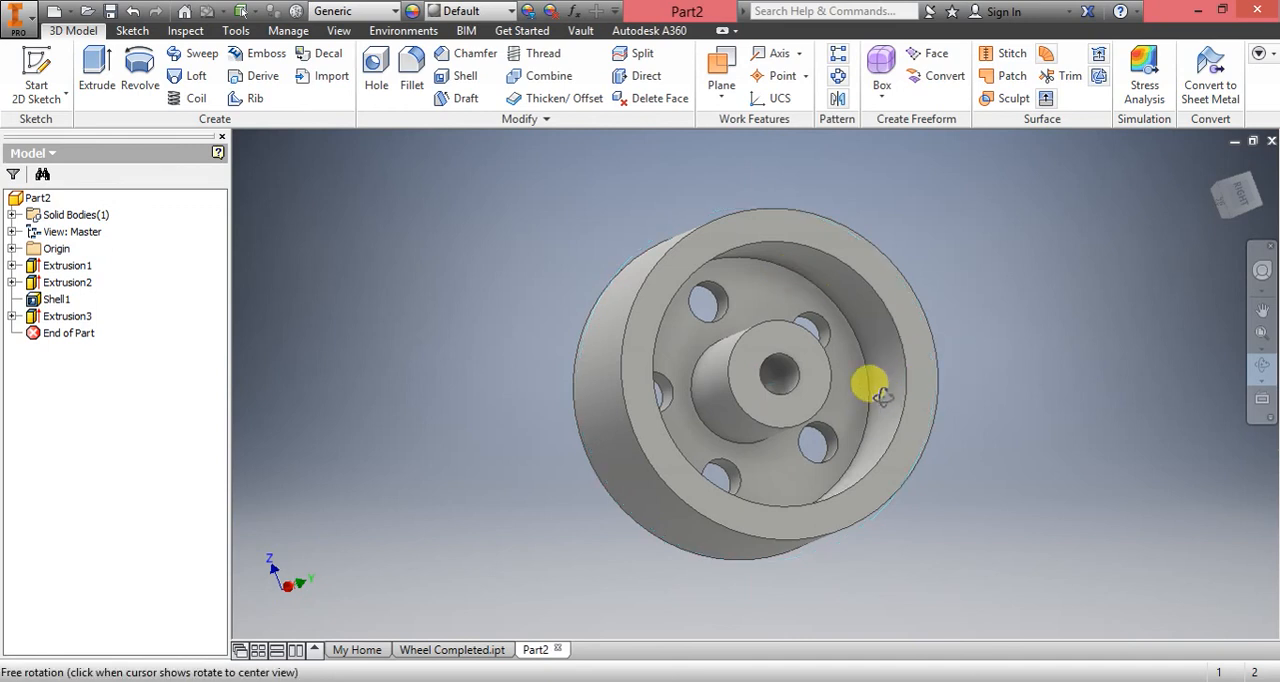
left_click_drag(870, 386, 844, 364)
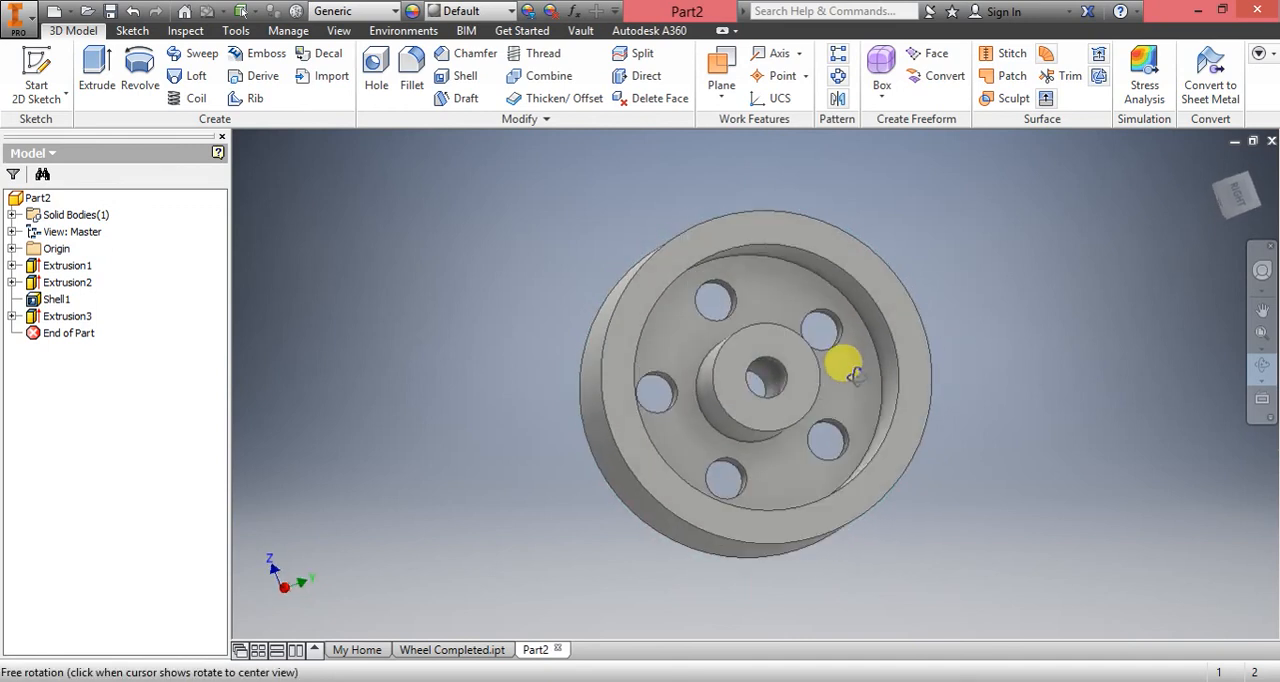
left_click_drag(840, 364, 636, 240)
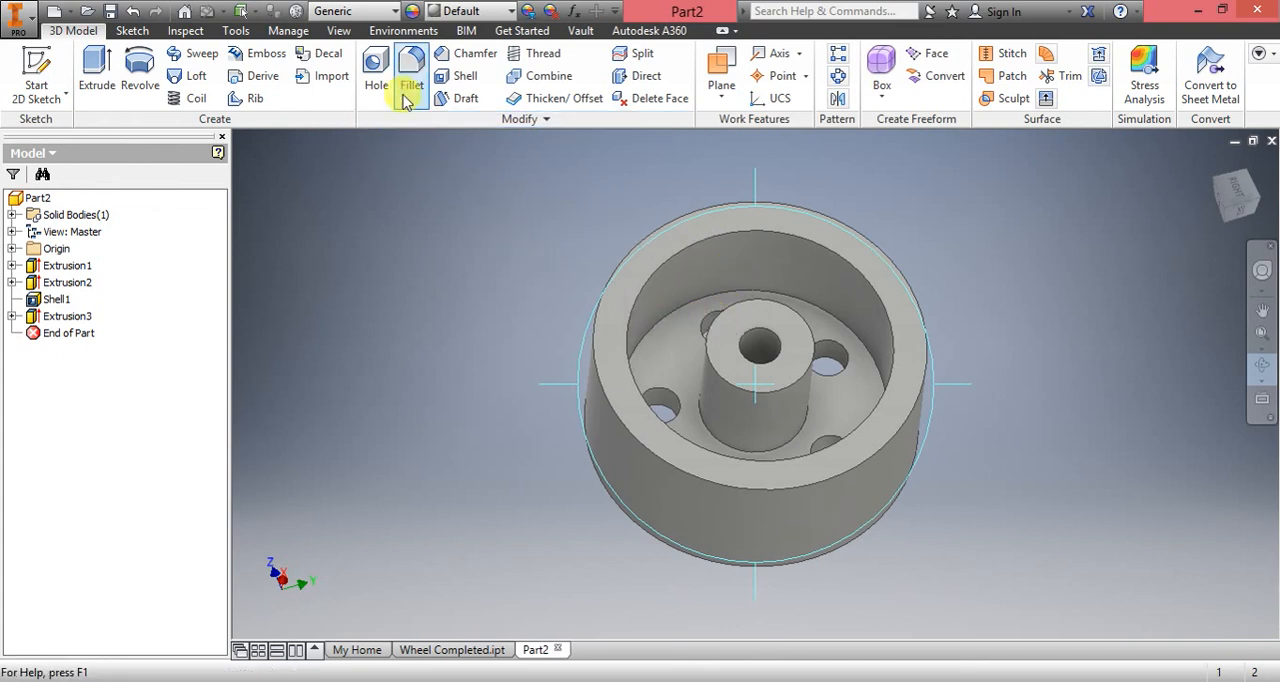
mouse_move(412, 76)
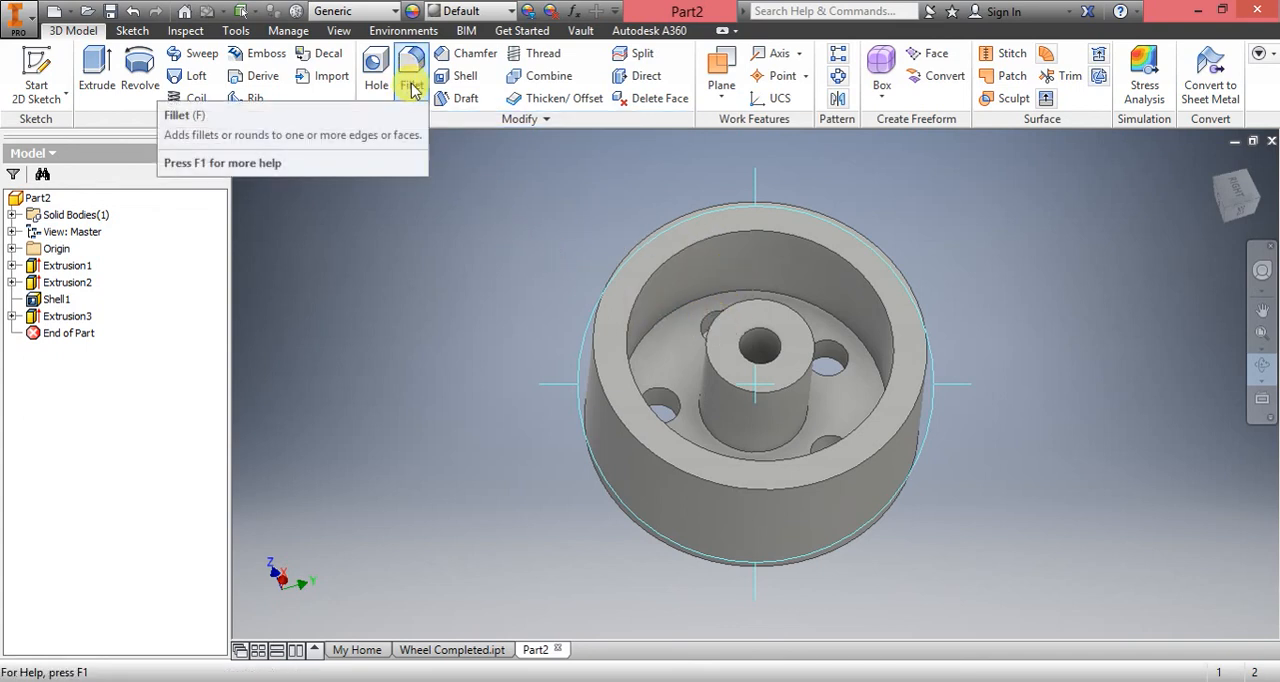
left_click(412, 76)
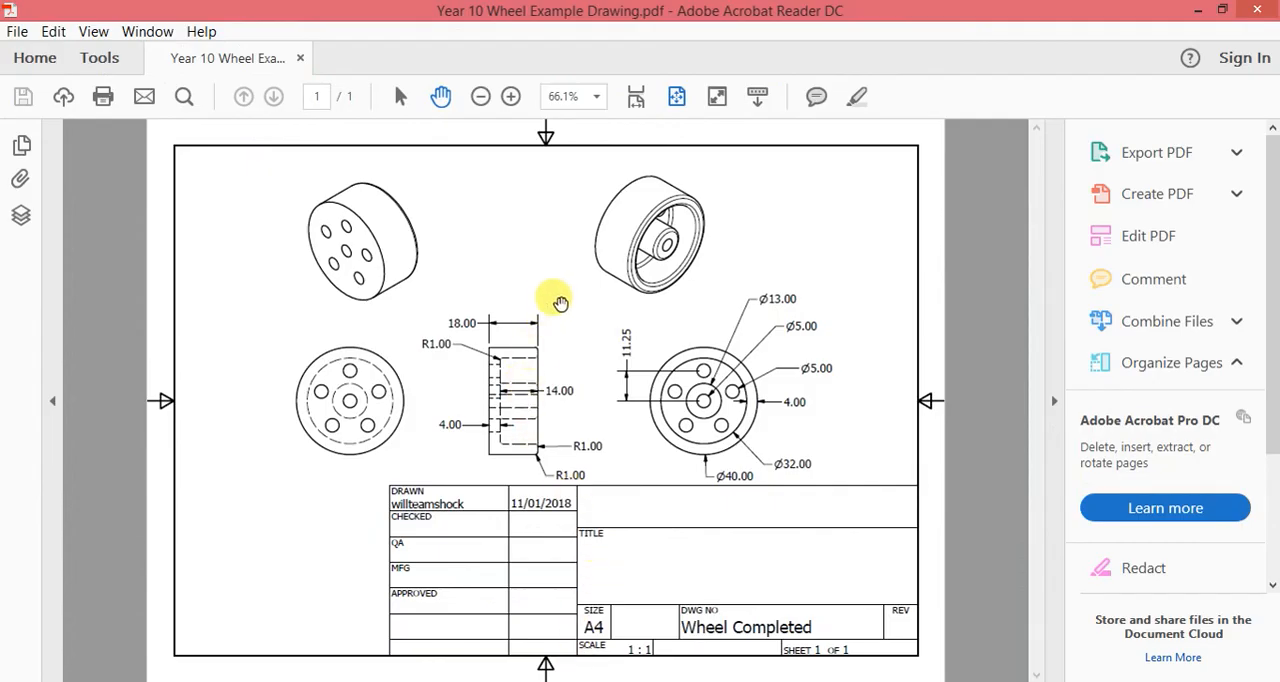
mouse_move(676, 198)
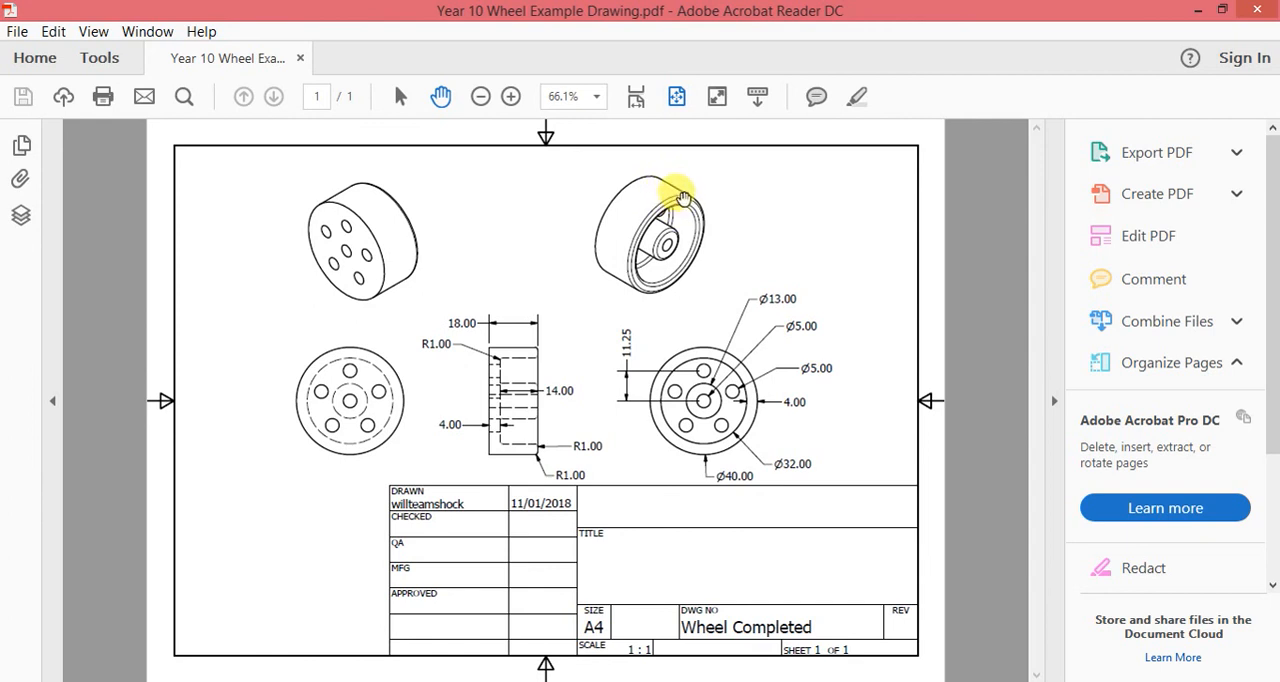
mouse_move(656, 244)
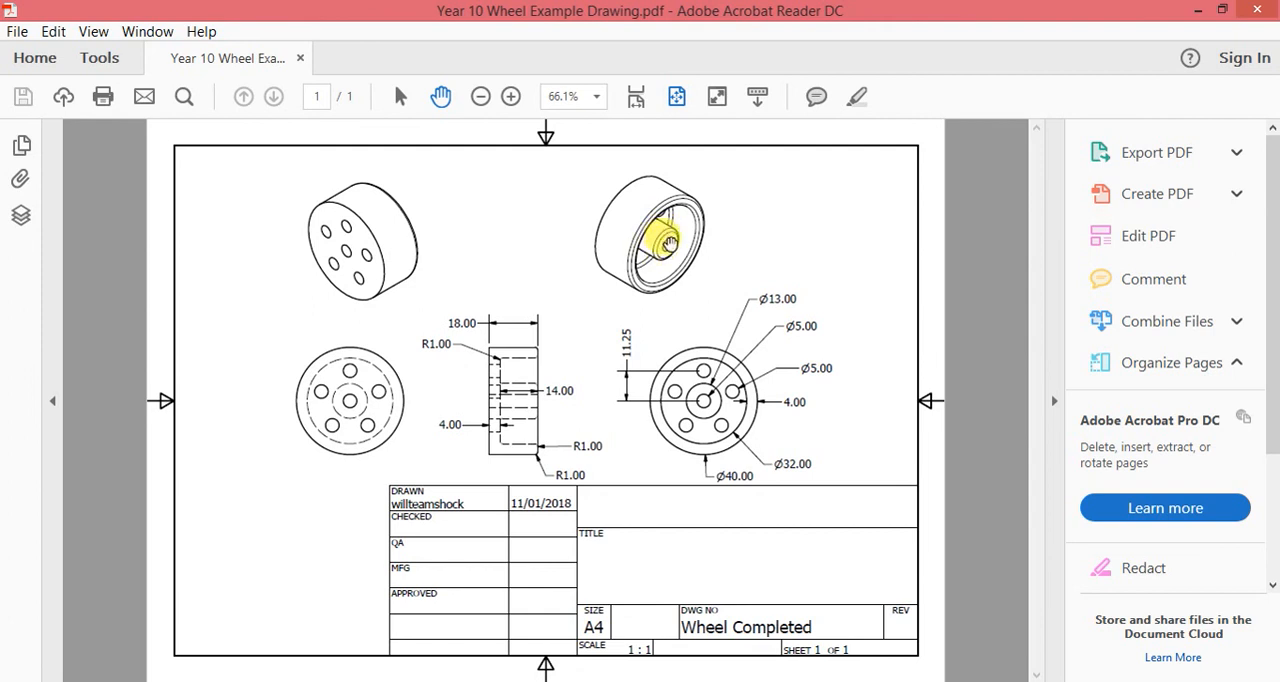
mouse_move(644, 258)
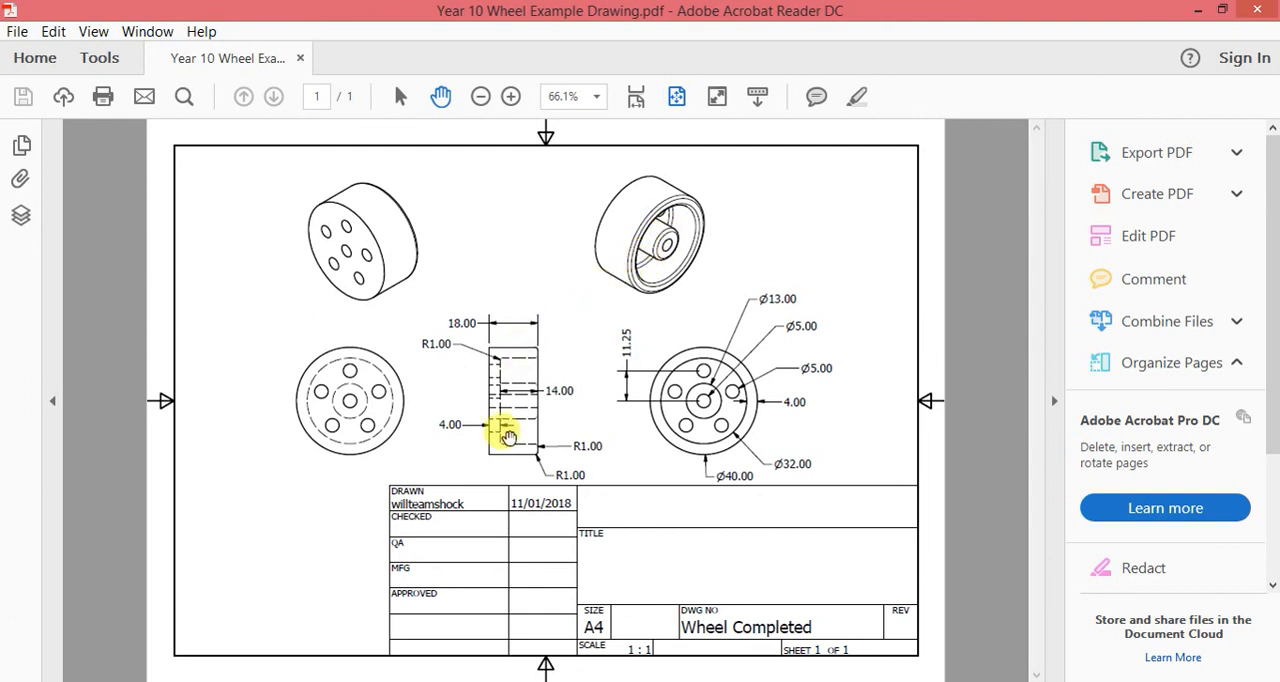
mouse_move(530, 466)
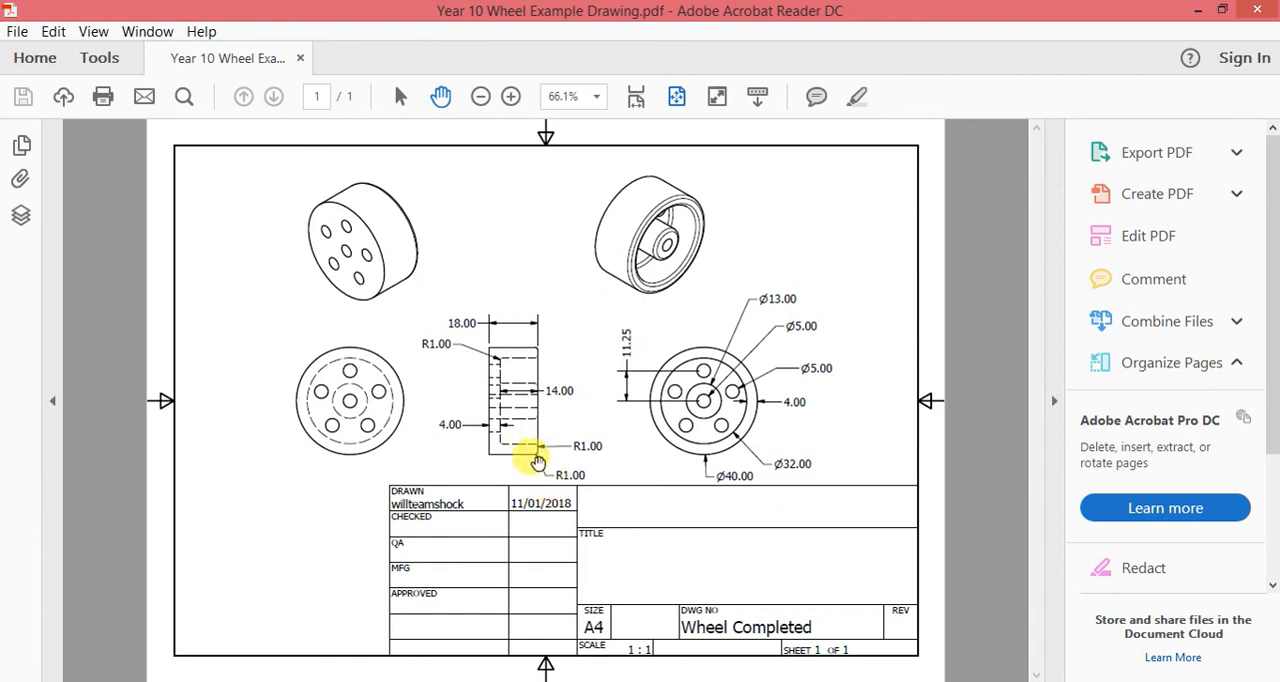
mouse_move(530, 444)
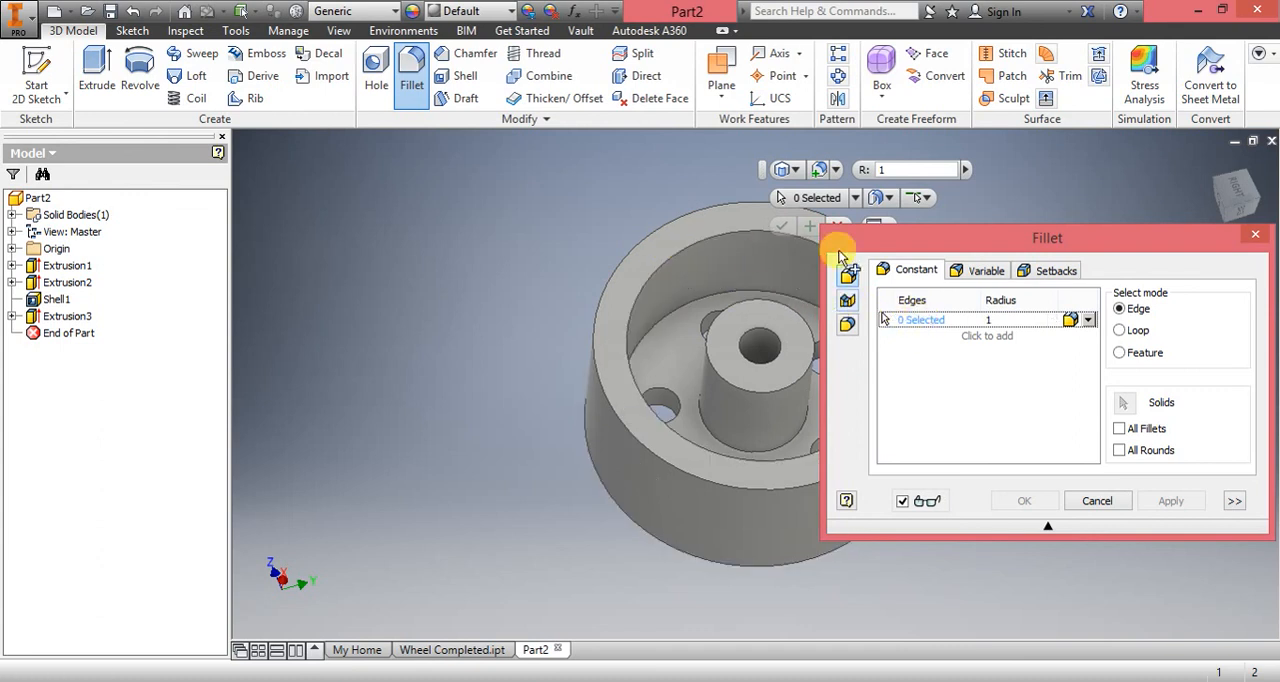
- Apply Fillet1 with 1 mm radius to the selected rim and hub edges
left_click_drag(1048, 238, 328, 218)
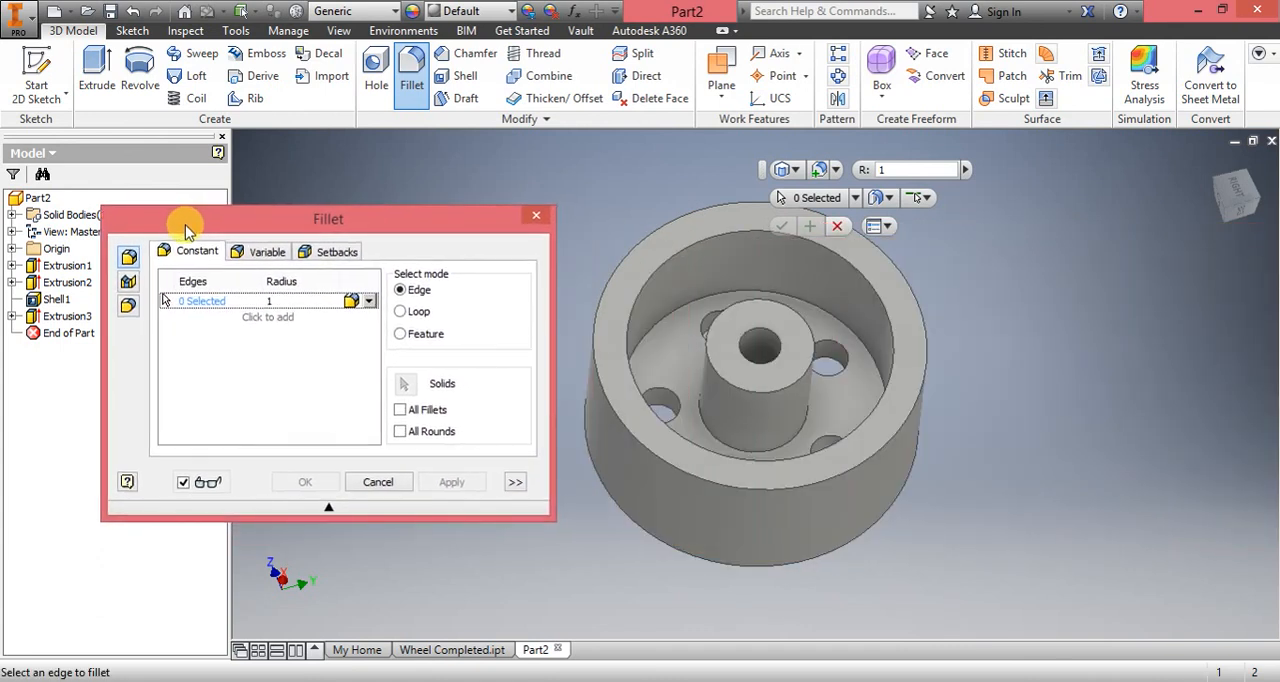
left_click_drag(328, 218, 292, 168)
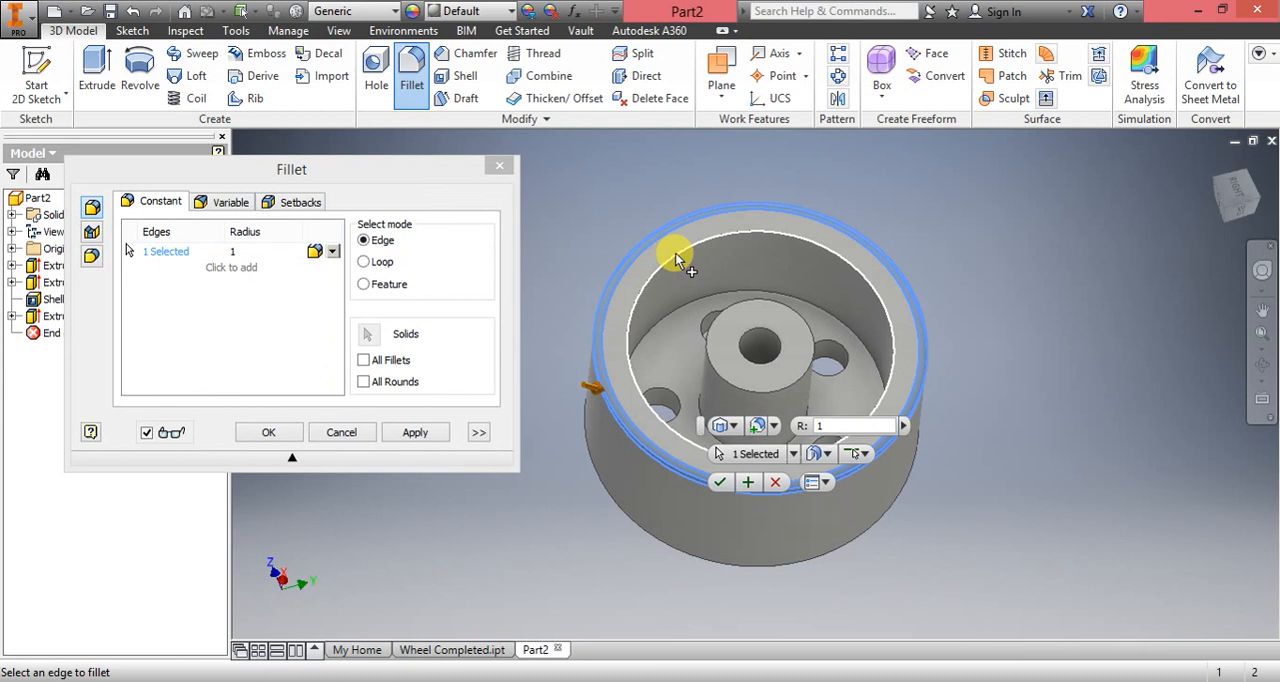
left_click(744, 300)
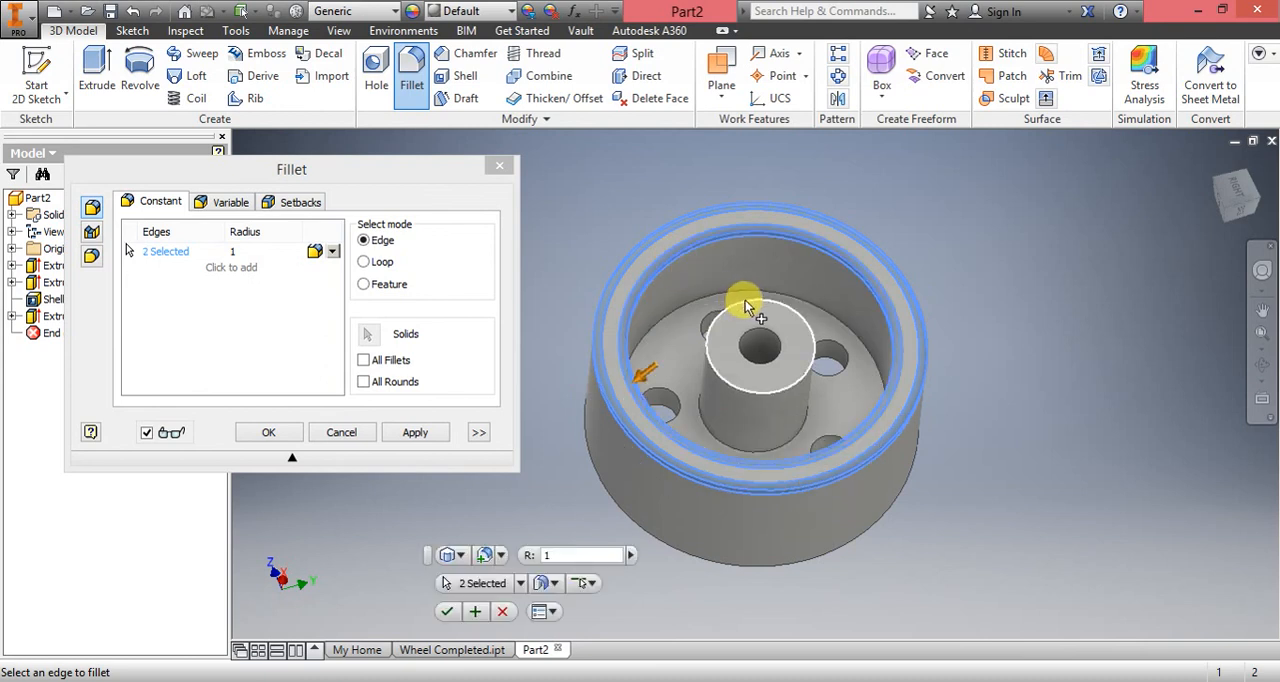
left_click(744, 310)
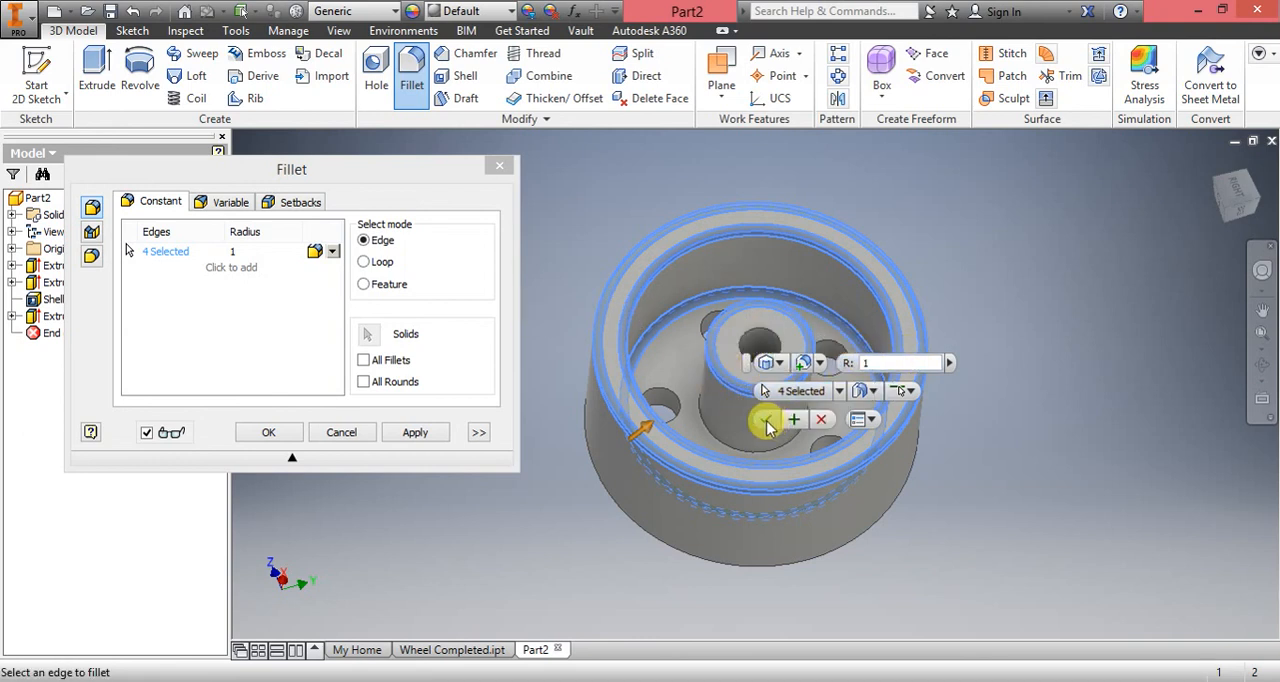
left_click(268, 432)
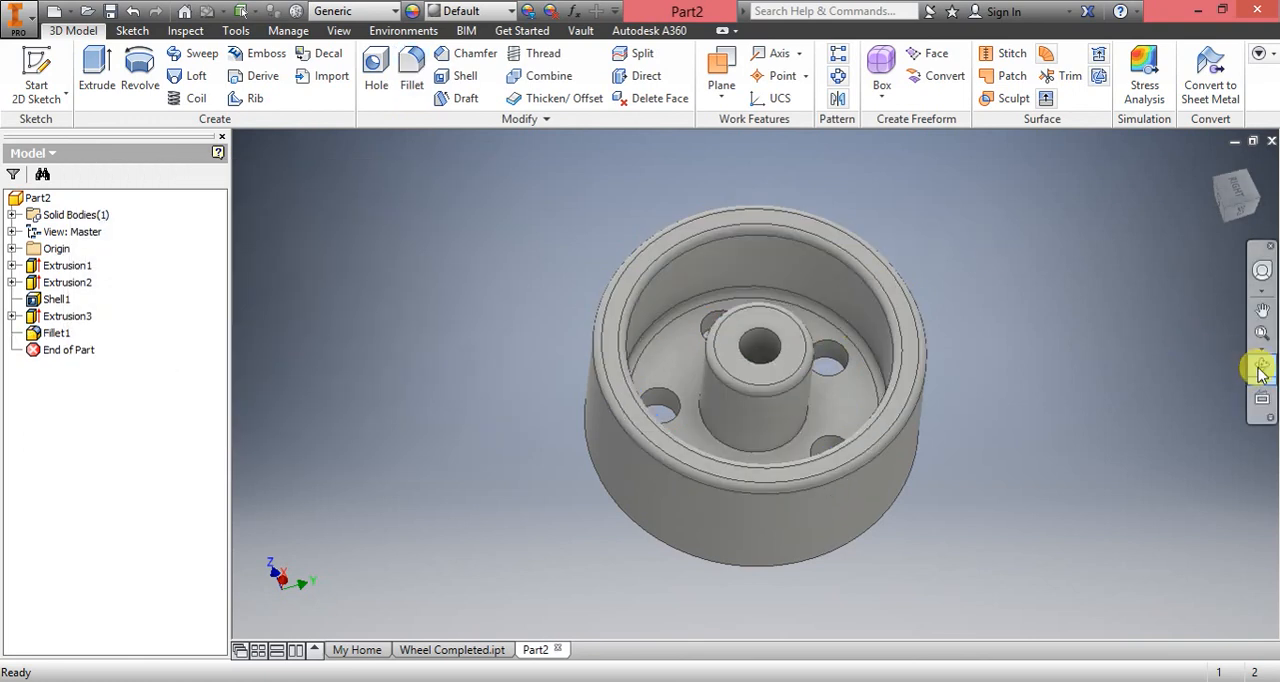
left_click_drag(760, 390, 830, 470)
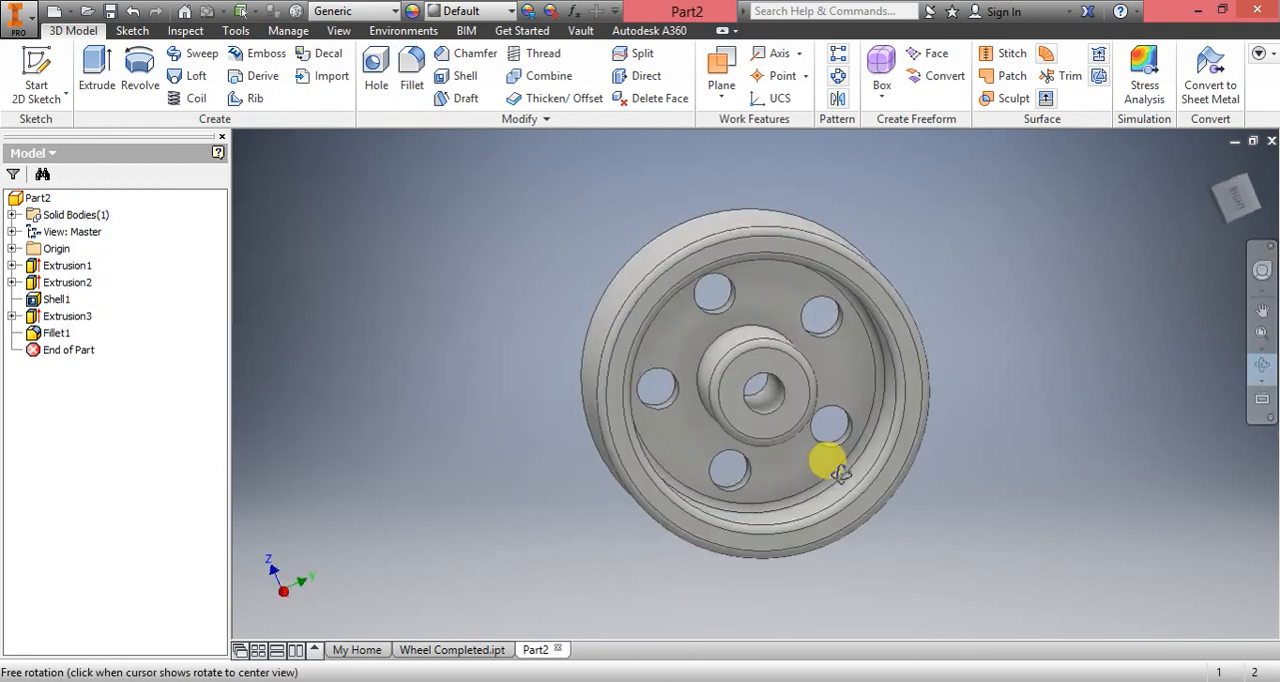
left_click_drag(830, 464, 810, 400)
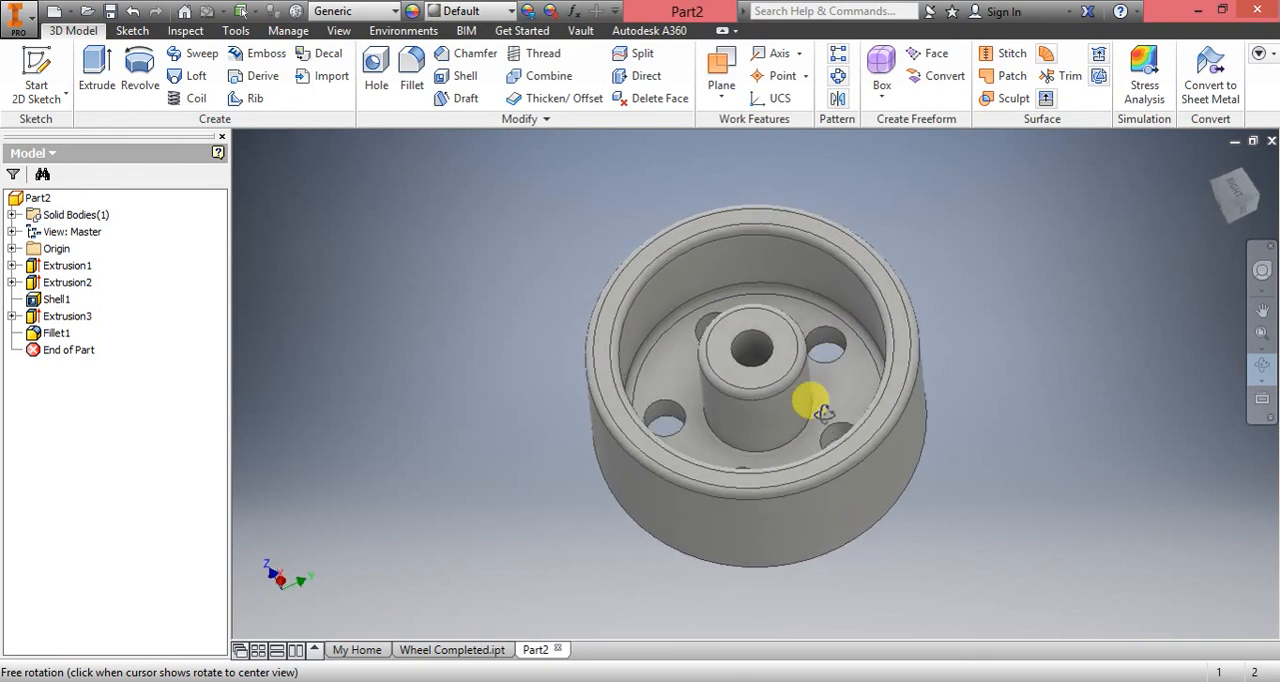
left_click_drag(820, 410, 784, 350)
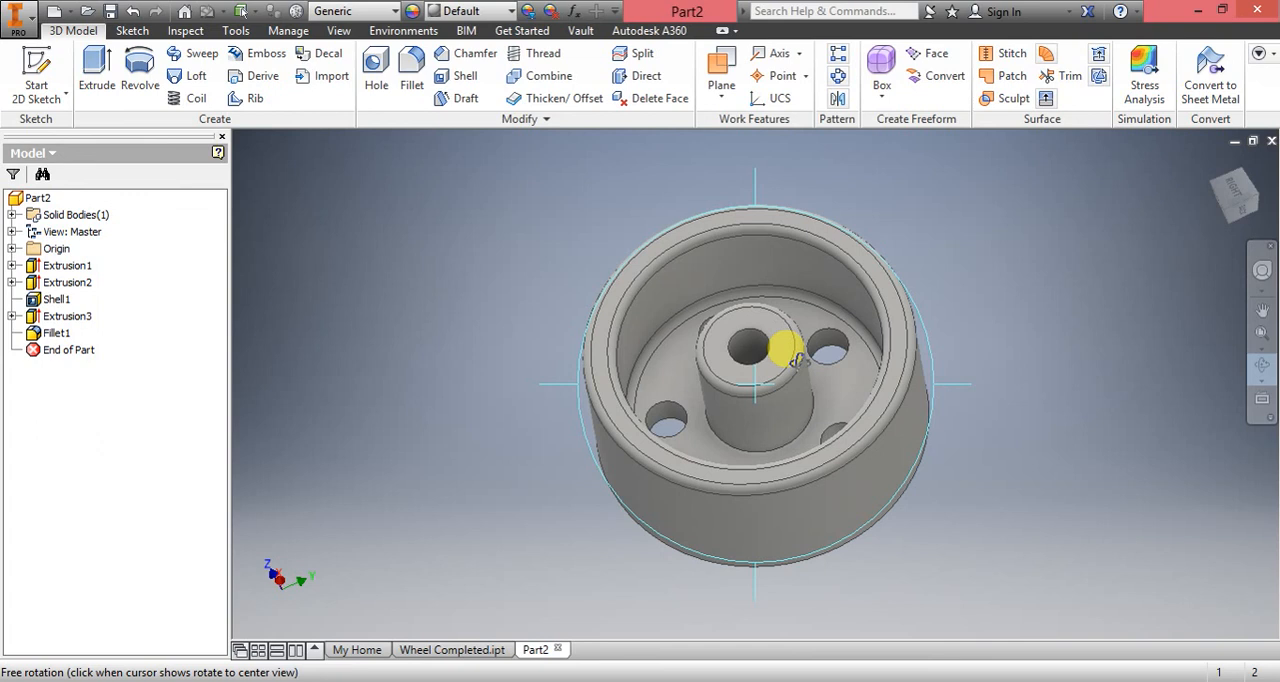
mouse_move(770, 404)
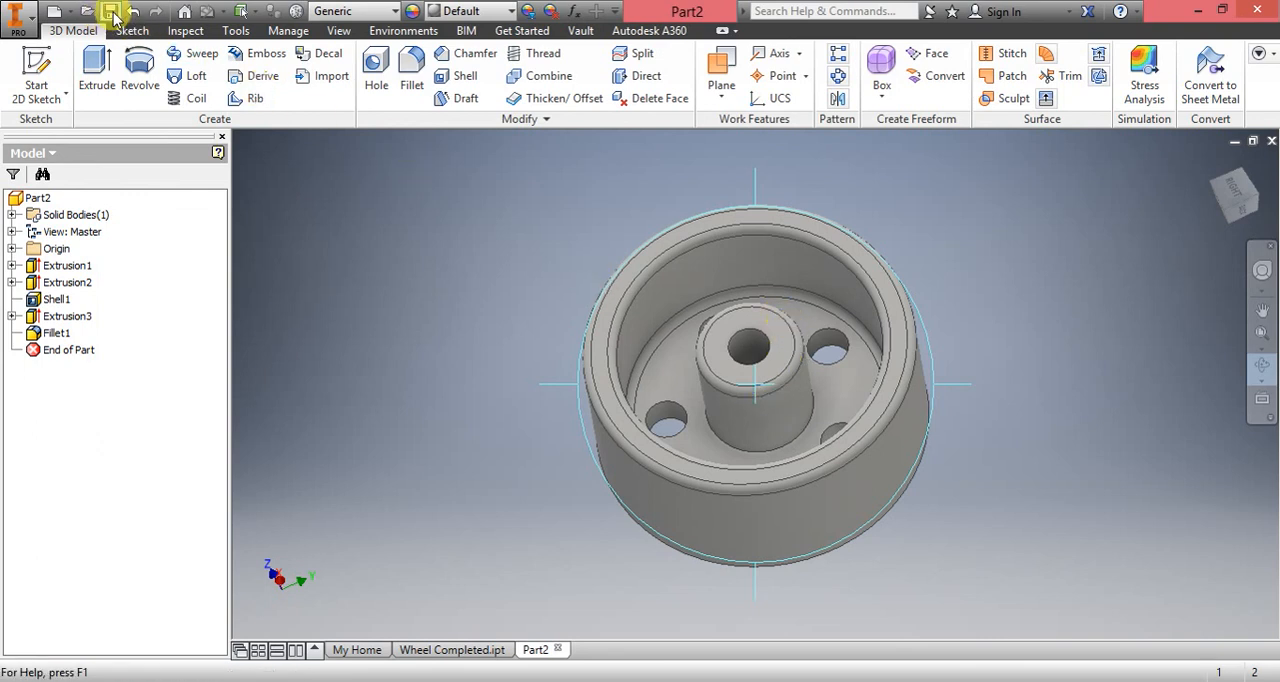
- Save the part as 'Wheel Design Your Name.ipt' in the CAD folder
left_click(110, 12)
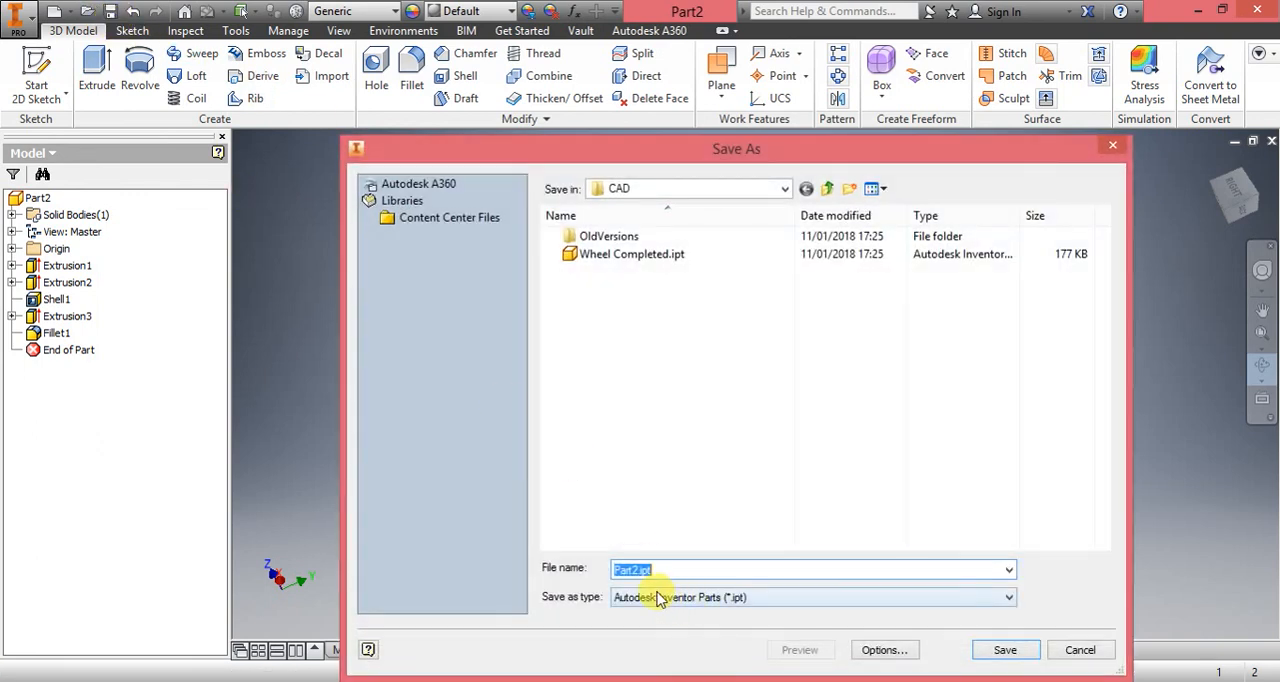
left_click(650, 568)
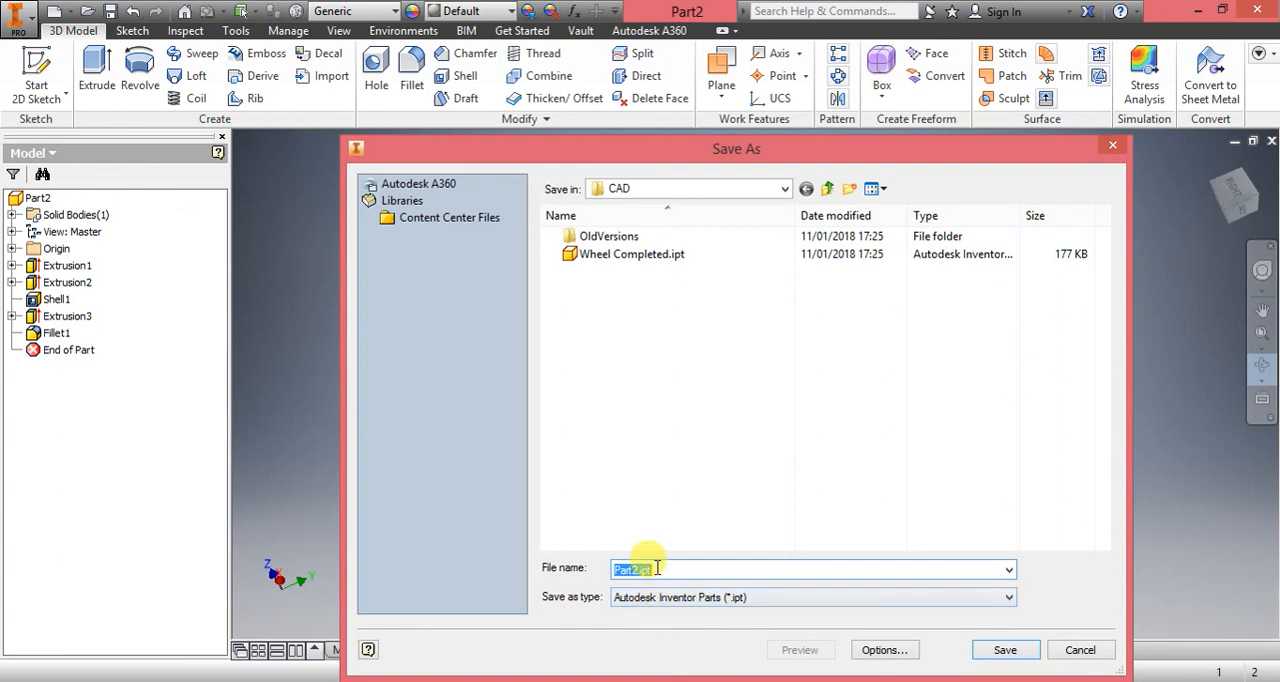
type("Wheel D")
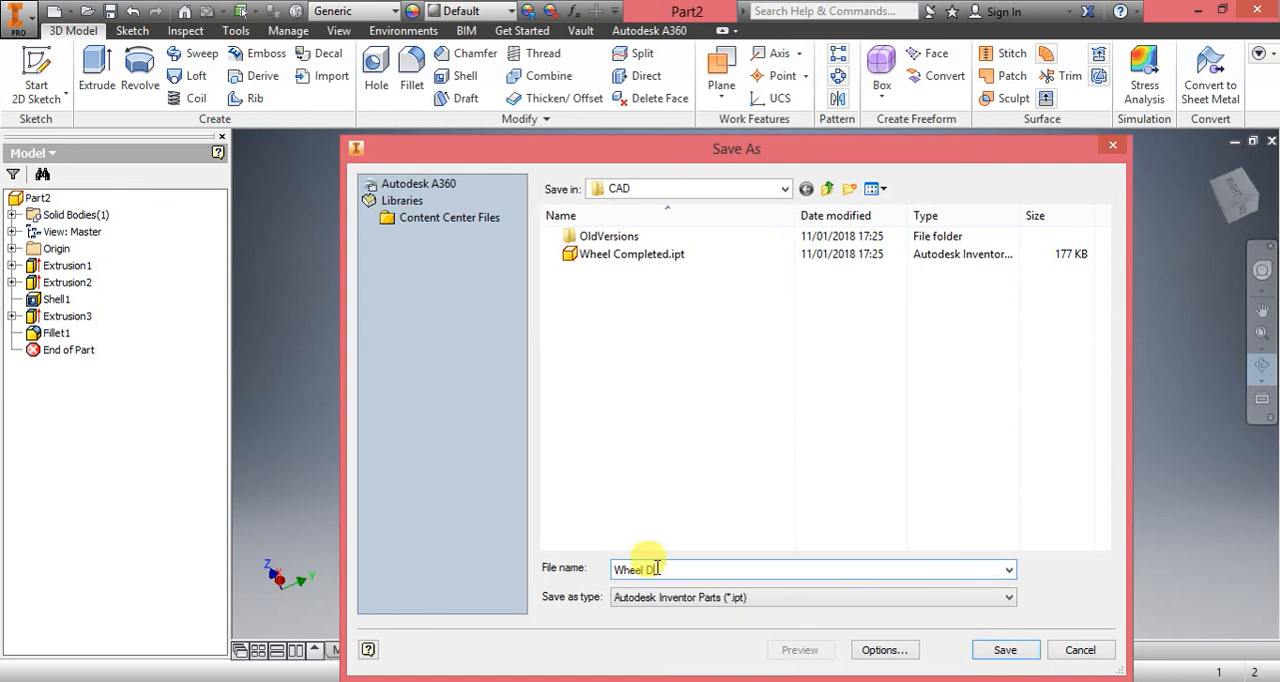
type("esign")
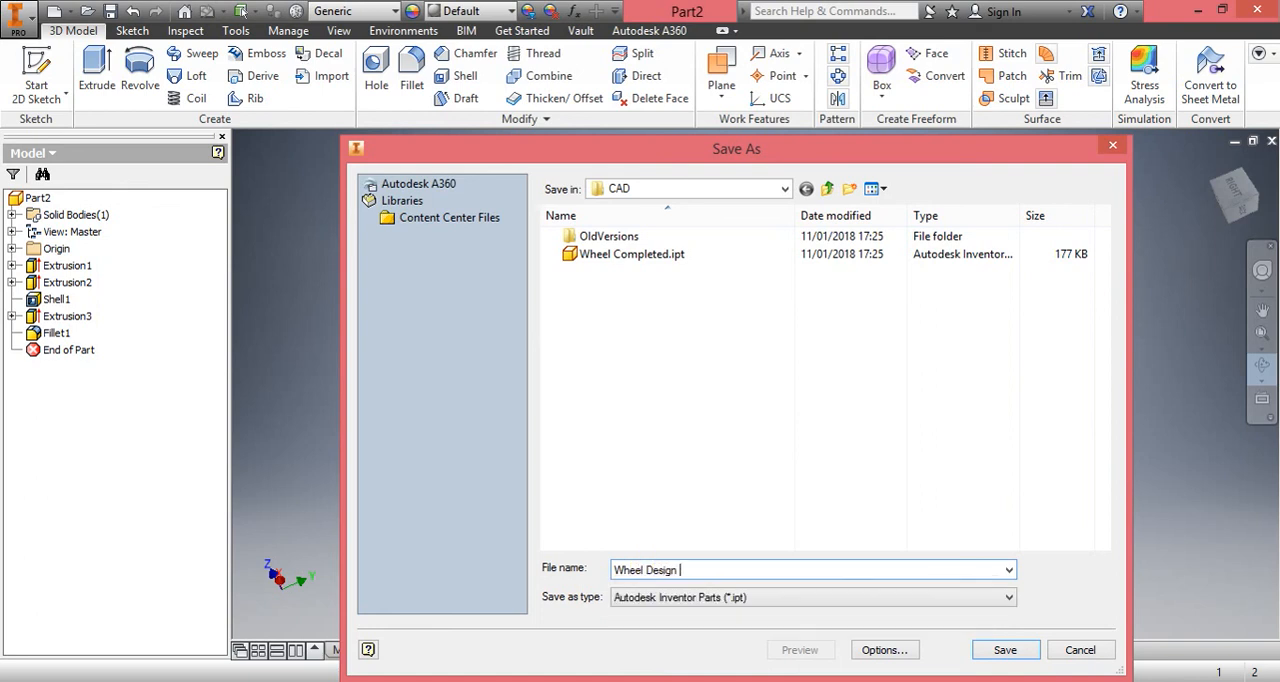
type("Your Name")
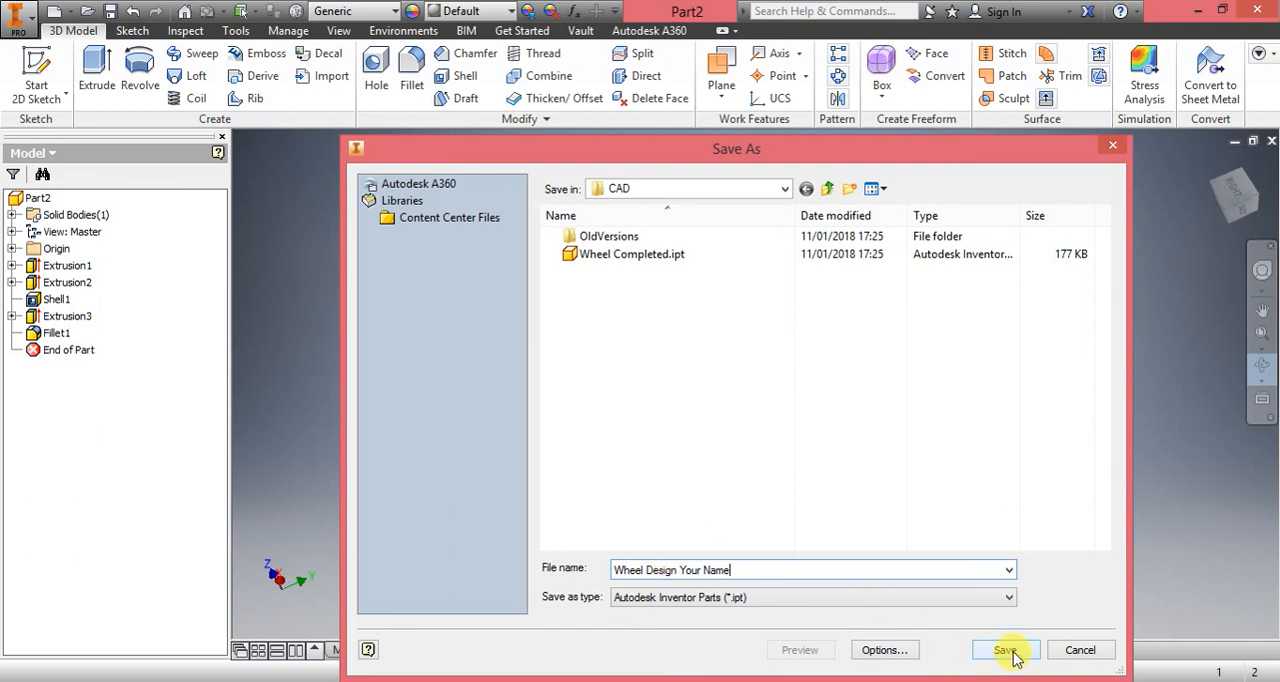
left_click(1004, 650)
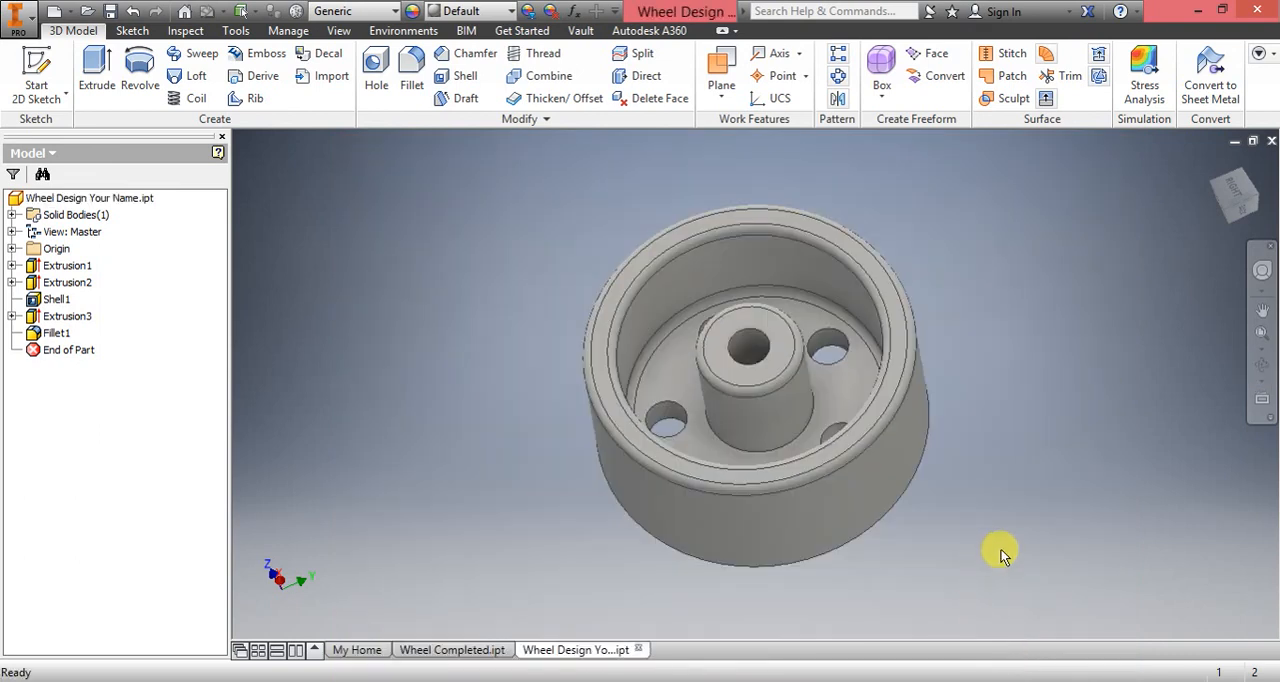